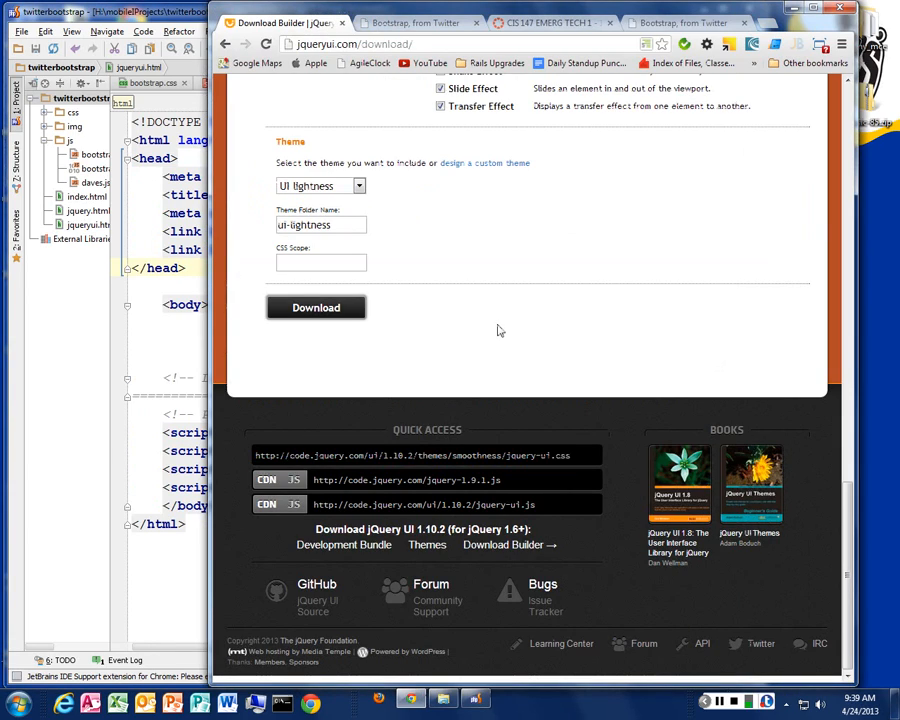
# Return to the Download Builder page and bring its component list into view.
pyautogui.scroll(3)
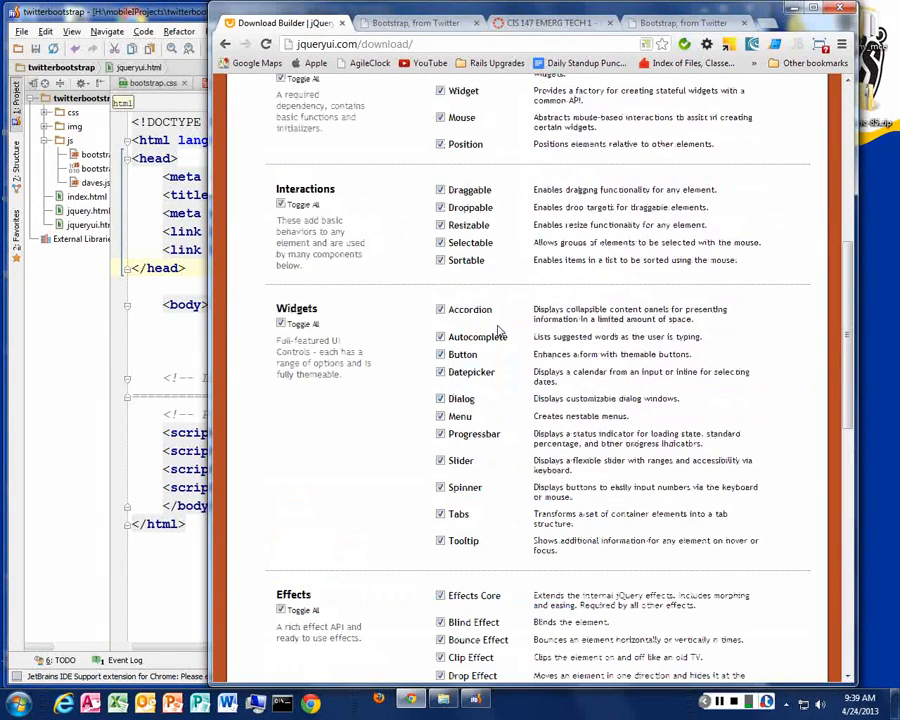
pyautogui.scroll(3)
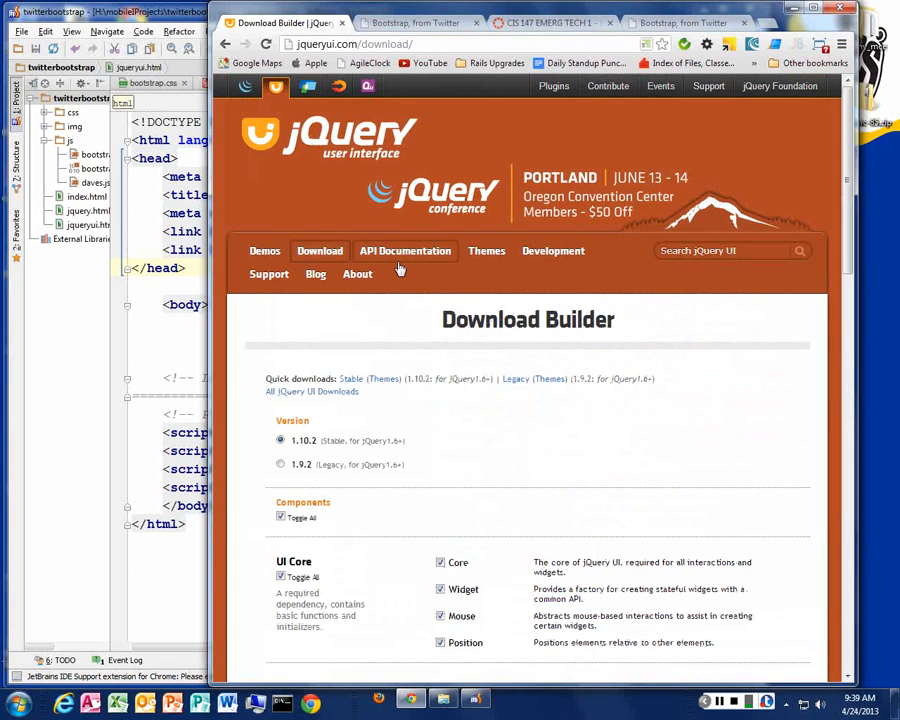
pyautogui.moveTo(536, 430)
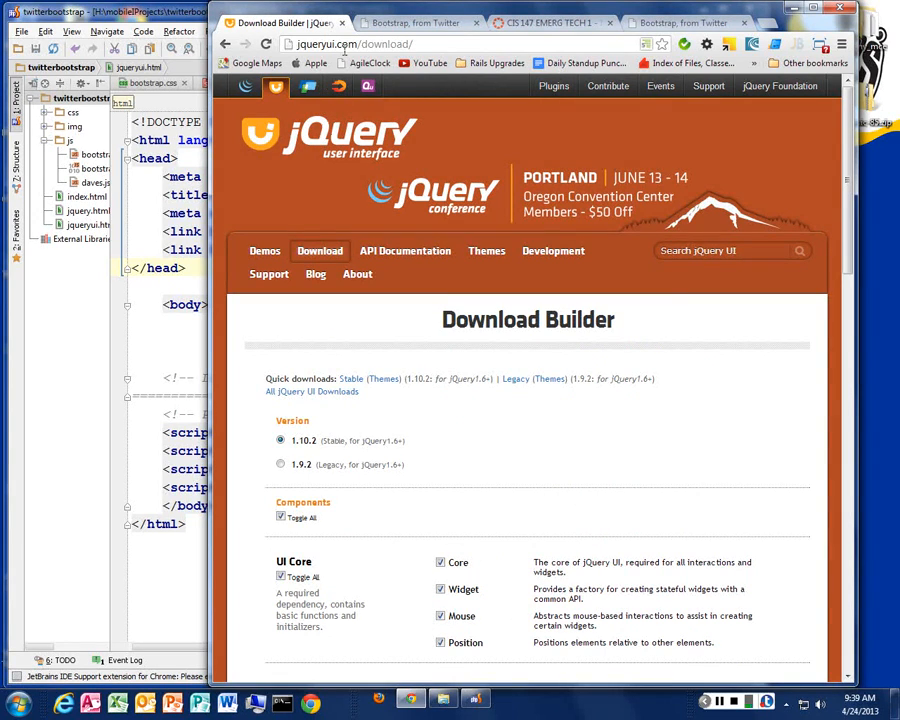
pyautogui.click(356, 44)
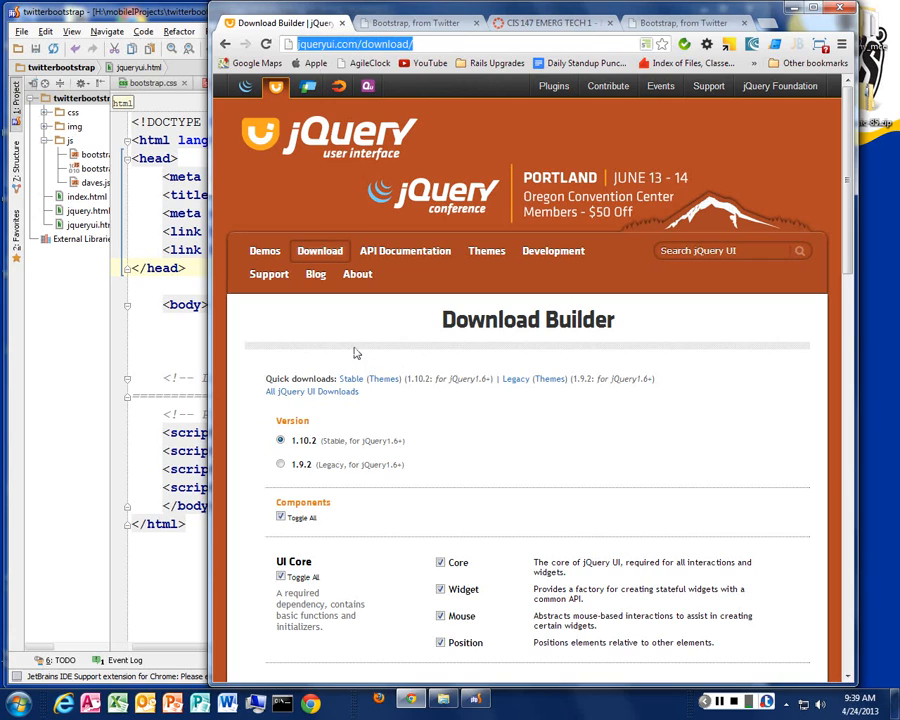
pyautogui.scroll(-3)
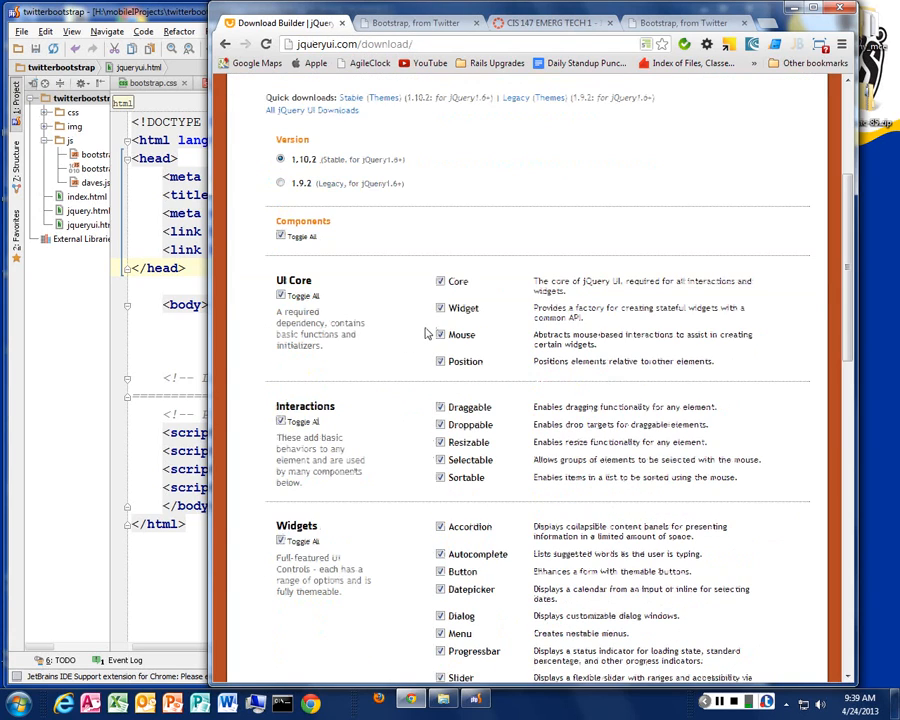
pyautogui.scroll(-3)
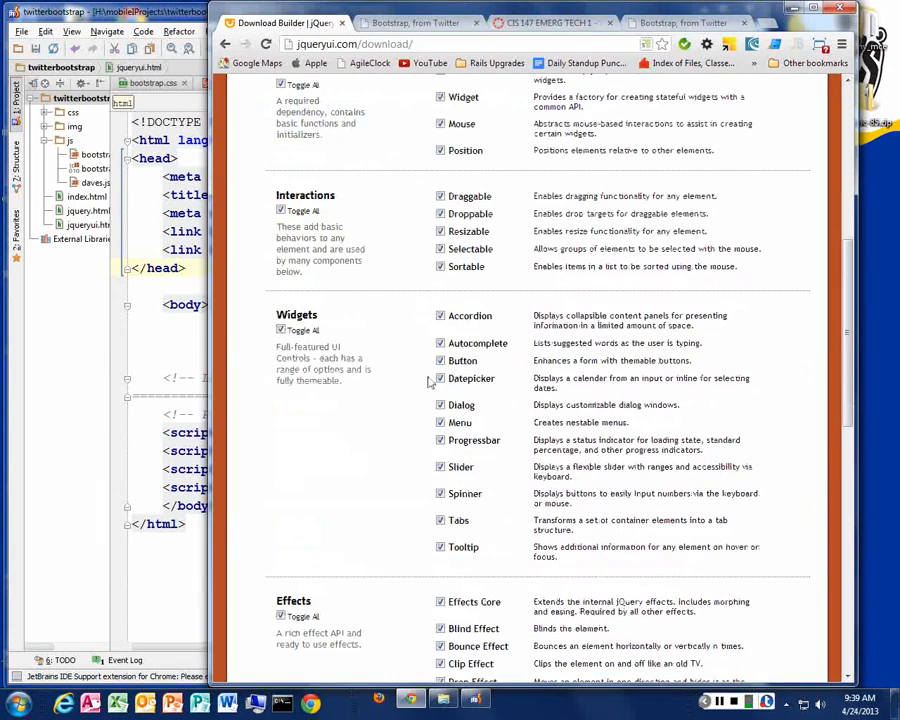
pyautogui.scroll(-3)
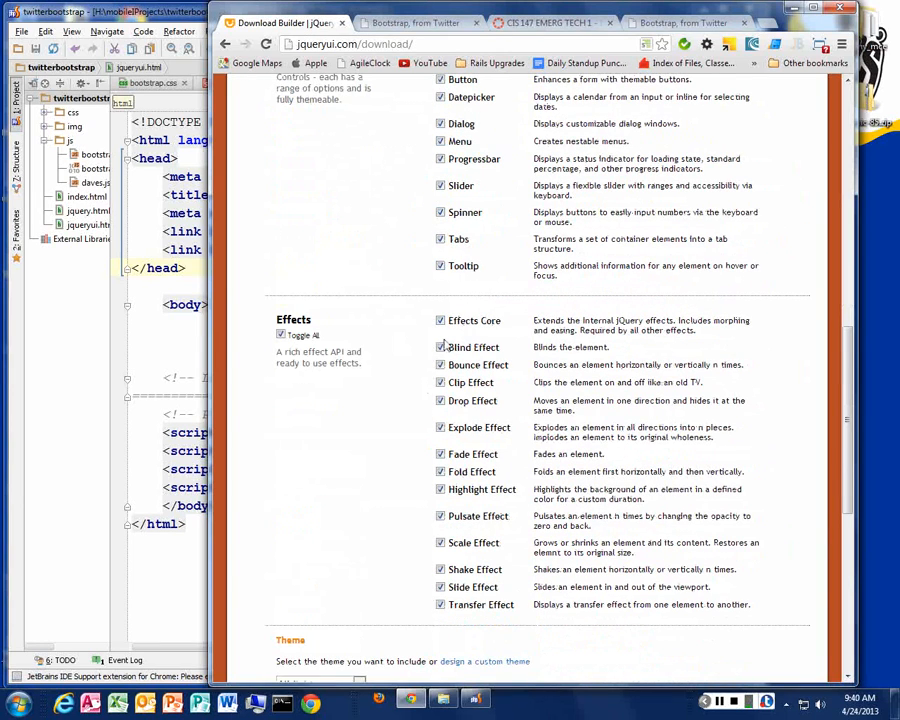
# Toggle the Tabs widget and Effects Core, keeping the effects in the download, then reach Quick Access.
pyautogui.click(440, 238)
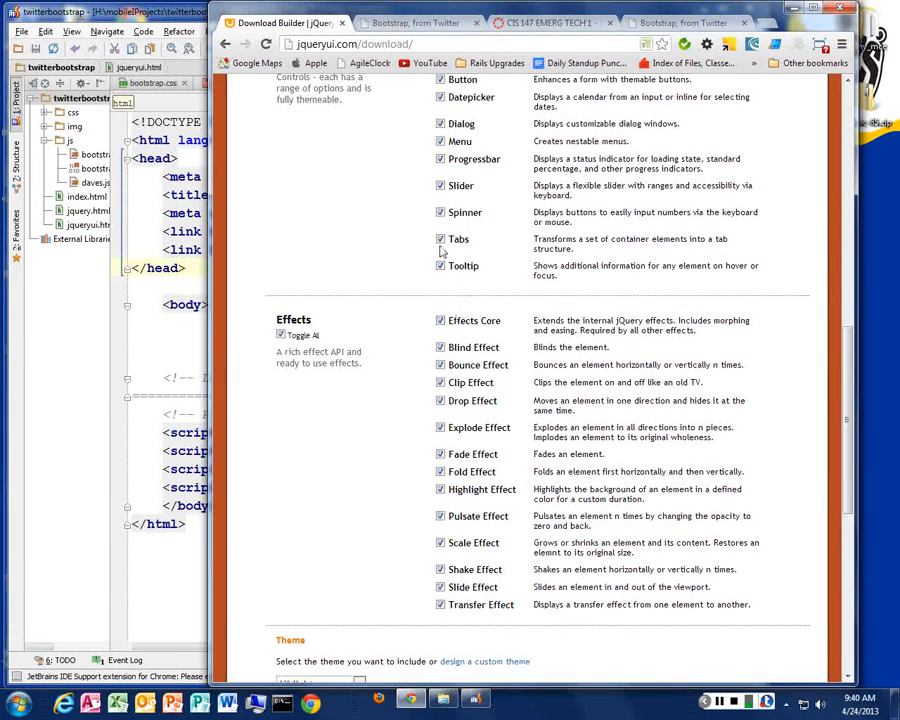
pyautogui.click(440, 240)
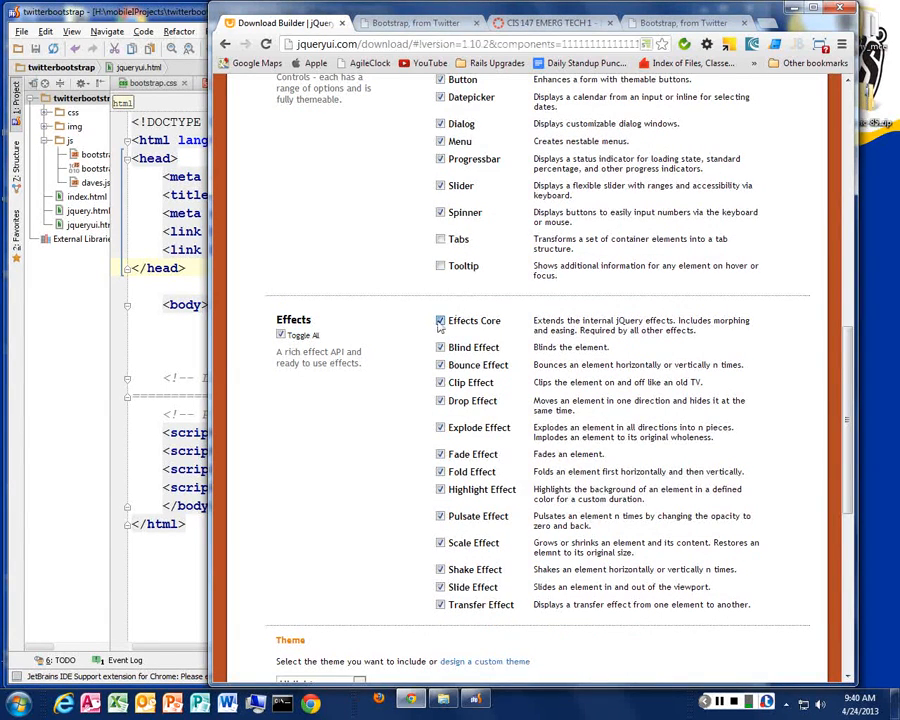
pyautogui.click(440, 320)
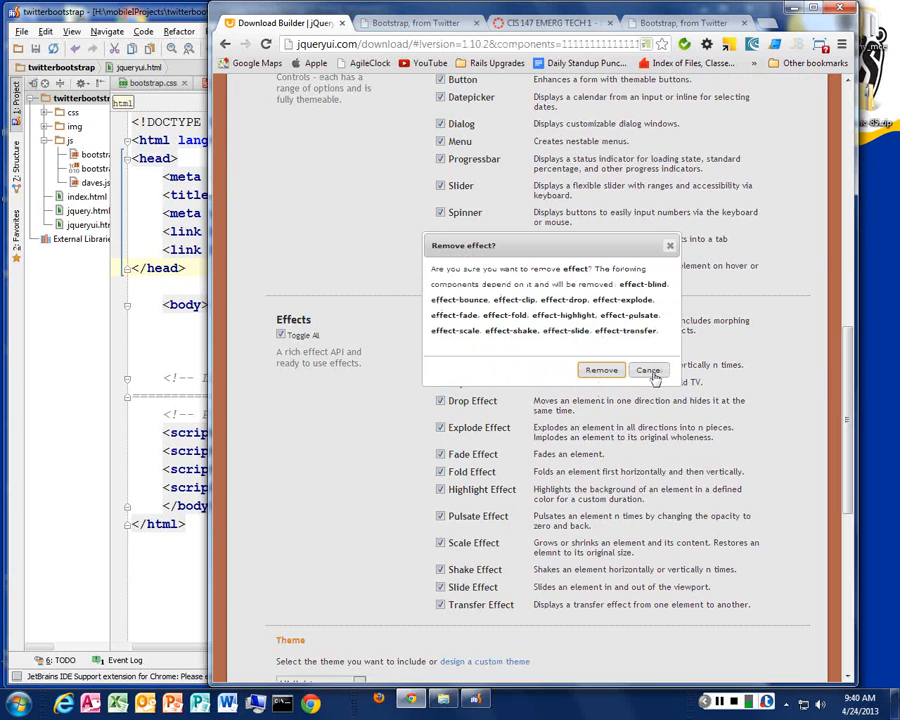
pyautogui.click(648, 370)
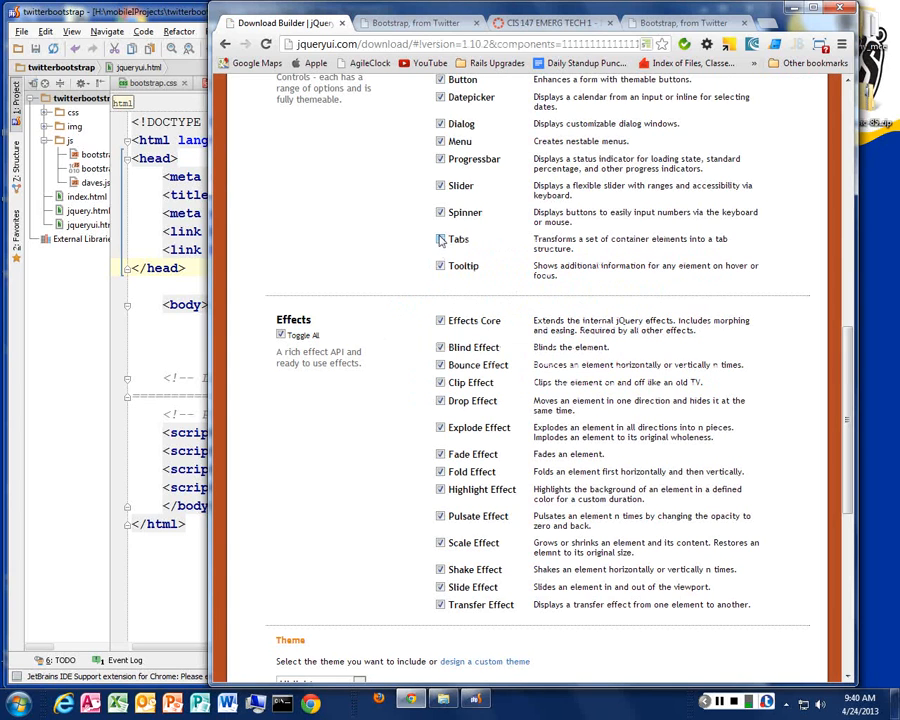
pyautogui.scroll(-3)
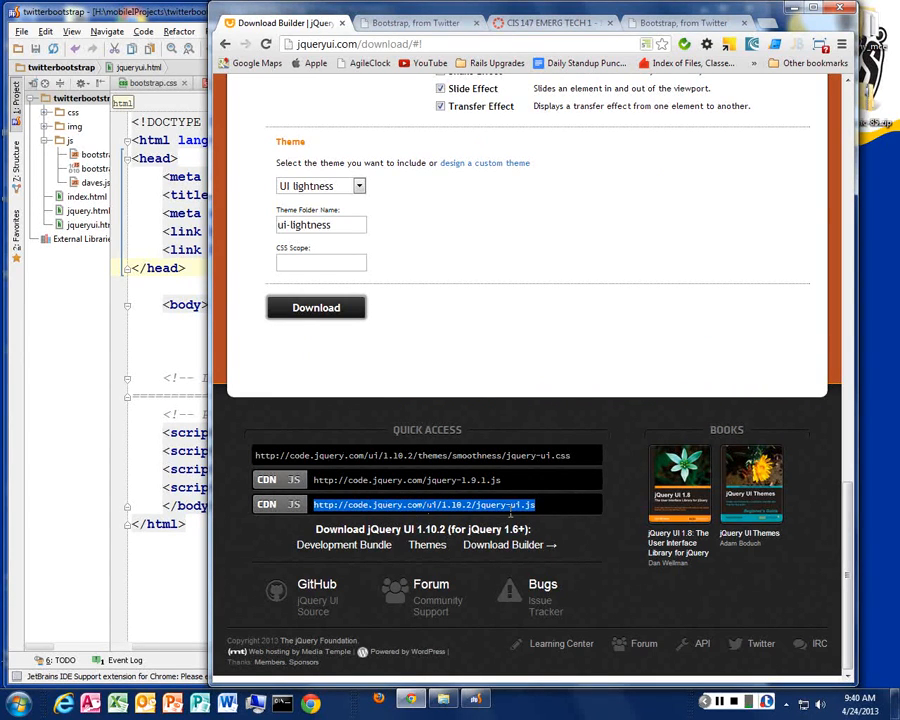
pyautogui.moveTo(256, 510)
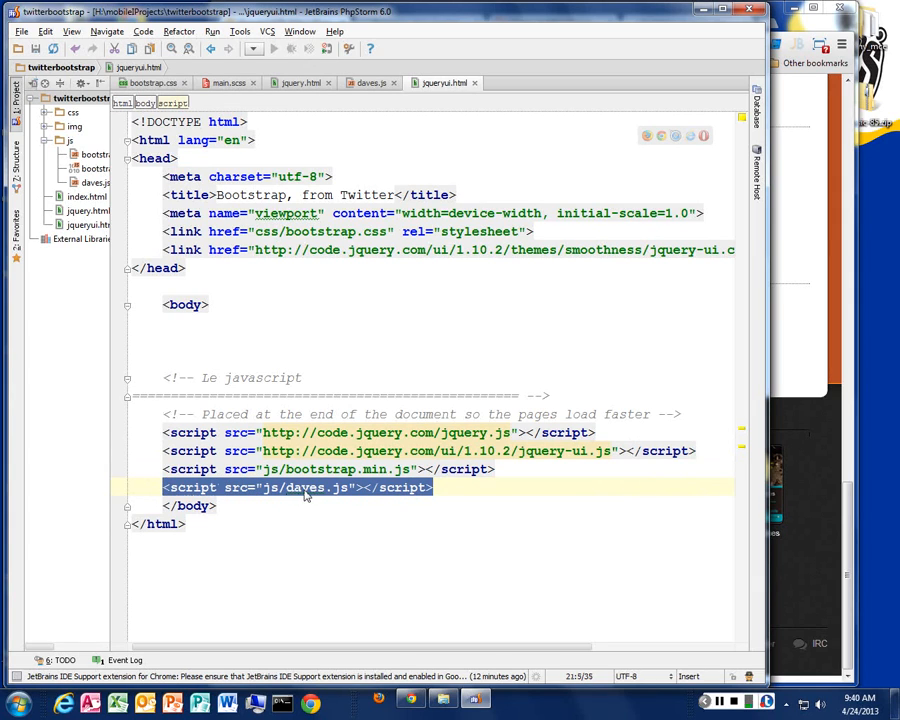
pyautogui.moveTo(310, 488)
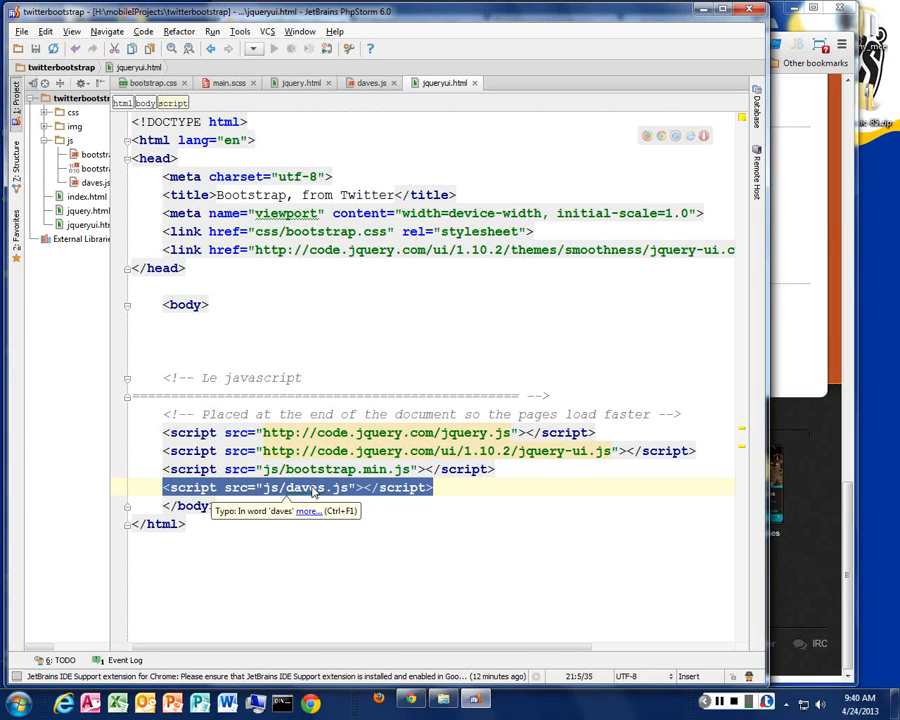
pyautogui.moveTo(500, 380)
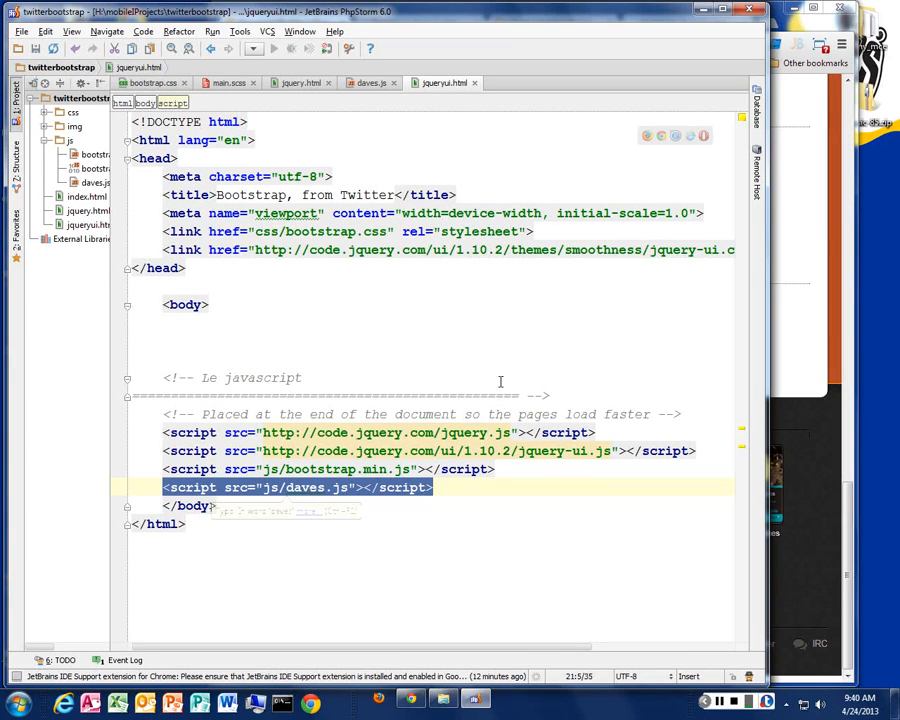
# Review daves.js's commented-out accordion and tabs calls, then return to the Download Builder page.
pyautogui.click(372, 82)
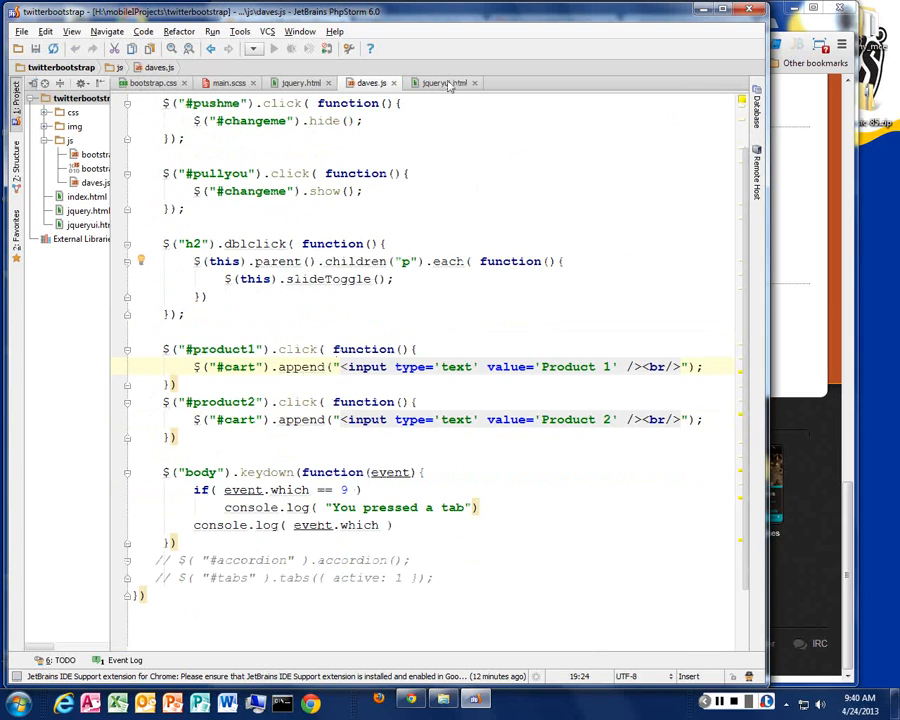
pyautogui.click(444, 82)
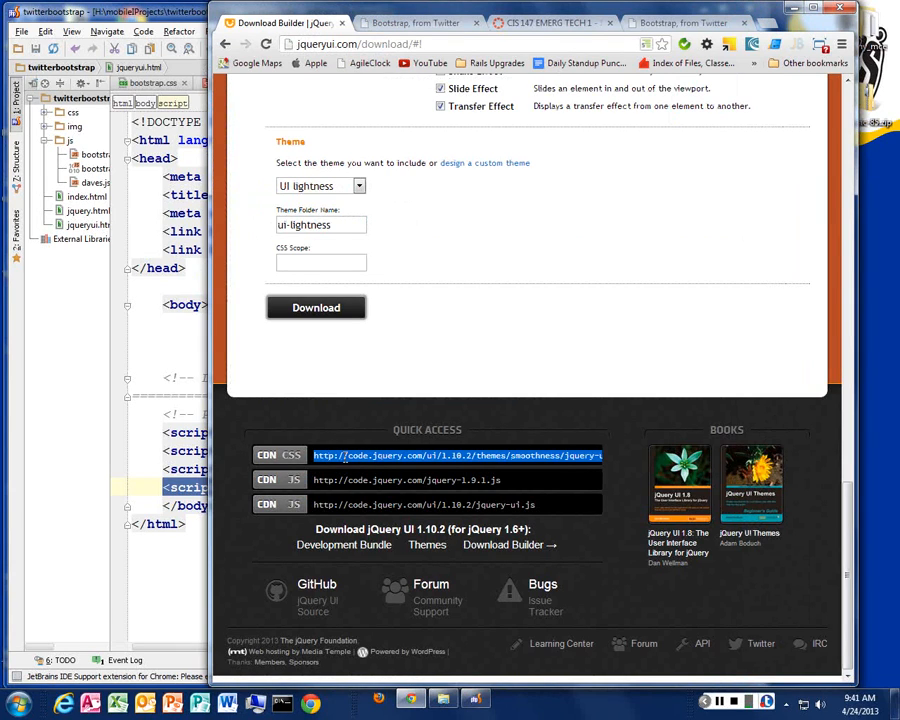
pyautogui.moveTo(496, 432)
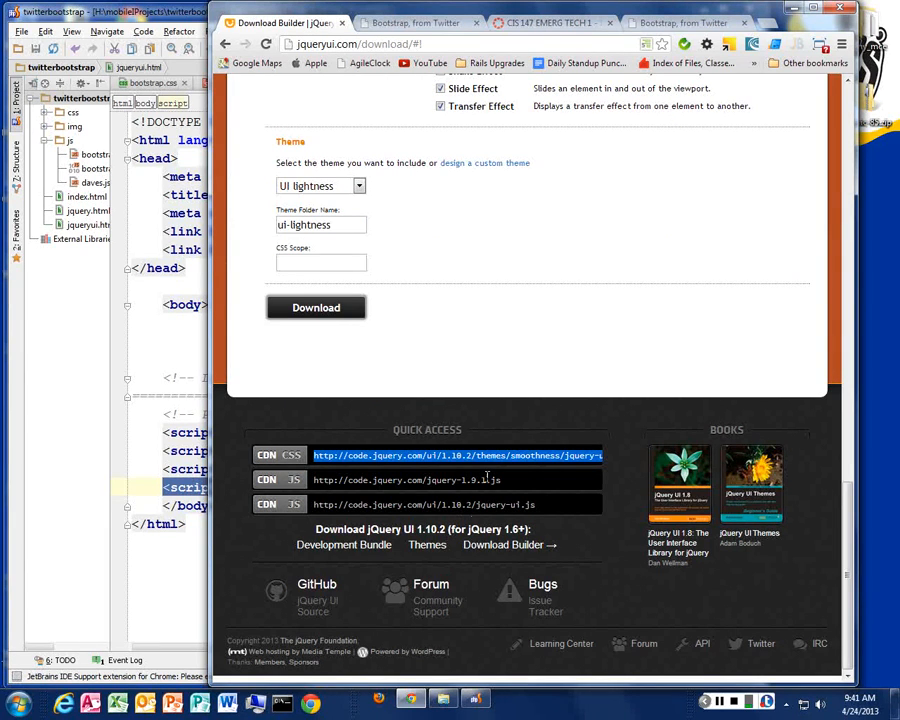
pyautogui.moveTo(584, 366)
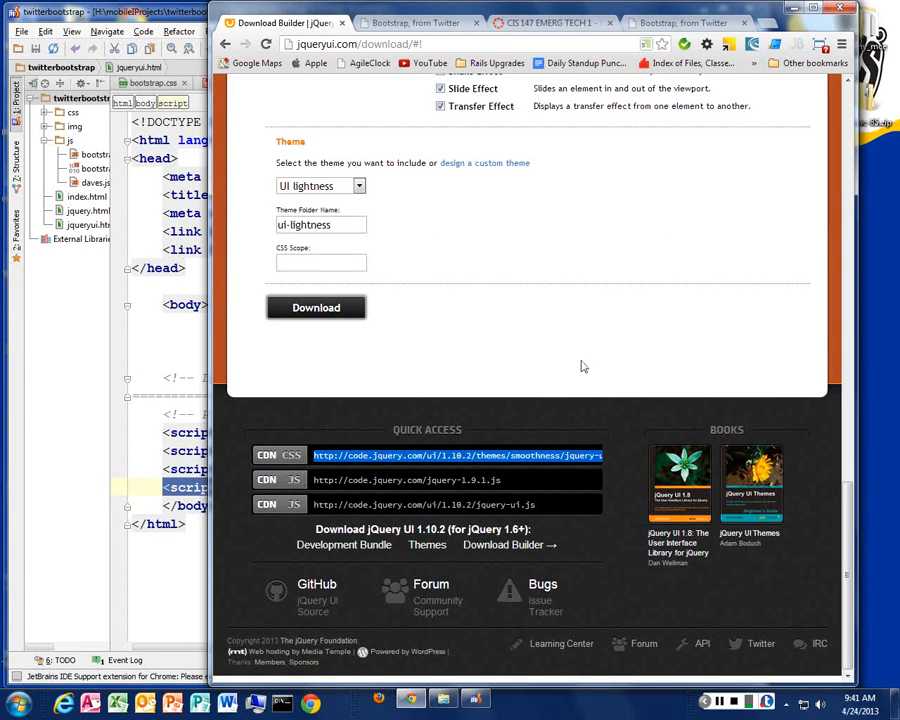
# Scroll the Download Builder page back up toward its version options.
pyautogui.scroll(3)
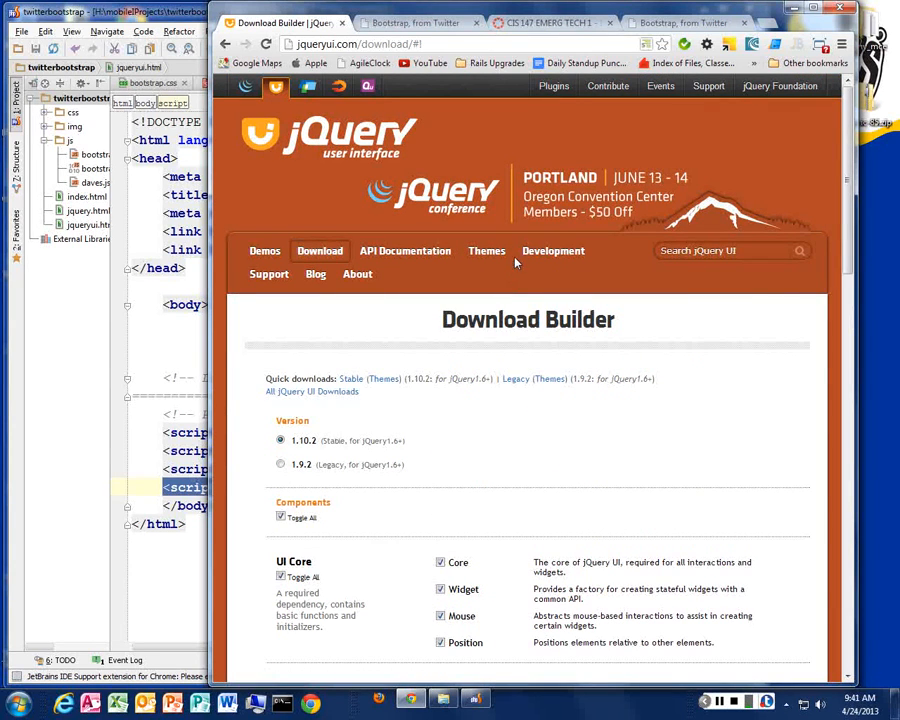
# Preview ThemeRoller's accordion by expanding Section 3, then return to the Download Builder.
pyautogui.click(488, 250)
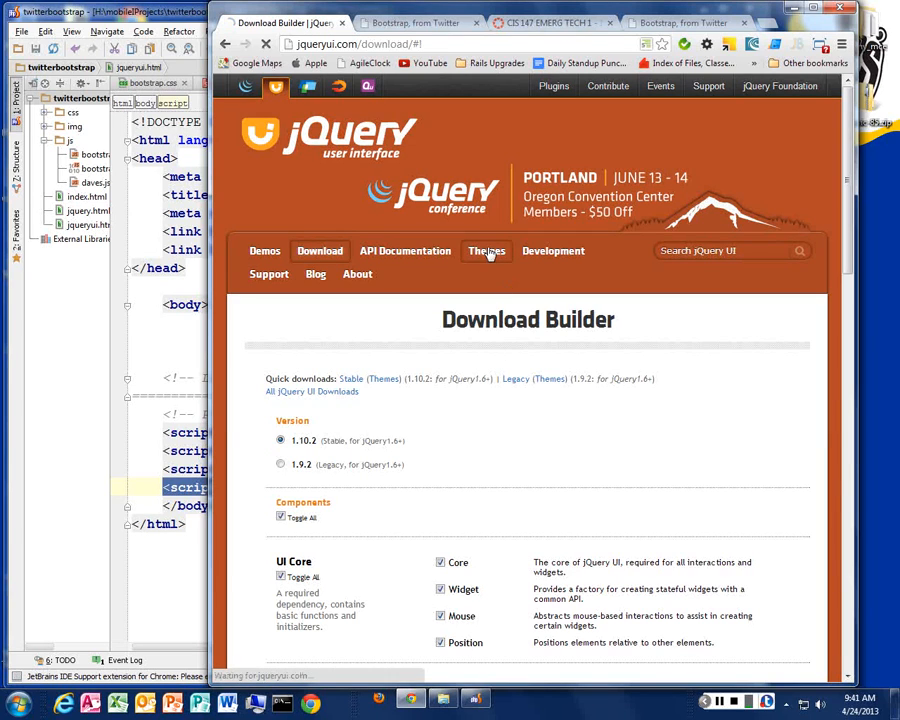
pyautogui.click(486, 252)
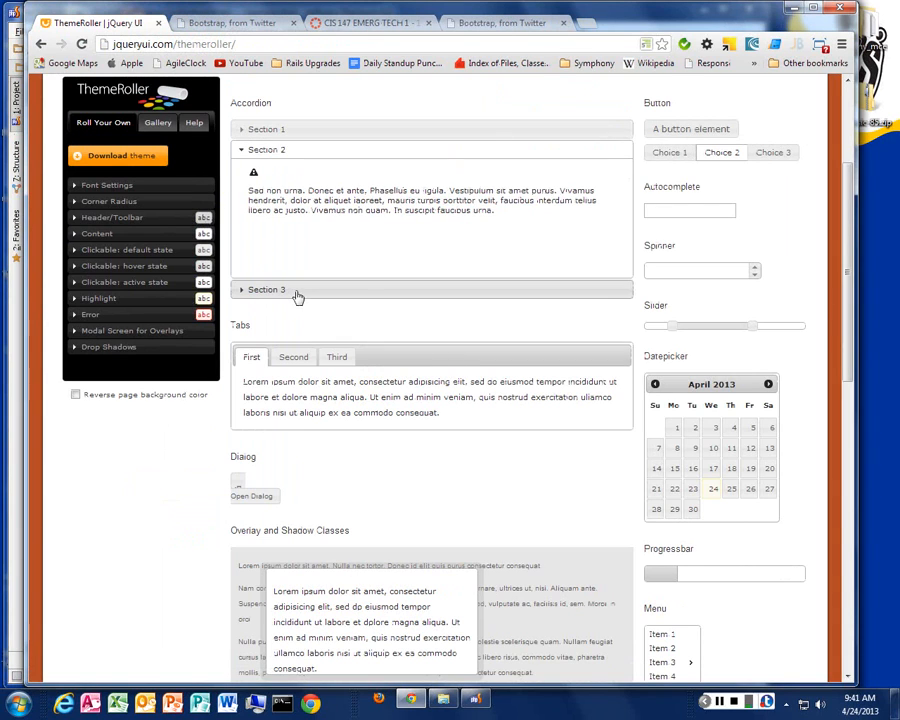
pyautogui.click(268, 288)
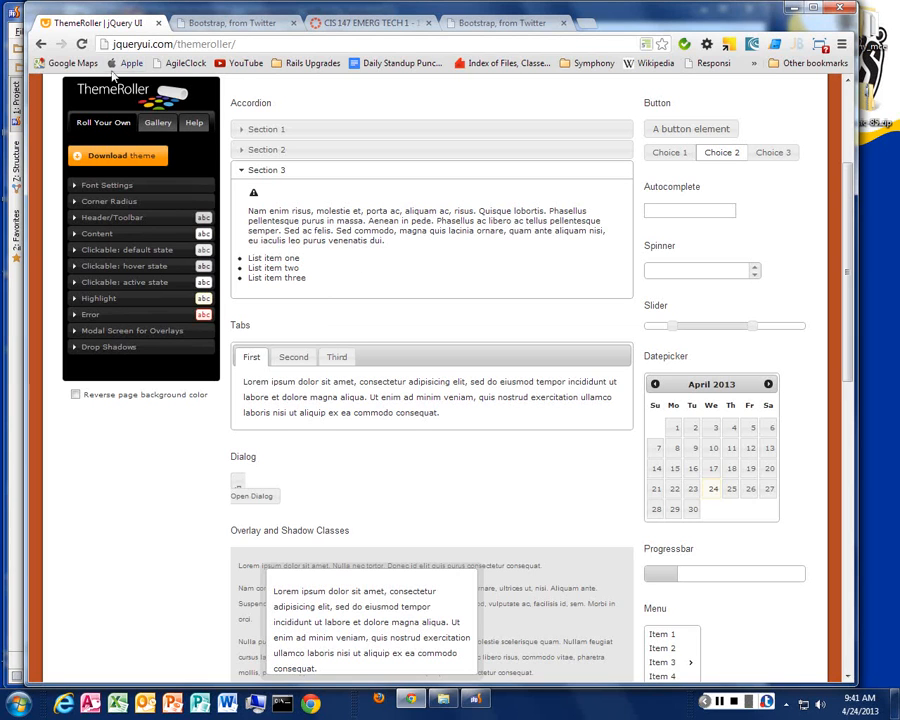
pyautogui.click(116, 156)
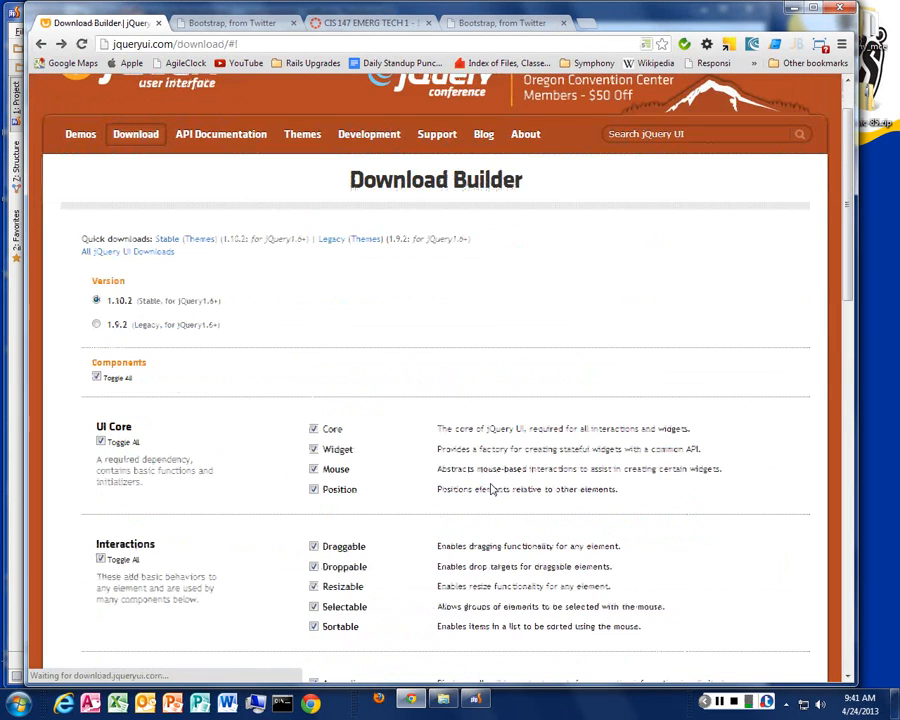
# Select the smoothness stylesheet CDN address in Quick Access and return to the Download Builder page.
pyautogui.scroll(-3)
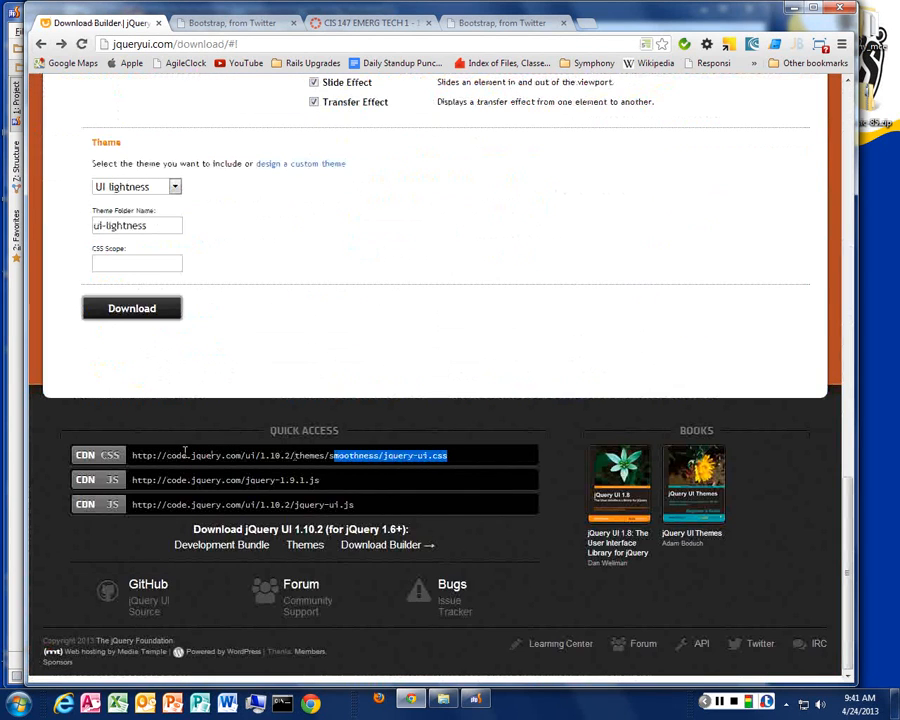
pyautogui.tripleClick(288, 456)
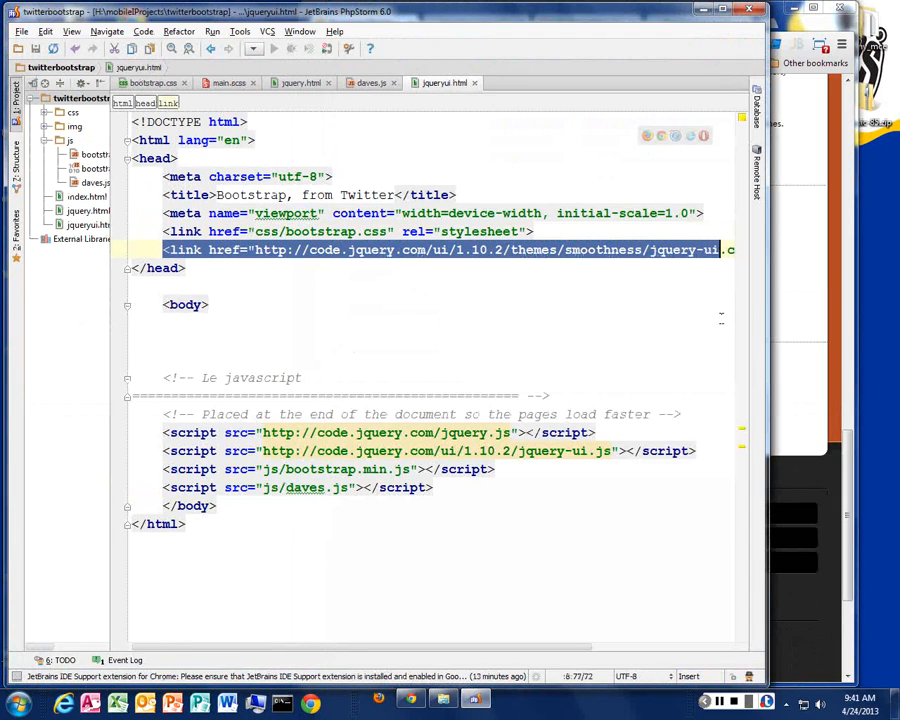
pyautogui.click(208, 304)
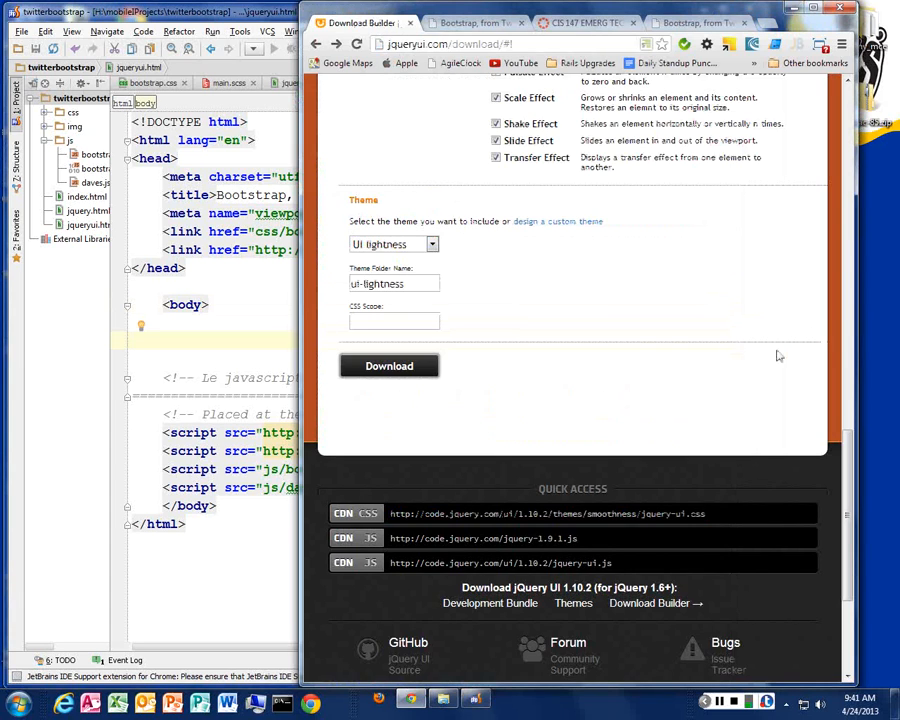
# Open the Accordion Widget page from the Widgets category of the jQuery UI API docs.
pyautogui.scroll(3)
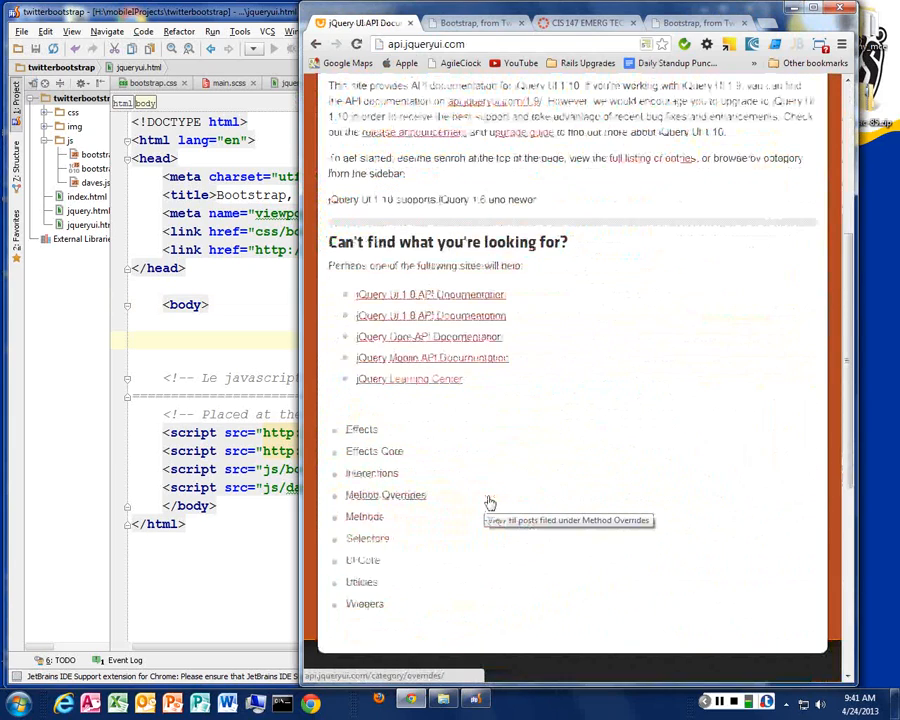
pyautogui.scroll(-3)
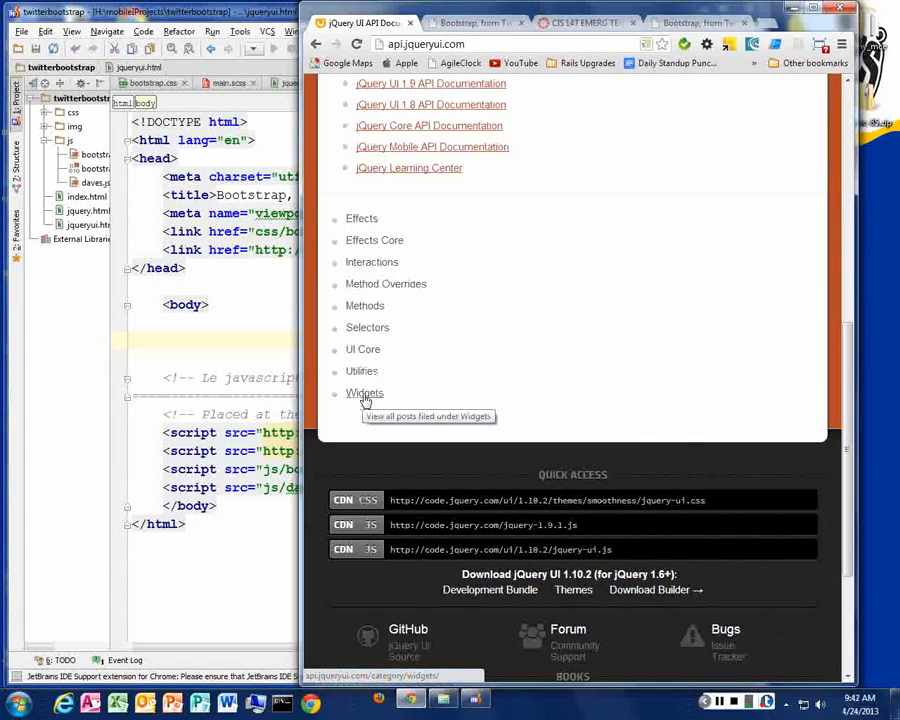
pyautogui.click(364, 392)
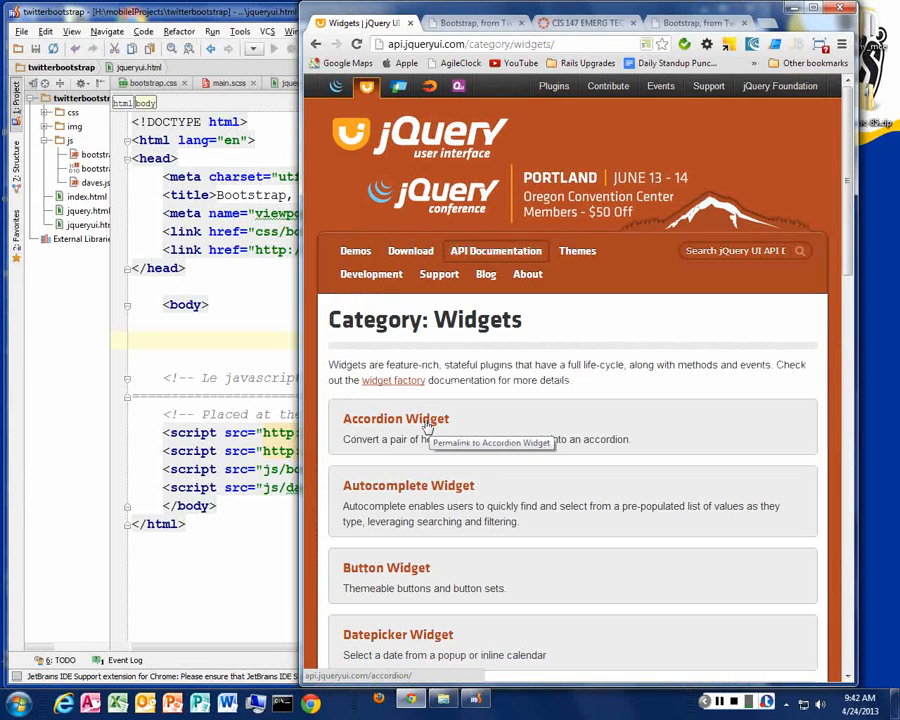
pyautogui.click(396, 418)
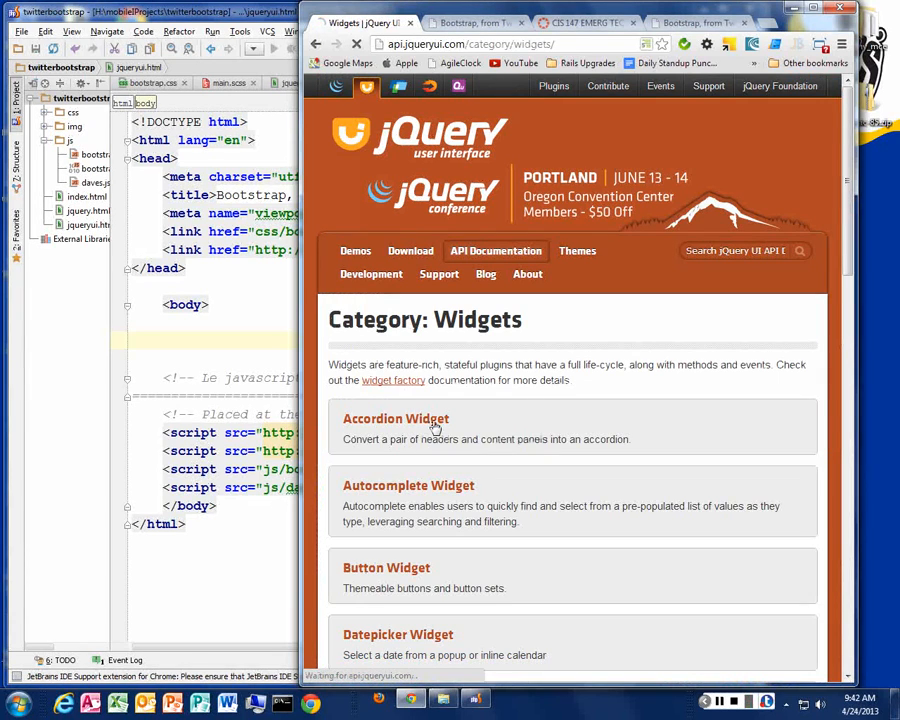
pyautogui.click(396, 418)
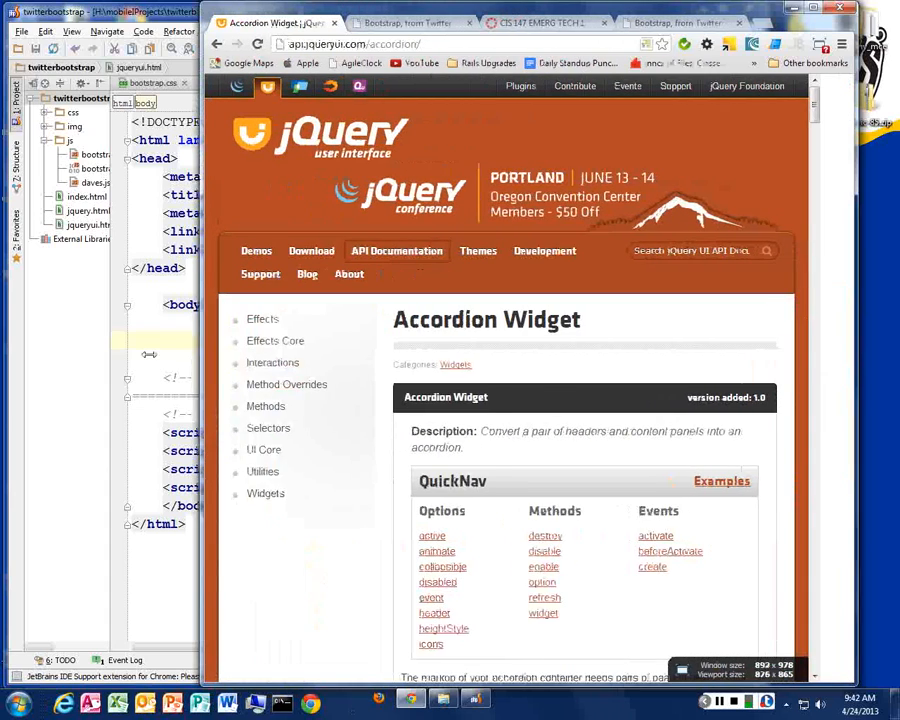
pyautogui.scroll(-3)
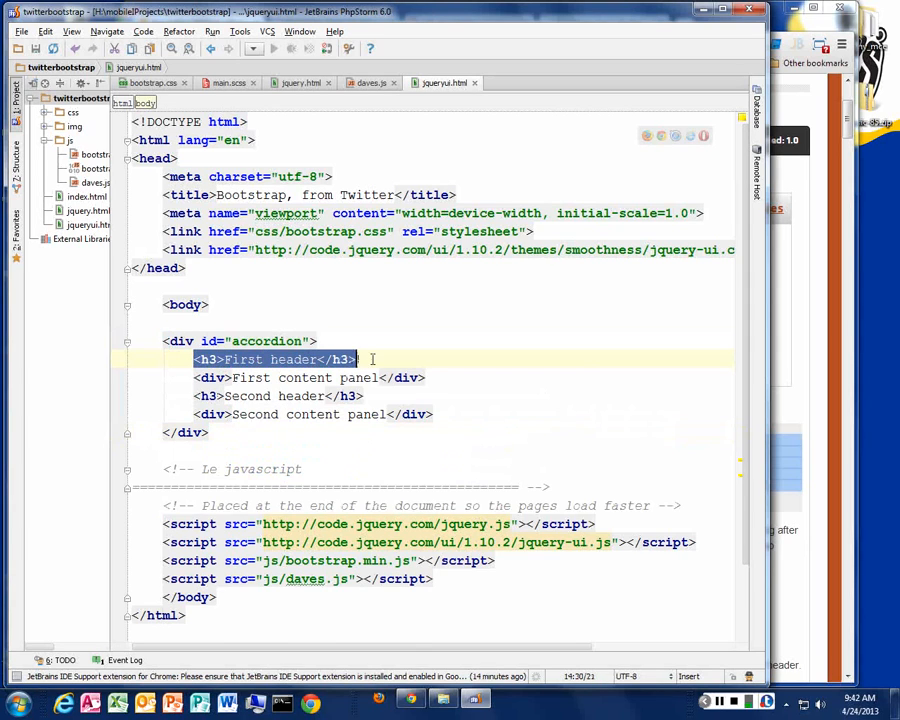
# Compare jqueryui.html's accordion markup with the docs example, then switch to the local test page.
pyautogui.click(250, 376)
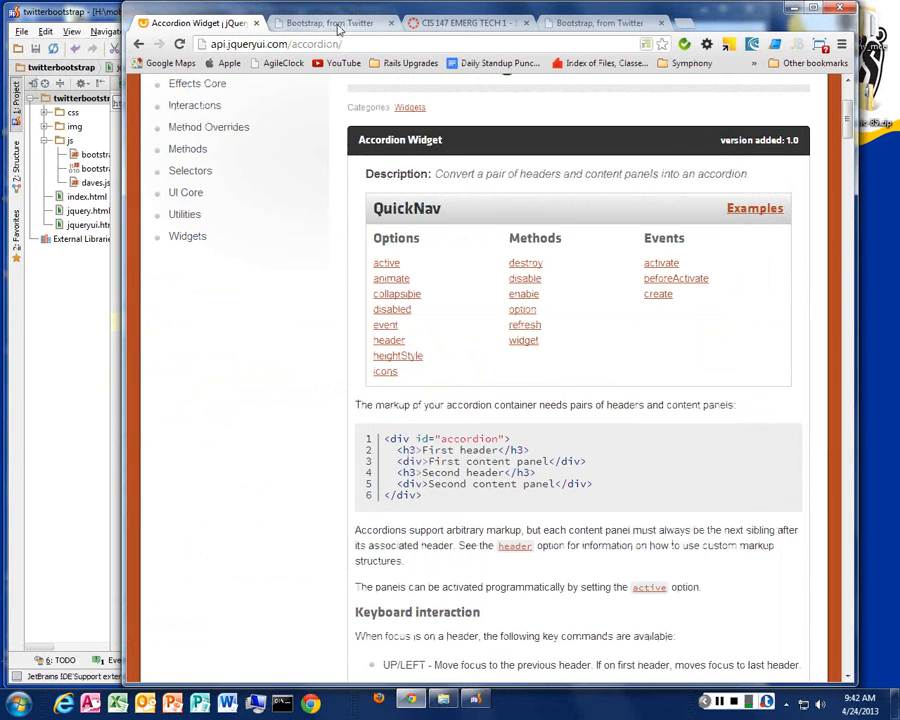
pyautogui.click(330, 22)
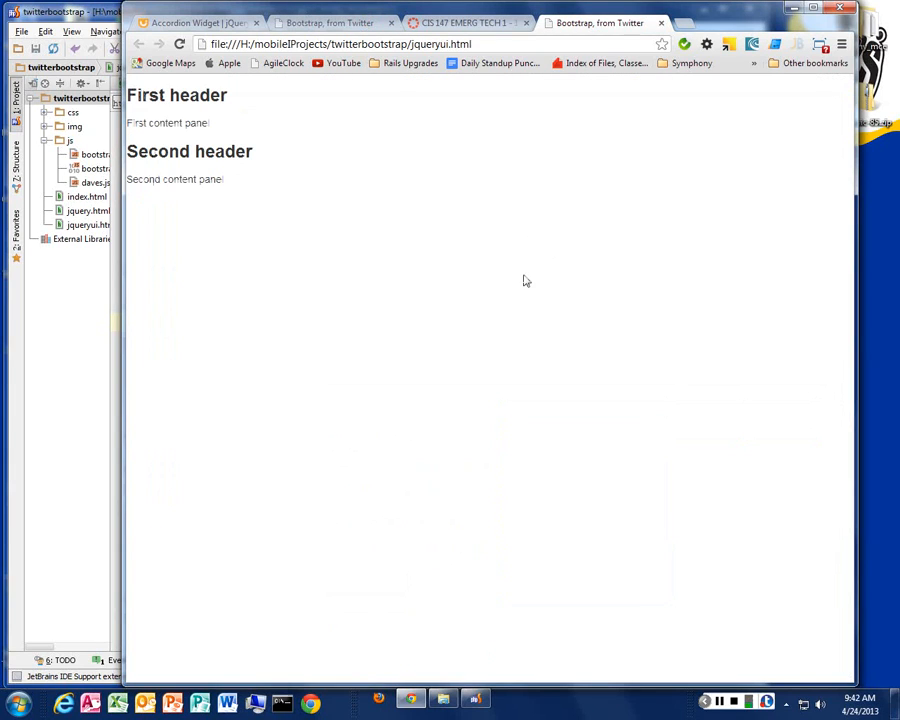
# Restore the Chrome window so the local page sits beside PhpStorm.
pyautogui.doubleClick(196, 96)
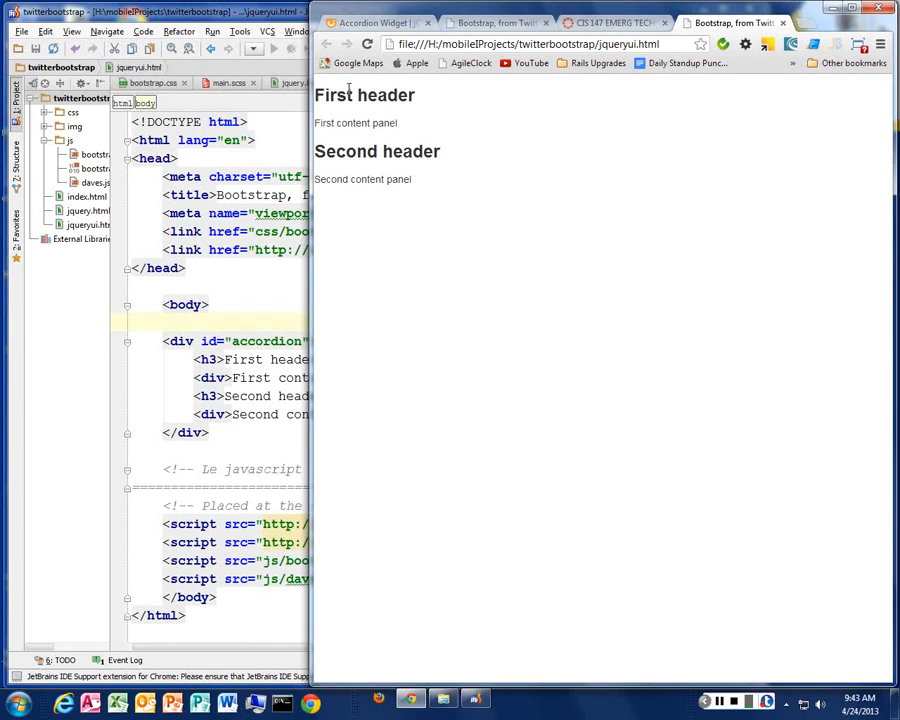
pyautogui.moveTo(422, 214)
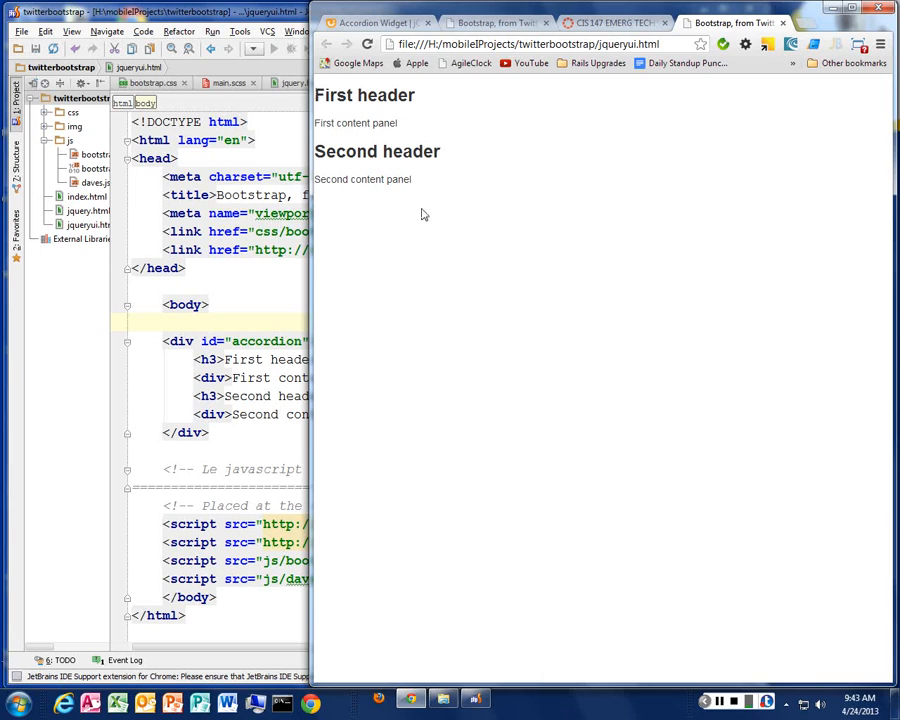
pyautogui.moveTo(430, 232)
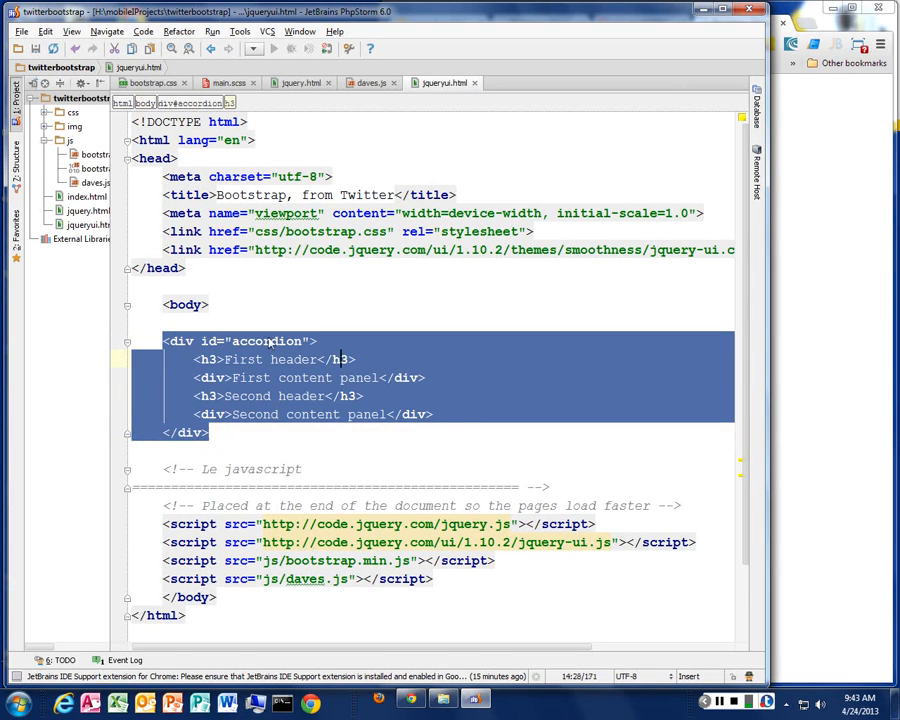
# Pick out the accordion id in jqueryui.html and switch to the darres.js script.
pyautogui.doubleClick(266, 340)
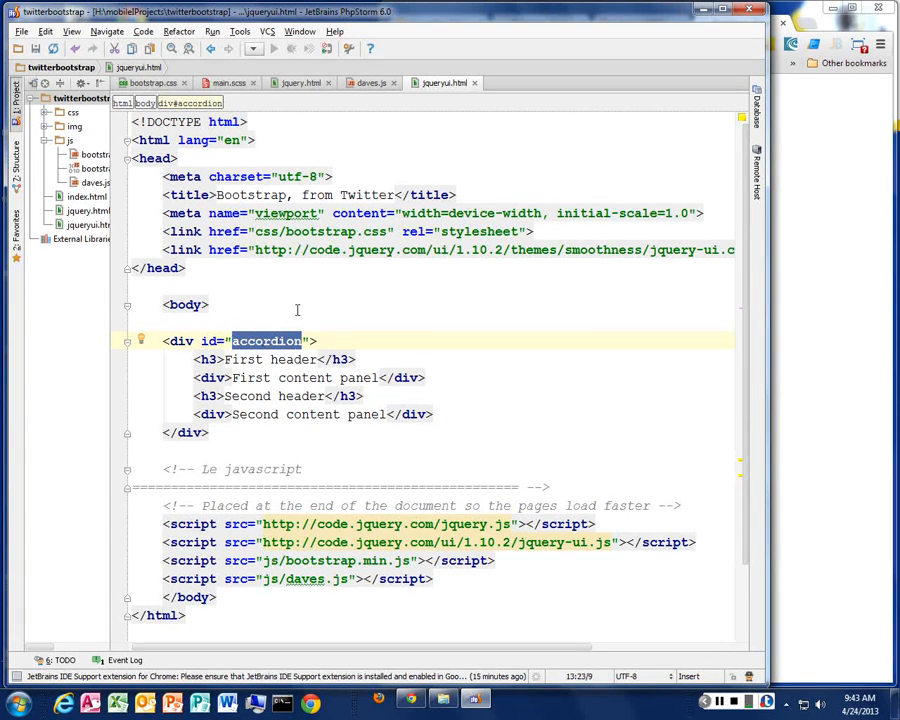
pyautogui.moveTo(258, 350)
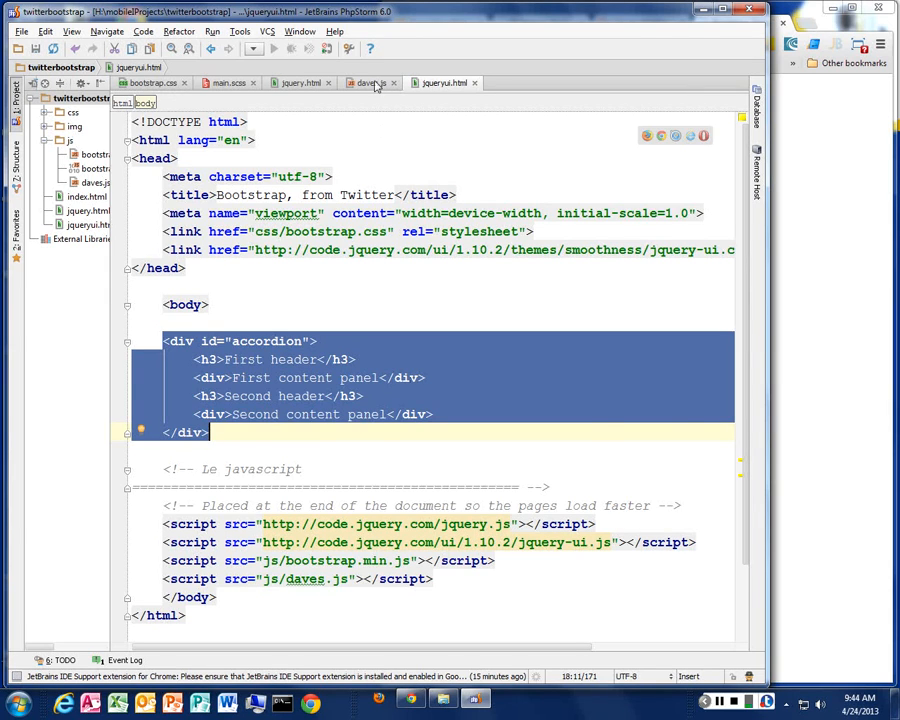
pyautogui.click(368, 82)
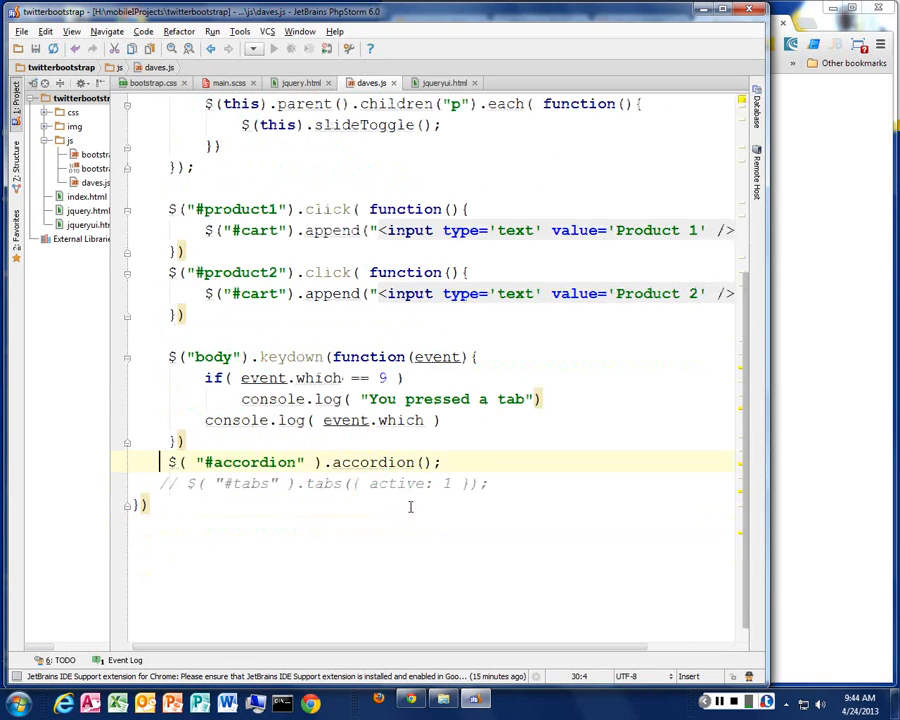
pyautogui.doubleClick(250, 460)
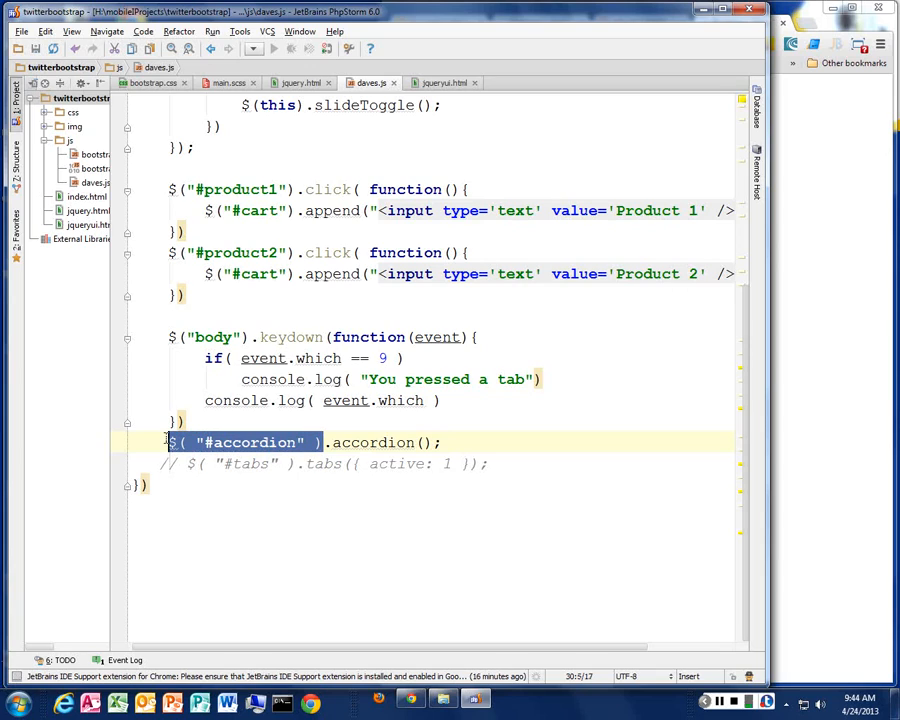
pyautogui.moveTo(372, 442)
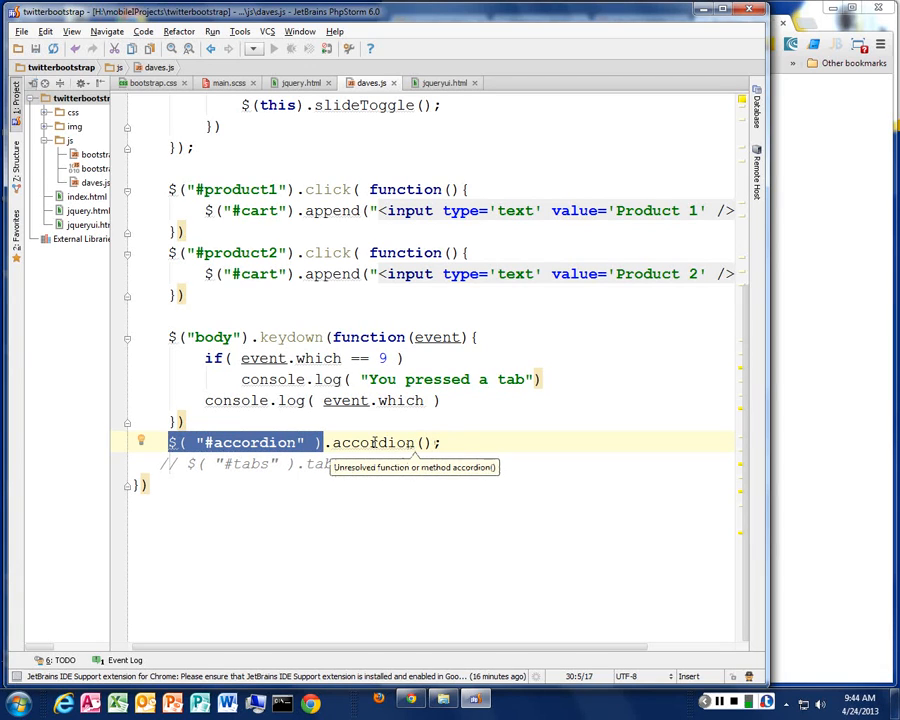
pyautogui.doubleClick(372, 442)
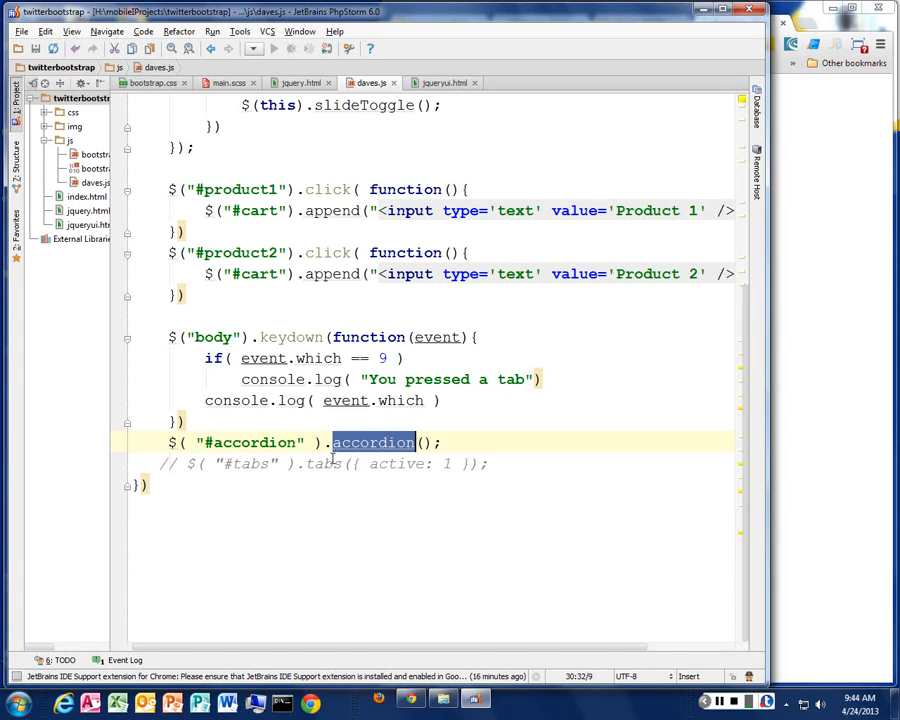
pyautogui.moveTo(374, 442)
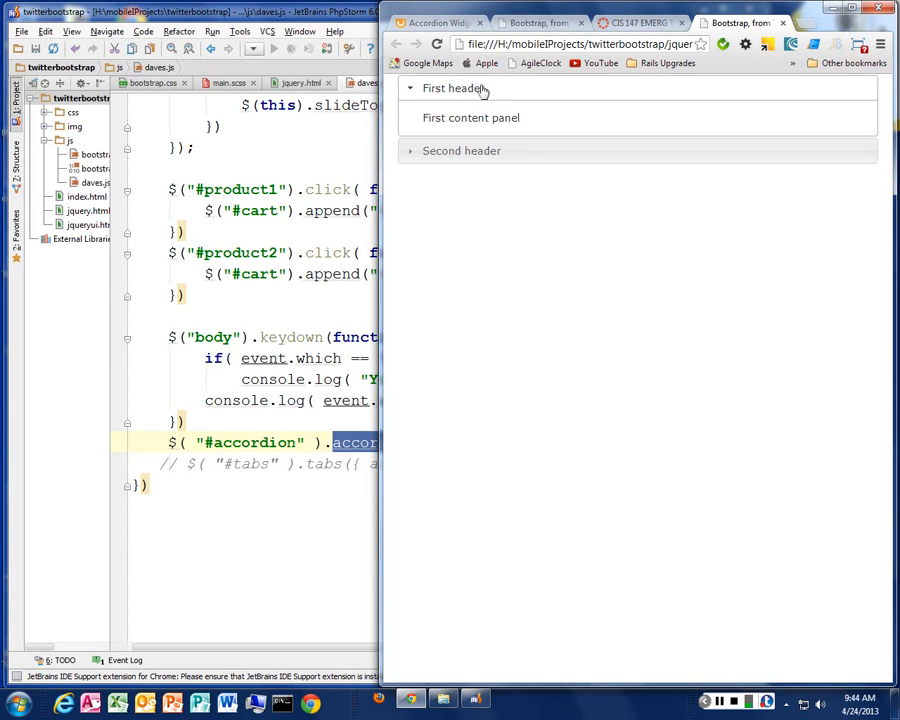
# Test the accordion by expanding the First and Second sections in turn, then return to the editor.
pyautogui.click(460, 150)
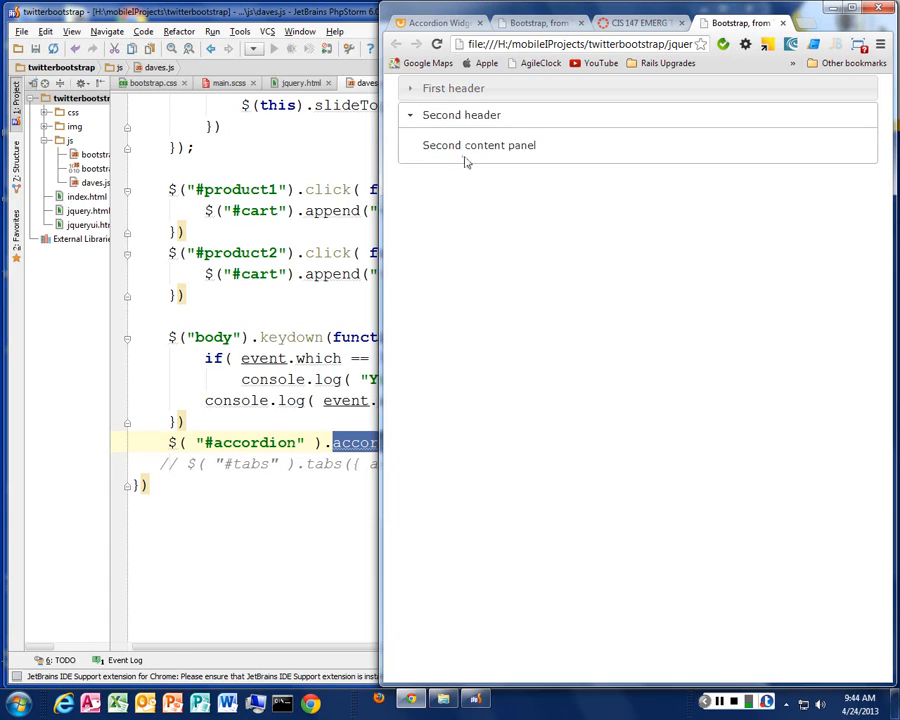
pyautogui.click(452, 88)
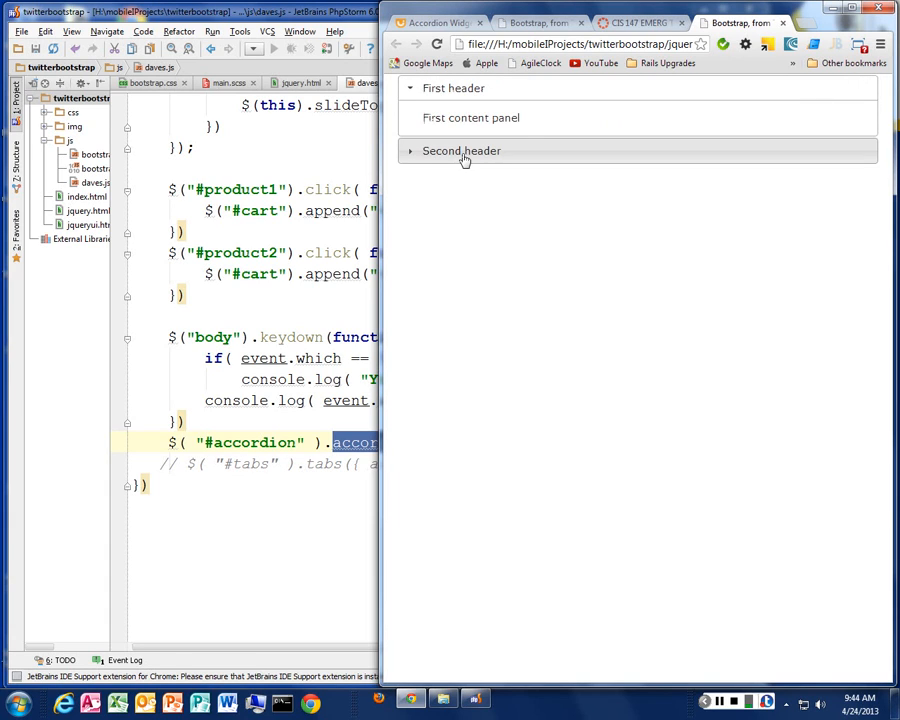
pyautogui.moveTo(470, 158)
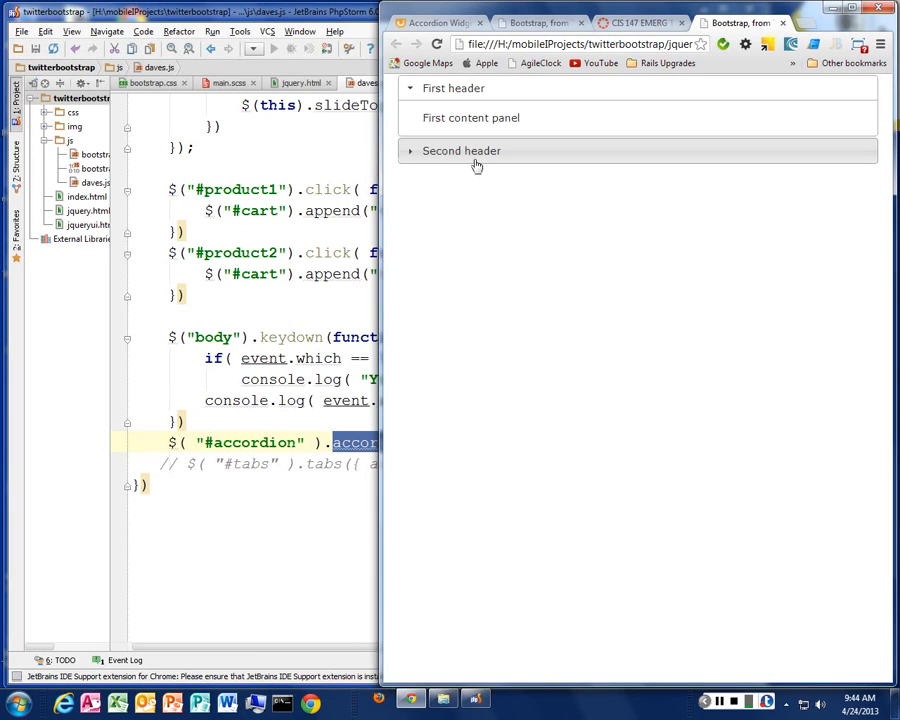
pyautogui.click(460, 150)
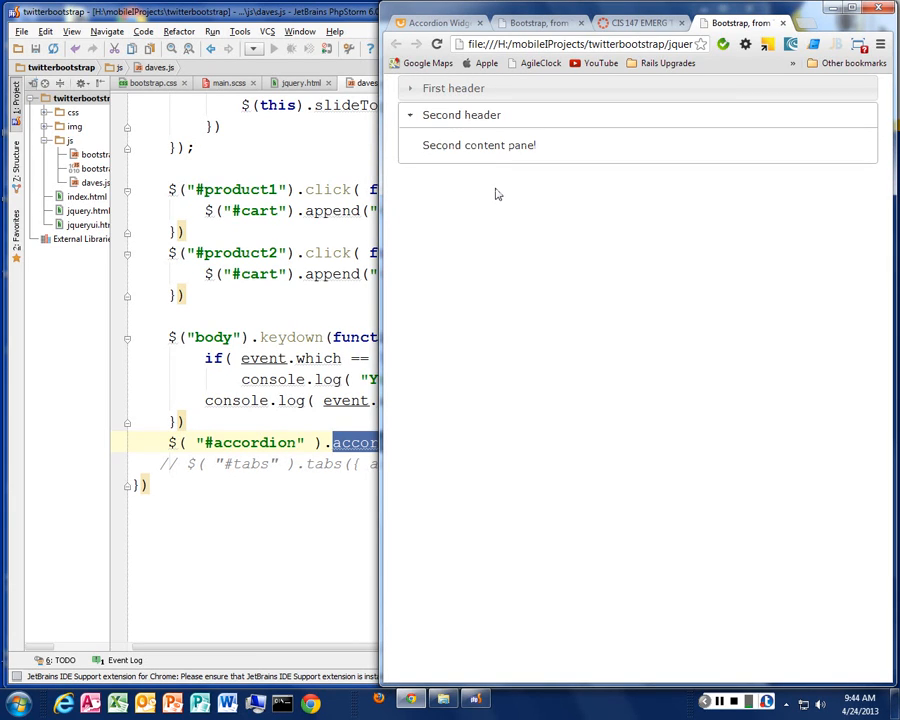
pyautogui.click(444, 82)
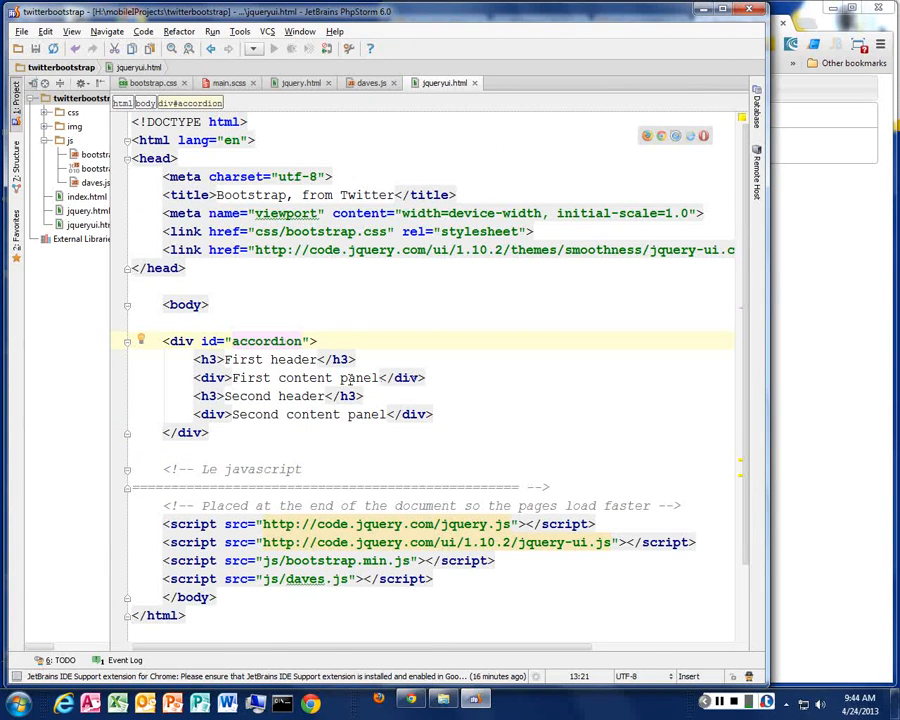
# Duplicate the Second header/panel markup and check the extra sections on the reloaded page.
pyautogui.click(200, 360)
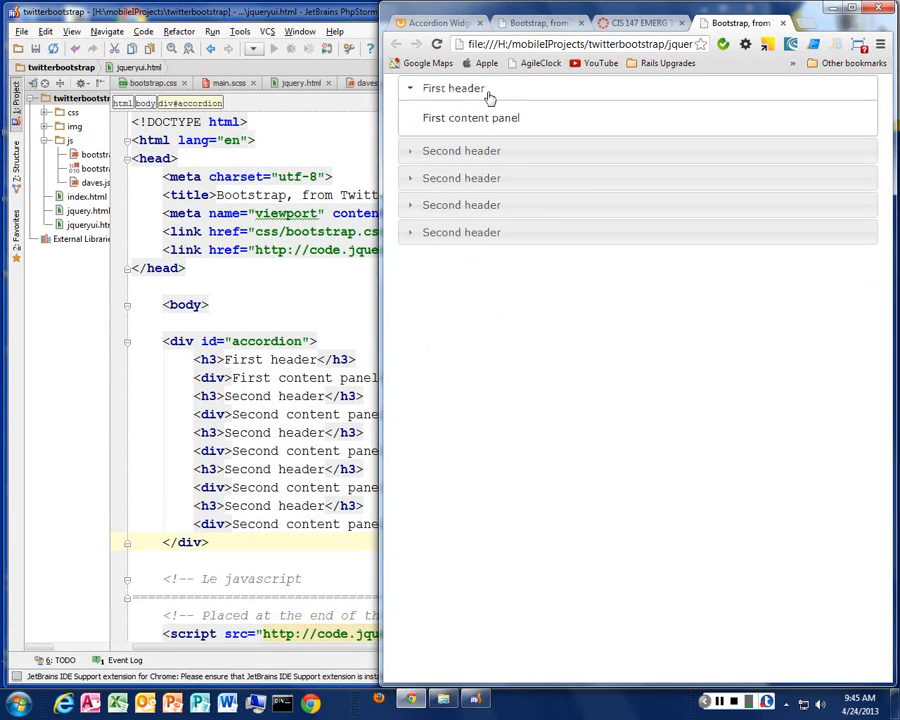
pyautogui.click(460, 150)
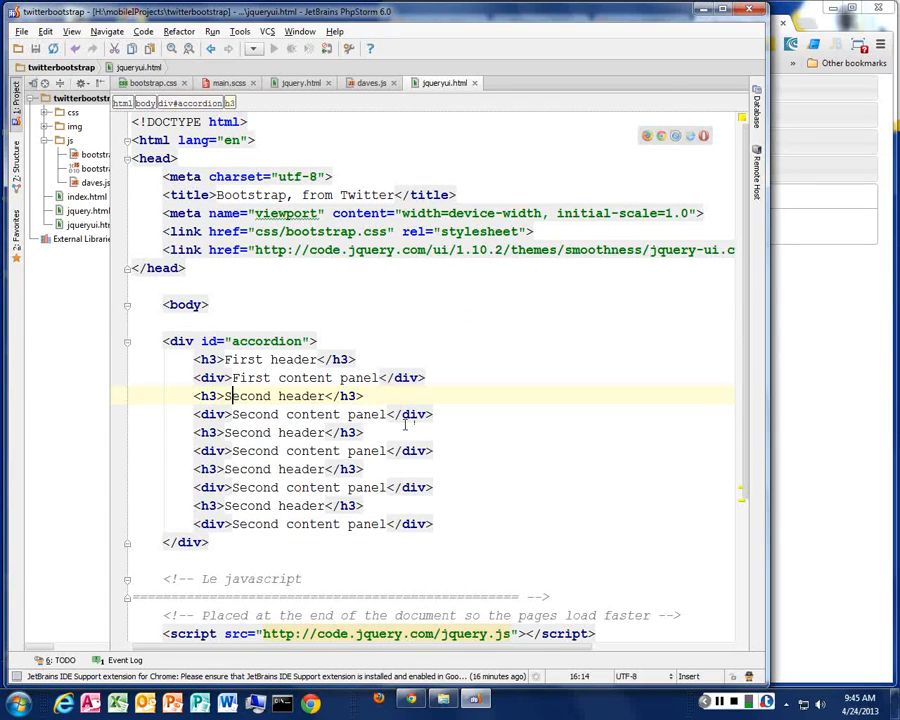
# Add <p> paragraph lines inside the second content panel div.
pyautogui.click(388, 414)
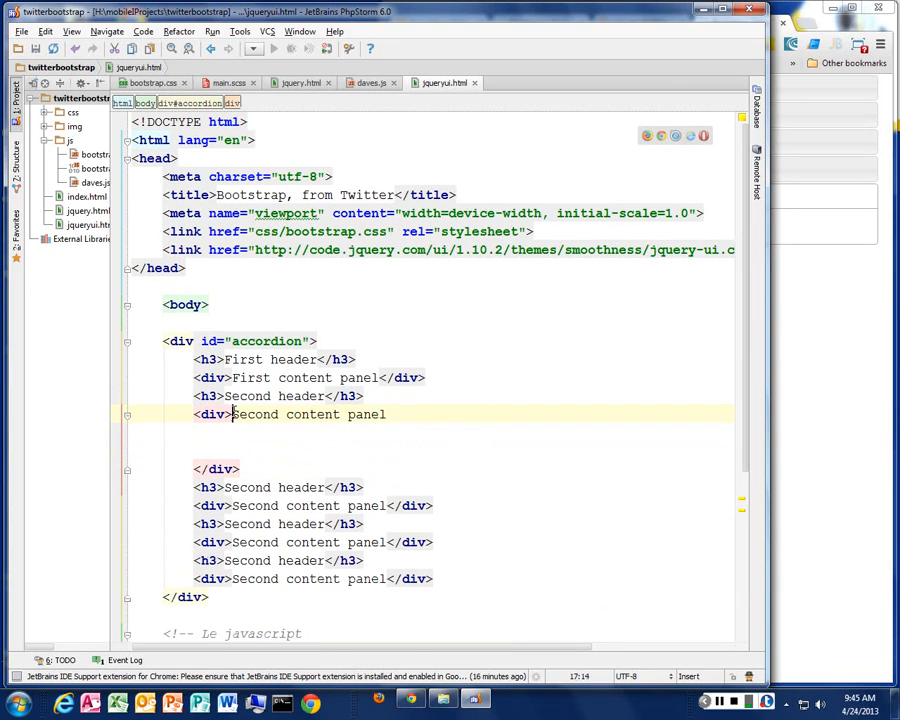
pyautogui.press('Return')
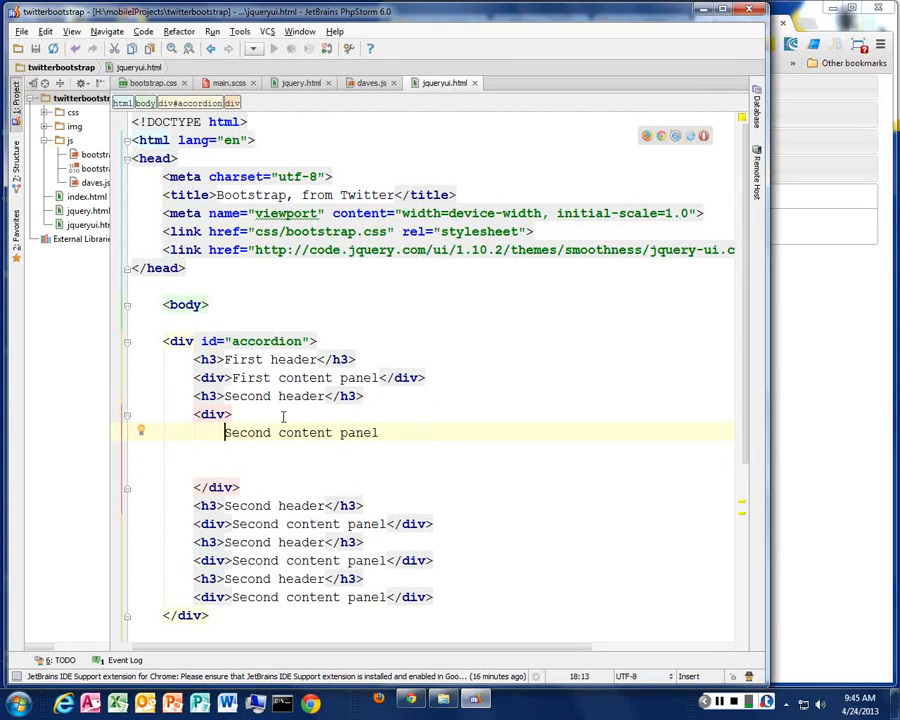
pyautogui.write('<p>')
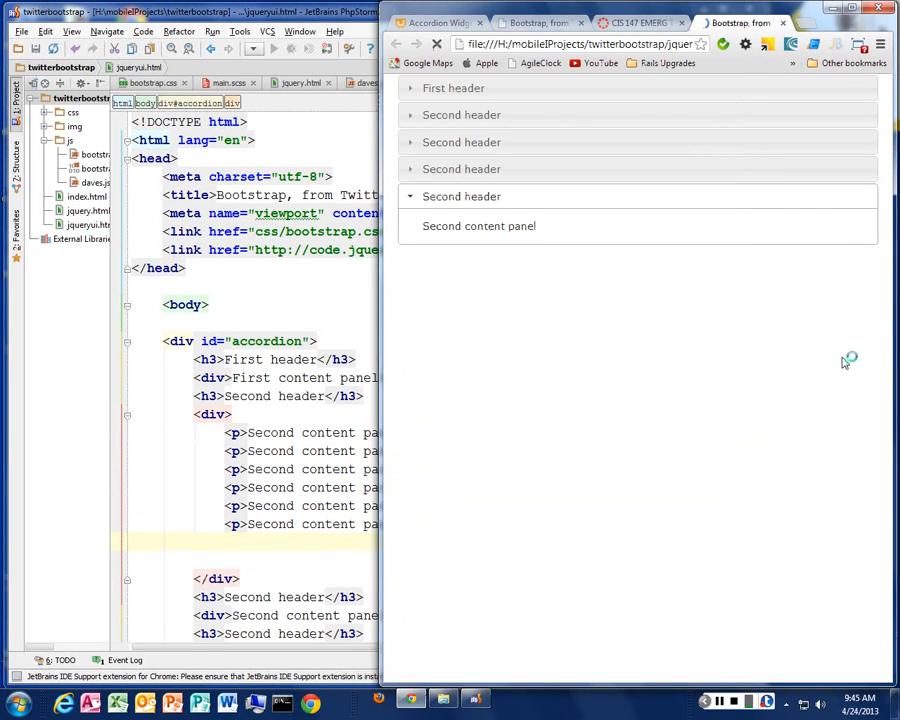
# Expand and collapse the accordion sections on the test page, including the paragraph panel.
pyautogui.click(452, 88)
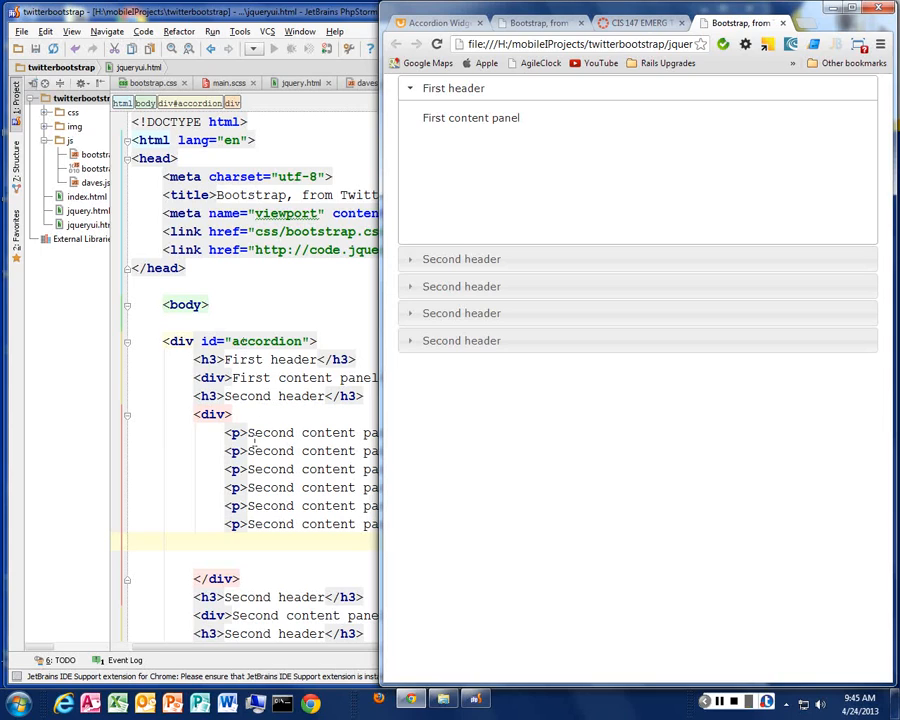
pyautogui.moveTo(480, 112)
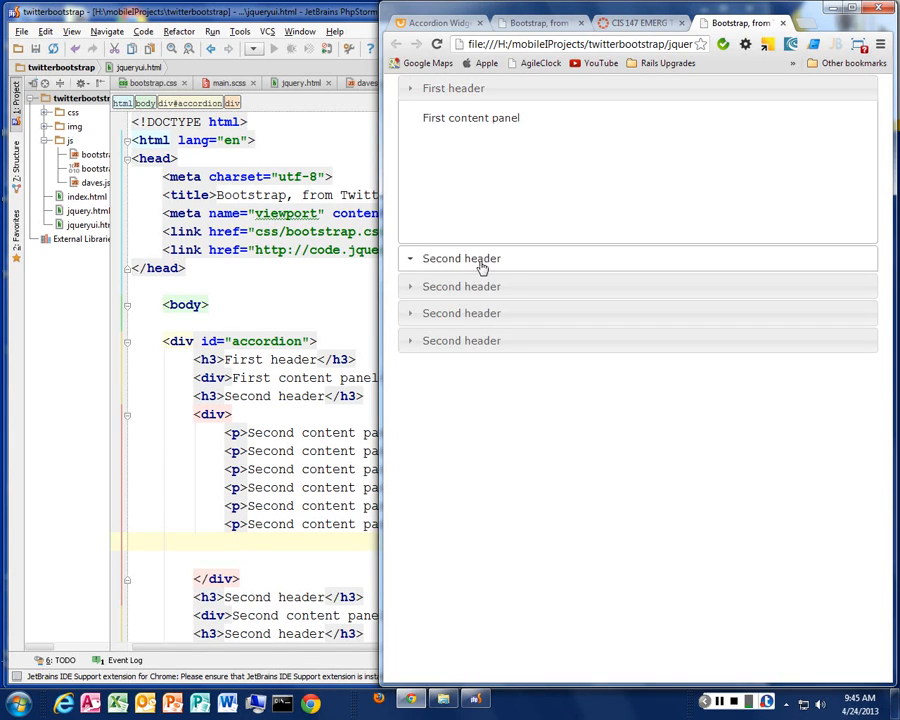
pyautogui.click(460, 258)
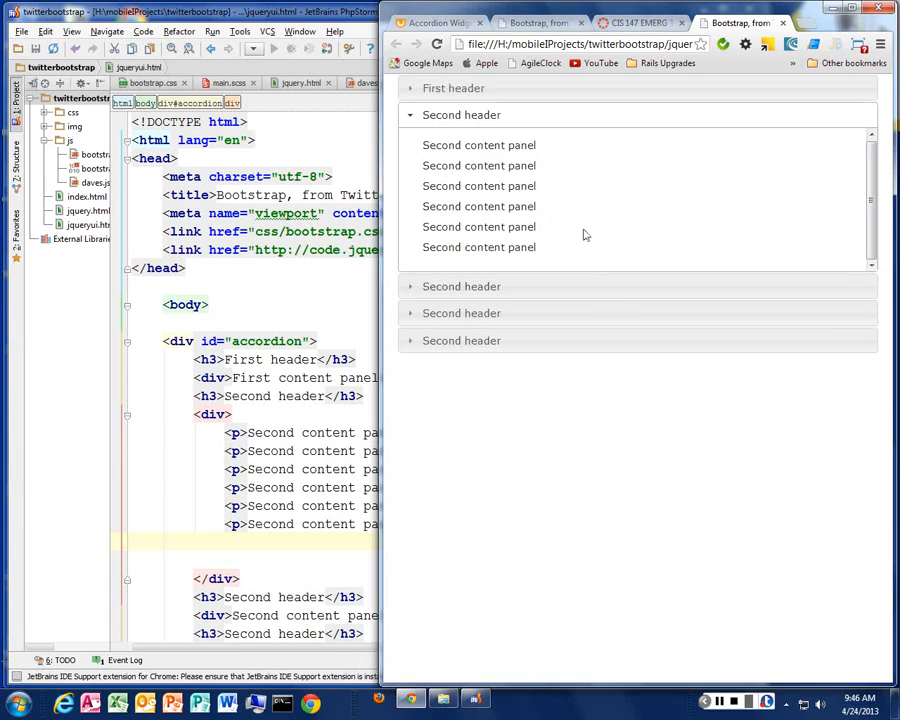
pyautogui.moveTo(710, 124)
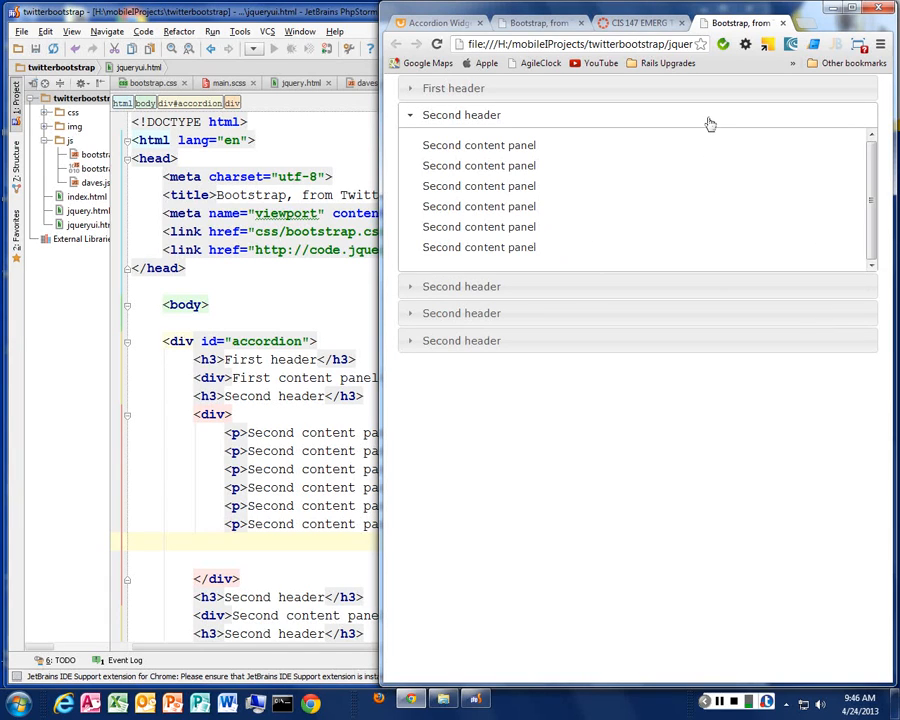
pyautogui.moveTo(560, 312)
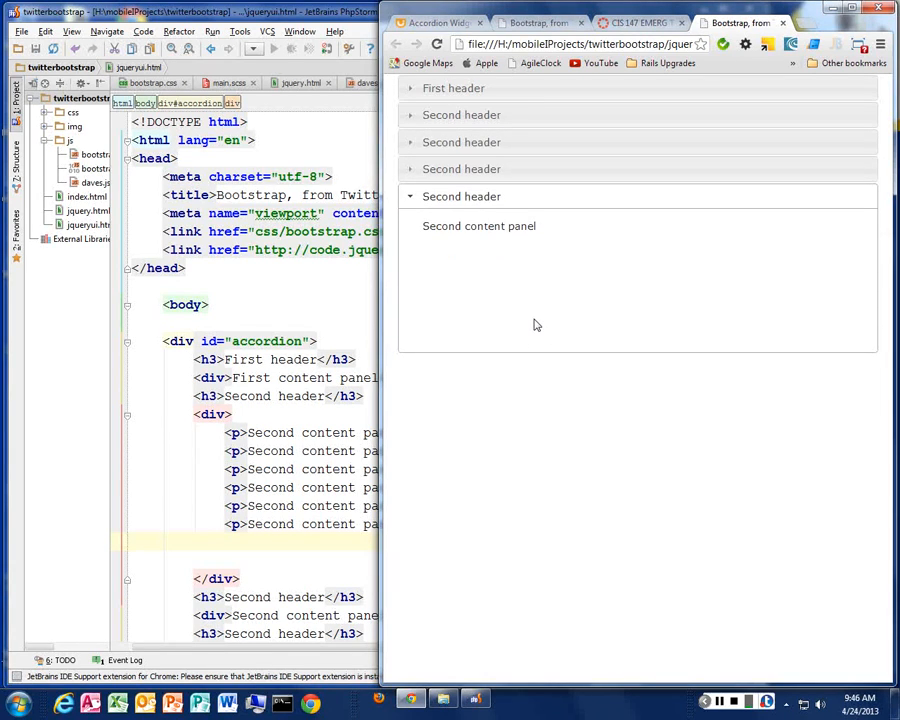
pyautogui.click(460, 114)
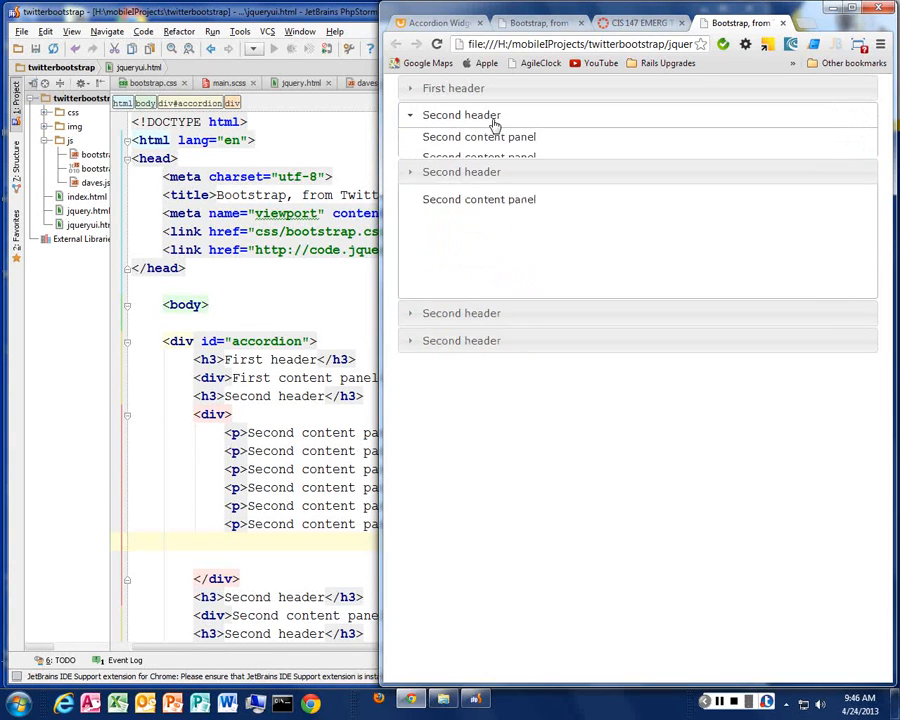
pyautogui.click(460, 114)
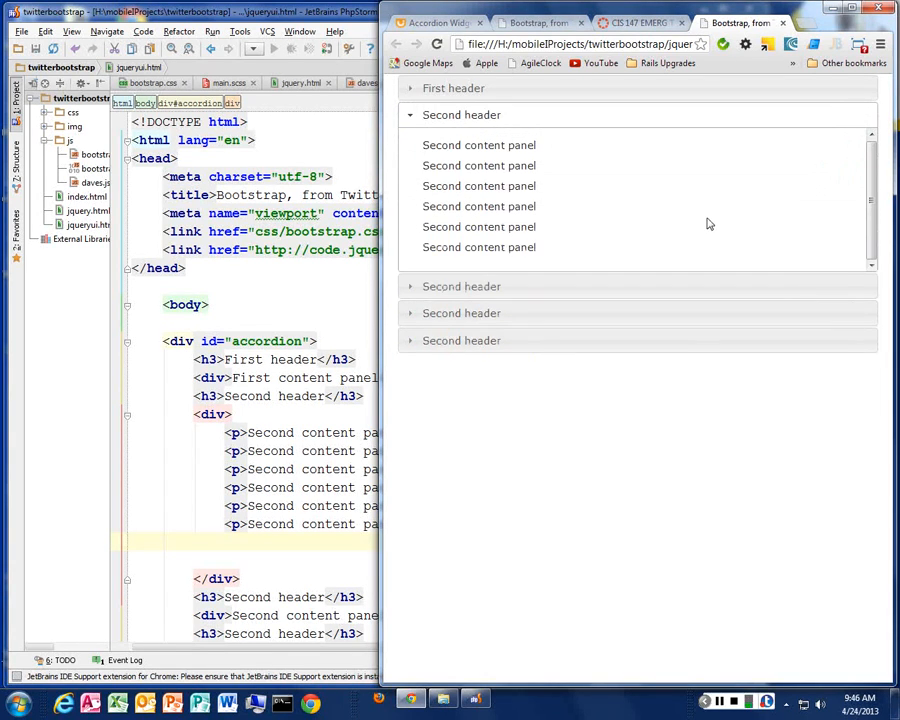
pyautogui.moveTo(732, 212)
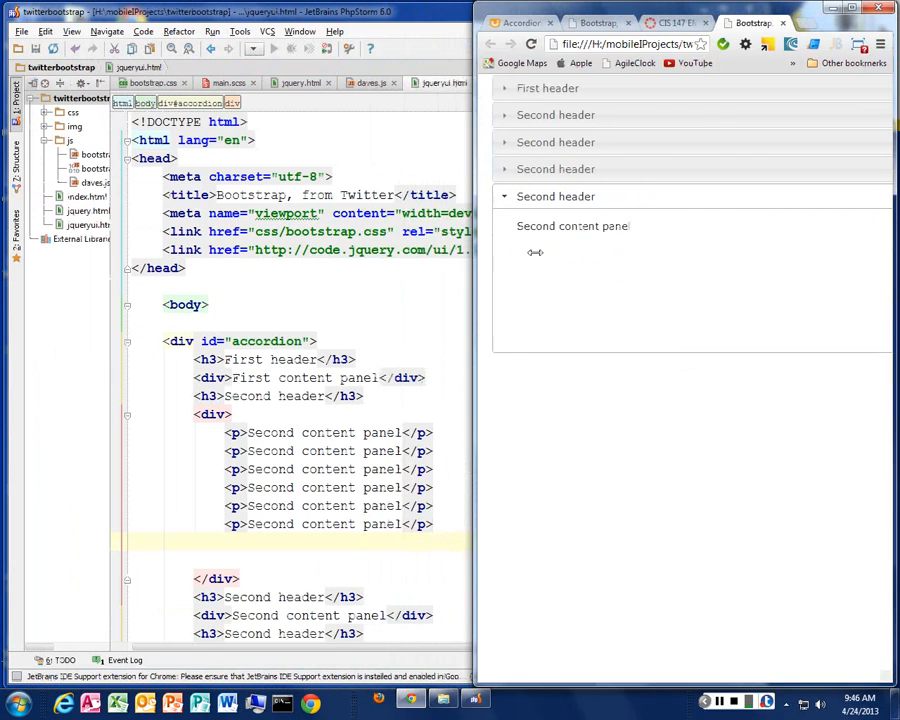
# Recheck the second header's panels, then bring up the jQuery UI Widgets documentation.
pyautogui.click(862, 12)
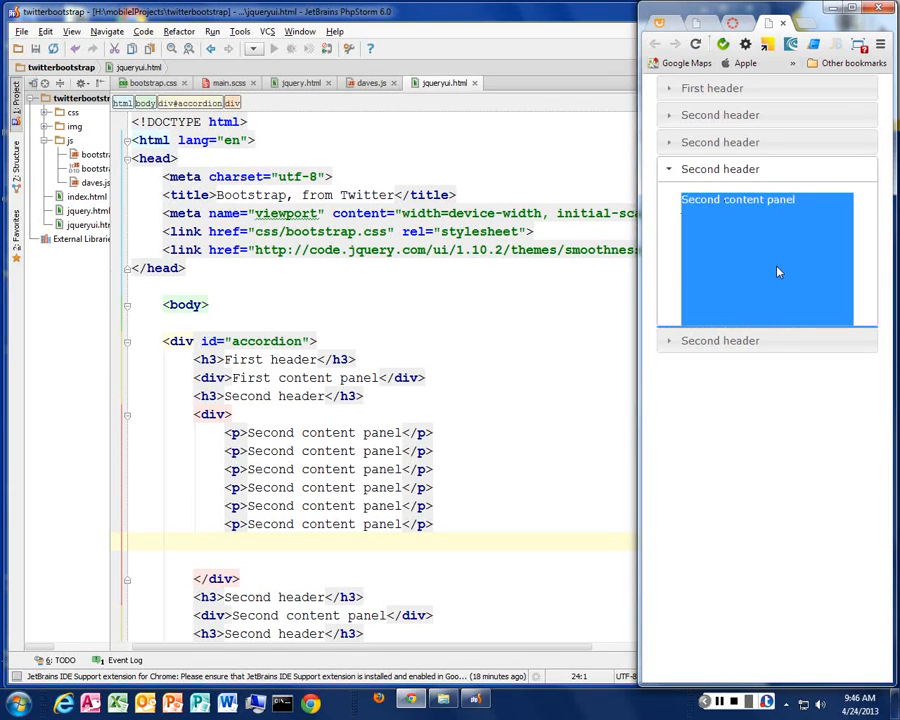
pyautogui.moveTo(764, 262)
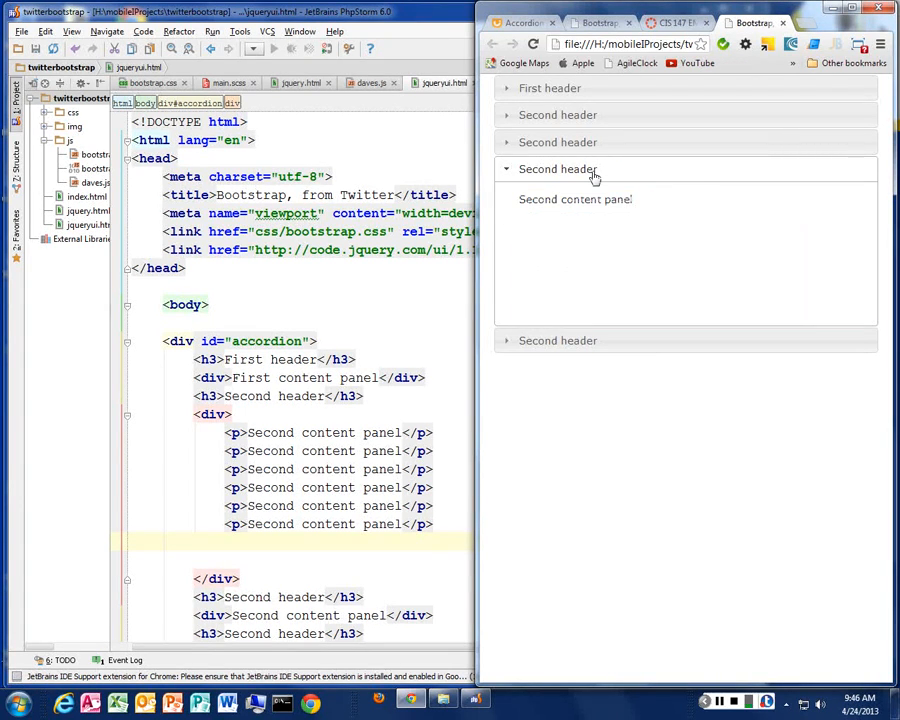
pyautogui.moveTo(670, 168)
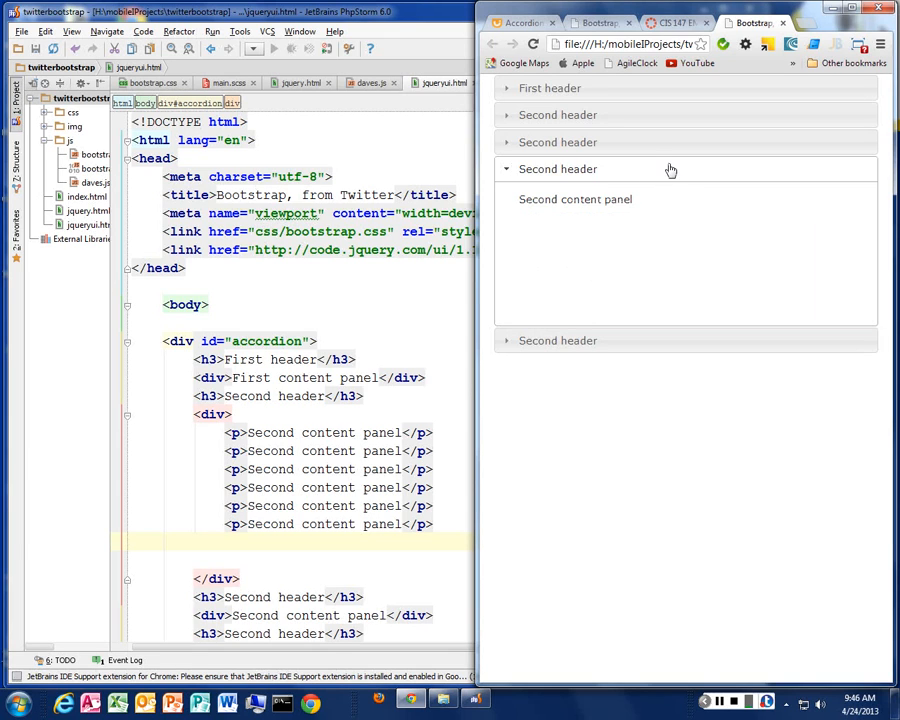
pyautogui.click(556, 114)
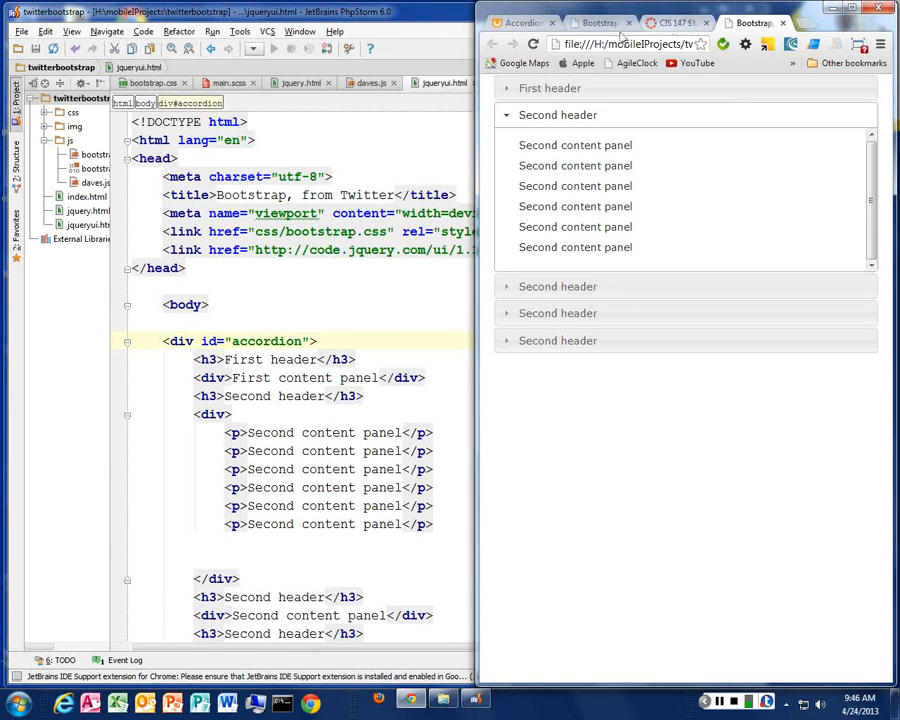
pyautogui.click(520, 22)
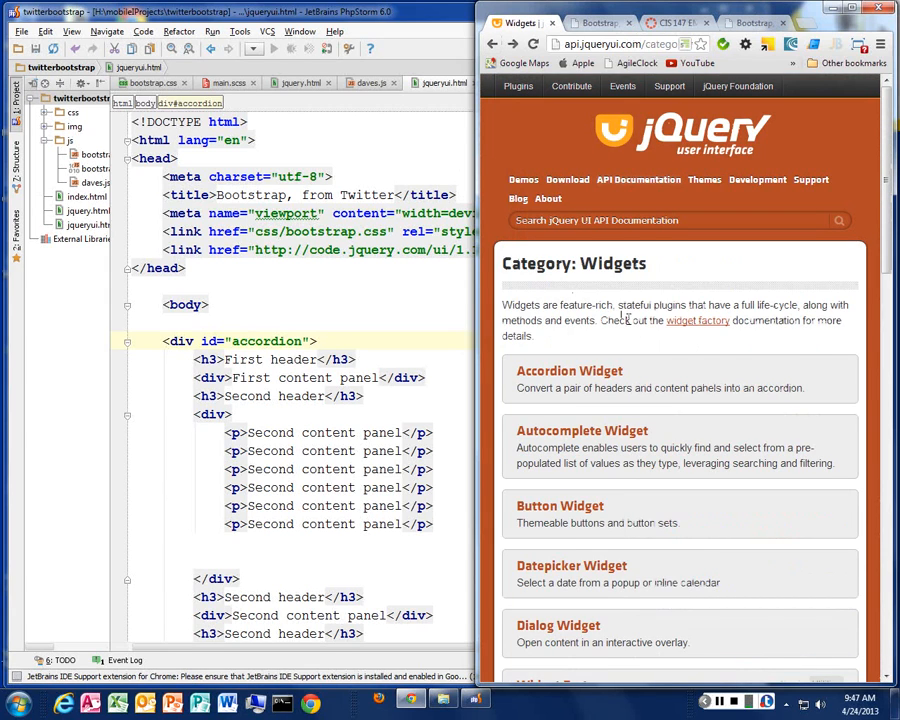
# Review the Tabs Widget reference, scrolling through its options, methods and events.
pyautogui.scroll(-3)
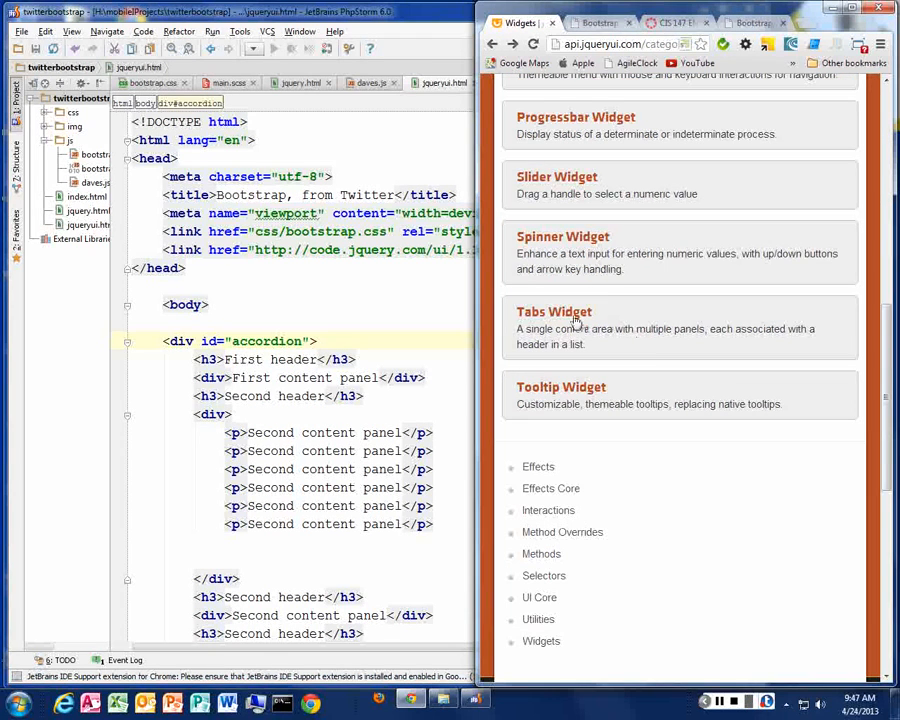
pyautogui.click(554, 312)
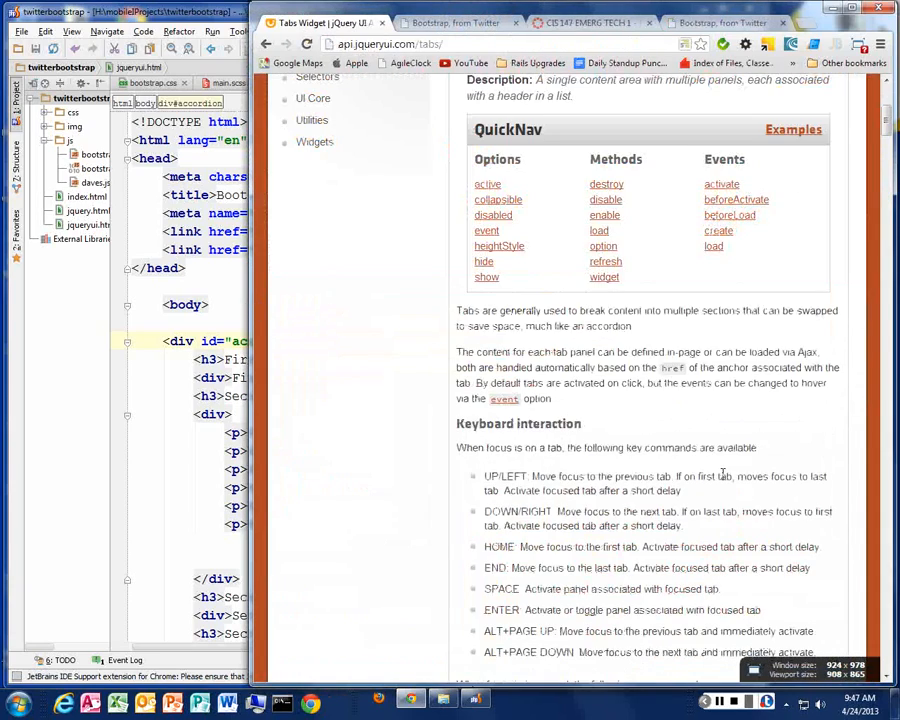
pyautogui.scroll(3)
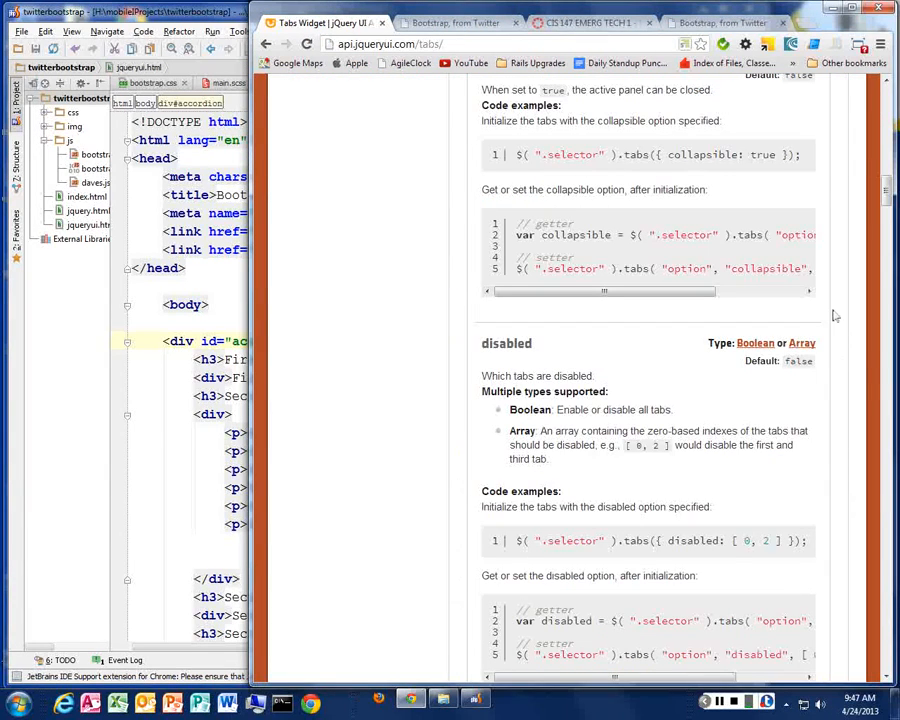
pyautogui.scroll(-3)
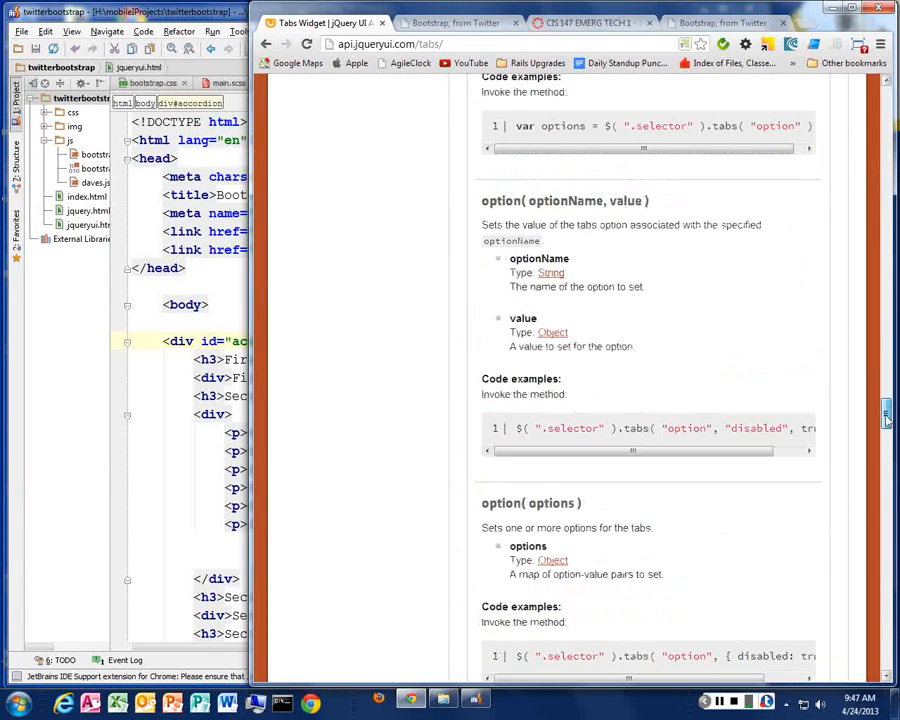
pyautogui.scroll(-3)
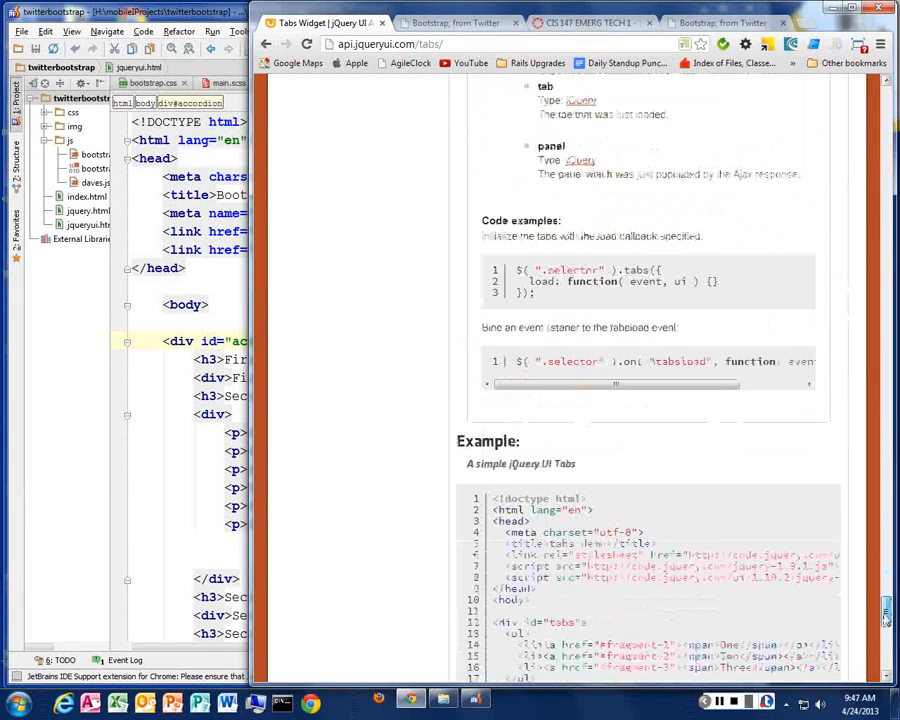
pyautogui.scroll(-3)
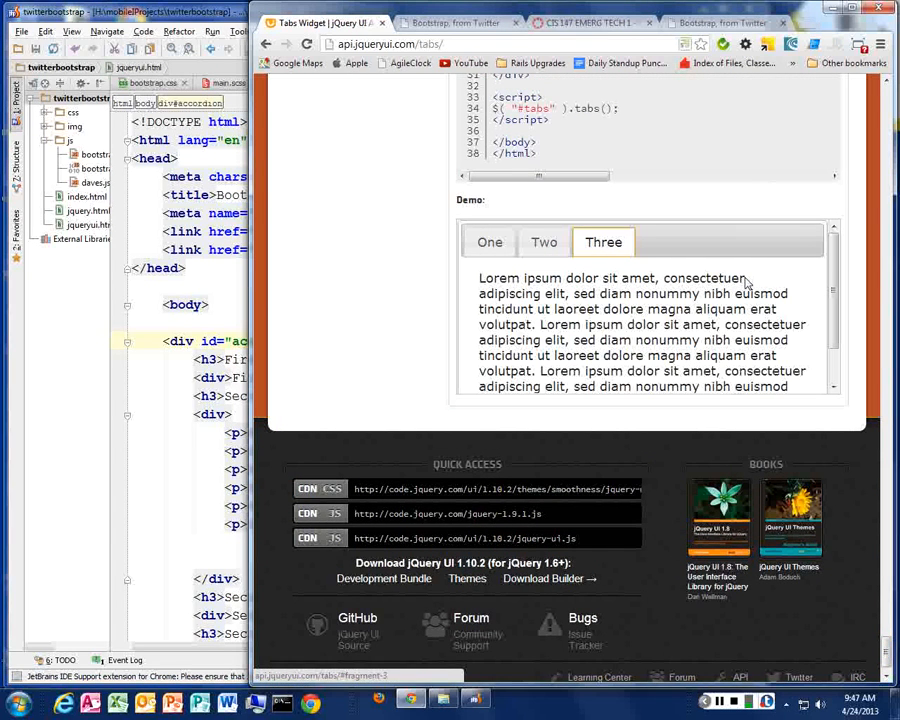
# Try the Tabs demo's tabs, then return to the Widgets category list.
pyautogui.click(488, 242)
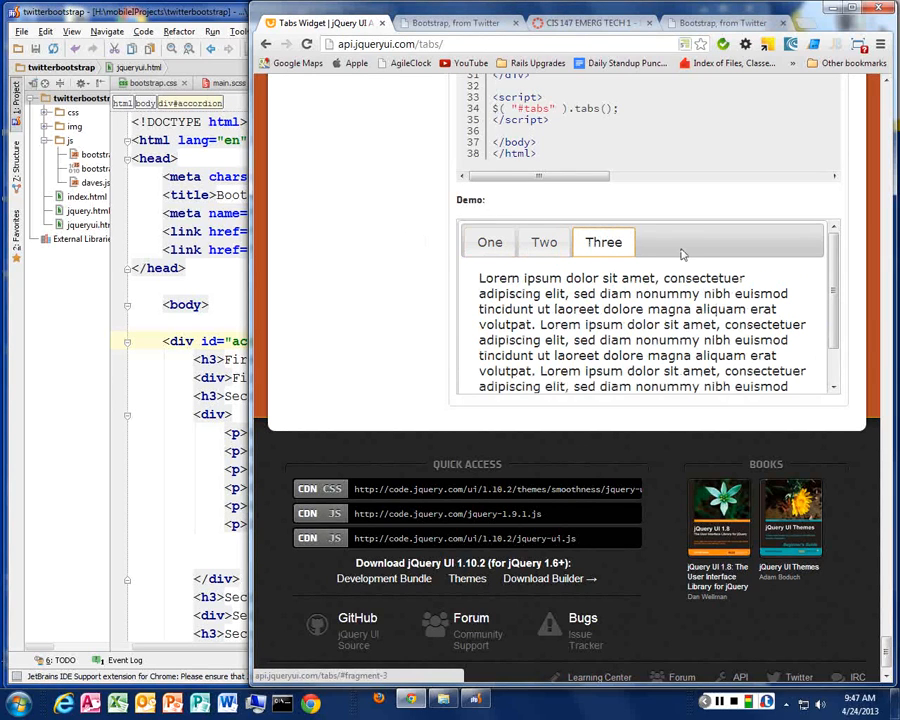
pyautogui.moveTo(530, 272)
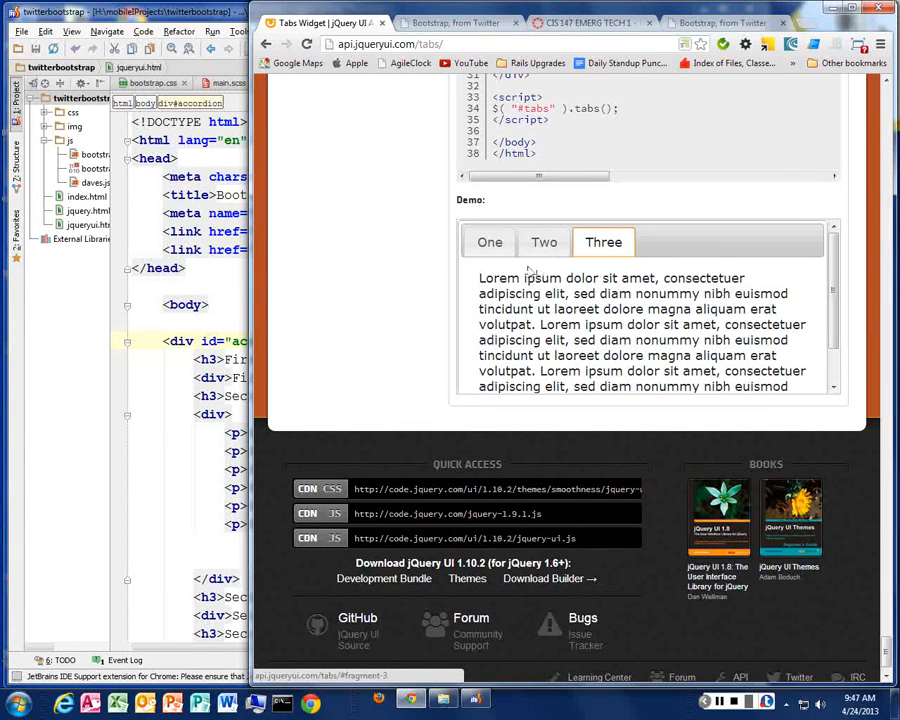
pyautogui.click(490, 242)
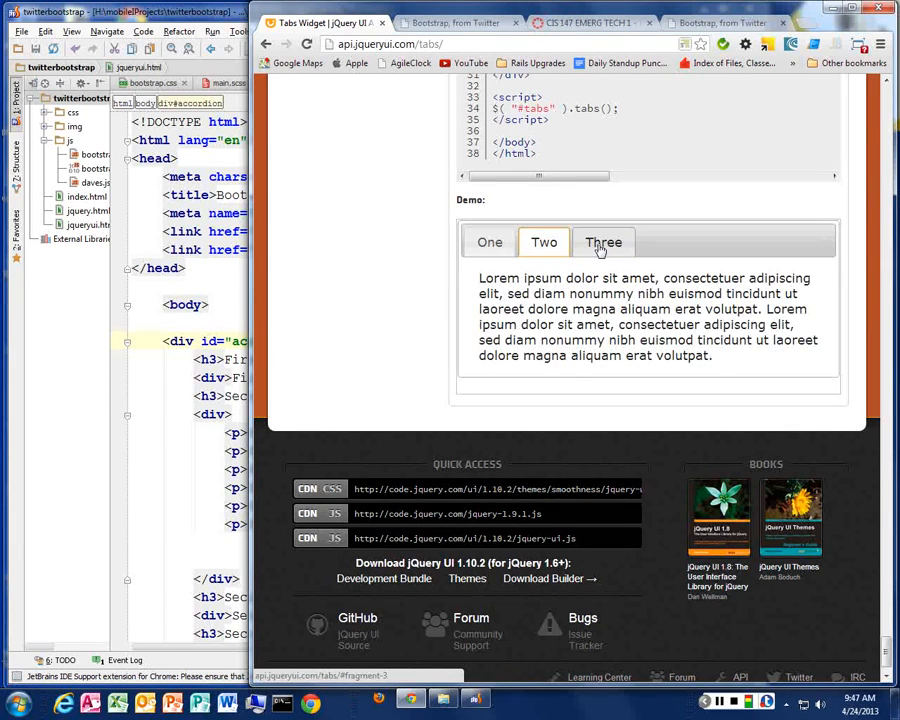
pyautogui.click(488, 242)
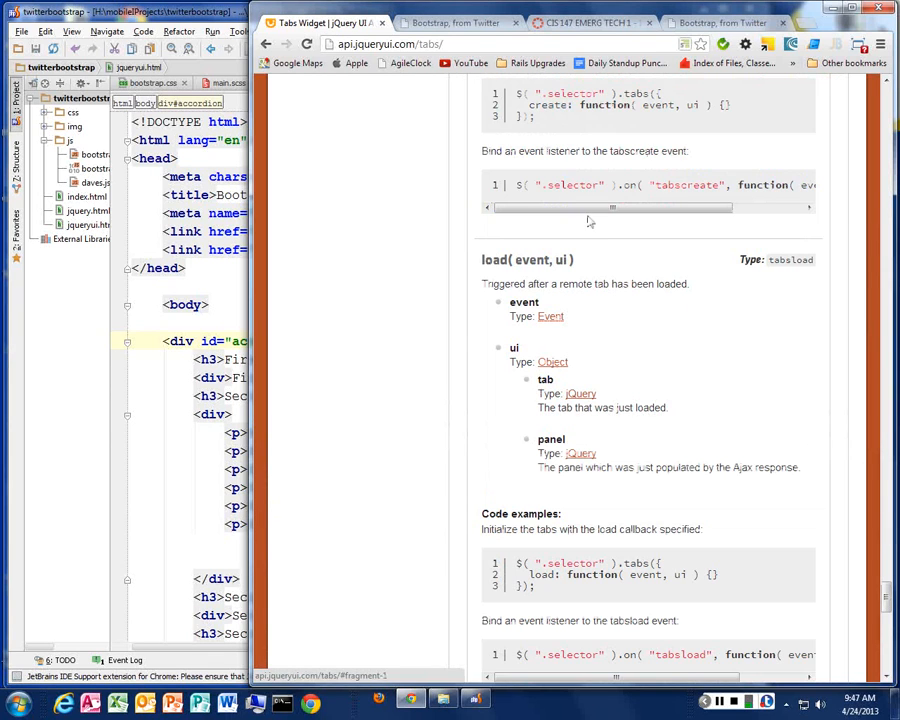
pyautogui.click(268, 44)
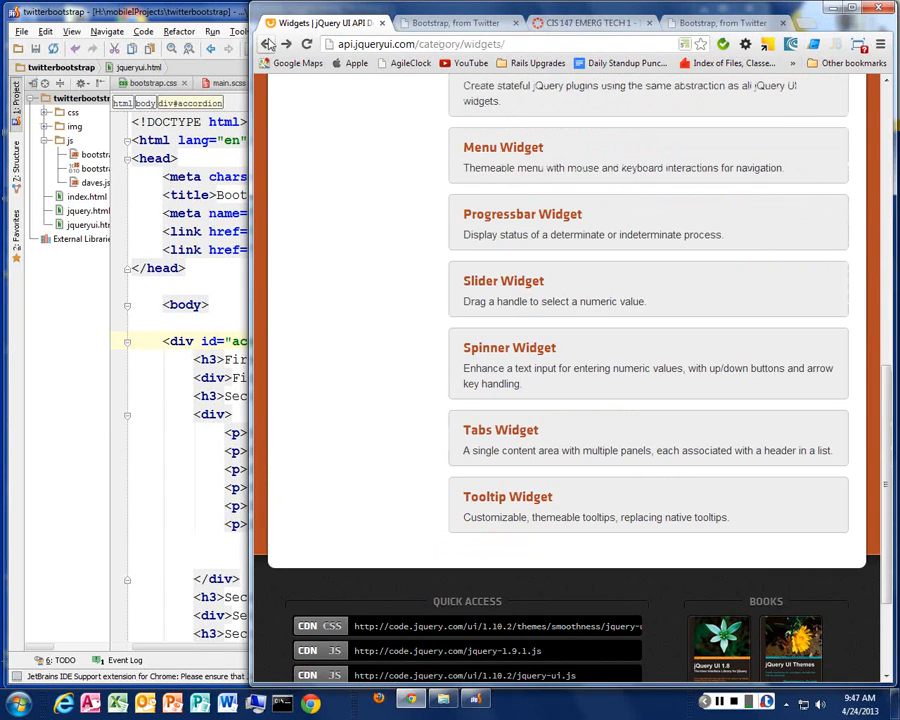
# Go from API Documentation to Widgets, Accordion Widget, and scroll to its active option.
pyautogui.click(264, 44)
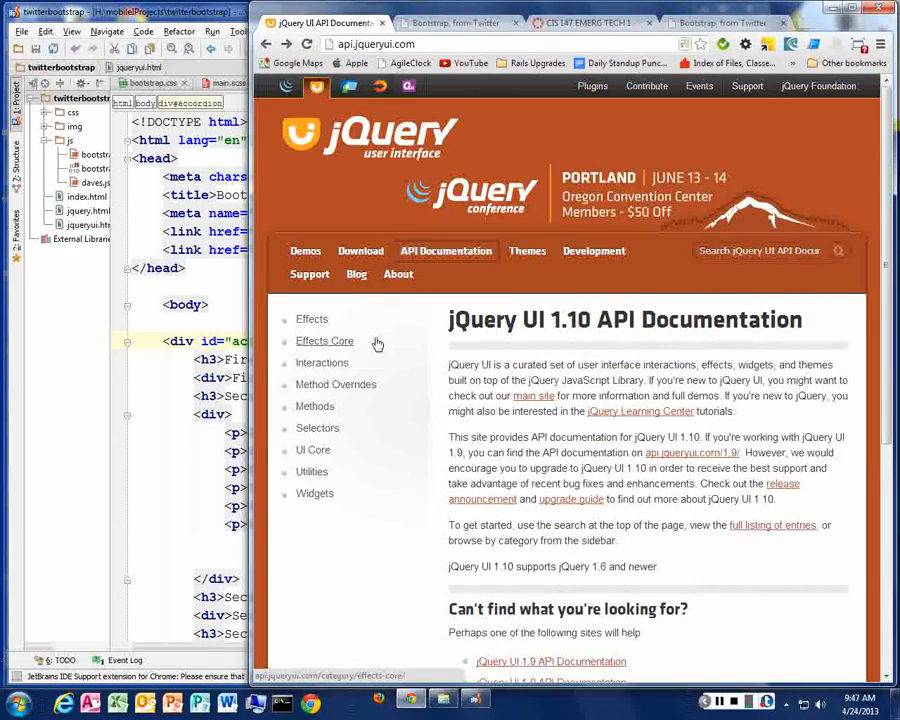
pyautogui.click(314, 492)
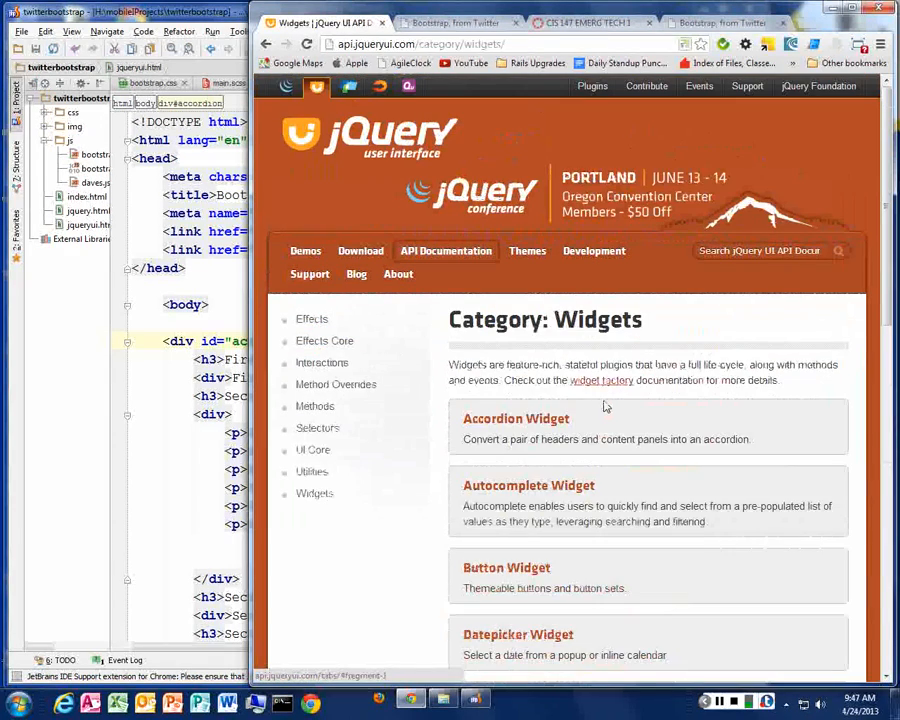
pyautogui.click(516, 418)
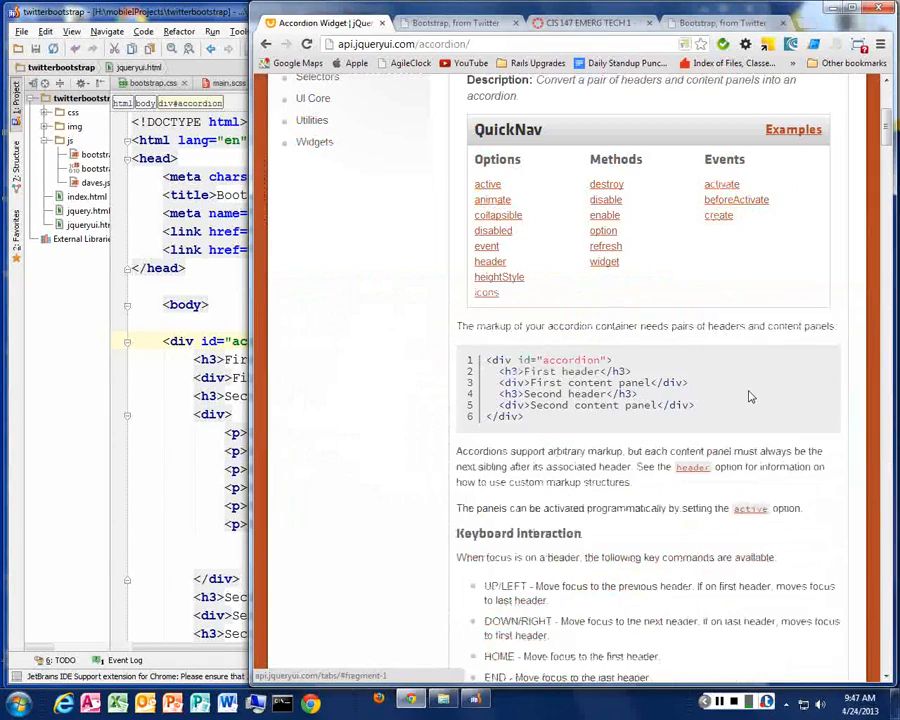
pyautogui.scroll(-3)
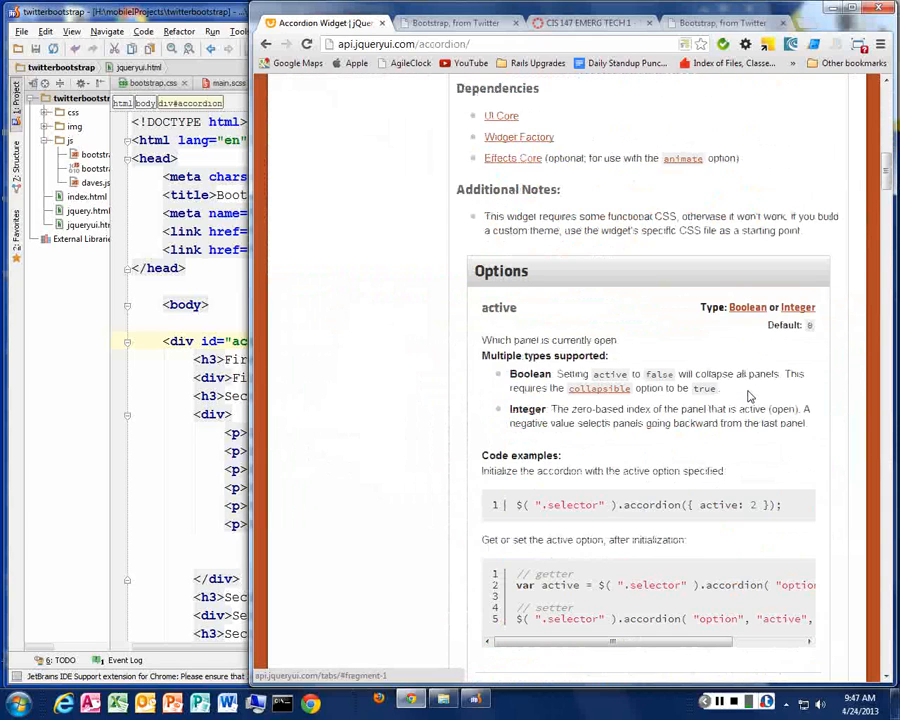
pyautogui.scroll(-3)
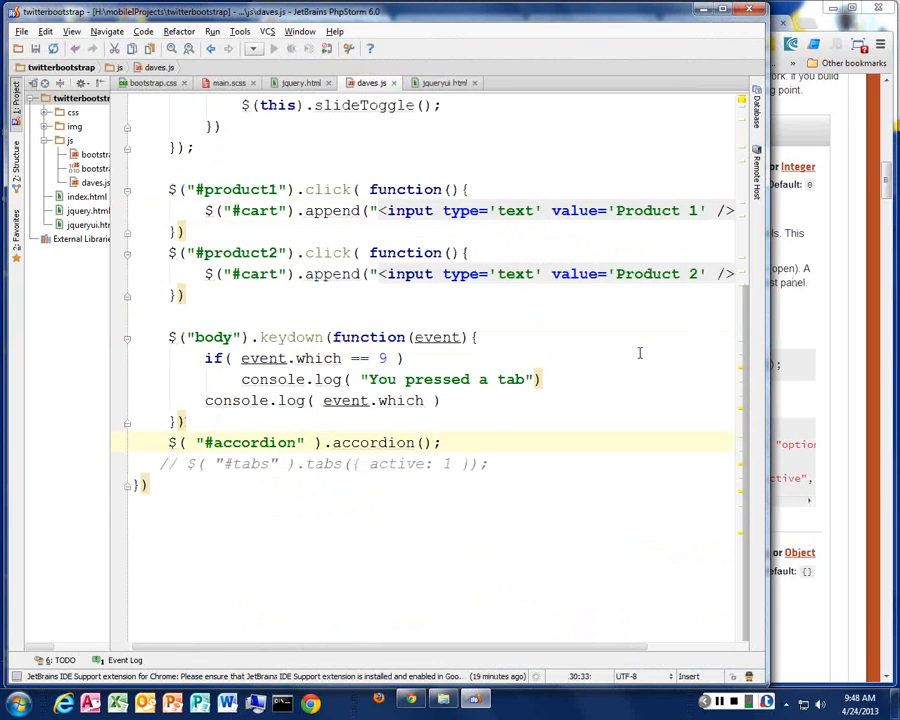
# Pass an options object with "active" to the accordion() call in daves.js.
pyautogui.write('{}')
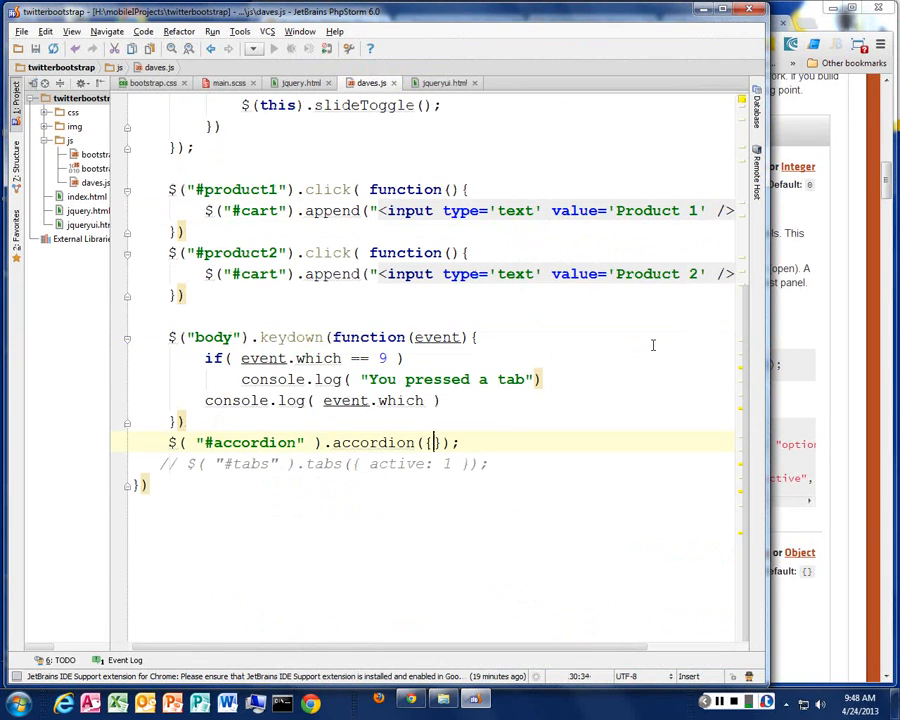
pyautogui.write('"active"')
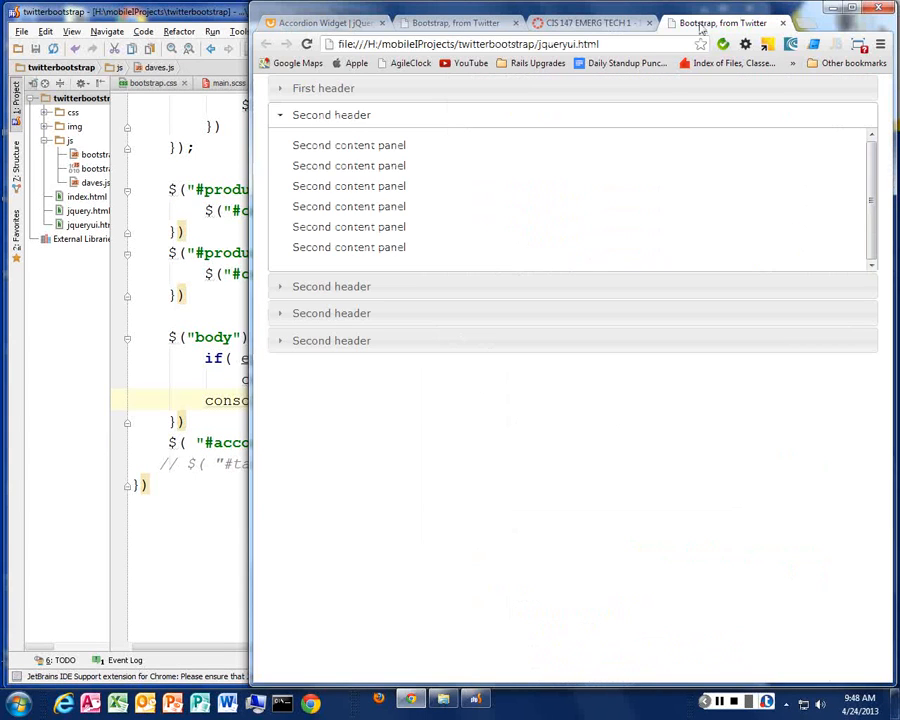
# Check the reloaded accordion's expanded section, then return to the Accordion Widget docs.
pyautogui.click(306, 44)
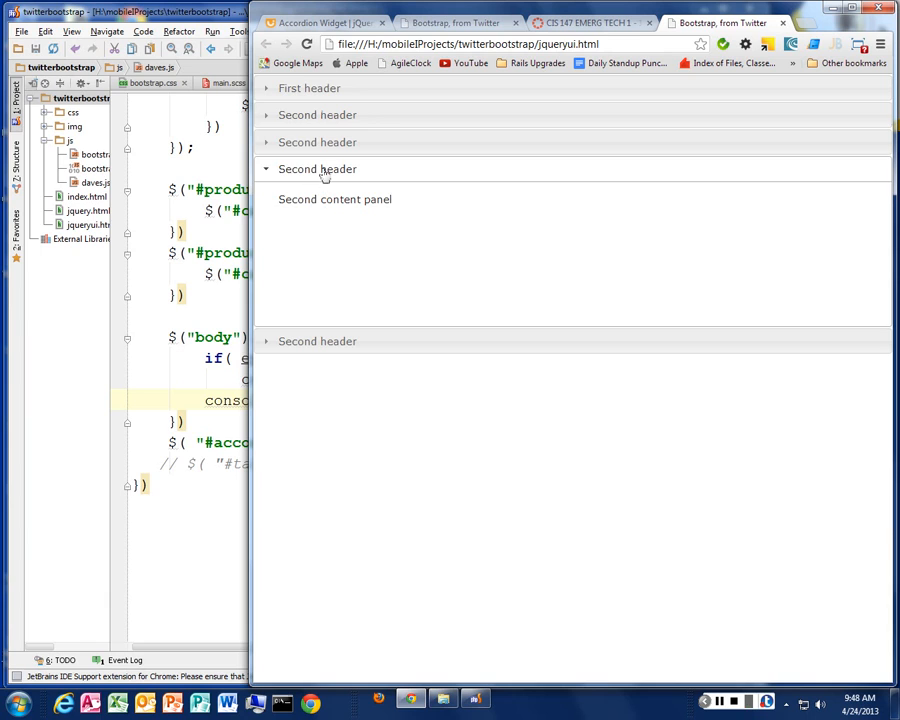
pyautogui.click(308, 88)
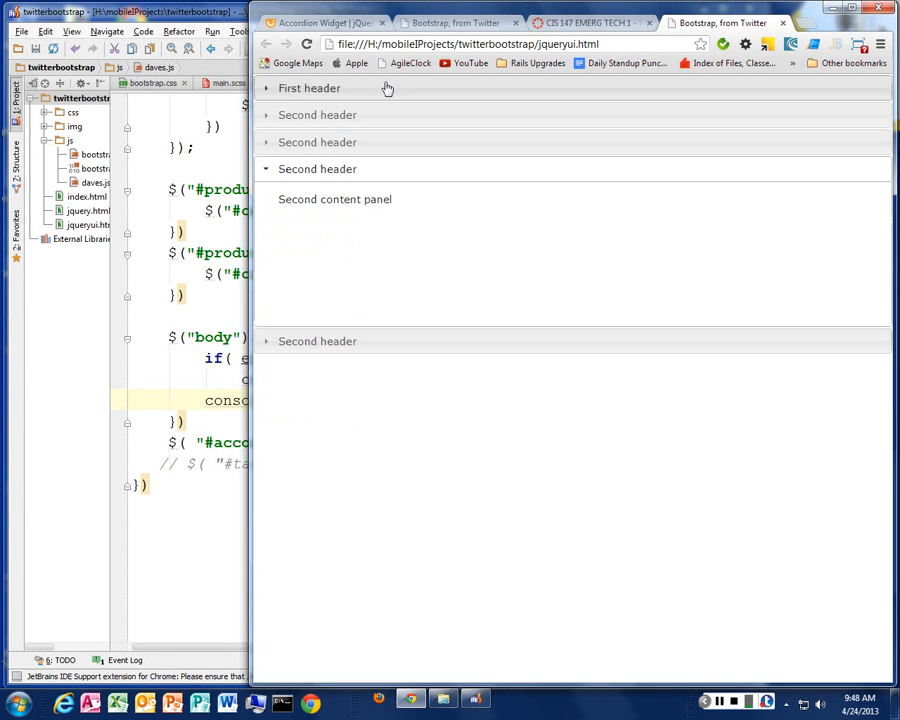
pyautogui.click(306, 44)
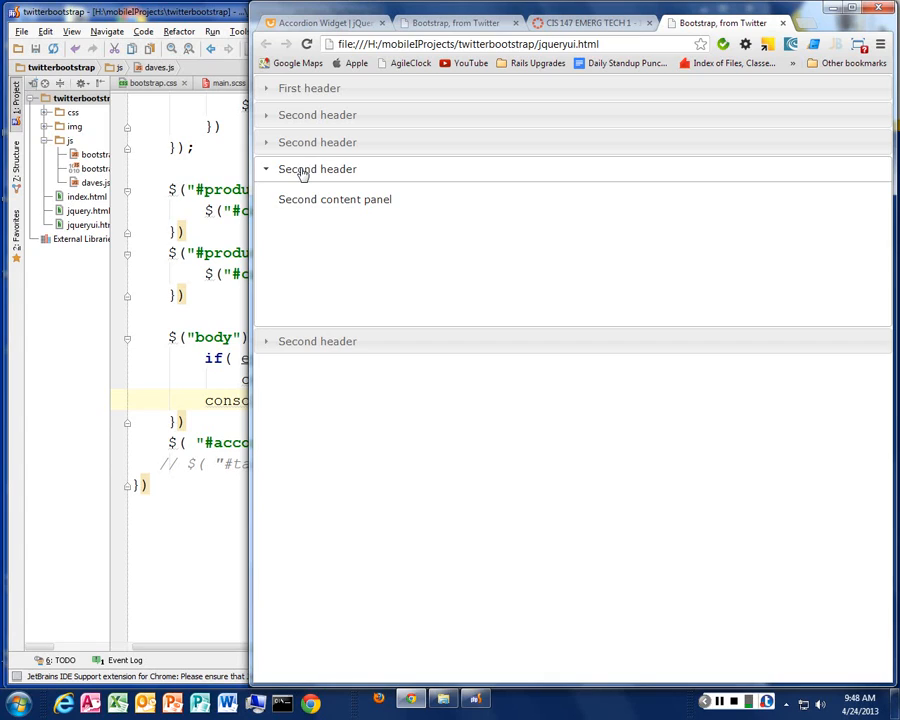
pyautogui.moveTo(532, 312)
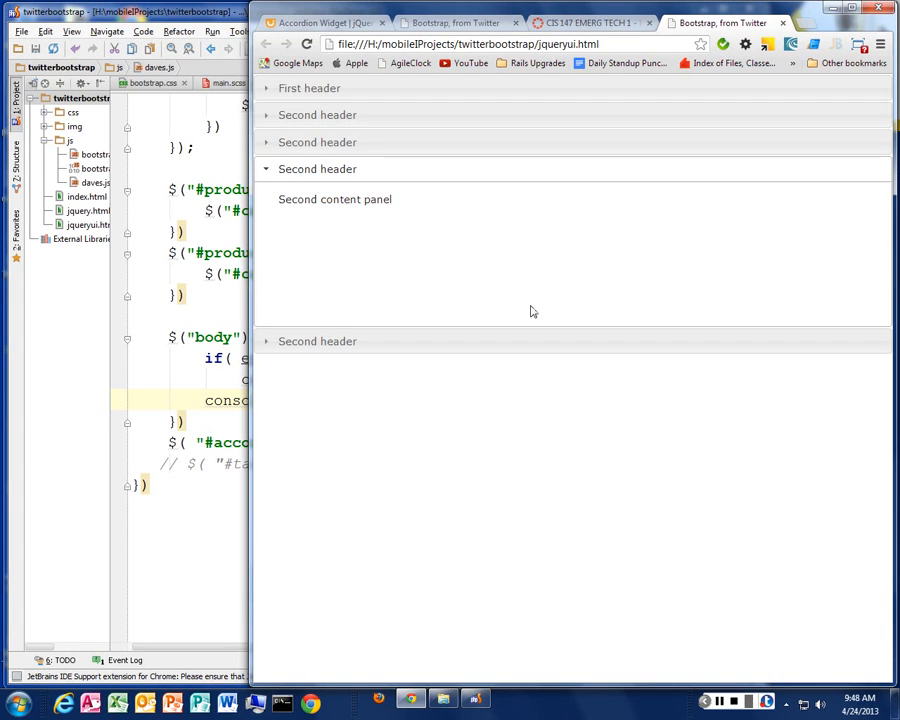
pyautogui.moveTo(528, 306)
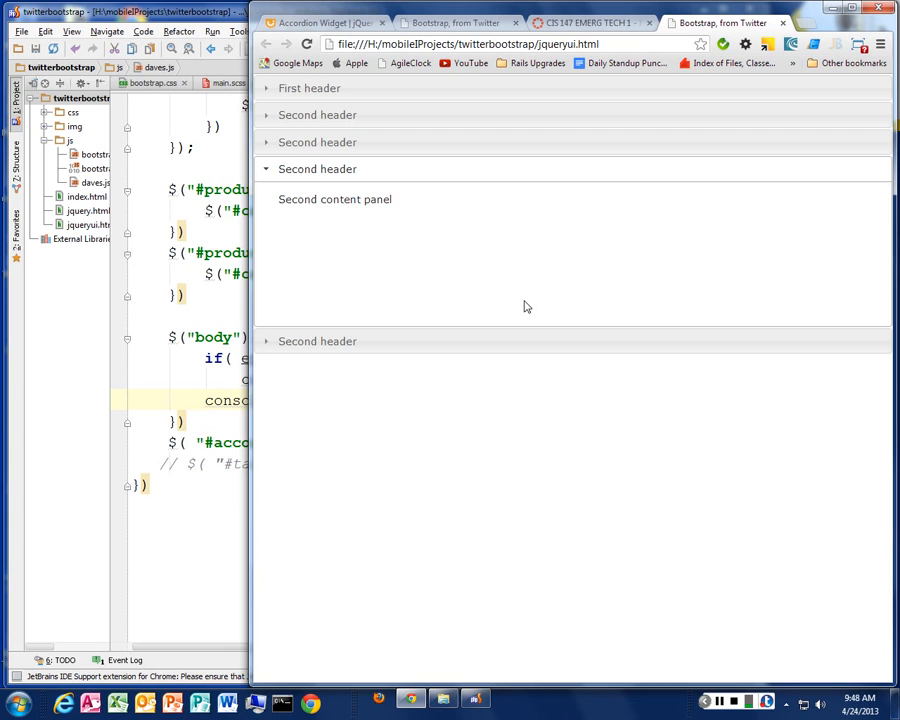
pyautogui.moveTo(310, 250)
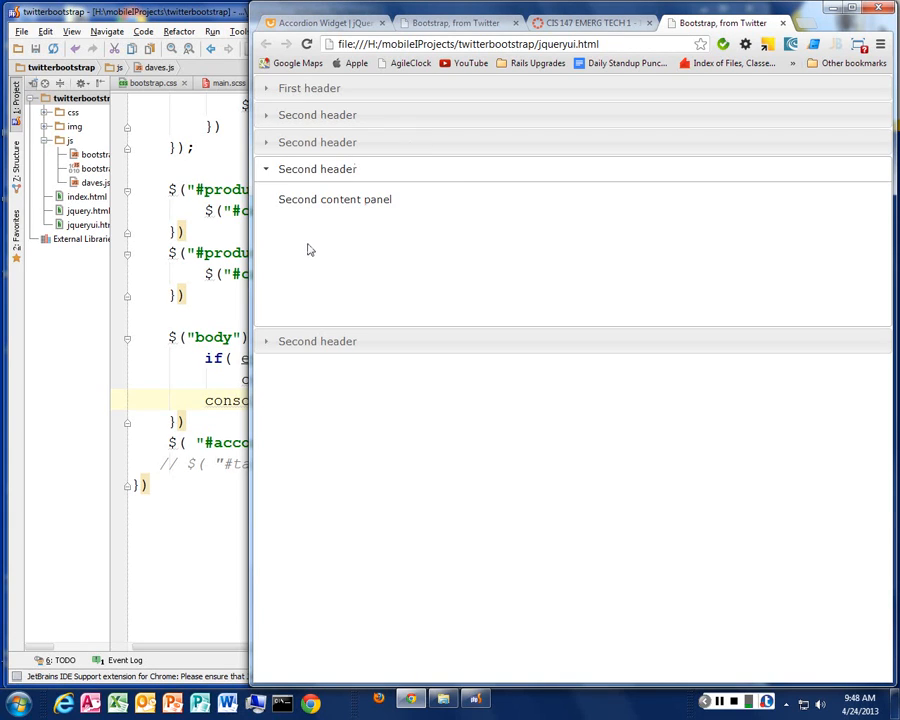
pyautogui.moveTo(590, 22)
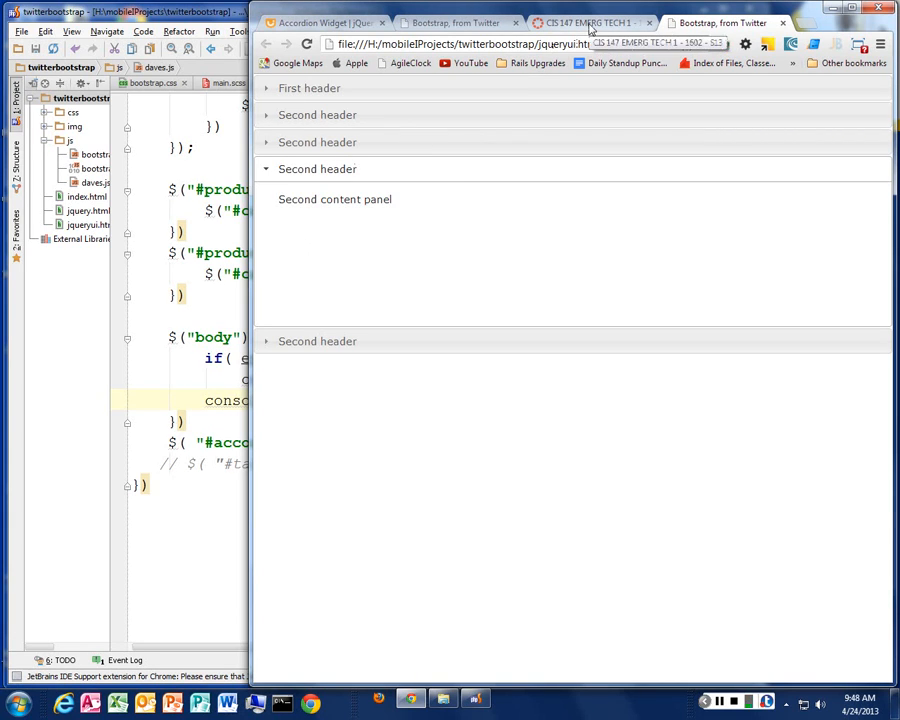
pyautogui.click(320, 22)
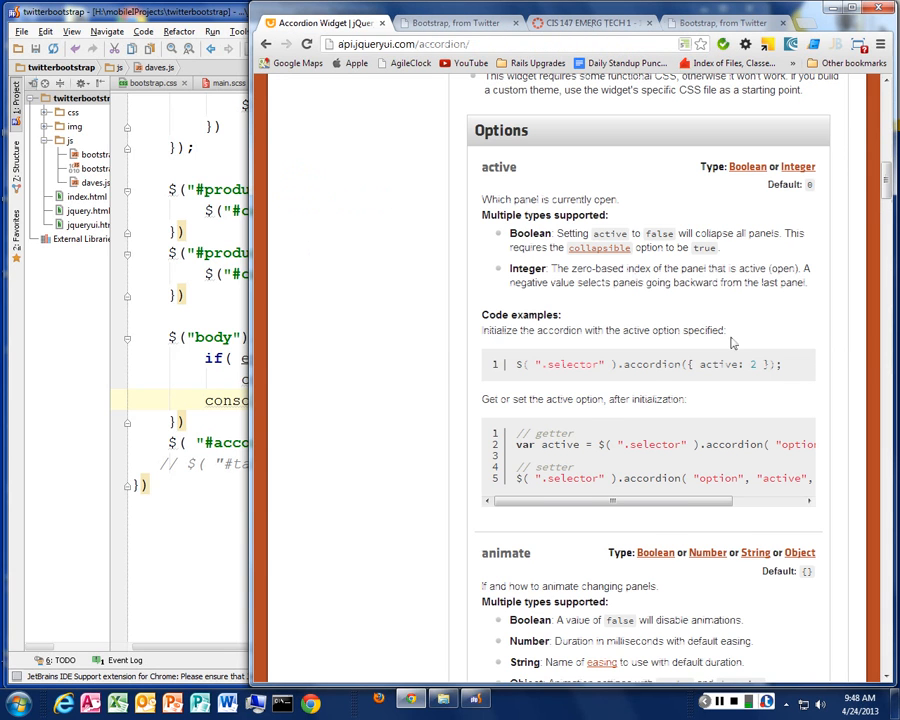
# Scroll the Accordion Widget page from the active option down to animate.
pyautogui.scroll(-3)
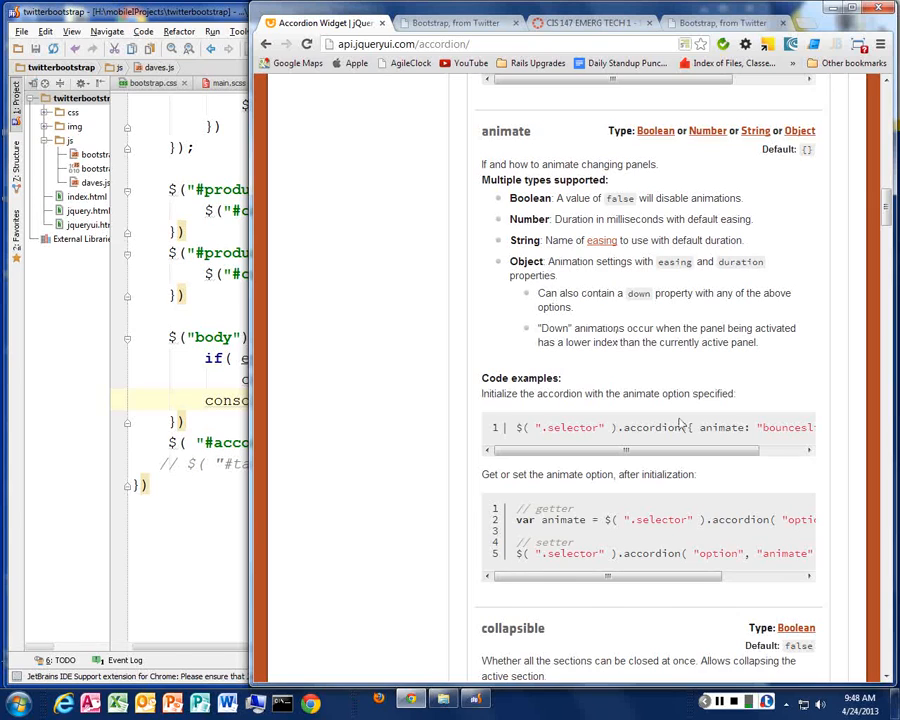
pyautogui.scroll(-3)
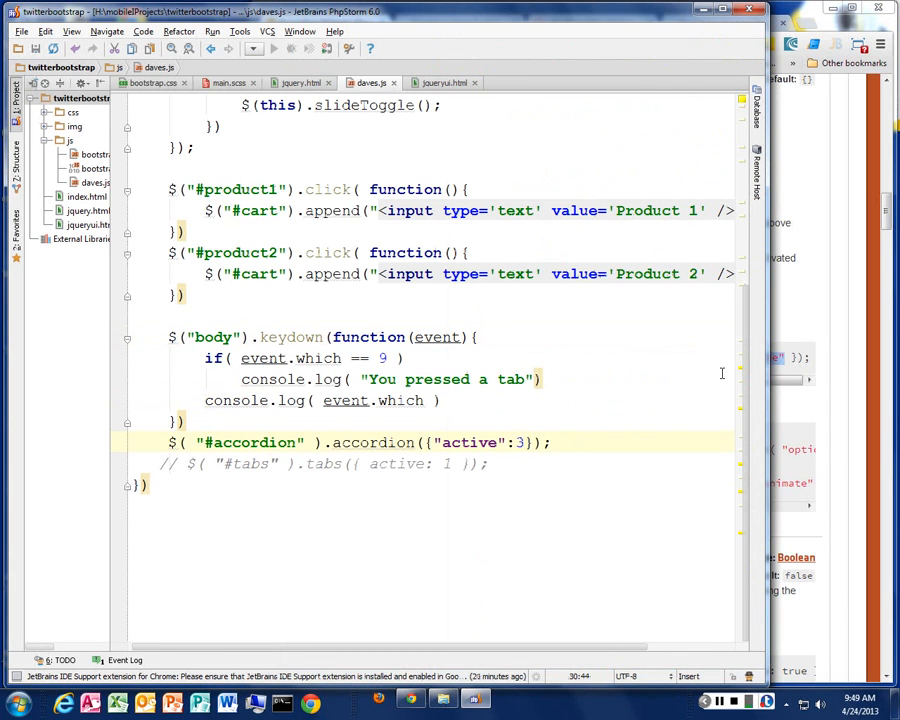
# Add animate: "bounceslide" after "active":3 in the accordion() options.
pyautogui.write(', animate: "bounceslide"')
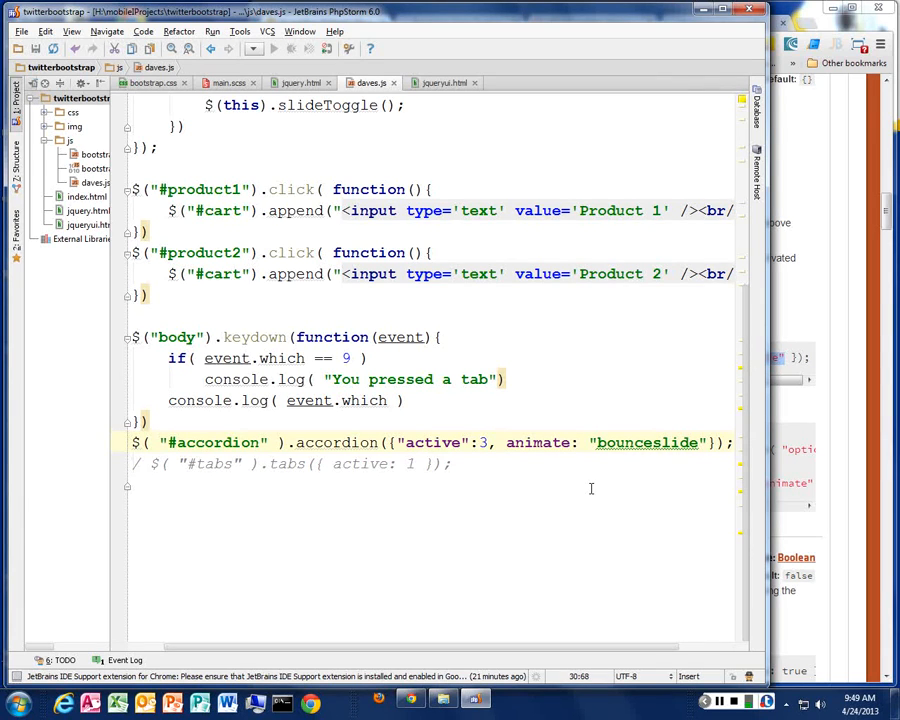
pyautogui.moveTo(432, 476)
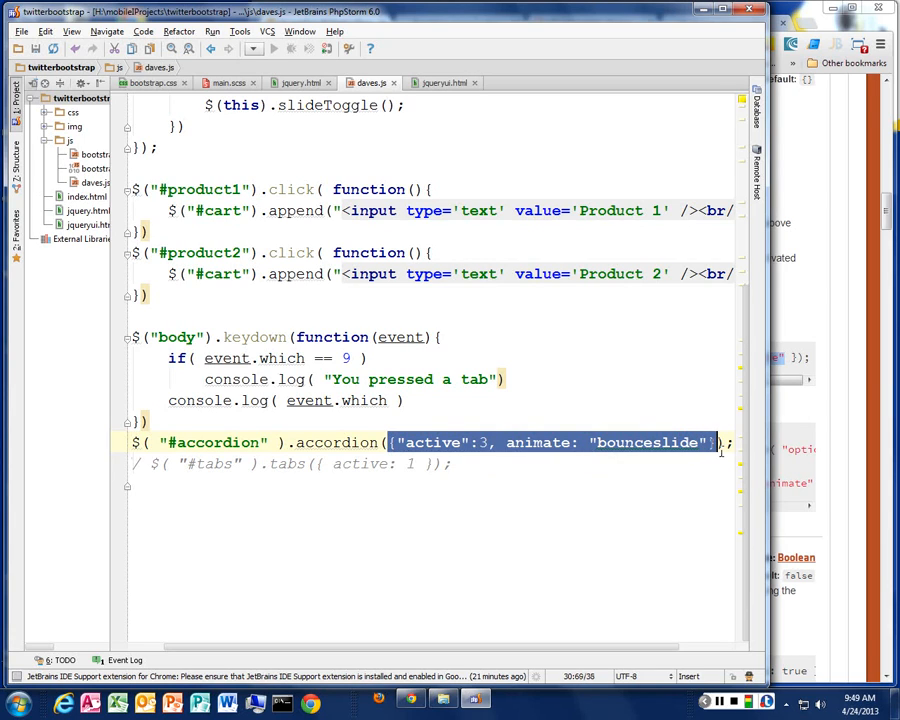
pyautogui.moveTo(478, 454)
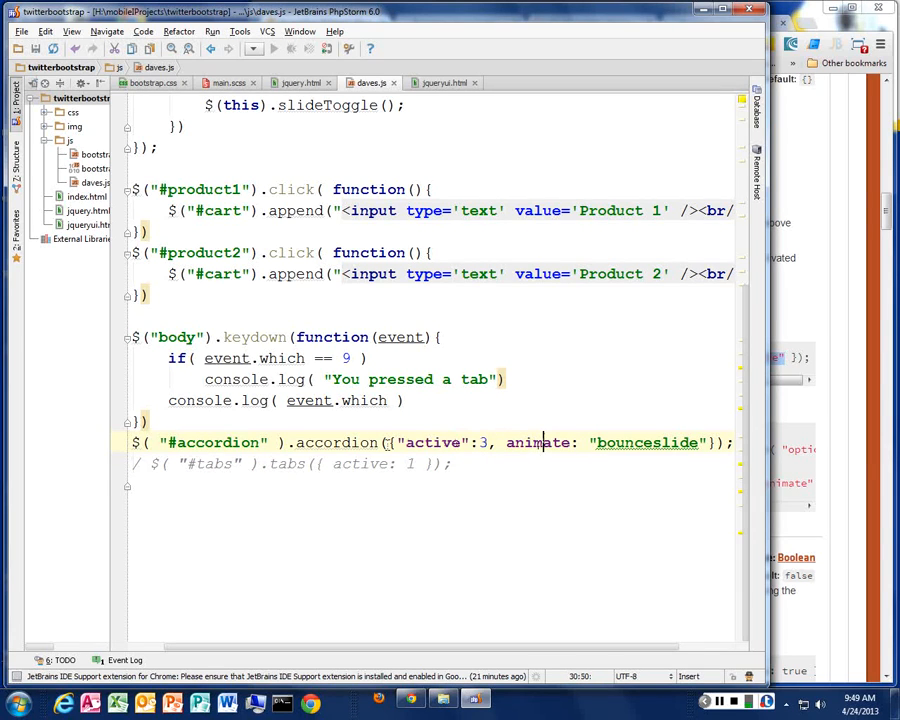
pyautogui.doubleClick(336, 442)
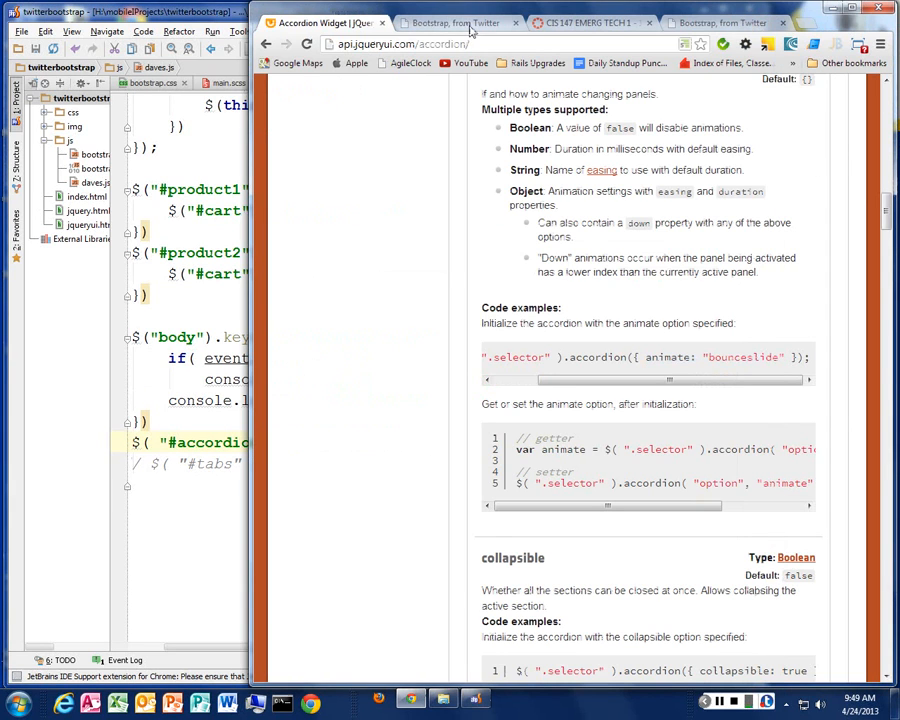
# Reload the test page to see the bounceslide animation, then return to the animate docs.
pyautogui.click(720, 22)
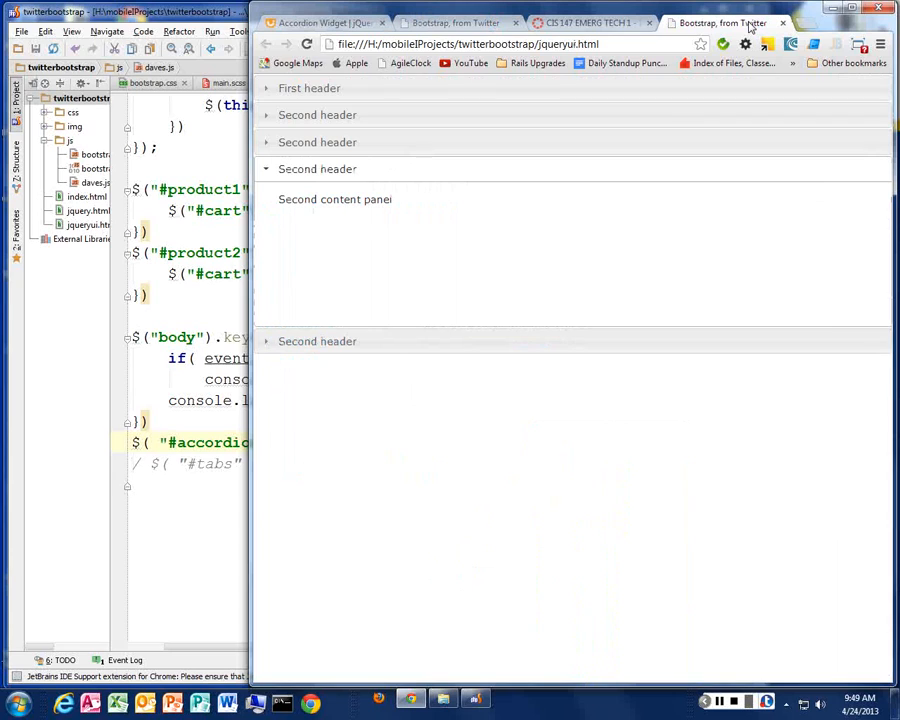
pyautogui.click(308, 44)
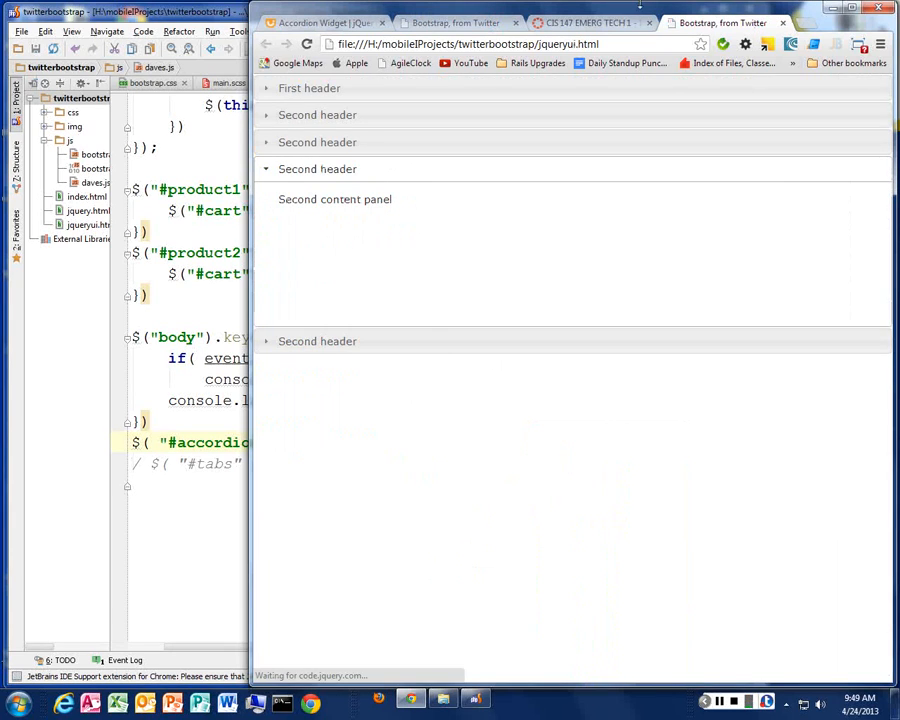
pyautogui.click(316, 114)
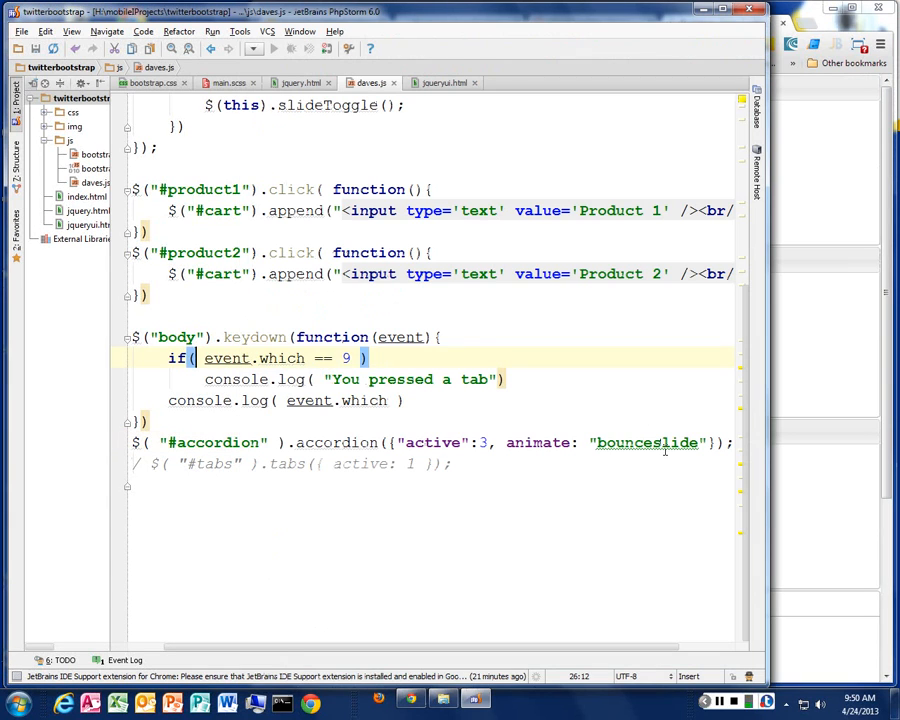
pyautogui.moveTo(850, 388)
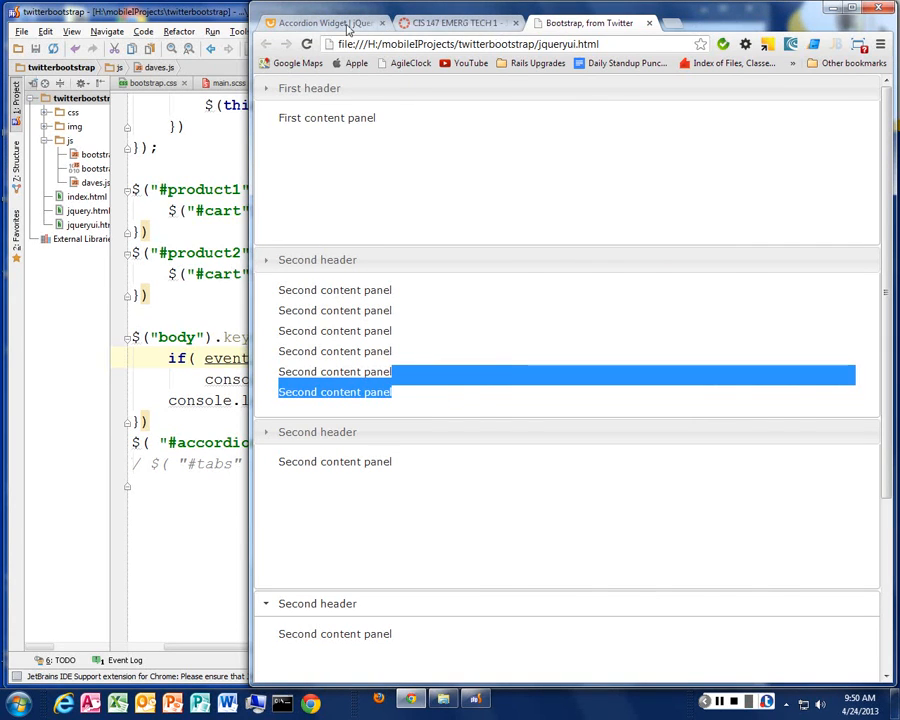
pyautogui.click(320, 22)
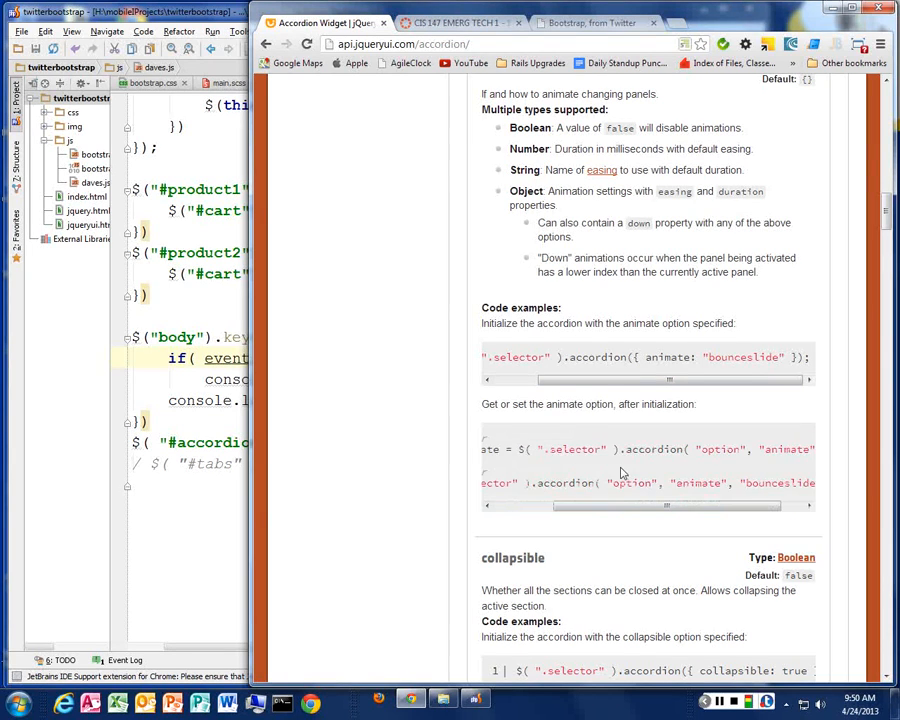
# Scroll through the animate option code examples on the jQuery UI API page.
pyautogui.scroll(-3)
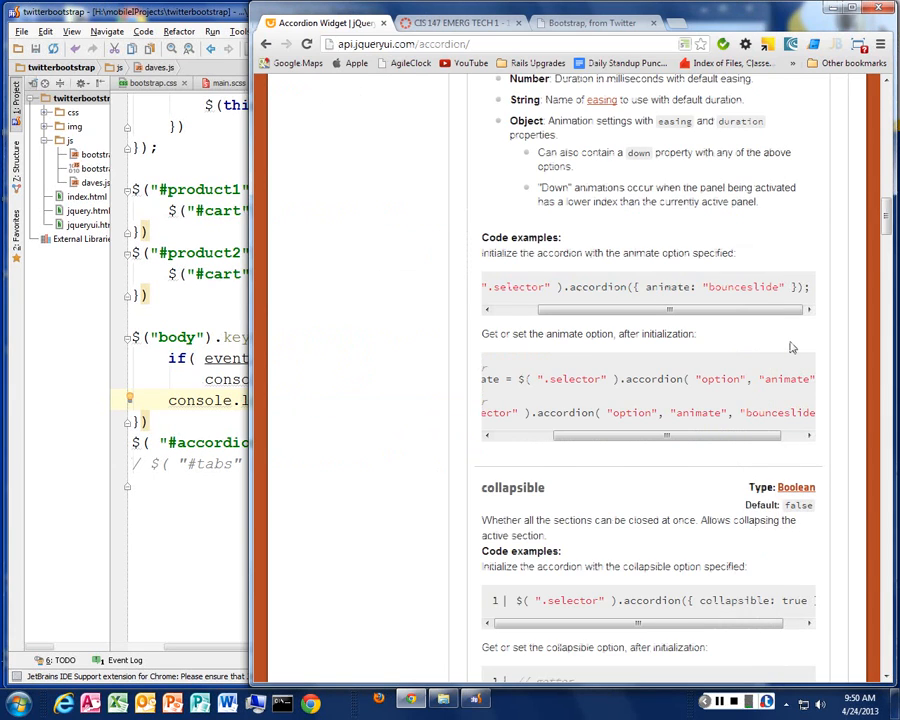
pyautogui.scroll(3)
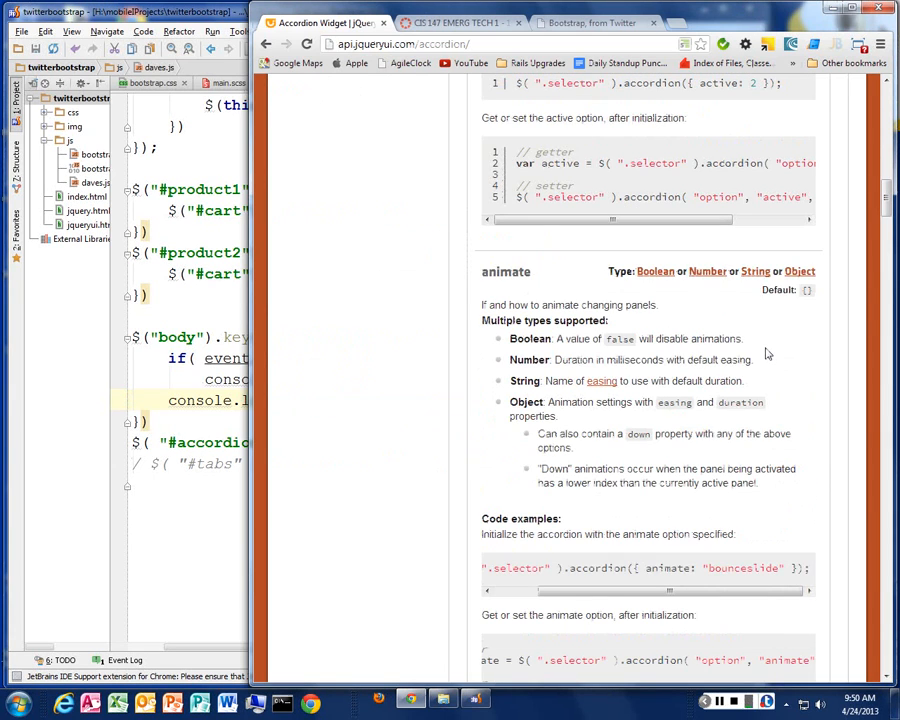
pyautogui.scroll(3)
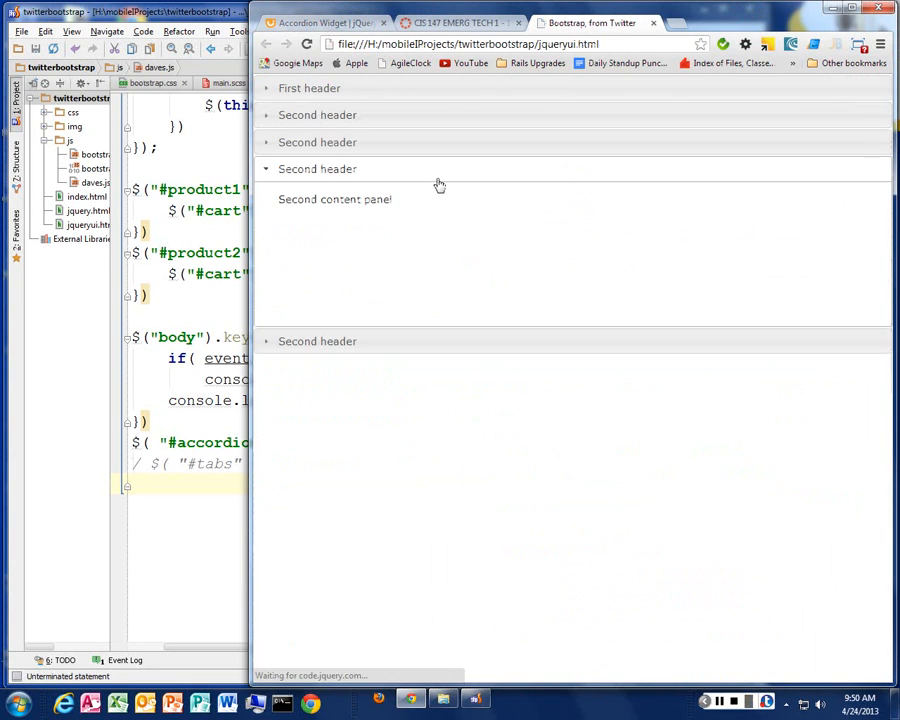
# Expand the third and then another accordion section on the Chrome test page.
pyautogui.click(316, 140)
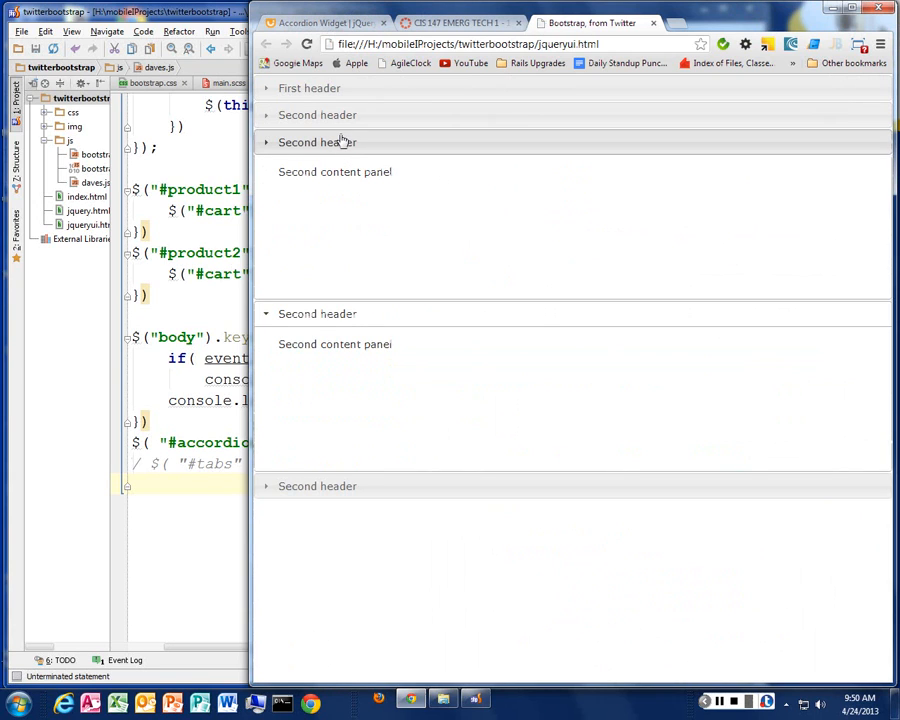
pyautogui.click(308, 88)
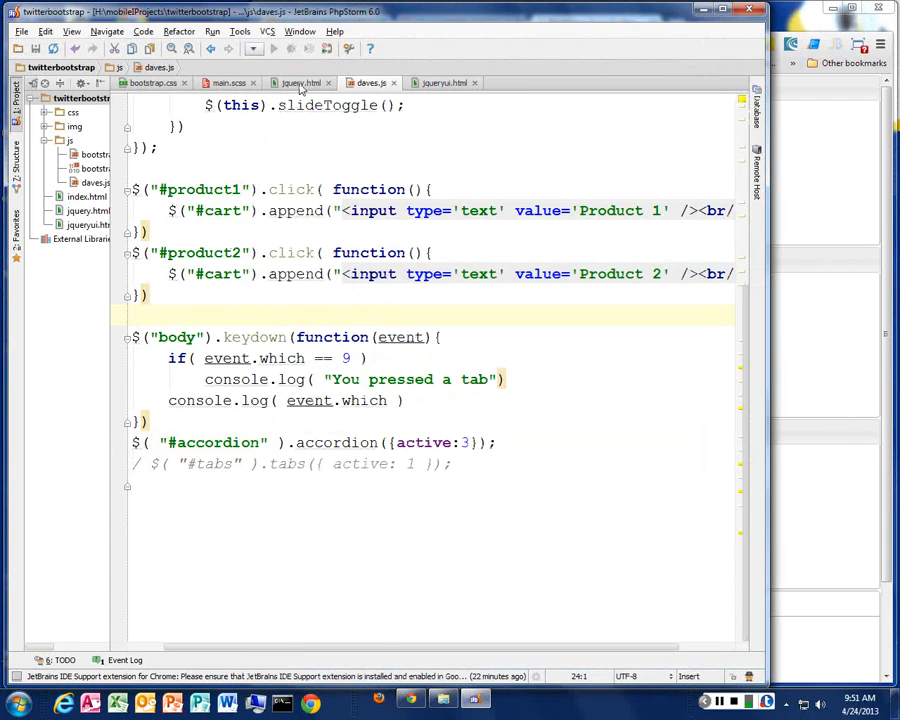
# In jqueryui.html, replace the second panel's first paragraph text with <a href="#">Link 1</a>.
pyautogui.click(442, 82)
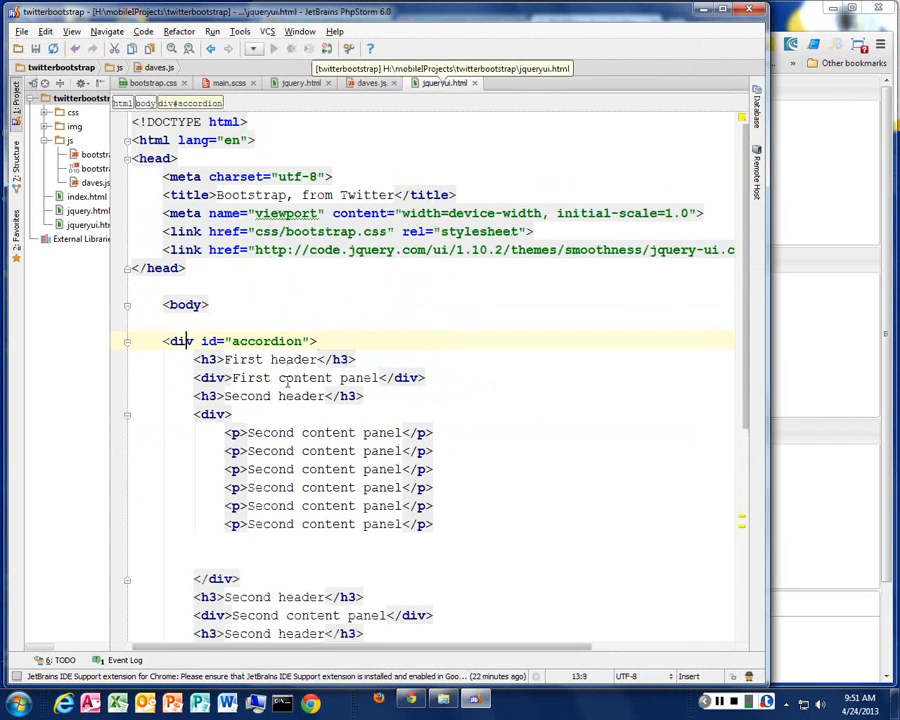
pyautogui.click(400, 432)
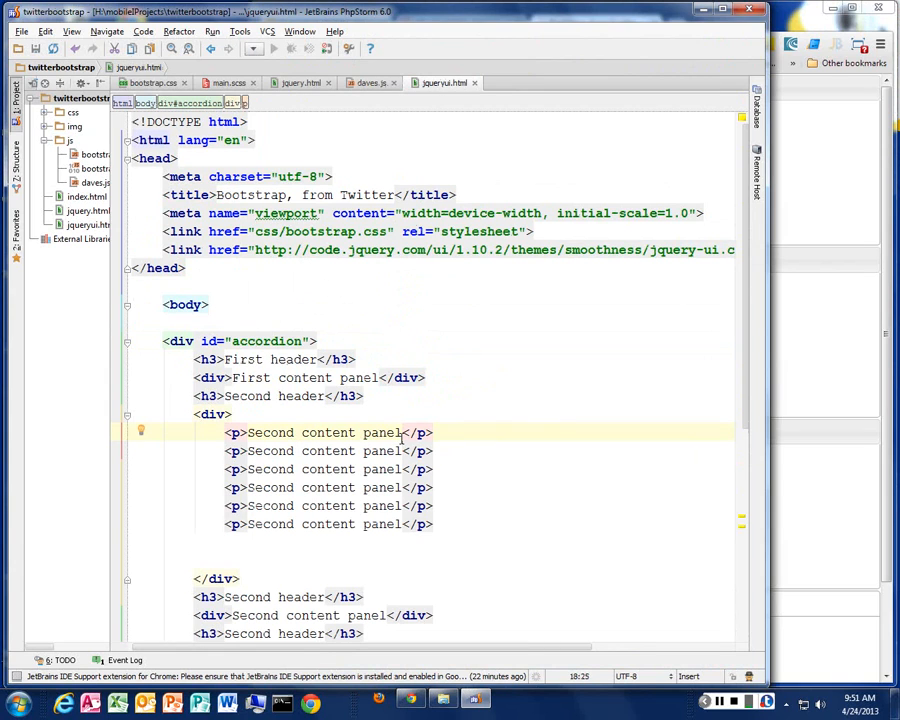
pyautogui.doubleClick(320, 432)
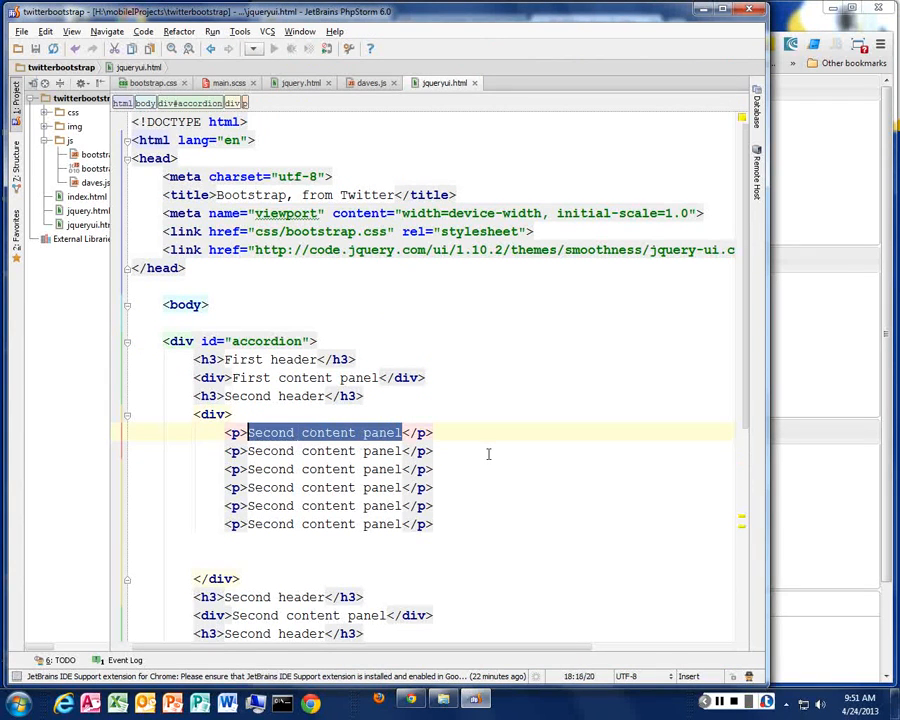
pyautogui.write('<a href="#"></a></p>')
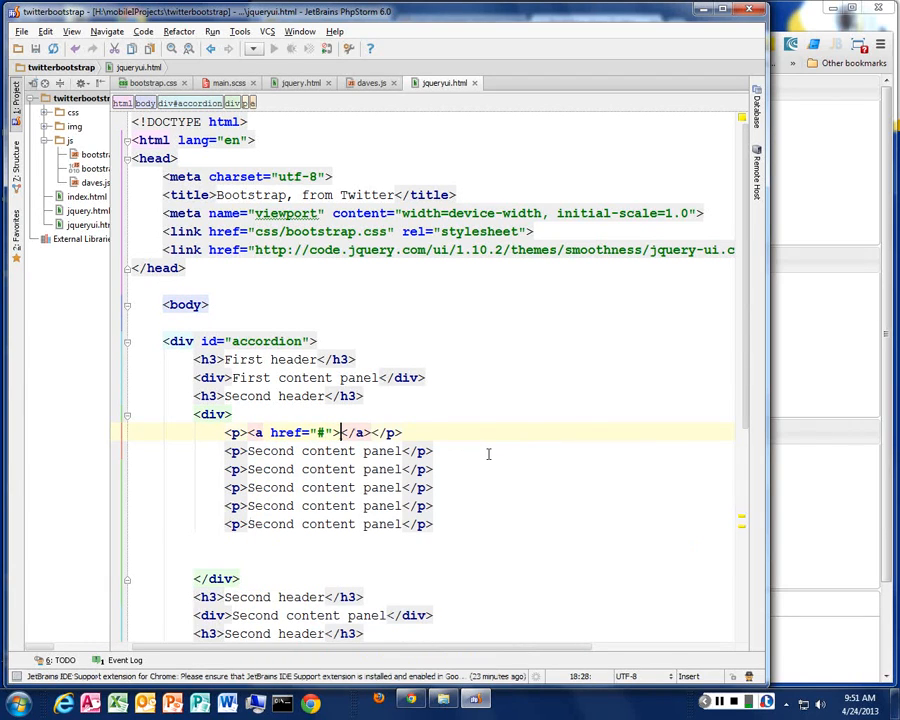
pyautogui.write('Link 1')
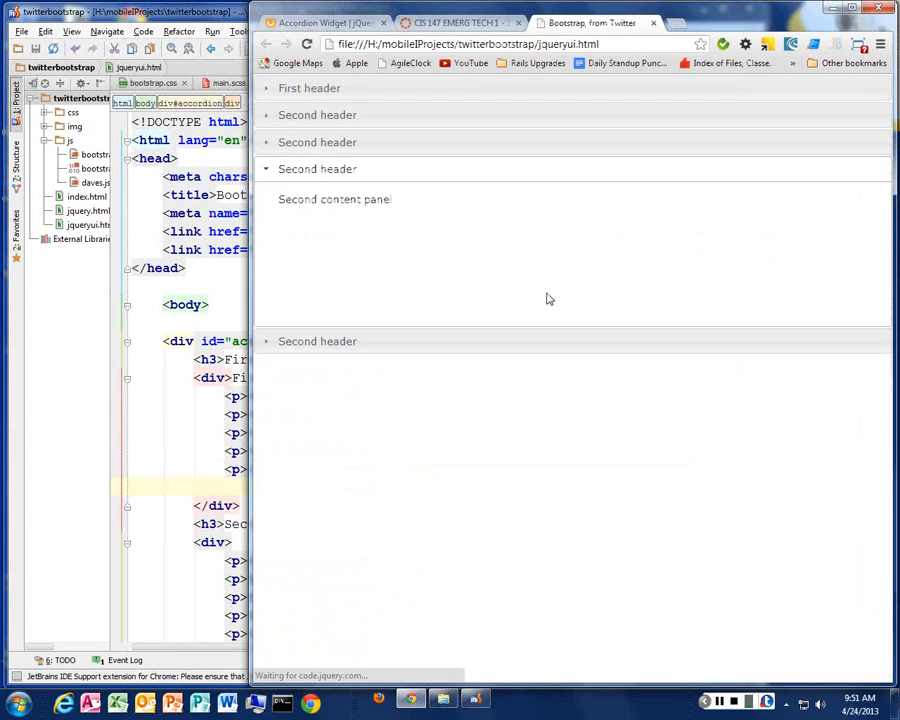
# Expand the First header section and then a later accordion section in Chrome.
pyautogui.click(308, 88)
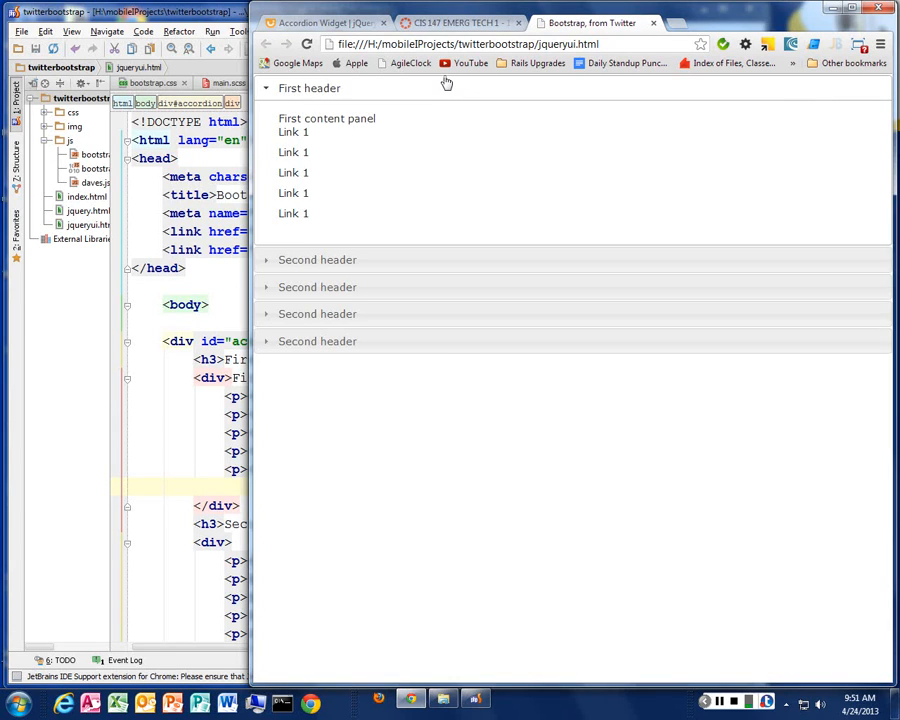
pyautogui.moveTo(404, 94)
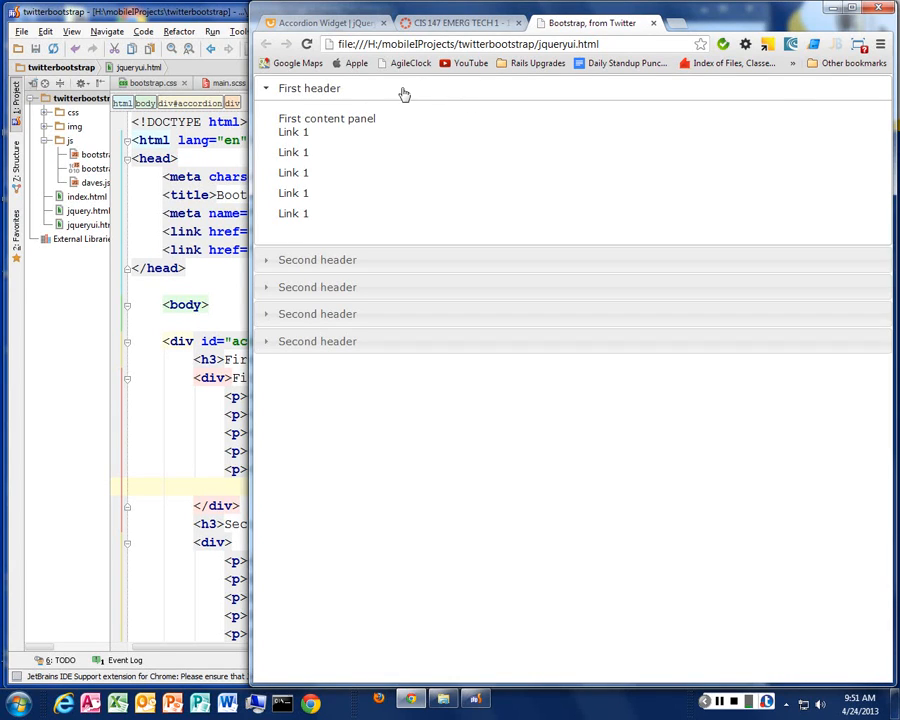
pyautogui.moveTo(388, 100)
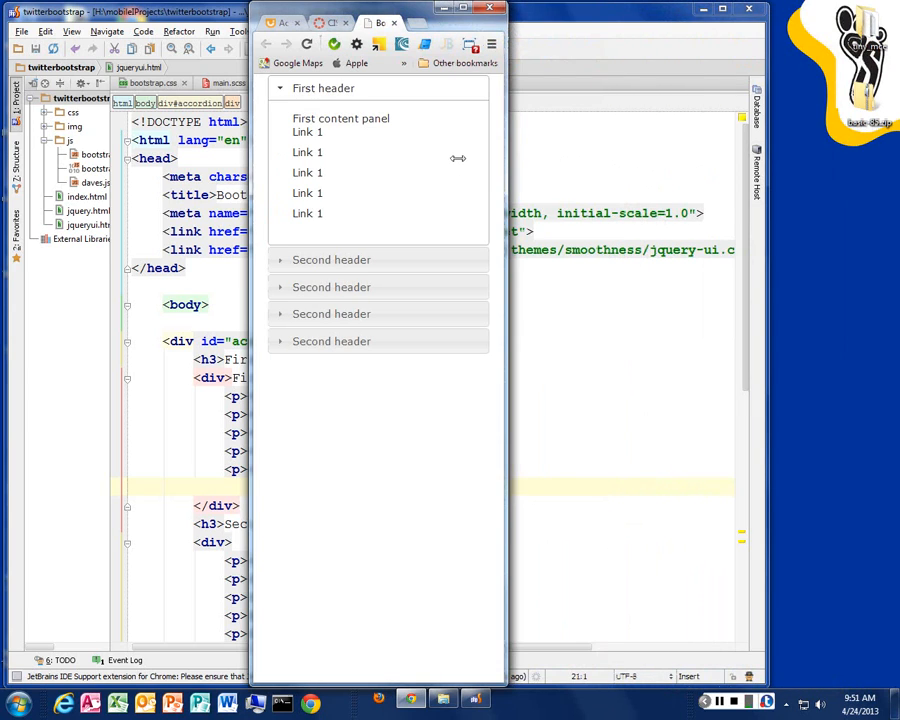
pyautogui.moveTo(412, 174)
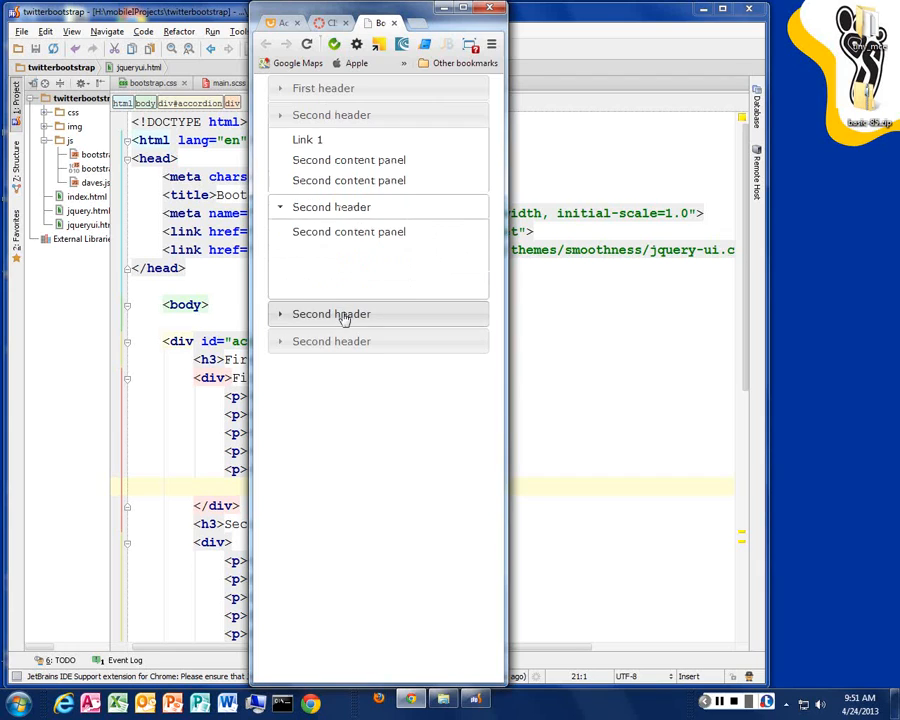
pyautogui.click(332, 312)
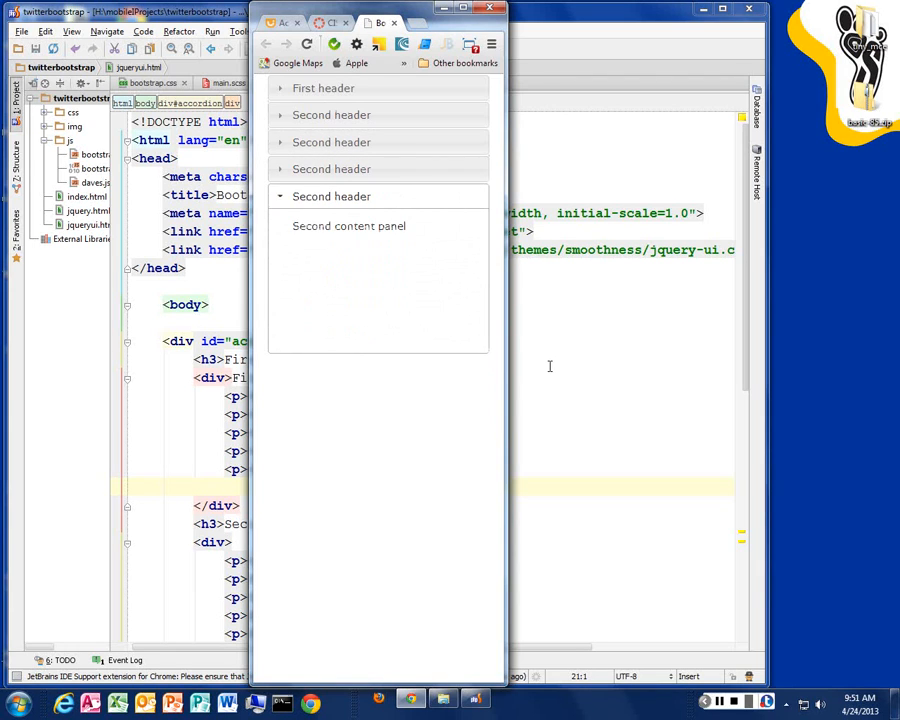
pyautogui.moveTo(290, 344)
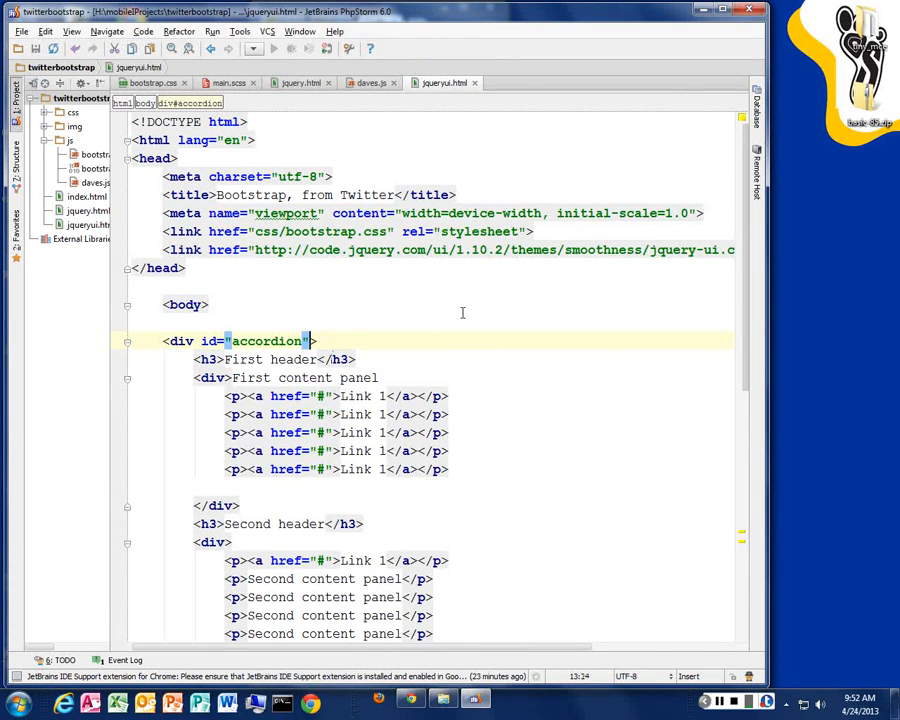
# Give the accordion div a class attribute set to span3.
pyautogui.write('class=')
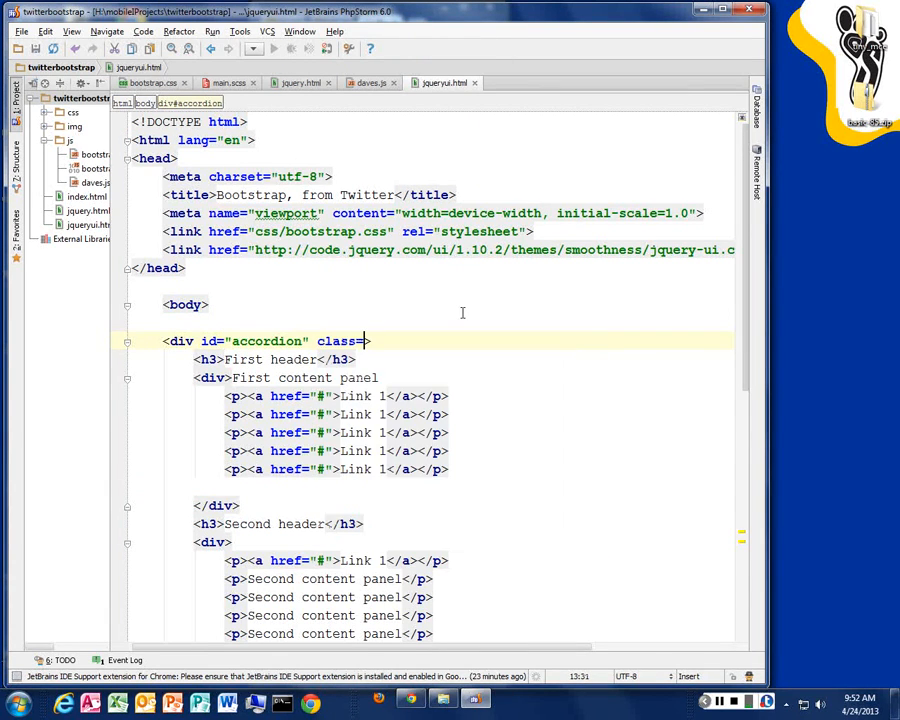
pyautogui.write('"')
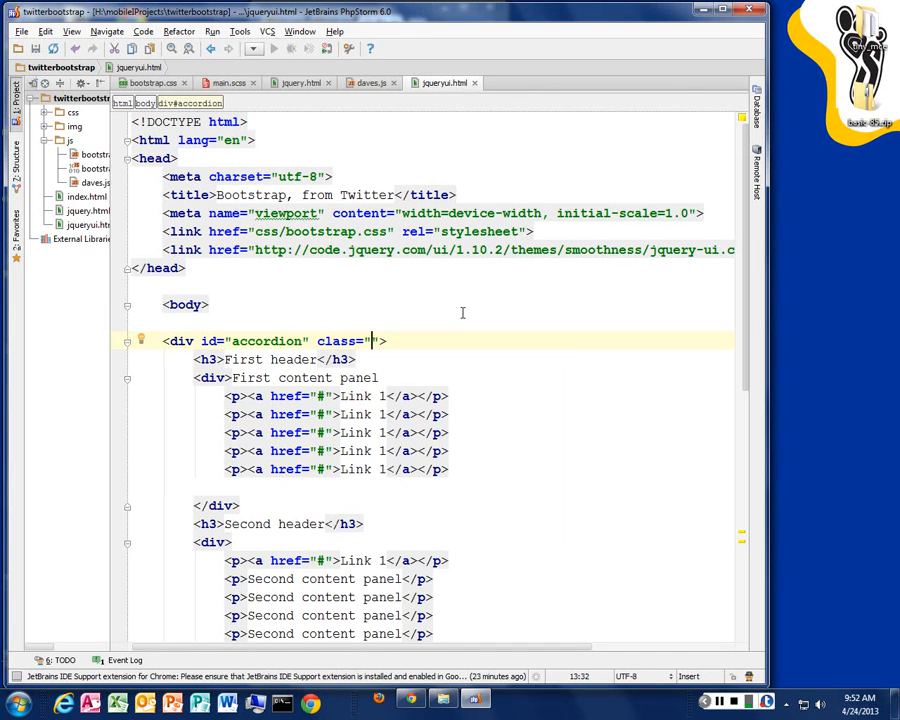
pyautogui.write('span')
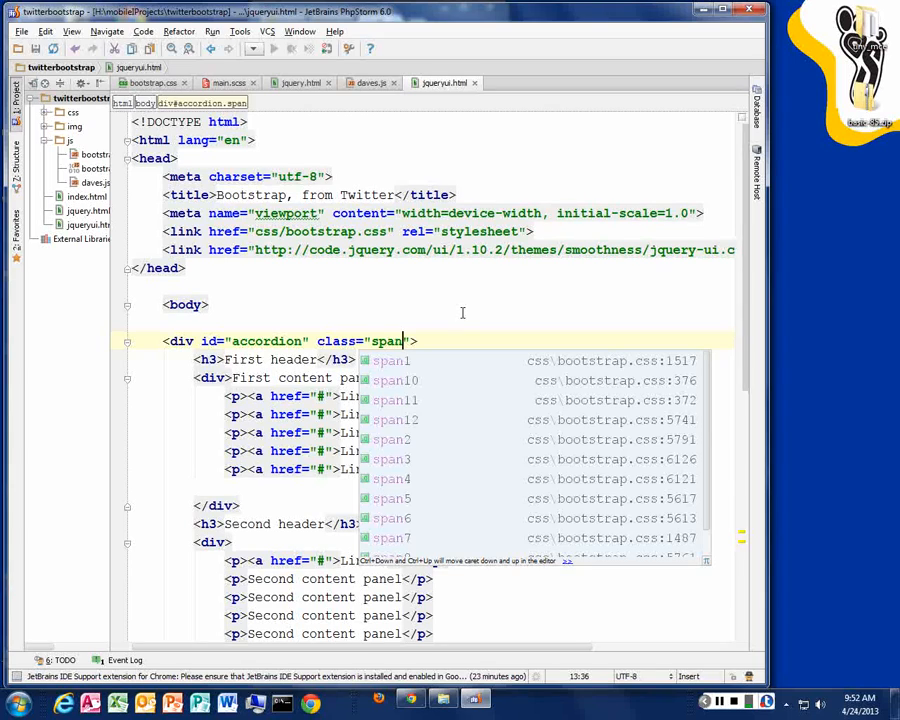
# Add a <div class="row-fluid"> opening just above the accordion, choosing row-fluid from autocomplete.
pyautogui.click(392, 458)
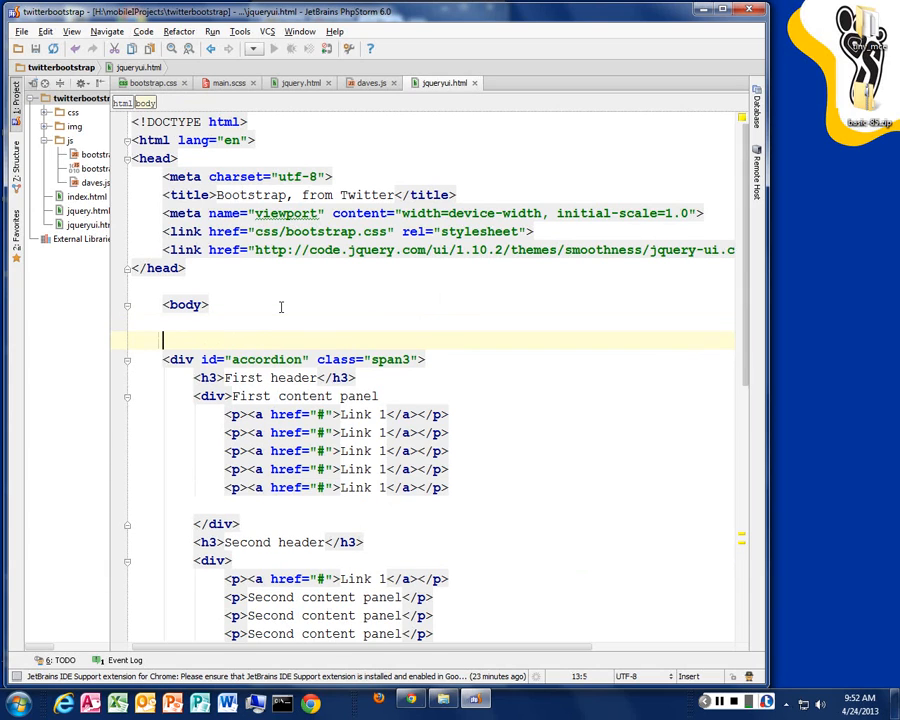
pyautogui.write('<div')
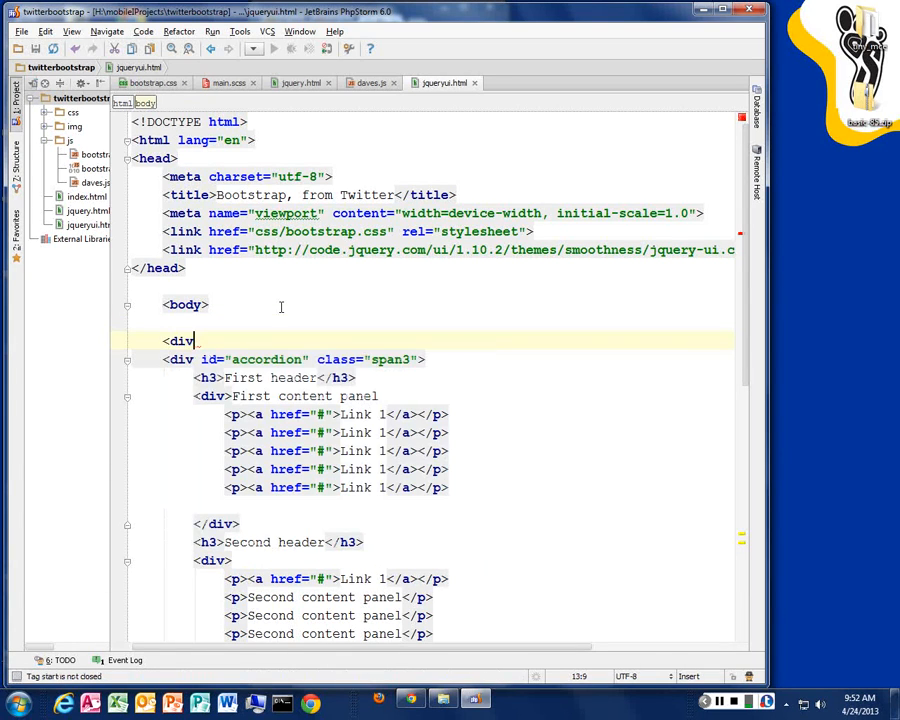
pyautogui.write('class="')
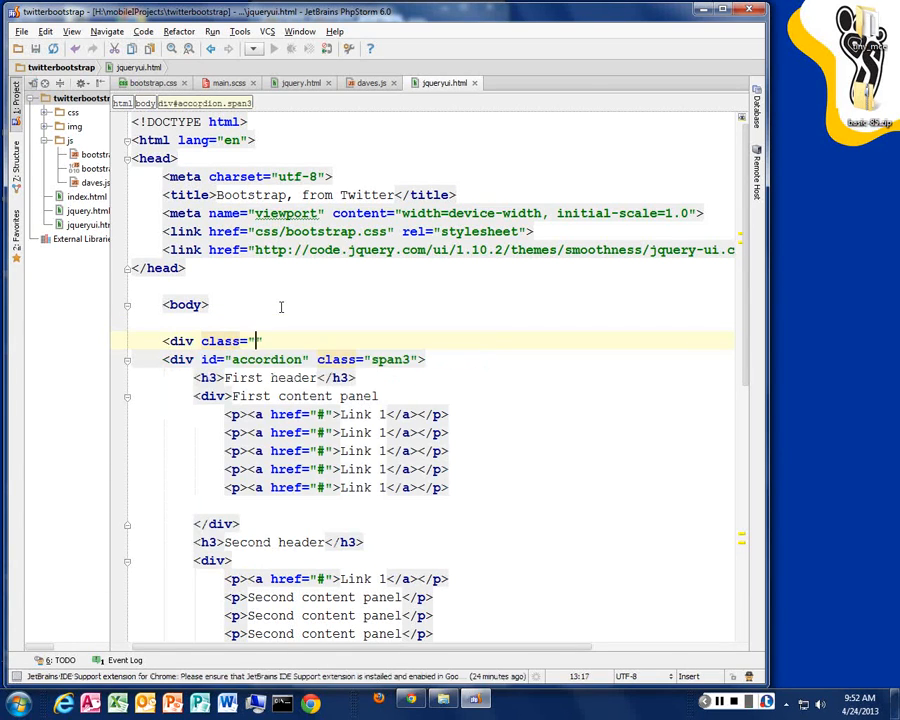
pyautogui.write('row')
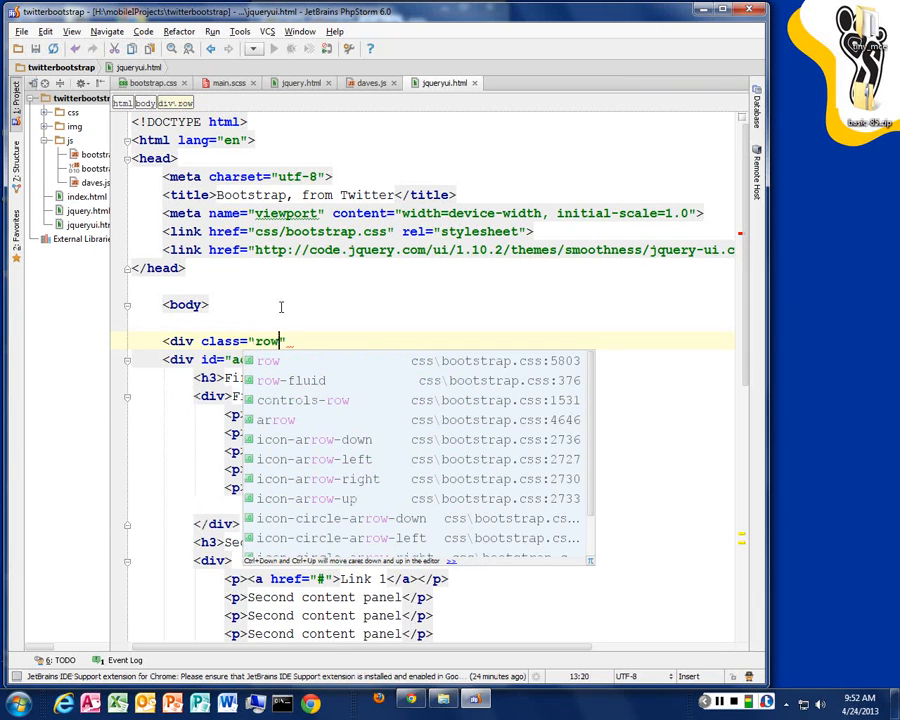
pyautogui.write('-')
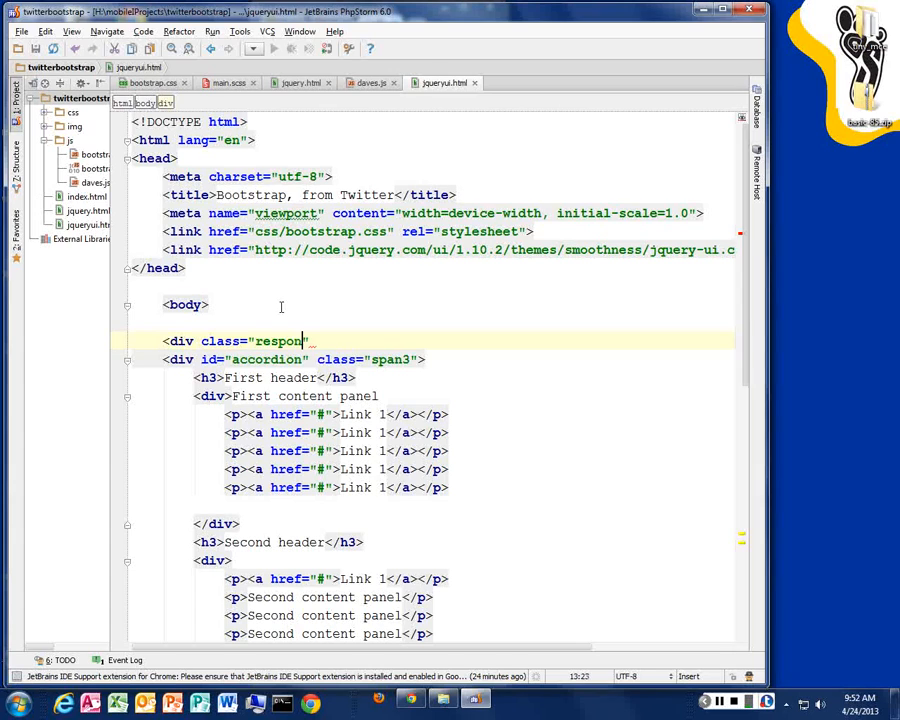
pyautogui.write('row')
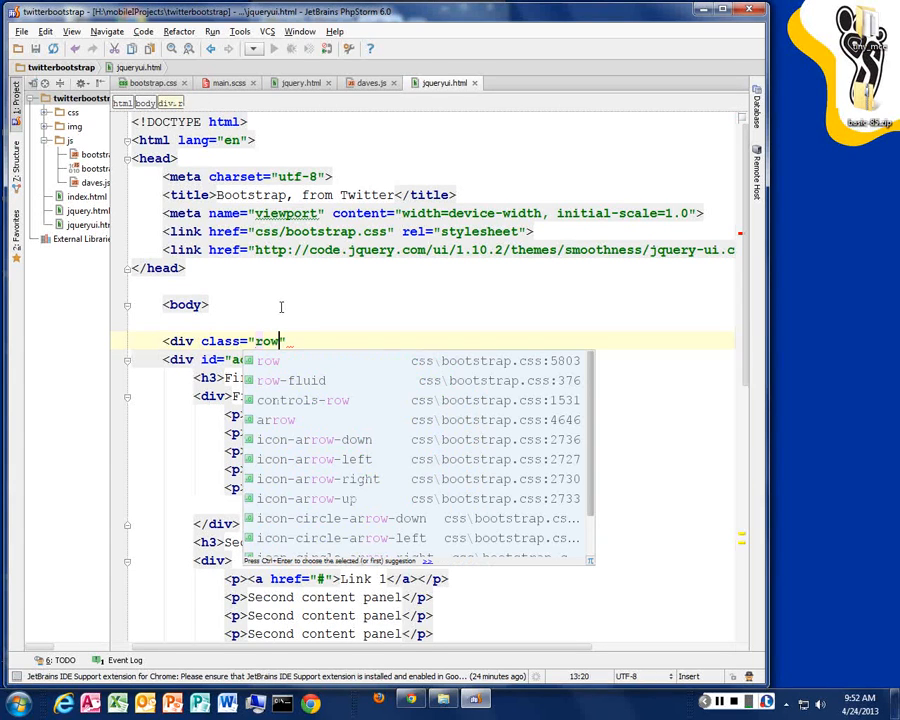
pyautogui.press('Down')
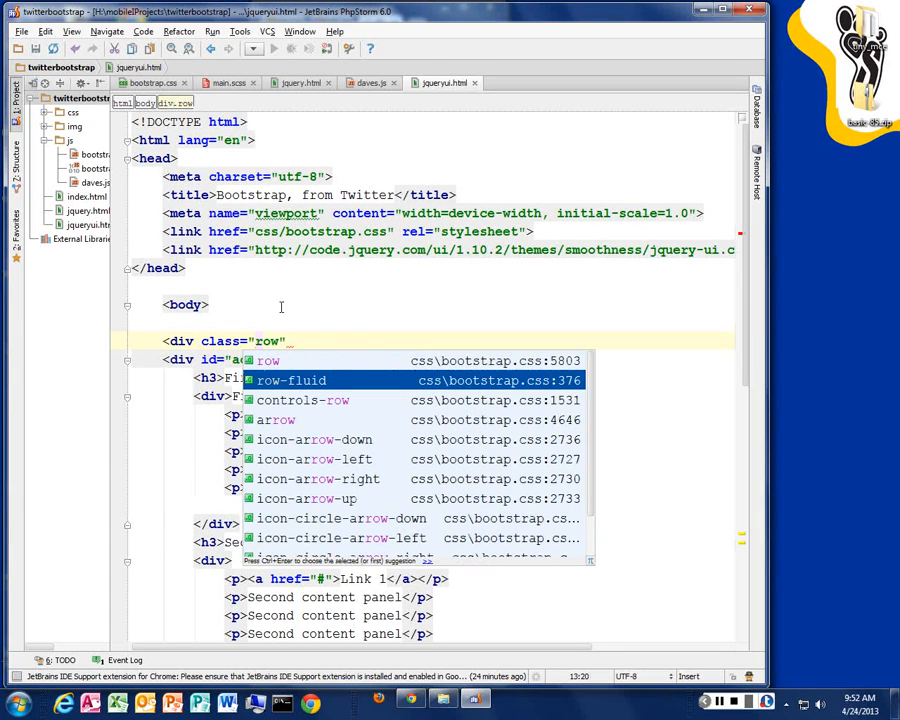
pyautogui.click(292, 380)
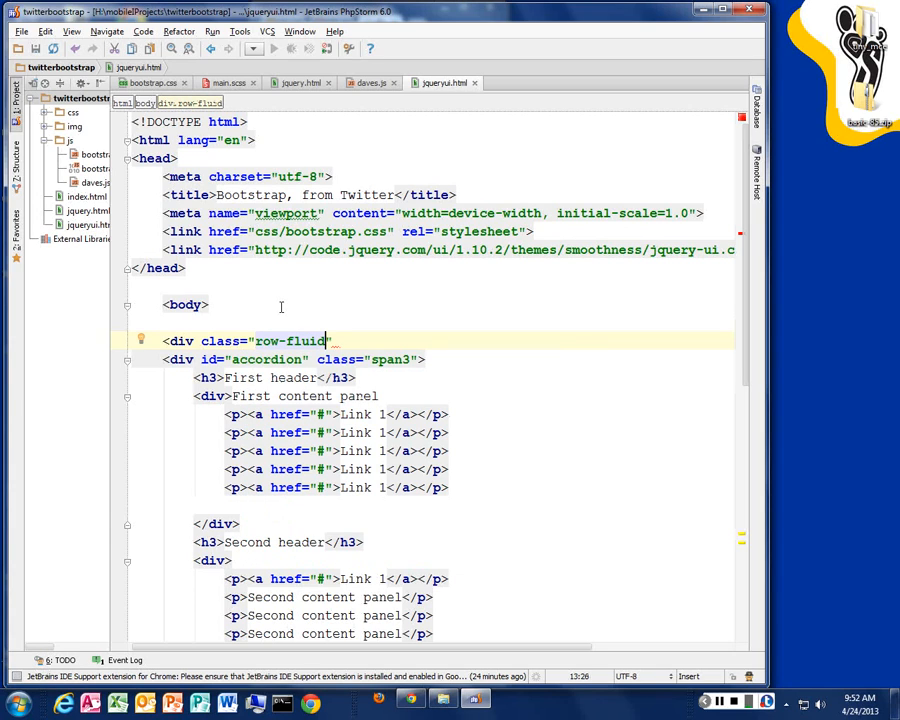
# Type the wrapper's </div> and select the stray closing tag right after it.
pyautogui.write('</div>')
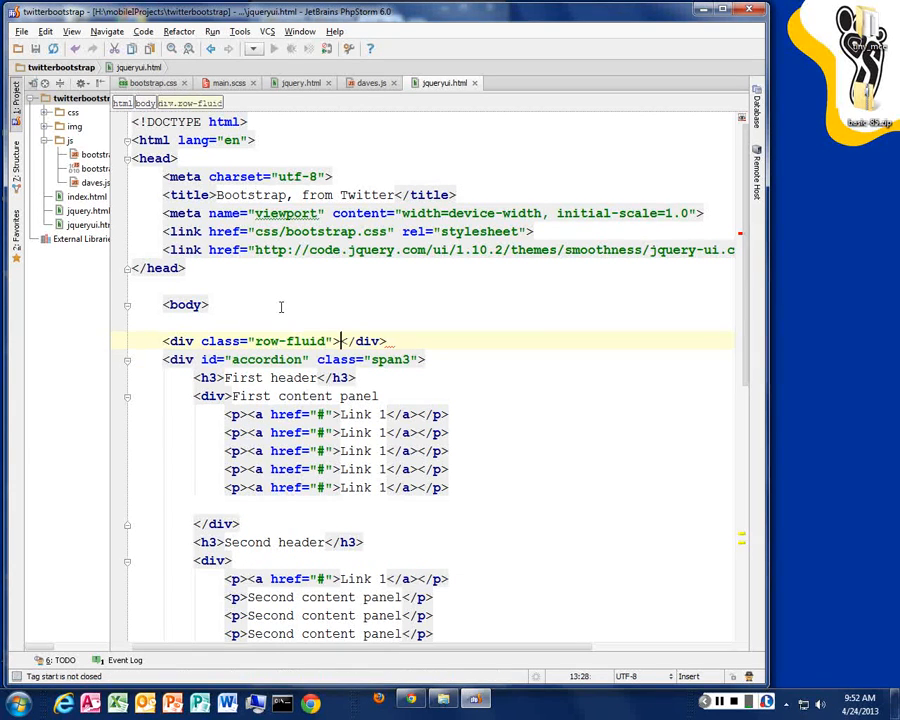
pyautogui.doubleClick(364, 340)
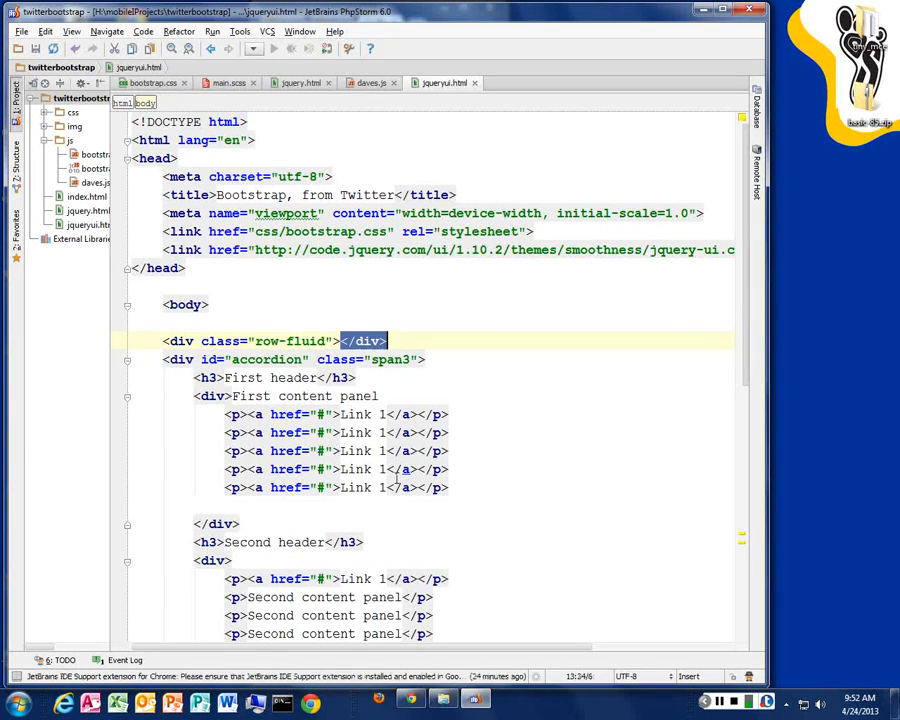
pyautogui.scroll(-3)
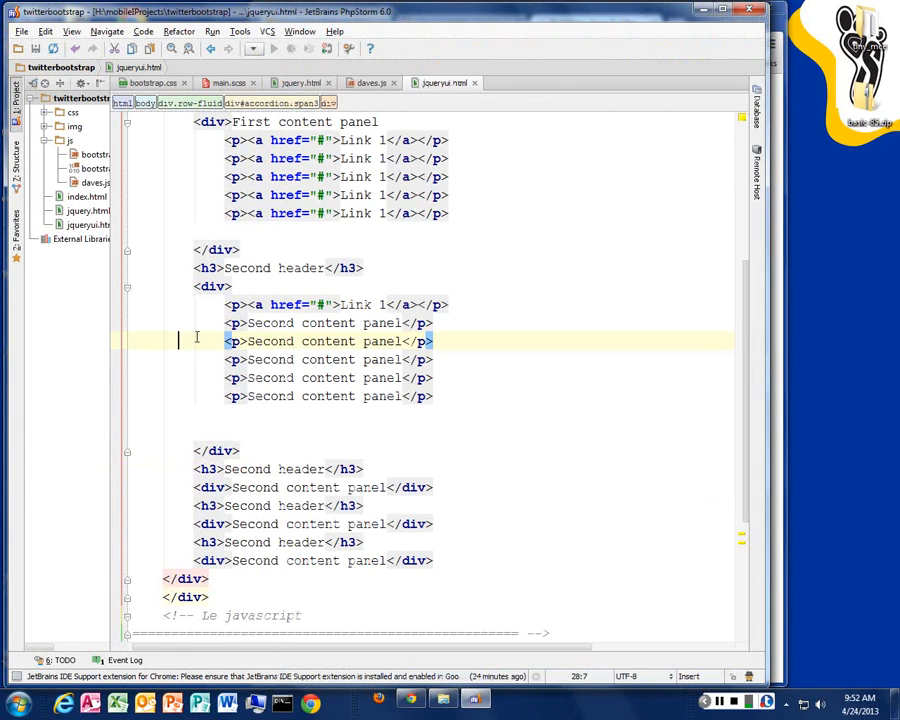
# Fold and unfold the accordion div to find where it ends.
pyautogui.scroll(3)
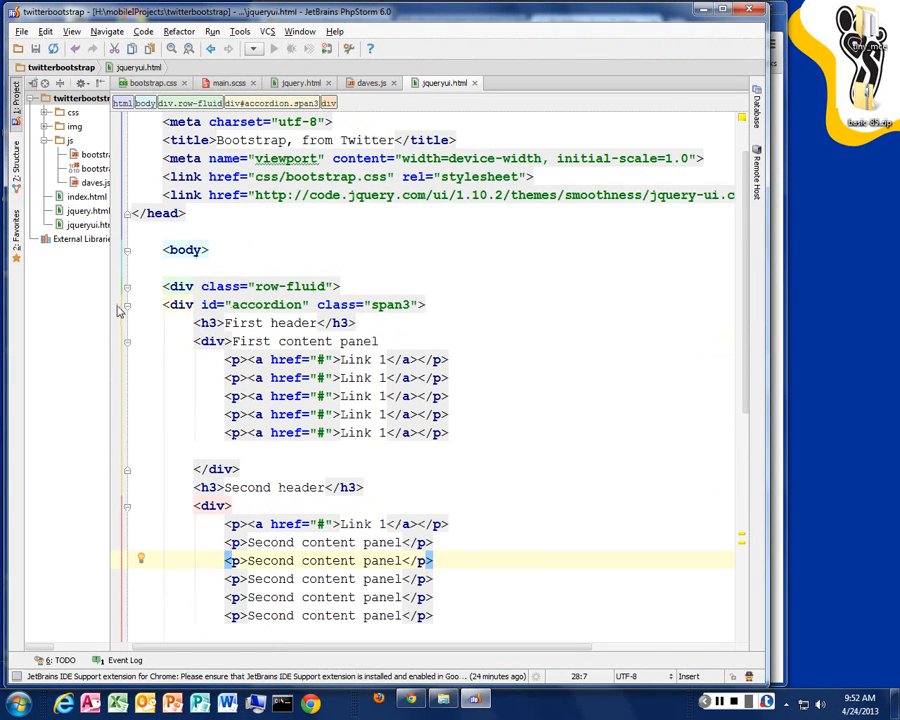
pyautogui.click(128, 304)
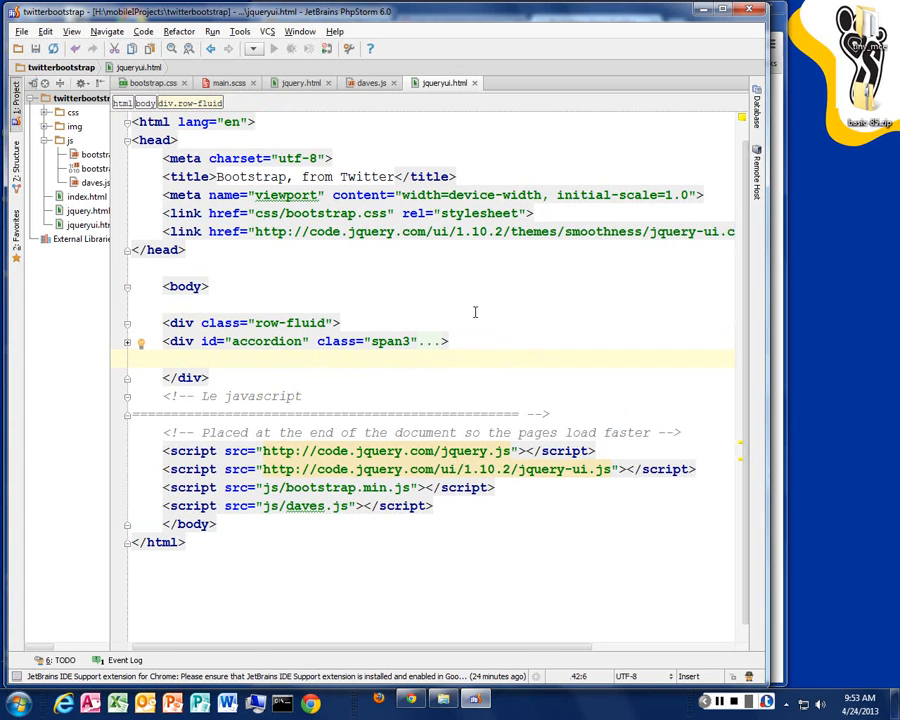
pyautogui.click(128, 340)
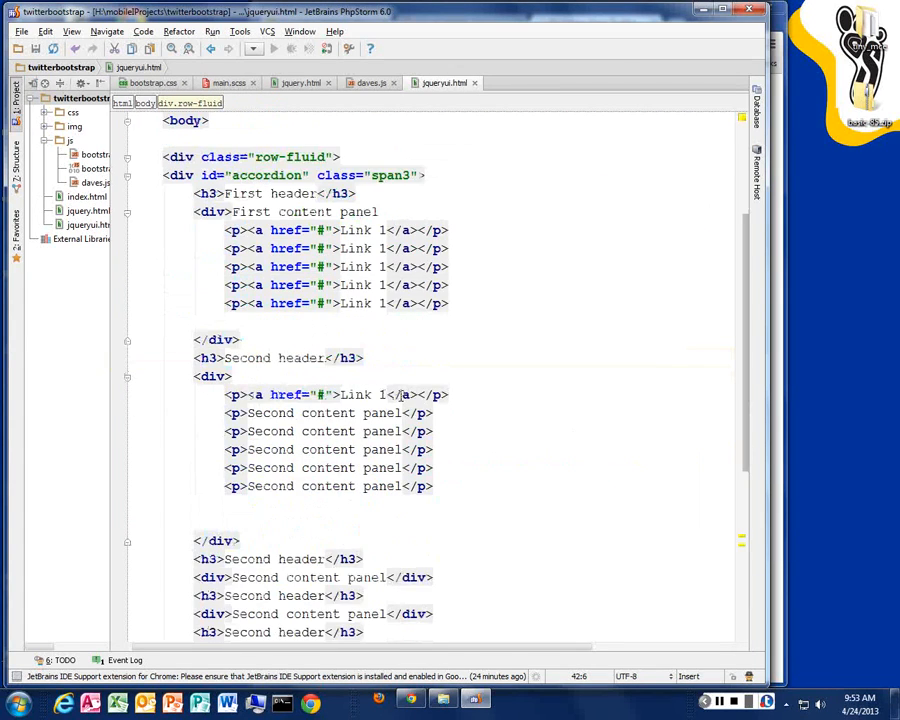
pyautogui.scroll(-3)
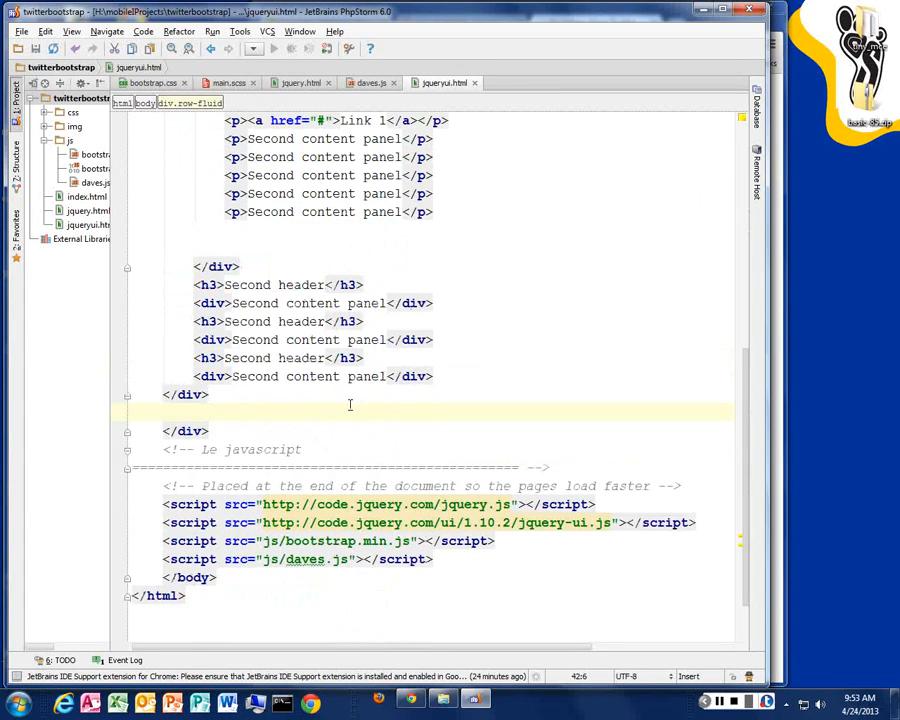
# Add a <div class="span10"></div> after the accordion inside the row-fluid wrapper.
pyautogui.write('<div></div>')
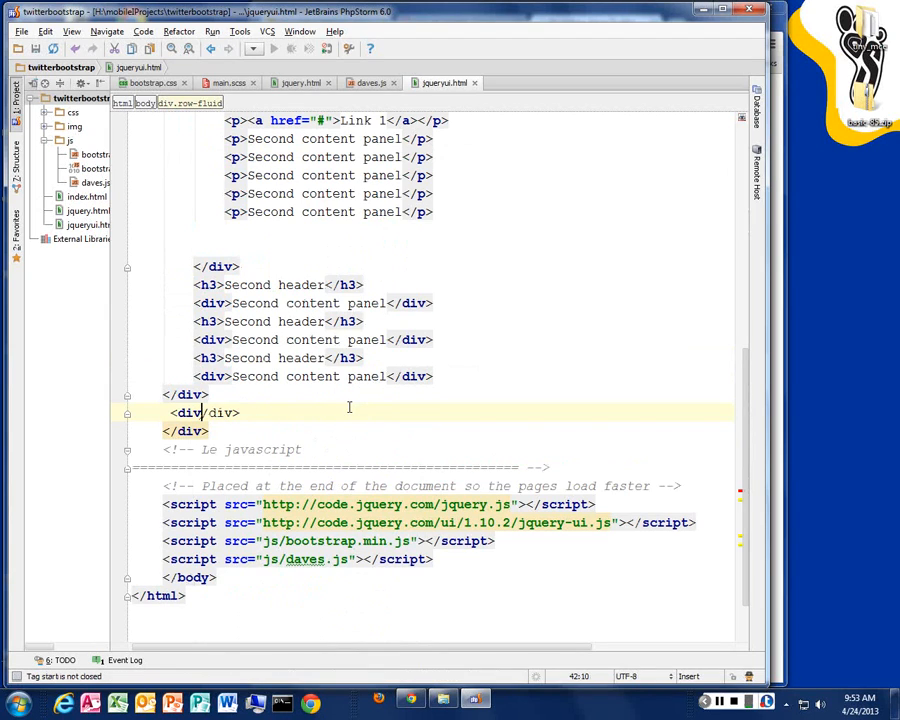
pyautogui.write('c')
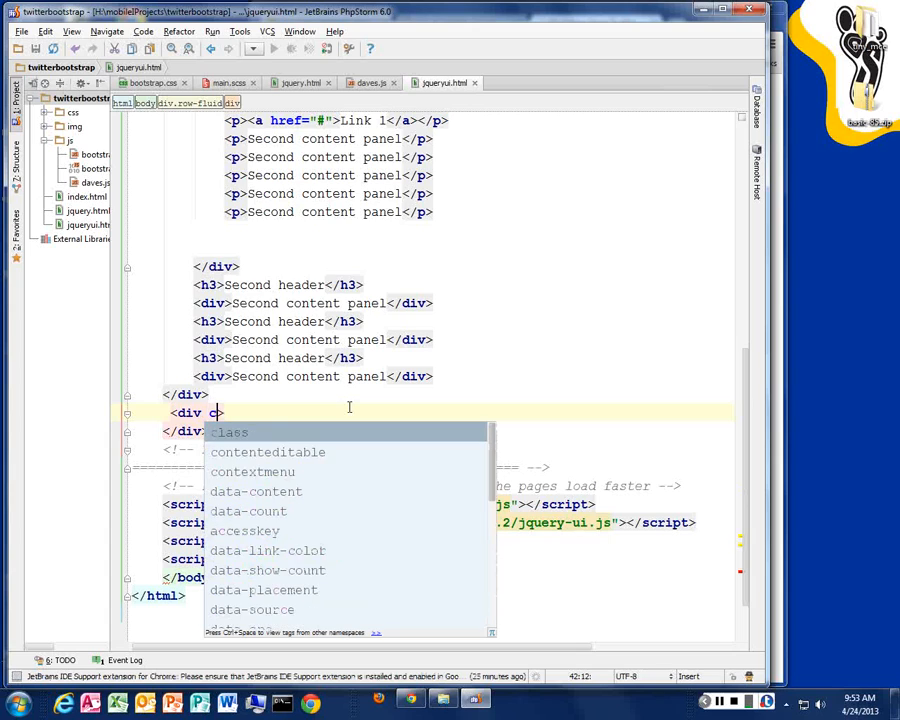
pyautogui.write('class="span"')
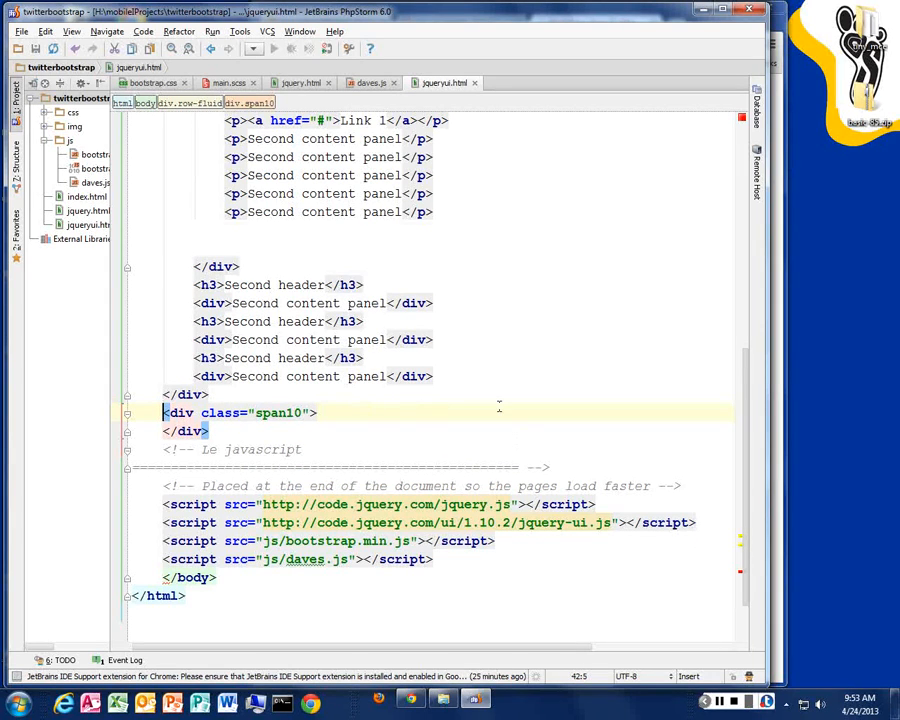
pyautogui.moveTo(320, 430)
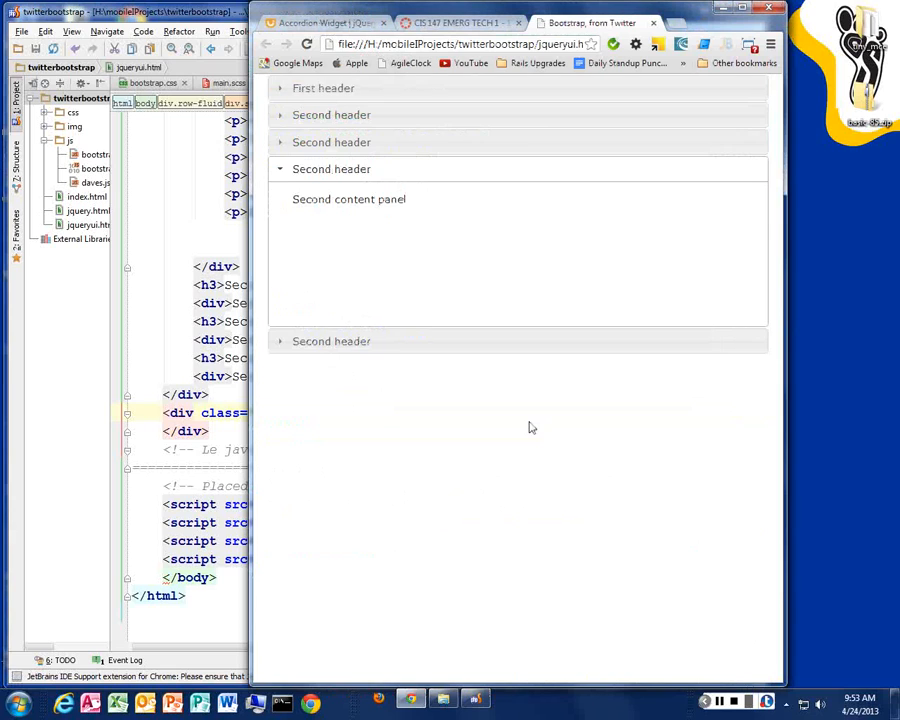
pyautogui.moveTo(800, 248)
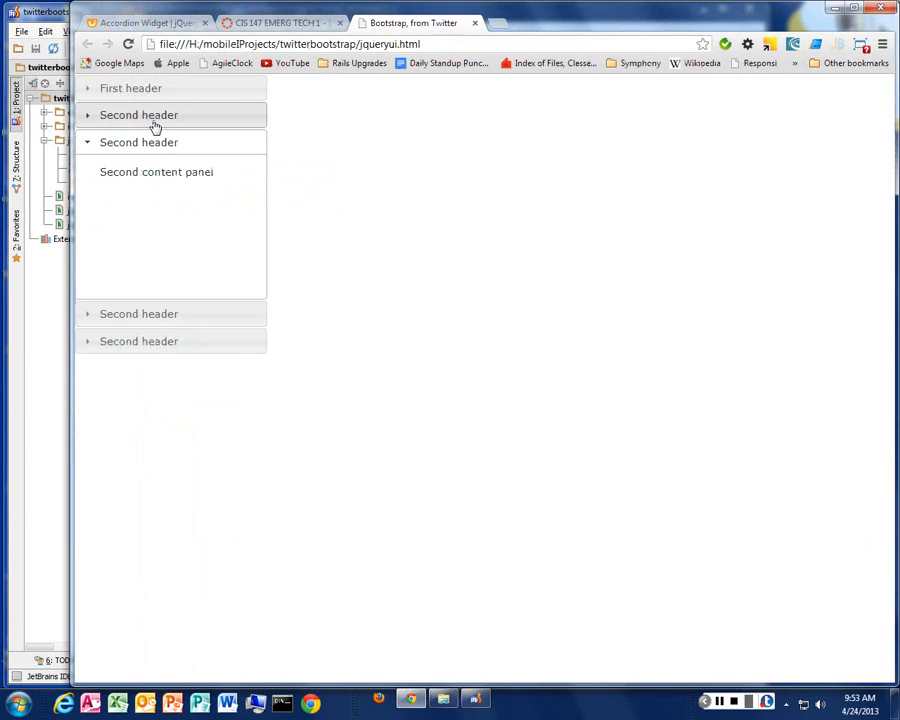
# Open the First, fourth and last accordion sections on the reloaded Chrome page.
pyautogui.click(130, 88)
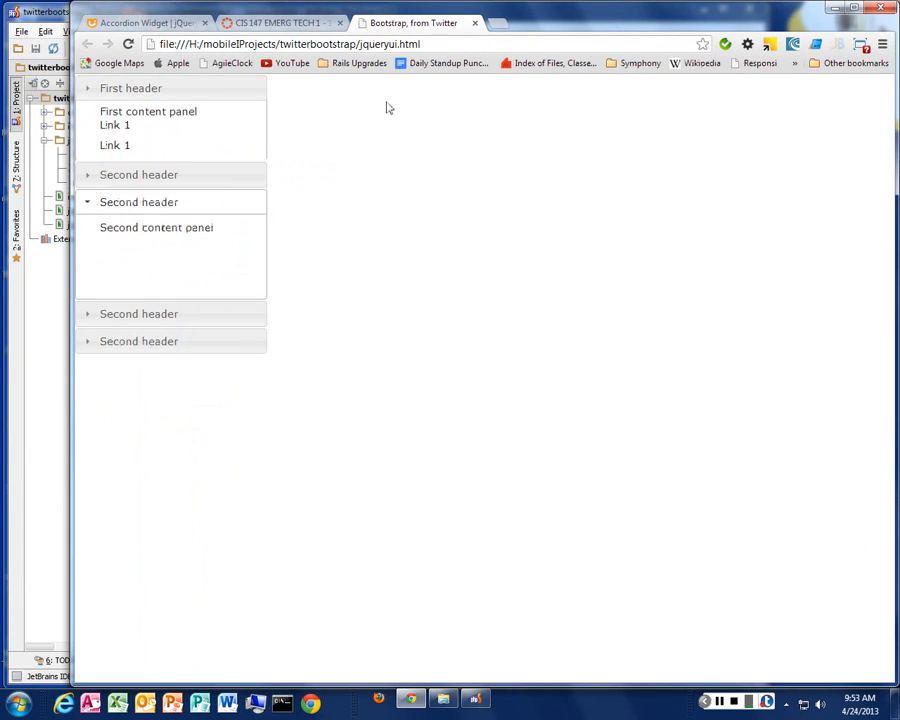
pyautogui.click(132, 88)
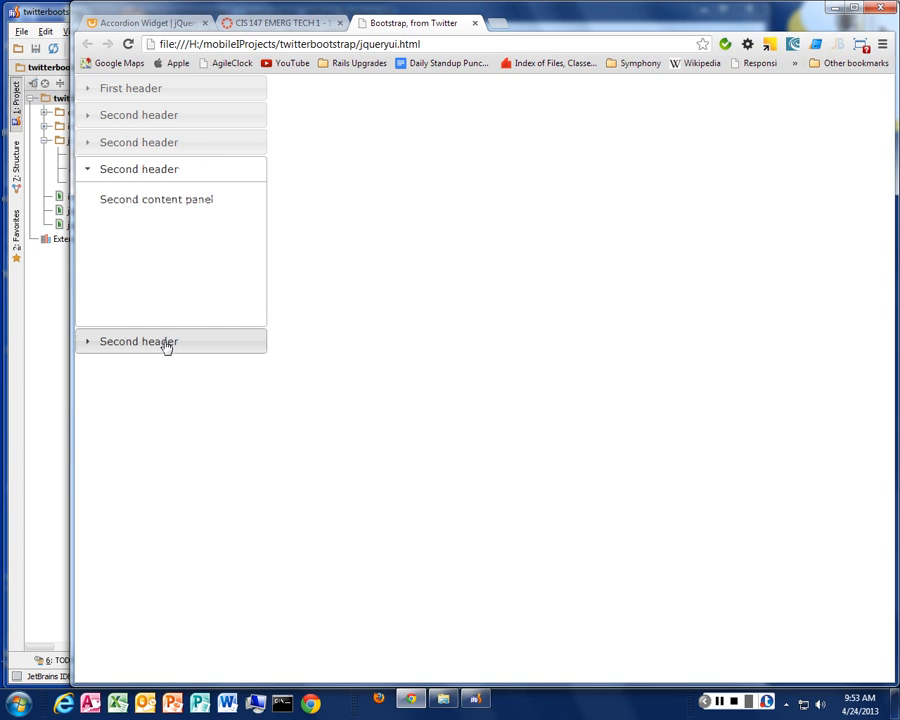
pyautogui.click(138, 340)
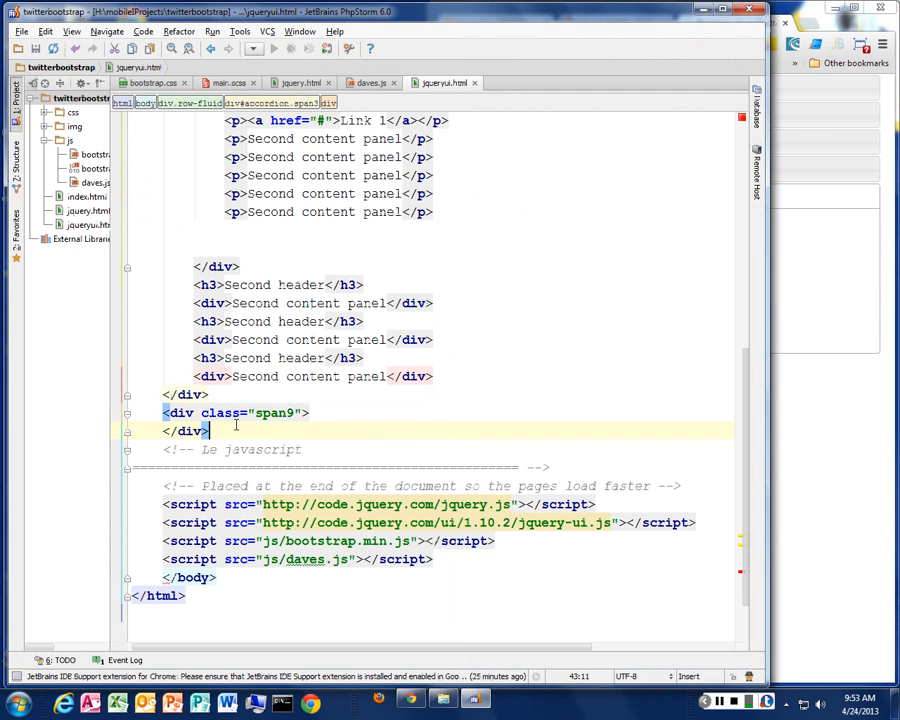
# Put the closed span9 div on its own line before the row-fluid wrapper's closing tag.
pyautogui.press('Return')
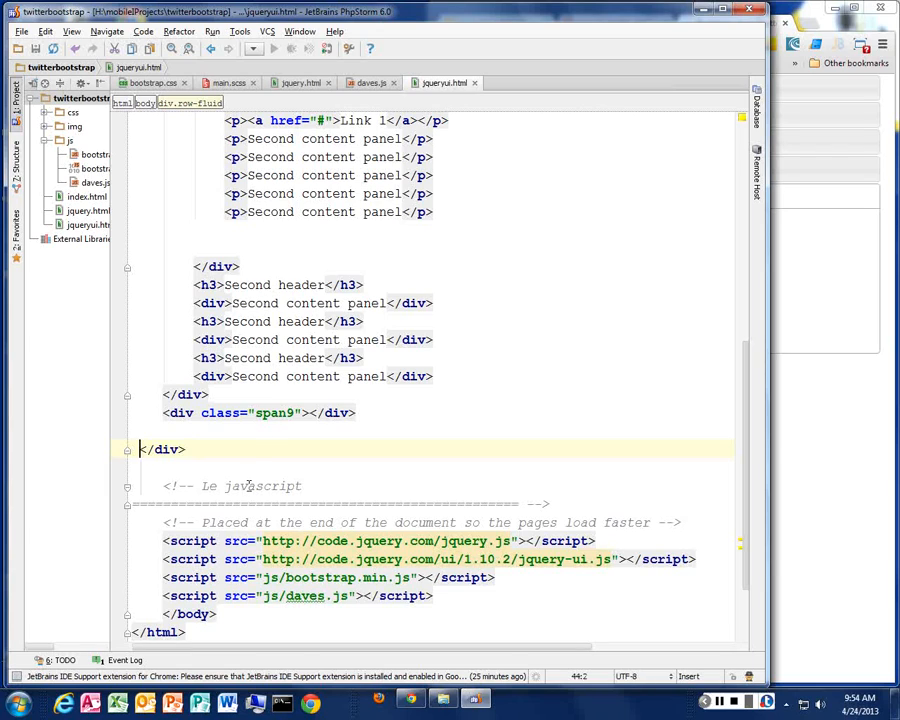
pyautogui.press('Return')
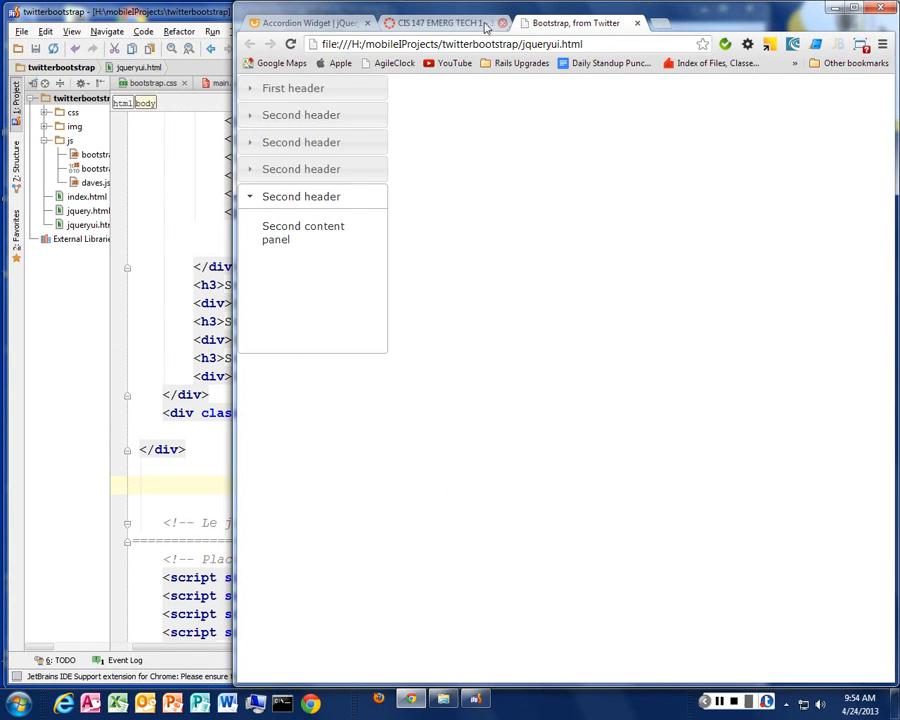
# From the Accordion docs, go to the Widgets listing and open the Tabs Widget page.
pyautogui.click(300, 22)
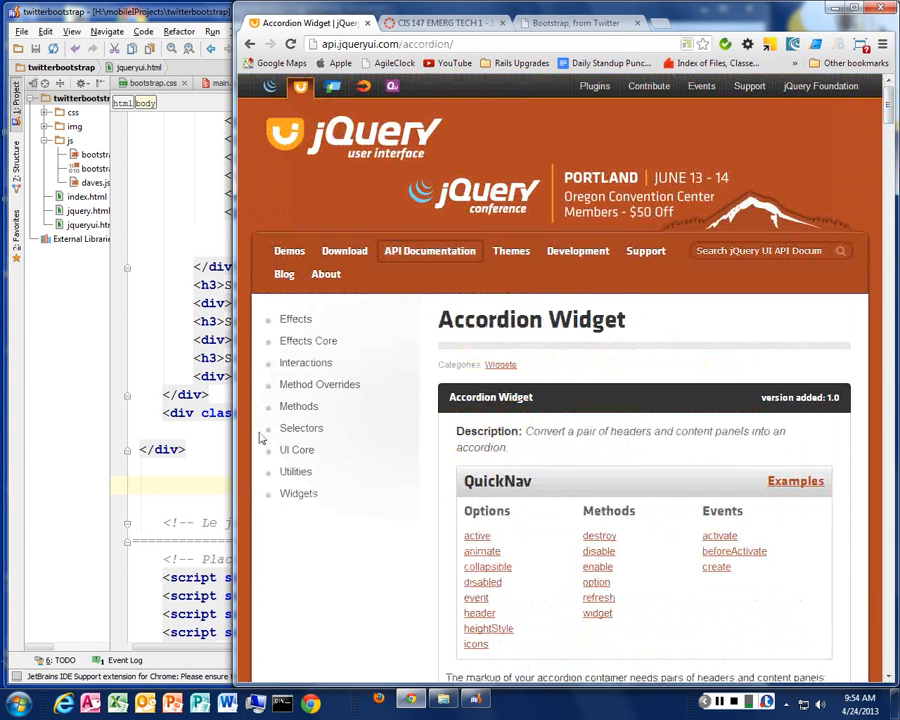
pyautogui.click(298, 492)
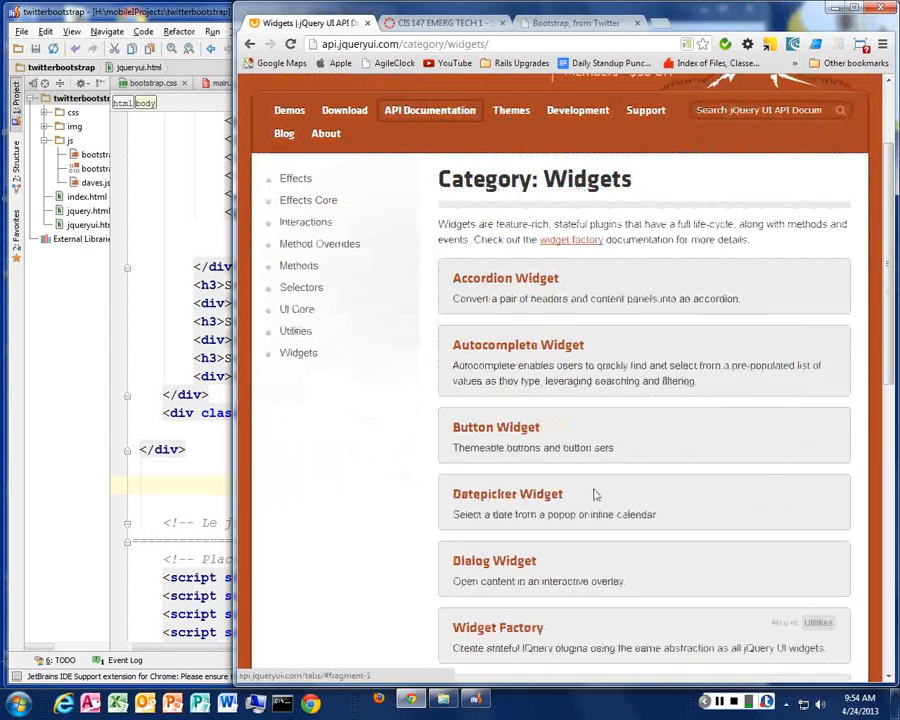
pyautogui.scroll(-3)
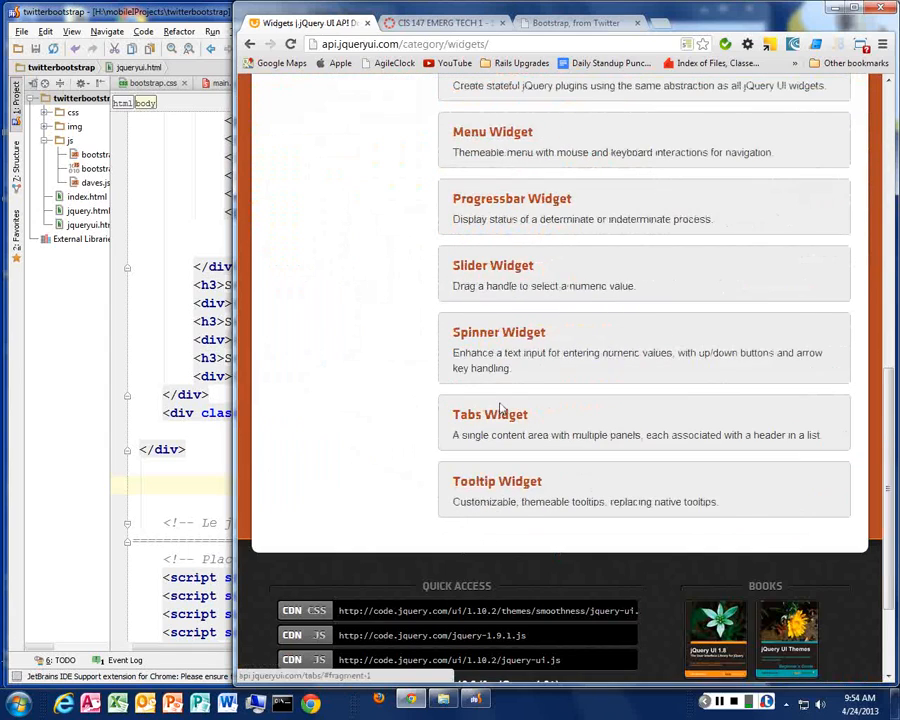
pyautogui.click(490, 414)
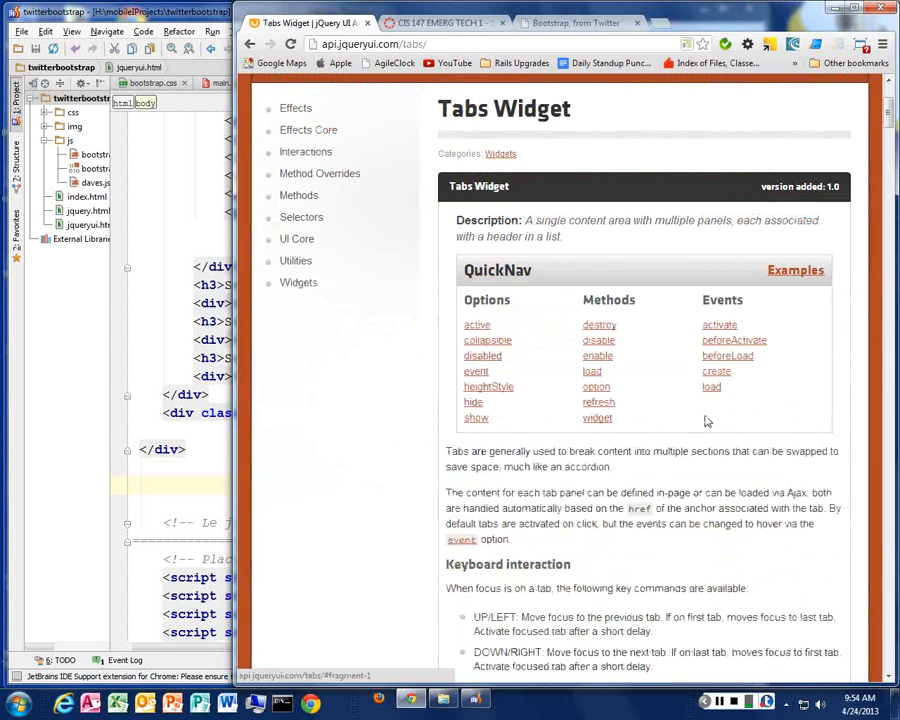
# Read through the Tabs options and events down to the full example markup and live demo.
pyautogui.scroll(-3)
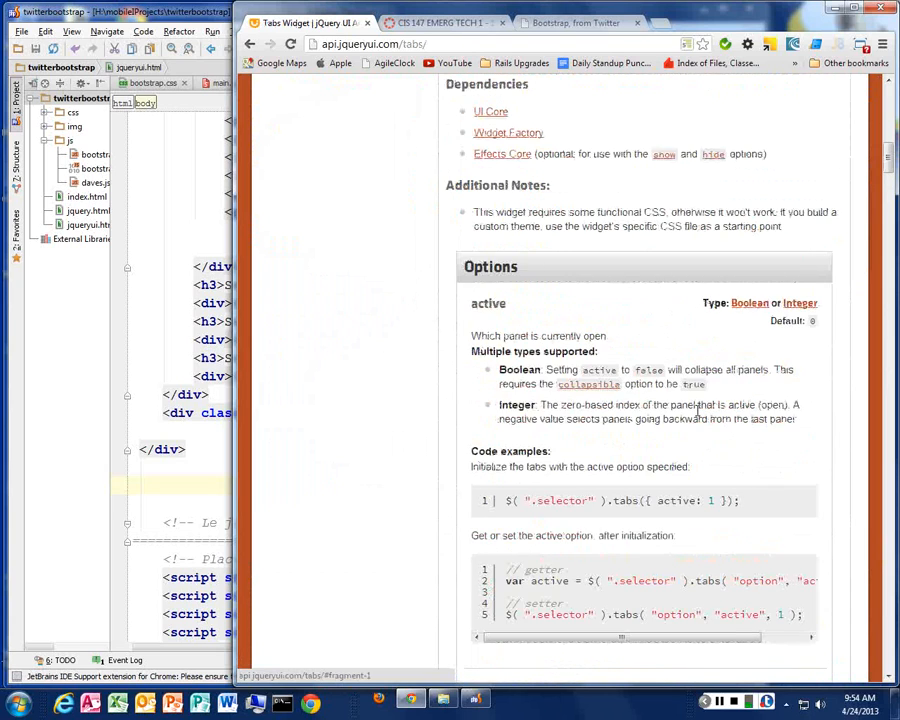
pyautogui.scroll(-3)
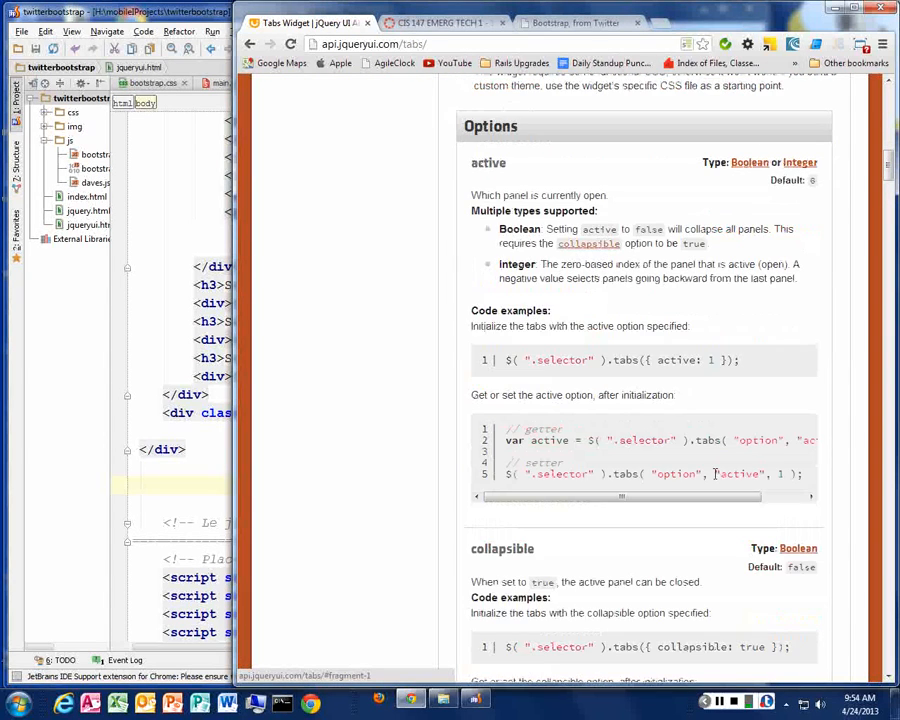
pyautogui.moveTo(670, 462)
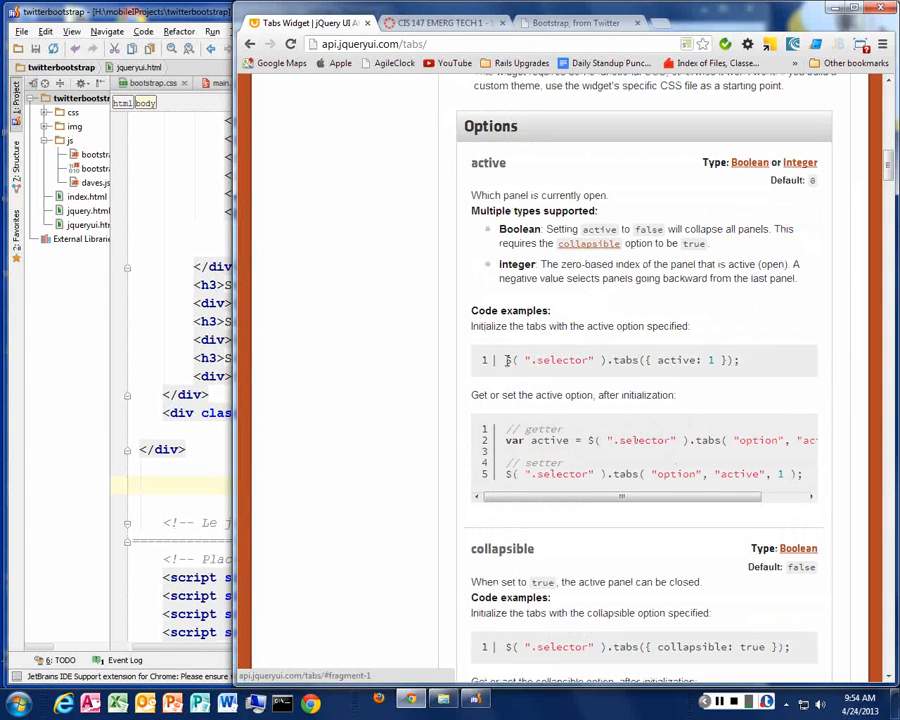
pyautogui.doubleClick(556, 360)
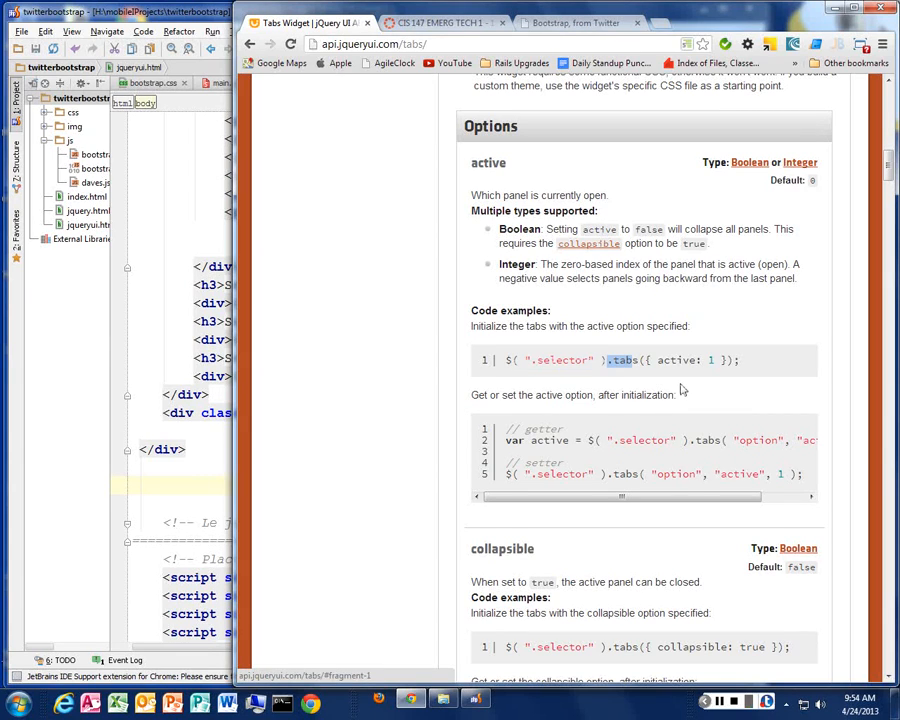
pyautogui.scroll(-3)
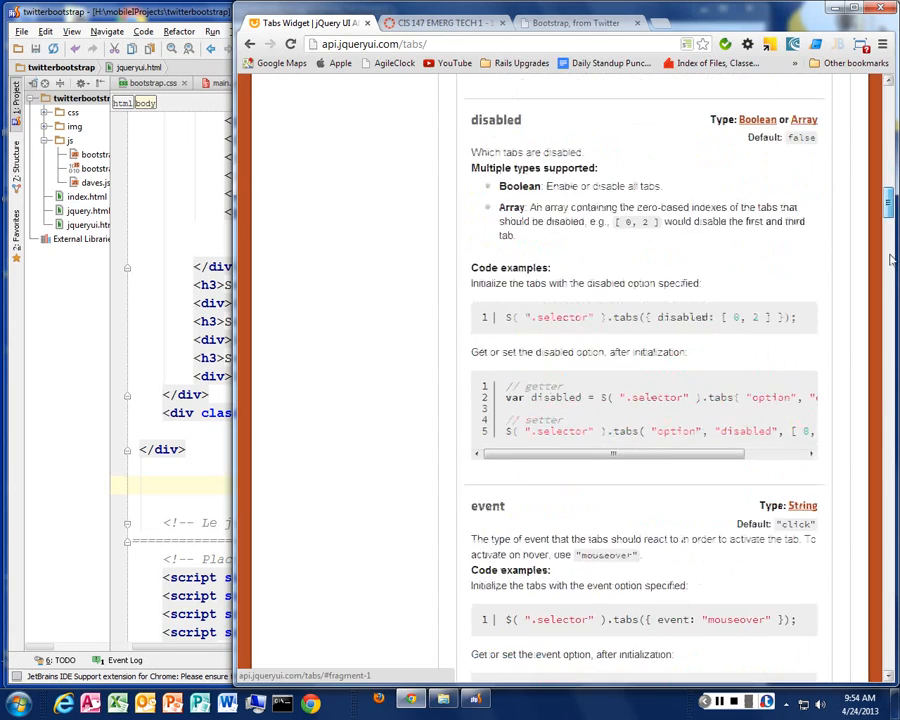
pyautogui.scroll(-3)
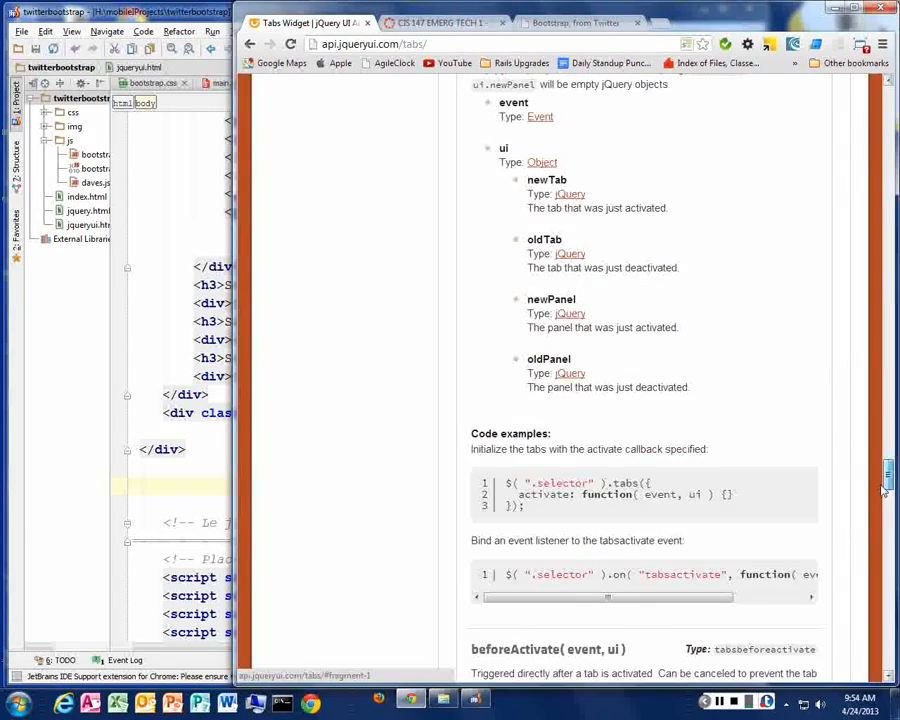
pyautogui.scroll(-3)
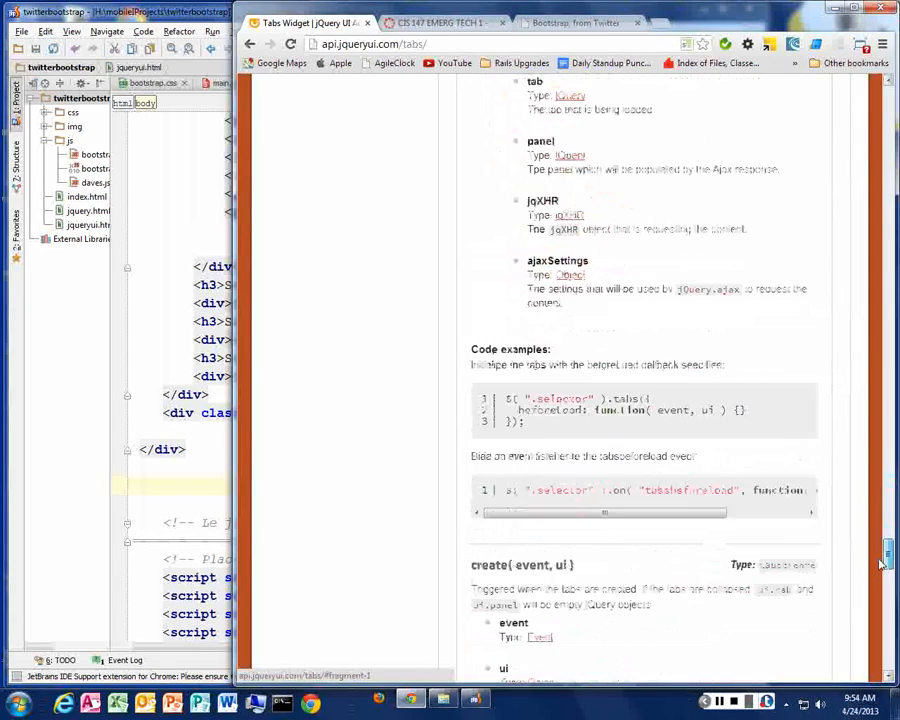
pyautogui.scroll(-3)
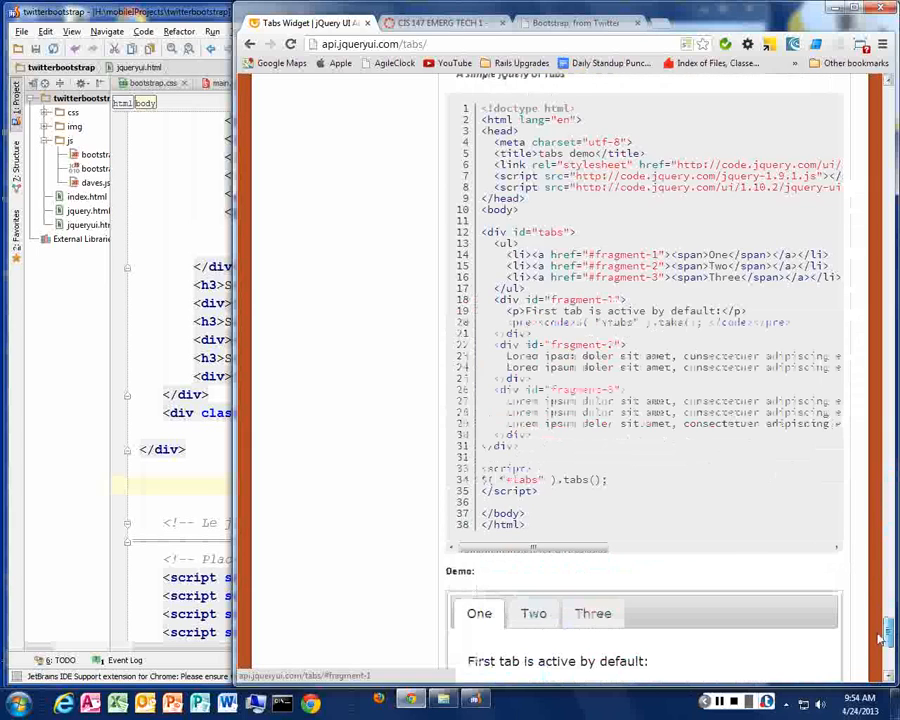
# Scroll up above the pasted tabs markup in the editor.
pyautogui.scroll(3)
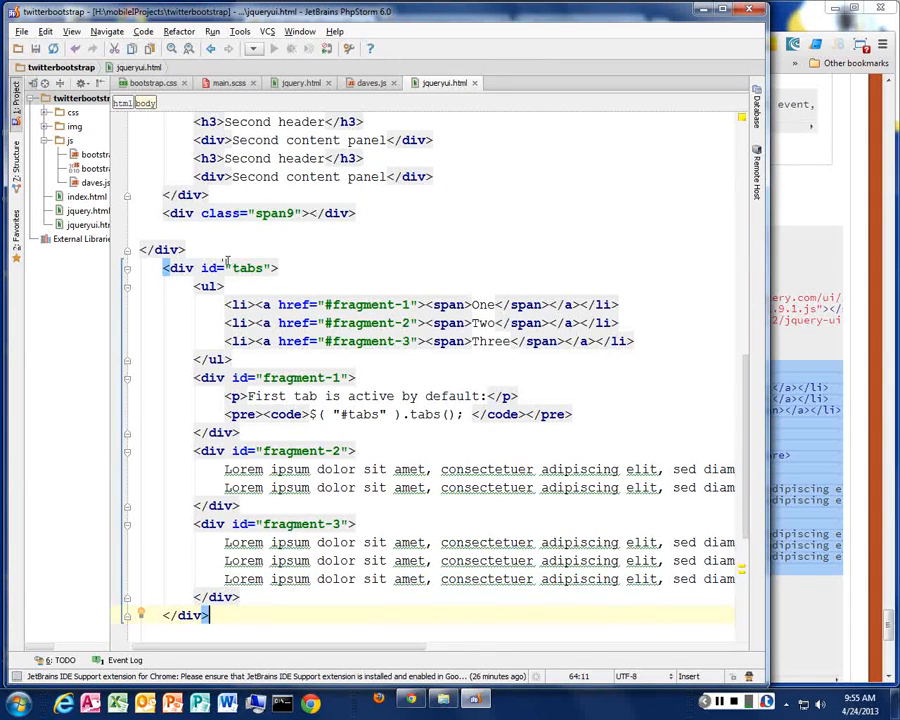
pyautogui.scroll(3)
pyautogui.write('<div></div>')
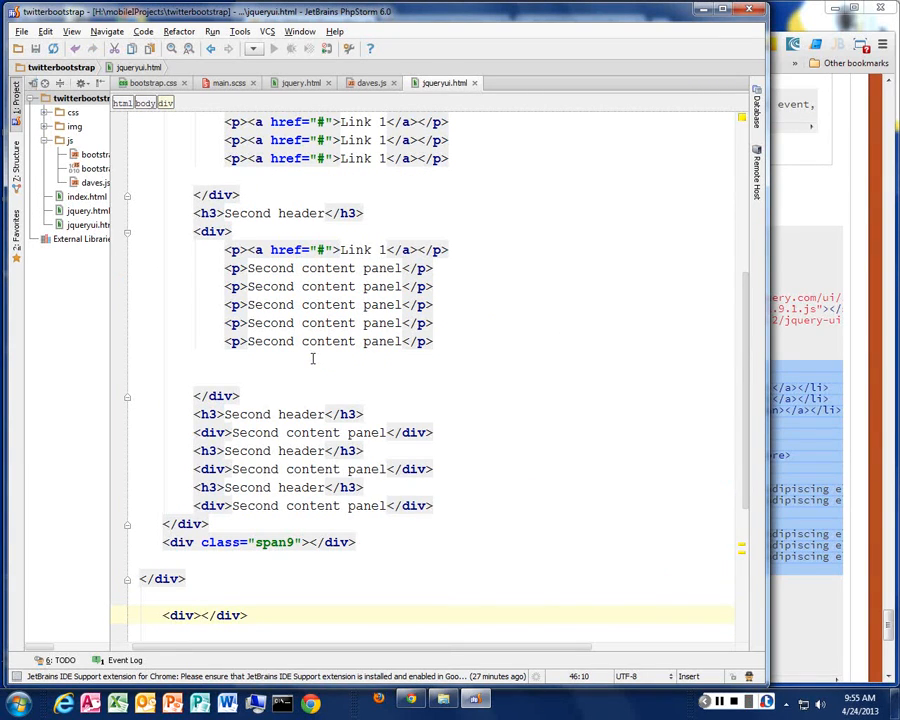
# Add class="row-fluid" to the new div and move the tabs markup inside it.
pyautogui.write('class="')
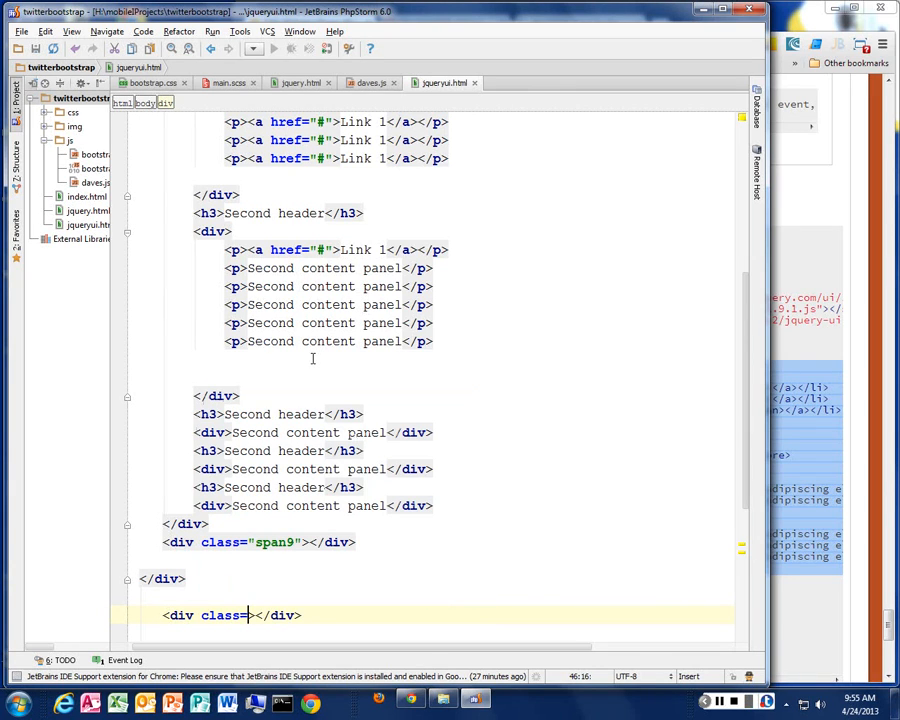
pyautogui.write('row-"')
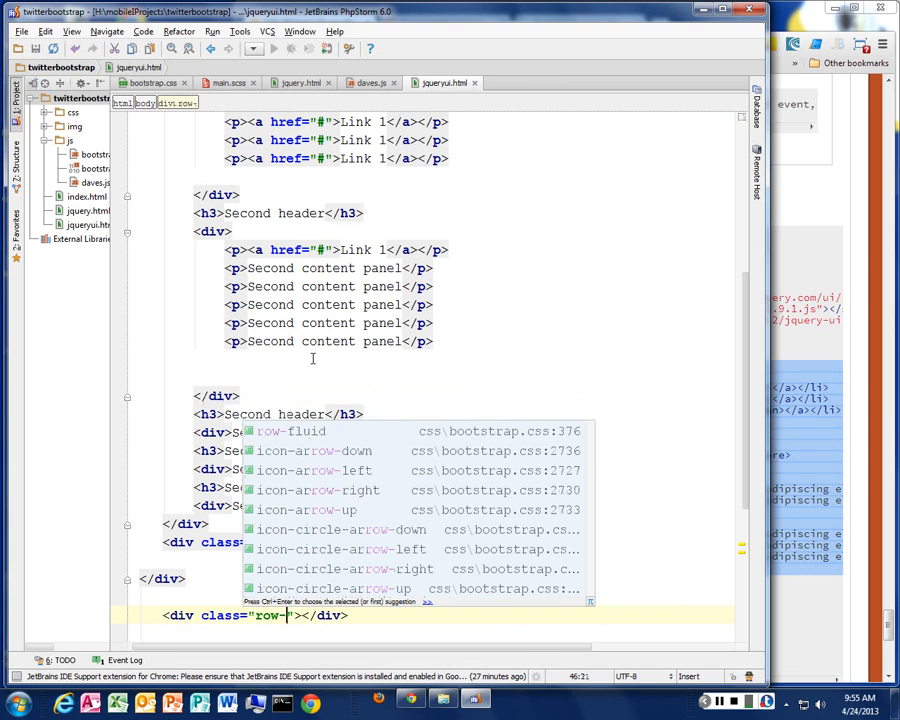
pyautogui.click(292, 432)
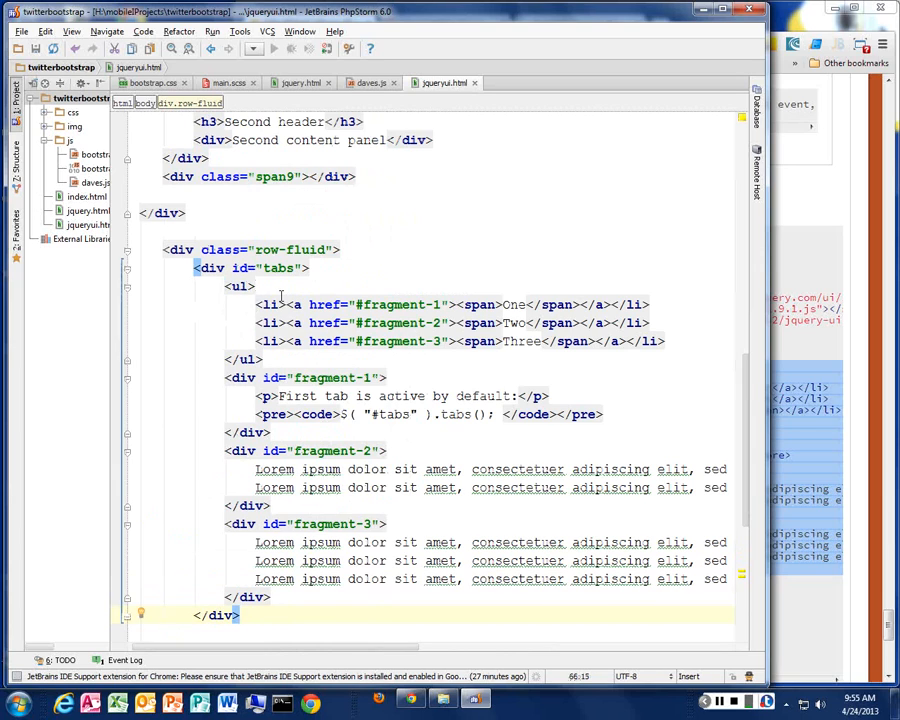
pyautogui.click(210, 268)
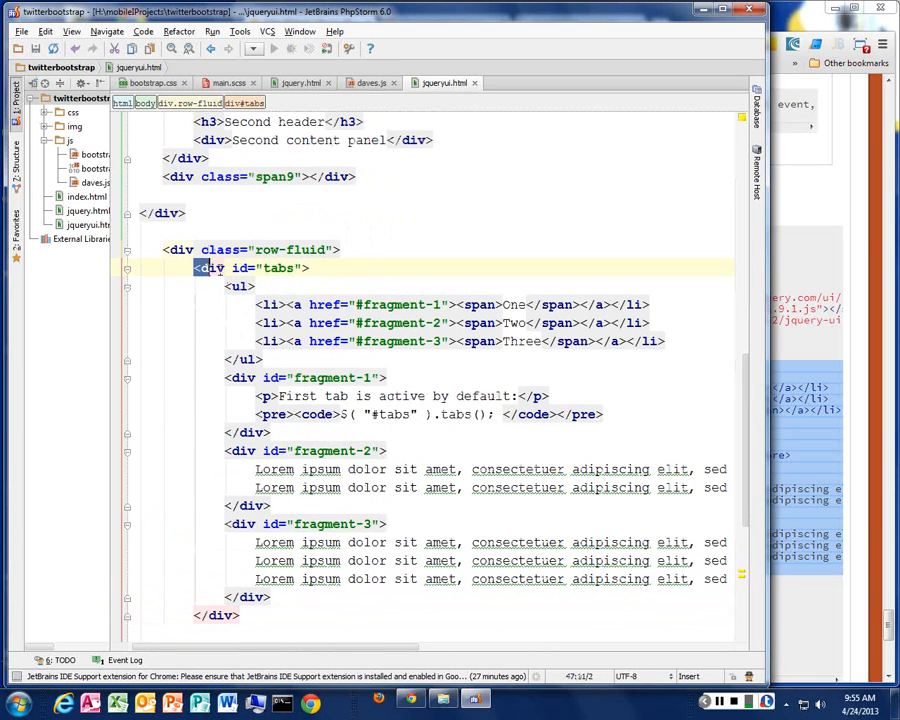
pyautogui.doubleClick(280, 268)
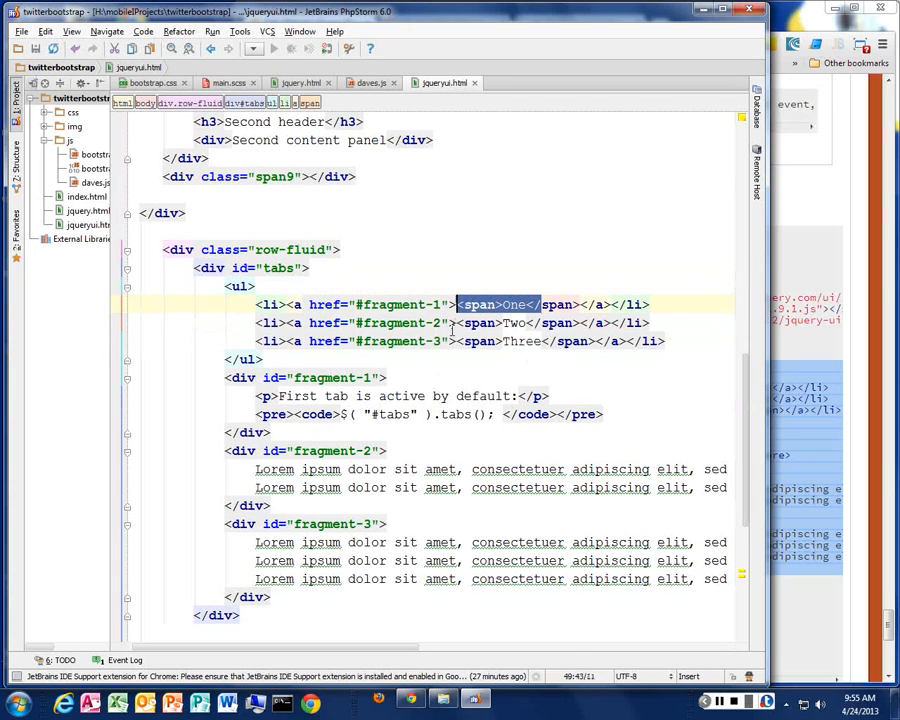
# Review the tab links and the fragment-1 and fragment-2 panels, then return to the script file for the tabs() call.
pyautogui.click(450, 340)
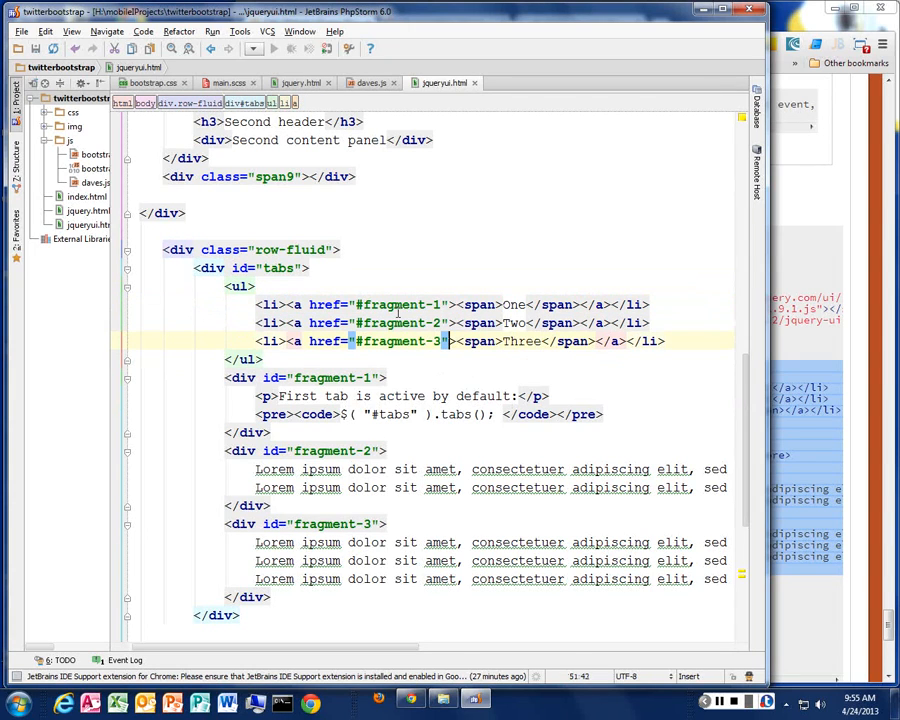
pyautogui.doubleClick(378, 304)
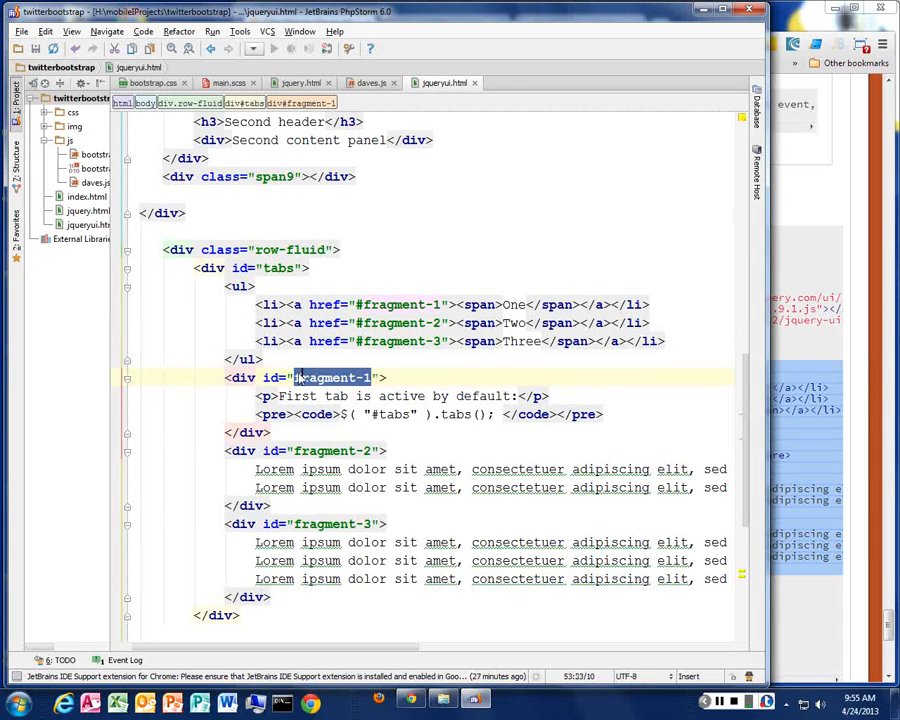
pyautogui.doubleClick(324, 376)
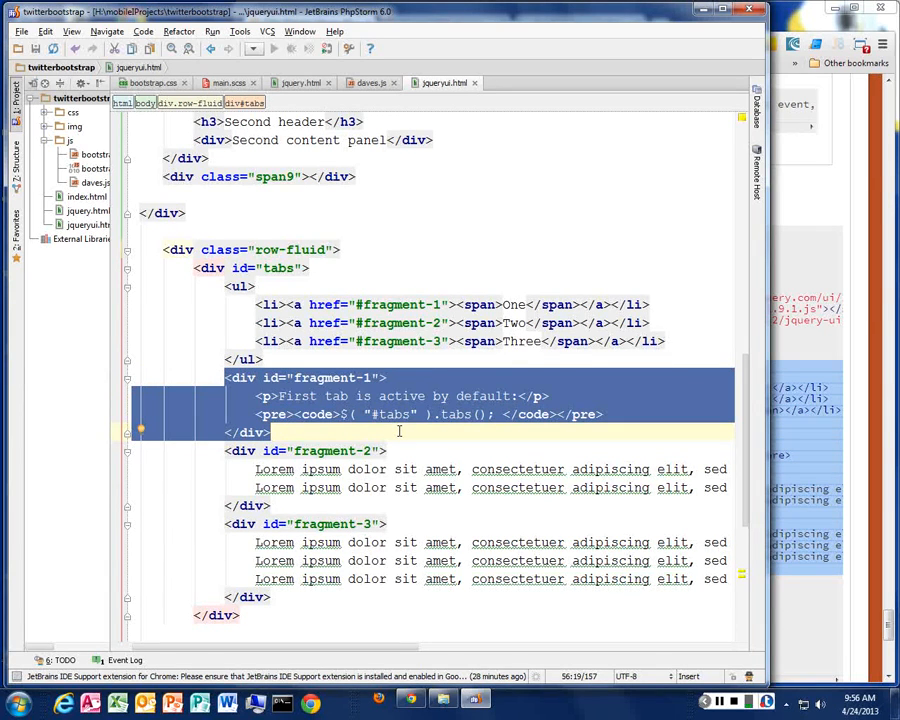
pyautogui.doubleClick(392, 322)
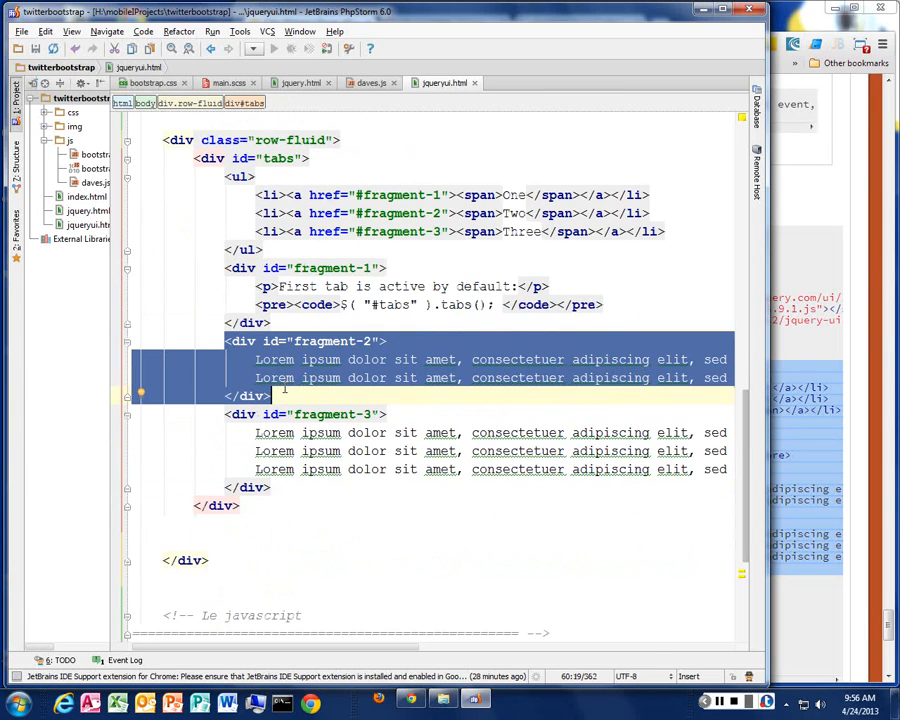
pyautogui.scroll(3)
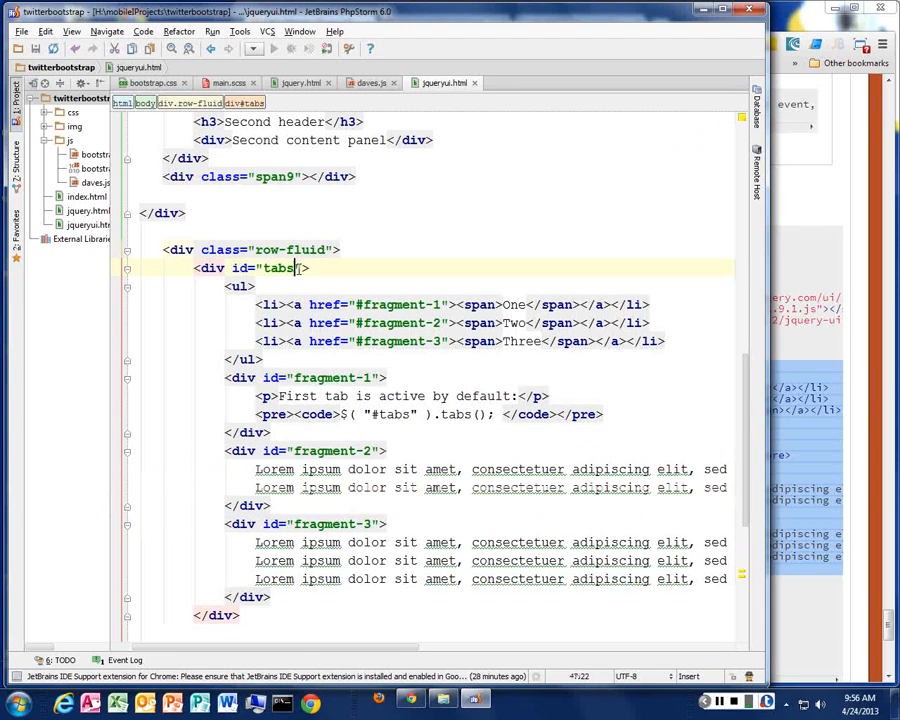
pyautogui.click(364, 82)
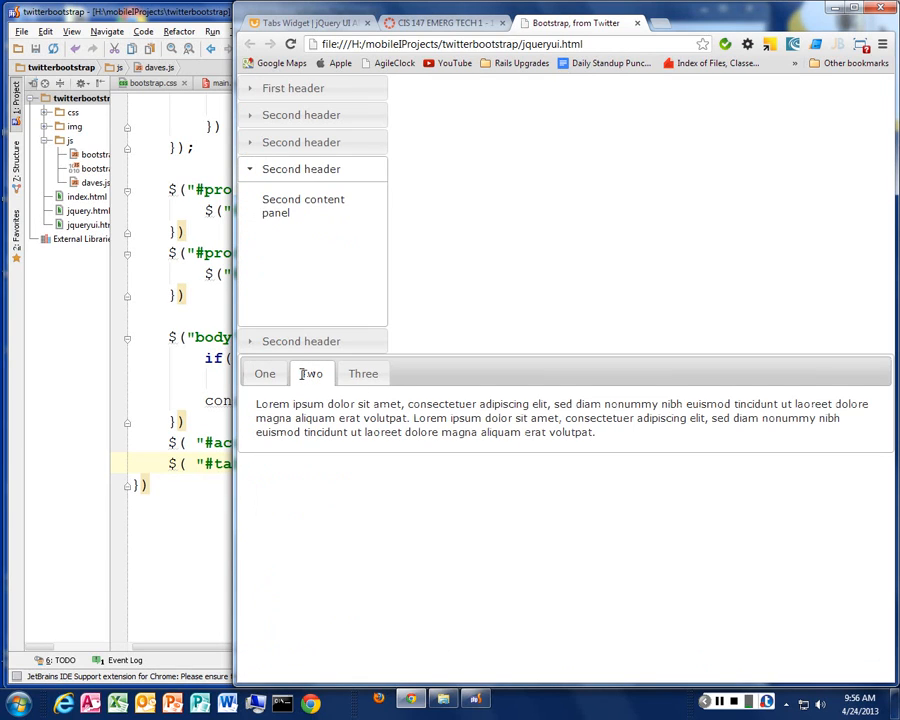
# Switch between the One, Two and Three tabs on the reloaded page to confirm they work.
pyautogui.click(264, 374)
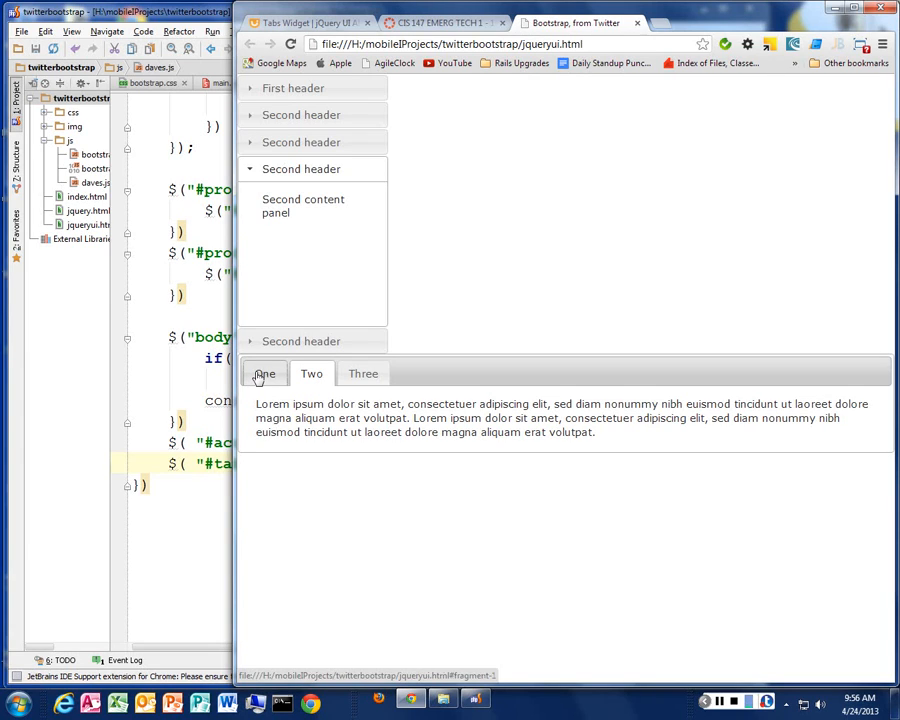
pyautogui.click(312, 374)
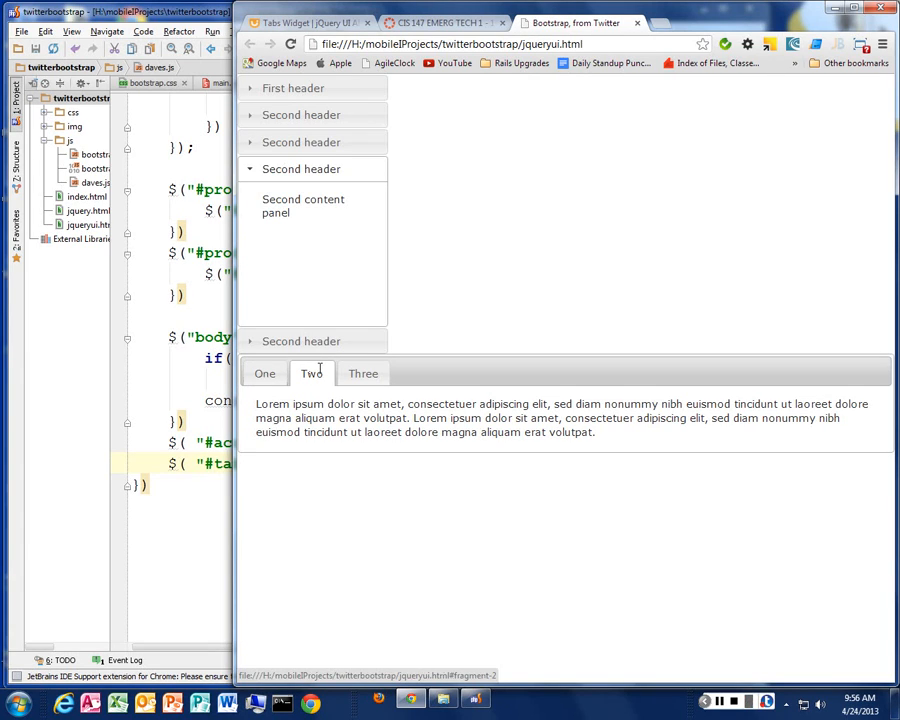
pyautogui.click(264, 374)
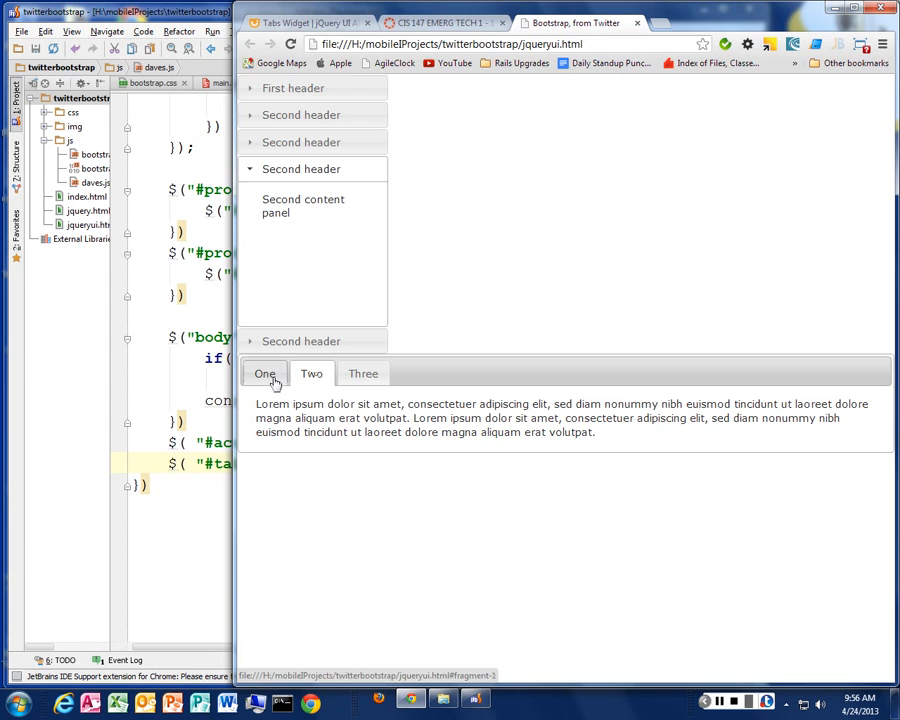
pyautogui.click(362, 374)
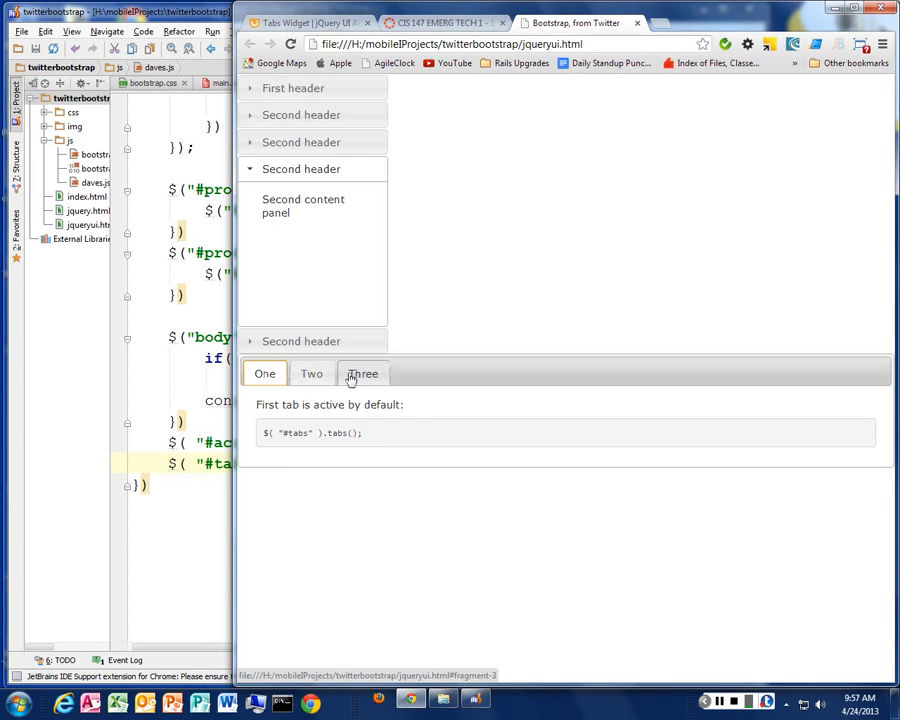
pyautogui.click(264, 374)
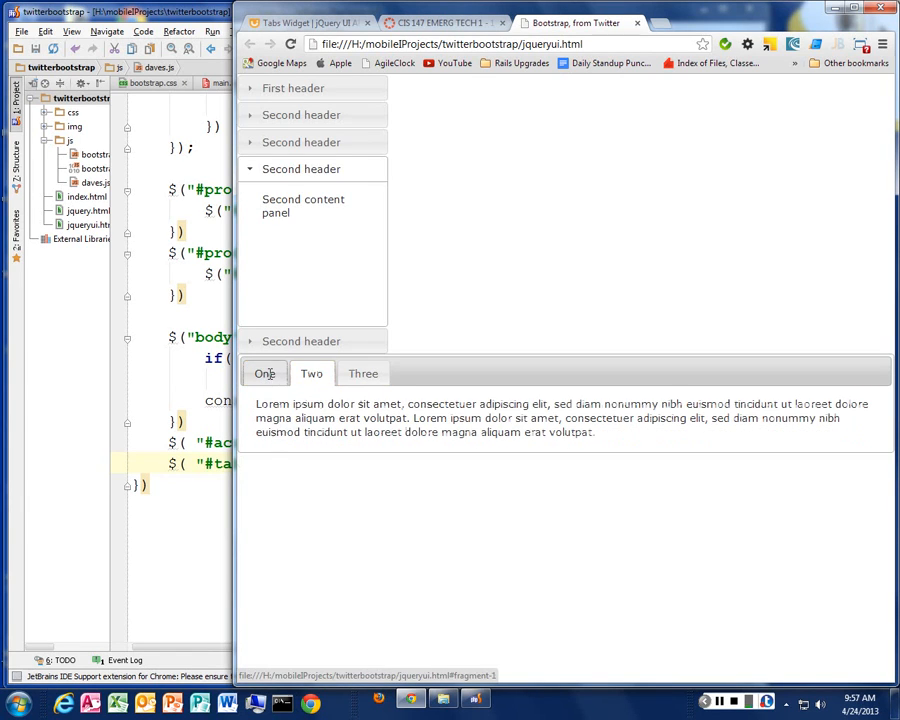
pyautogui.click(264, 374)
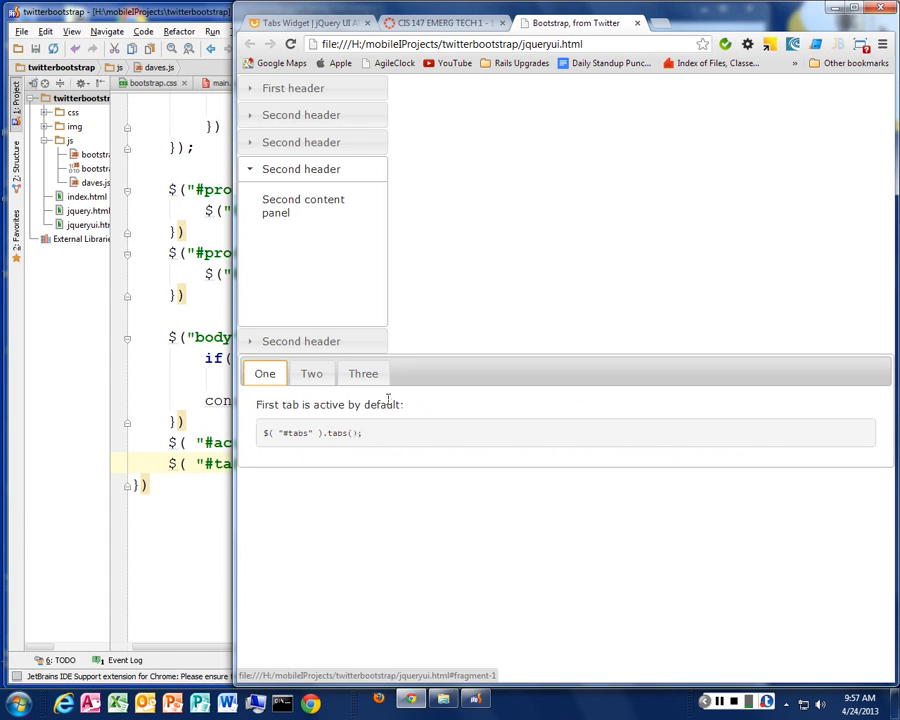
pyautogui.click(264, 374)
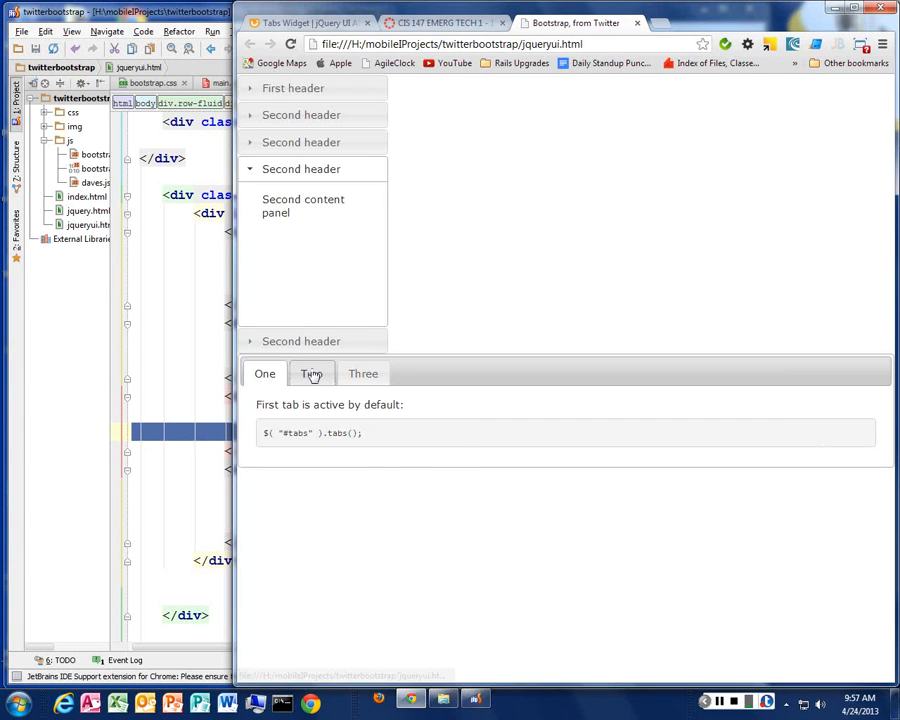
pyautogui.click(364, 374)
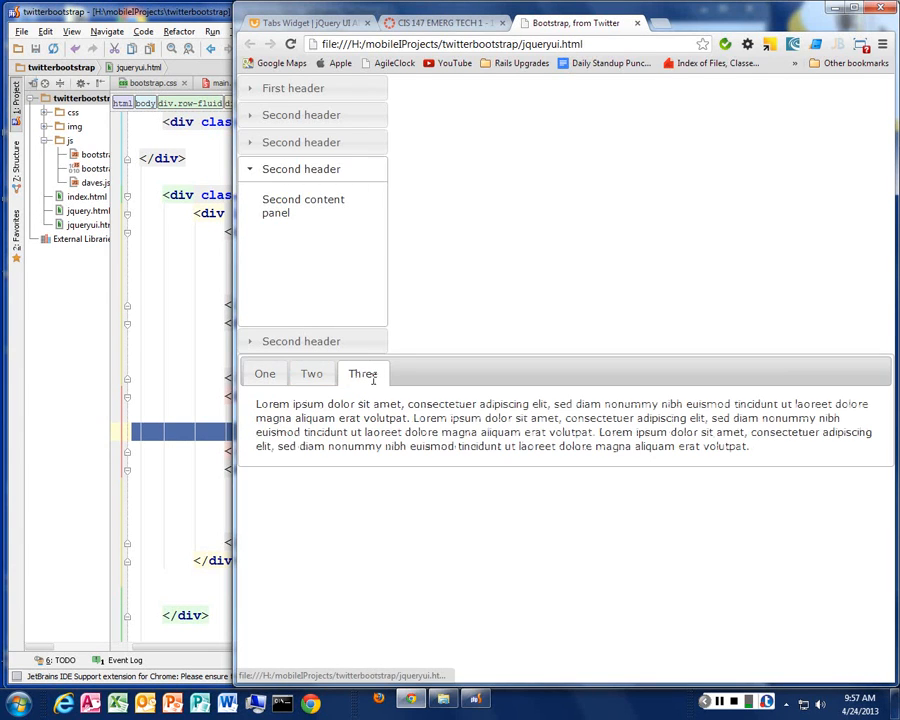
pyautogui.click(264, 374)
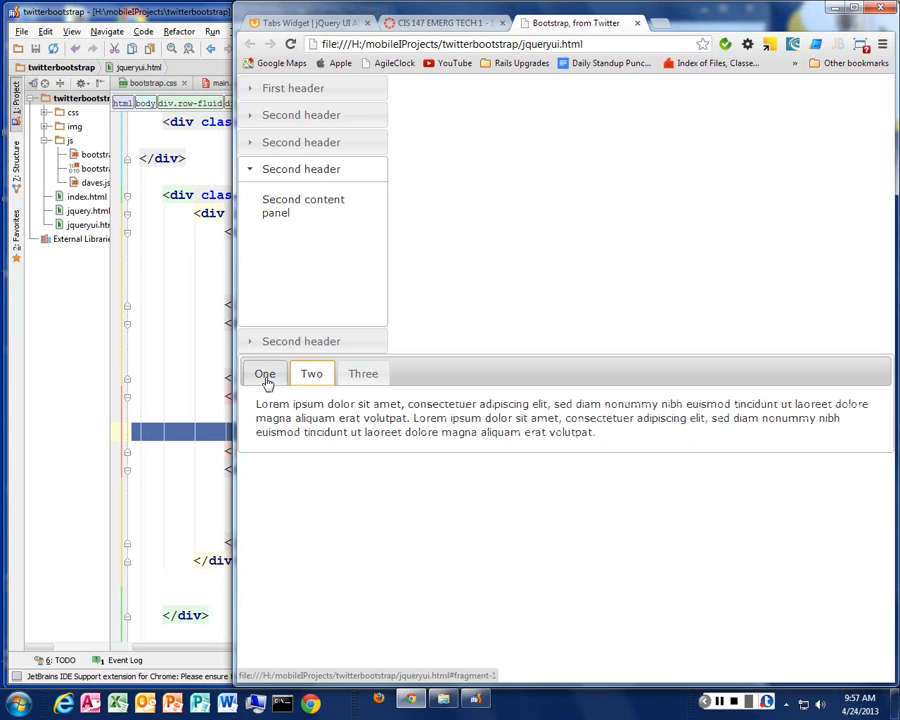
pyautogui.click(264, 374)
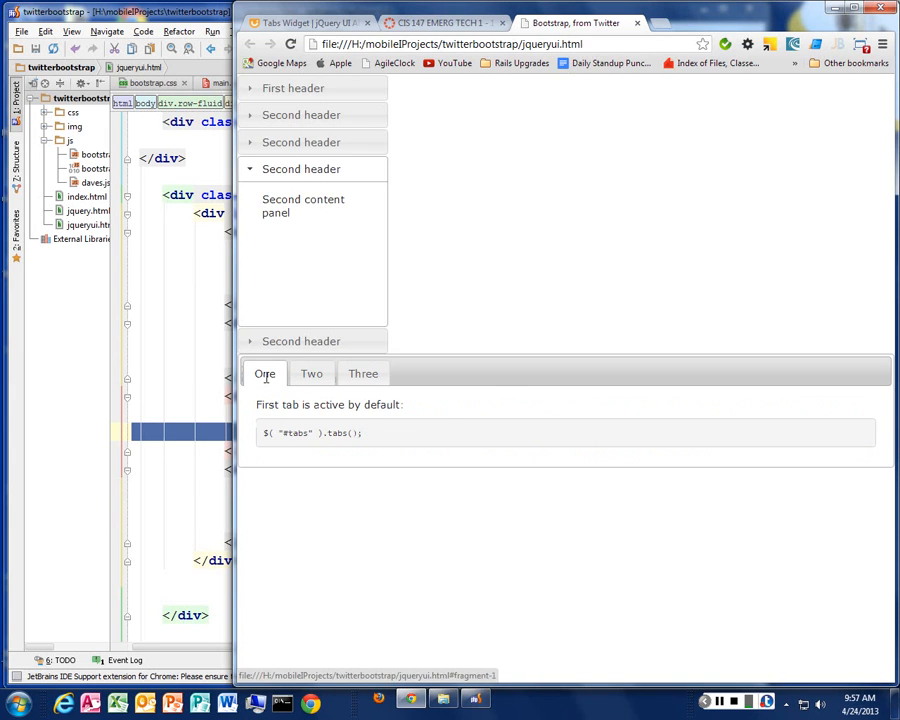
pyautogui.click(364, 374)
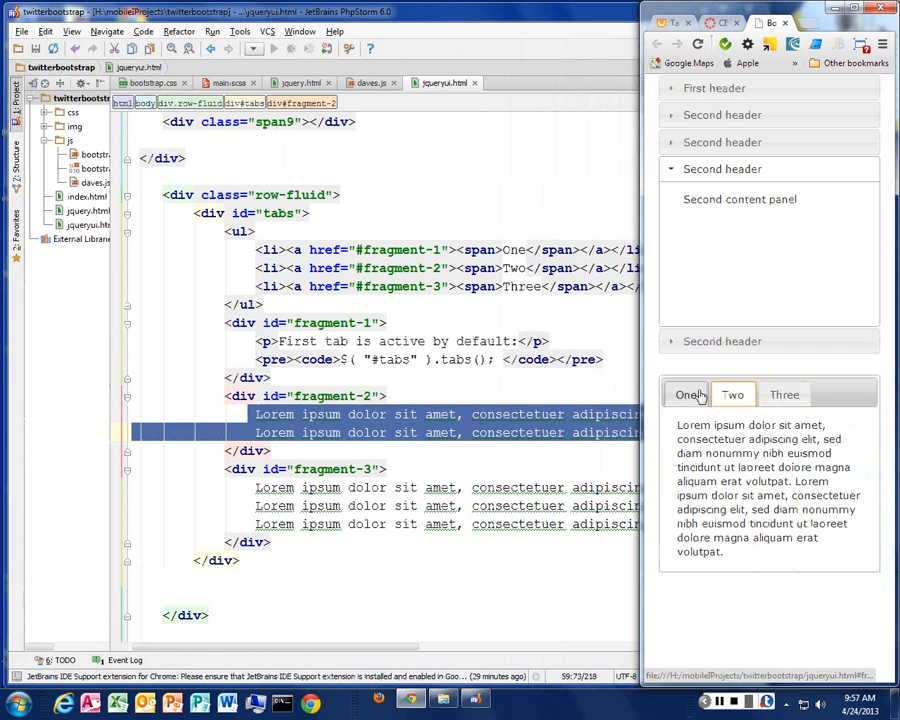
# Switch the narrowed page's tabs to Three and back to One to check the panels change.
pyautogui.click(784, 394)
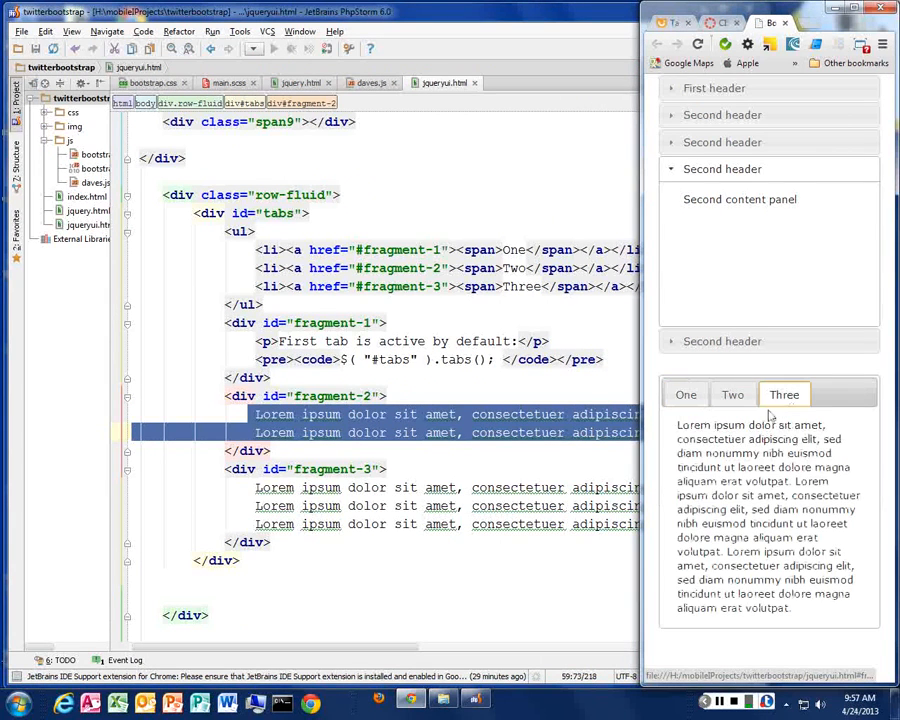
pyautogui.click(684, 394)
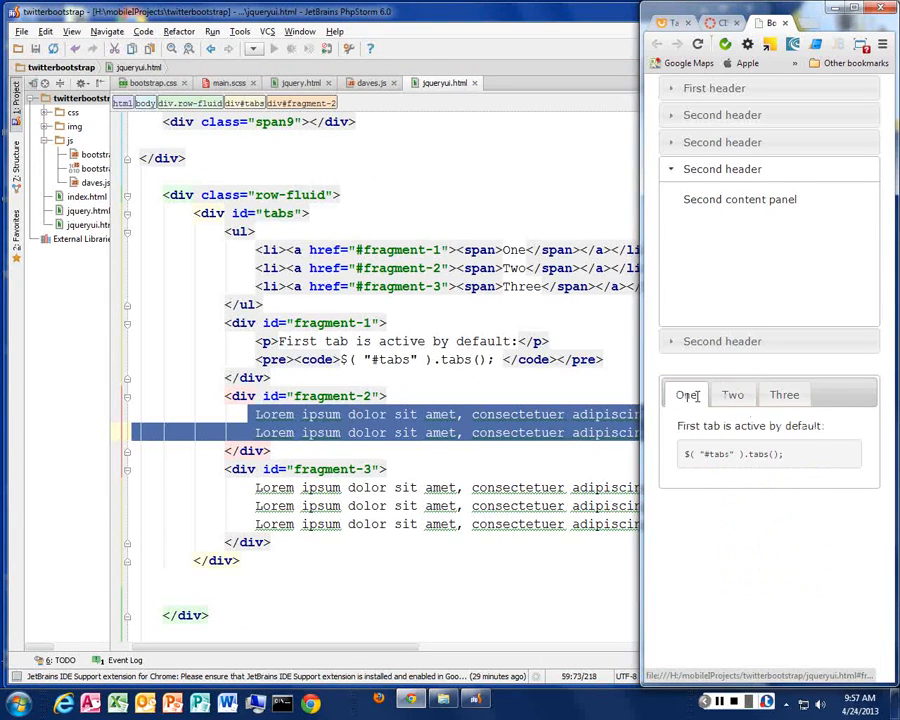
pyautogui.click(732, 394)
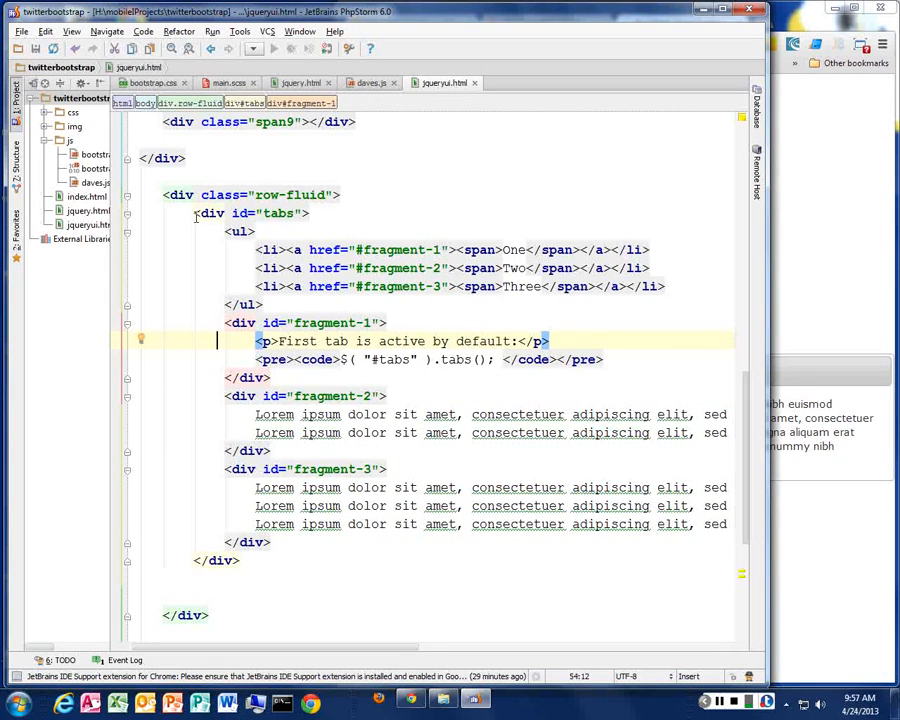
# Move the tabs div into the second accordion panel and rename its text to 'Tabs content panel'.
pyautogui.moveTo(200, 212); pyautogui.dragTo(240, 560)
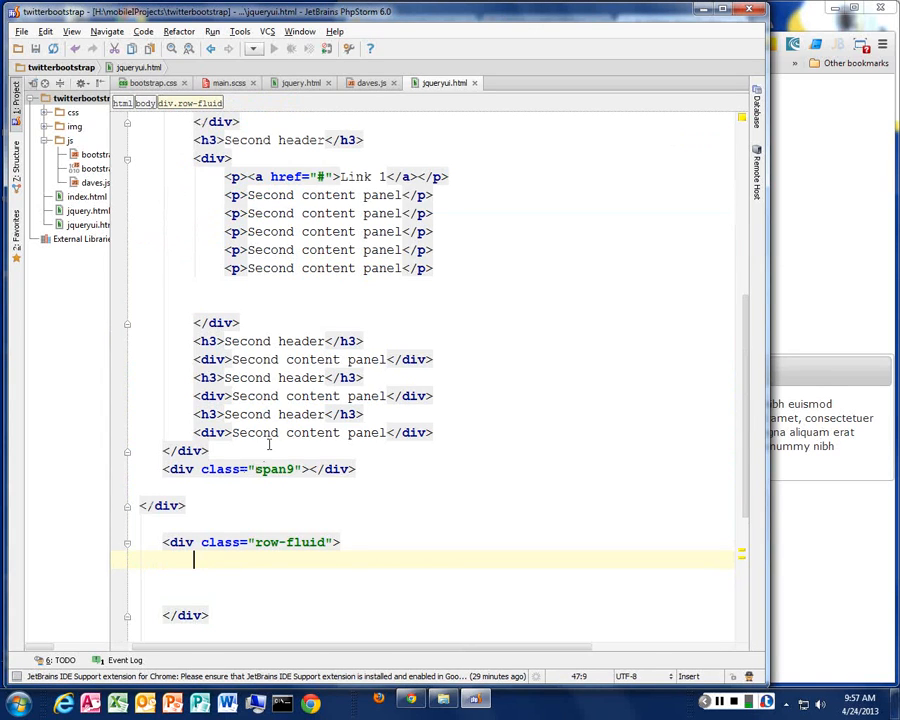
pyautogui.scroll(3)
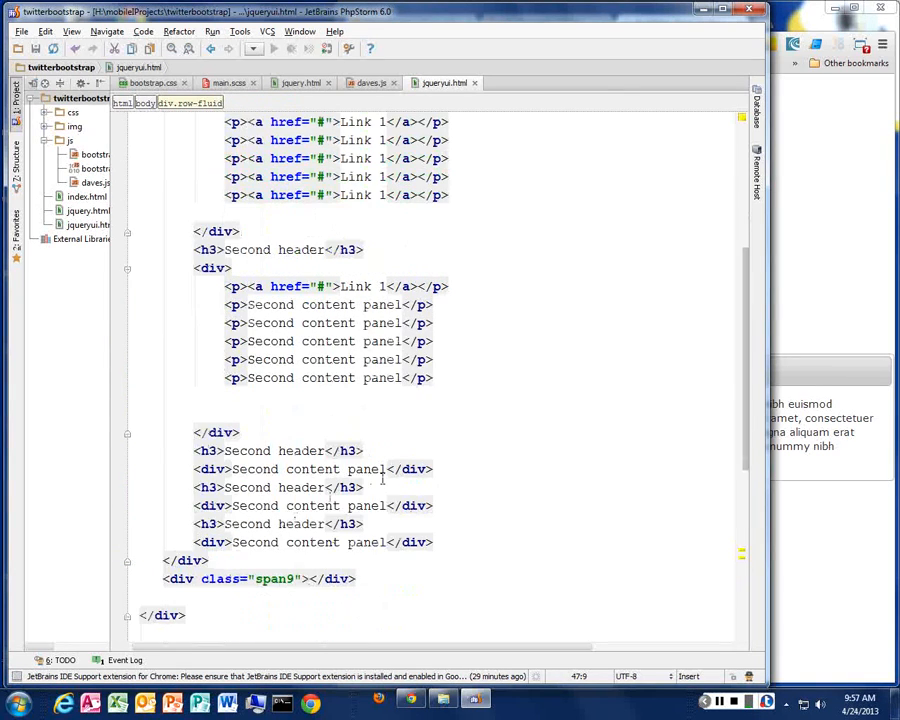
pyautogui.click(388, 468)
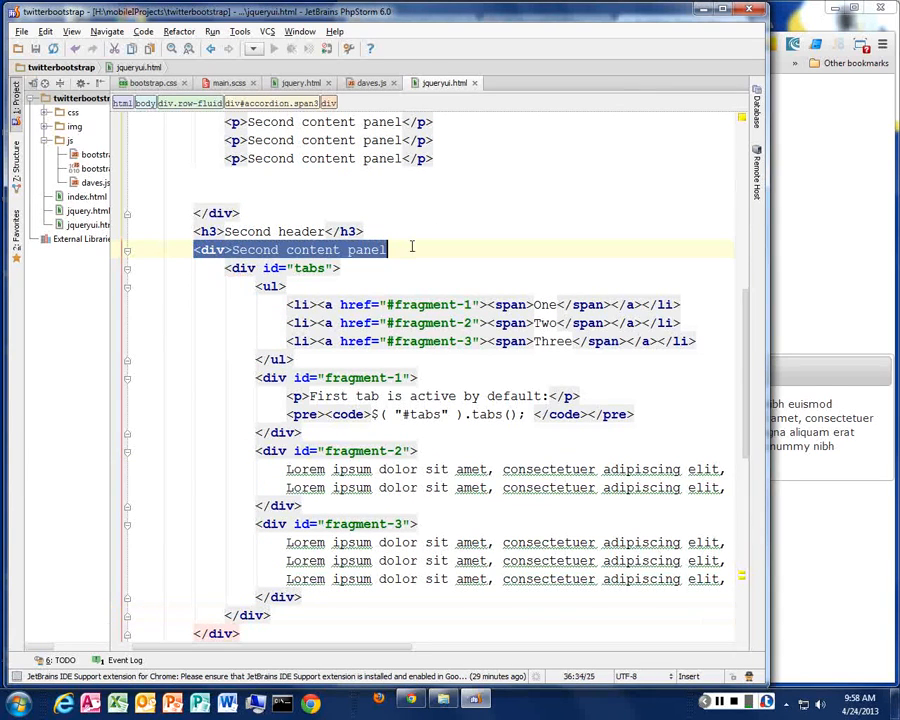
pyautogui.doubleClick(256, 248)
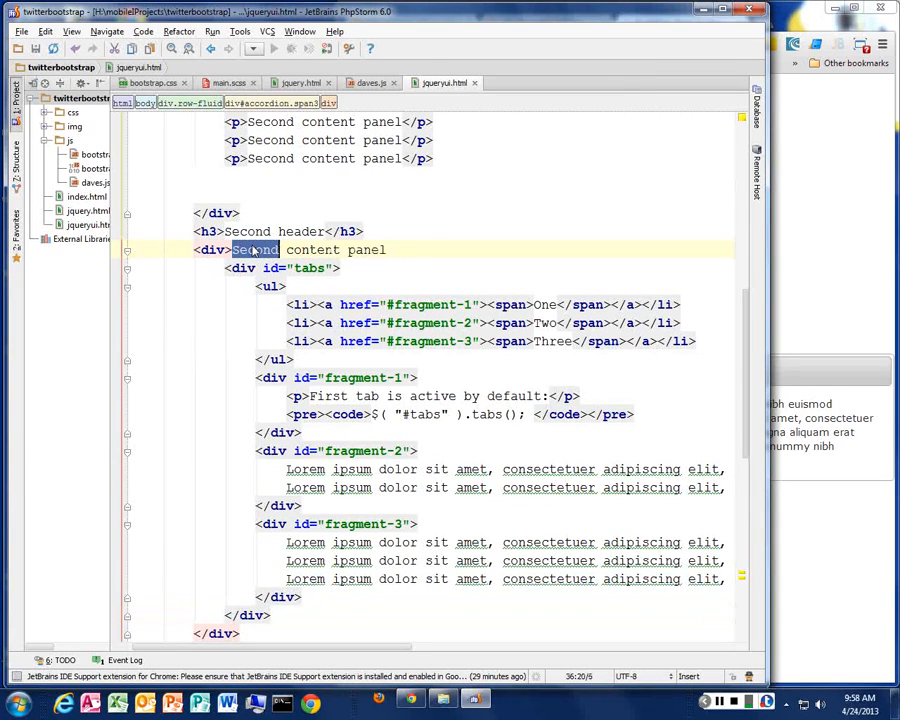
pyautogui.write('Tabs')
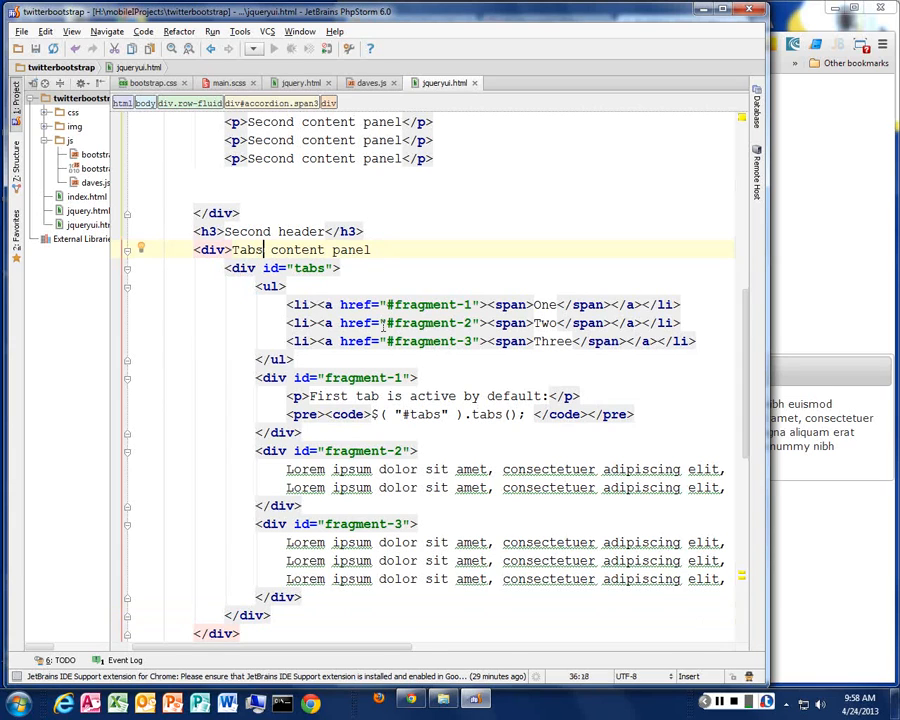
pyautogui.moveTo(228, 268); pyautogui.dragTo(408, 396)
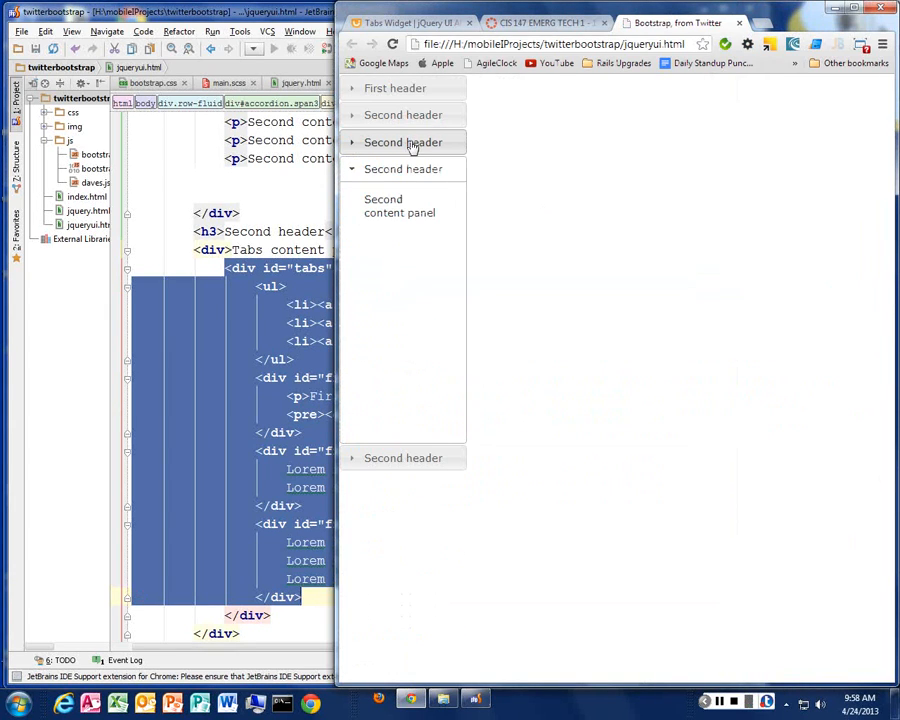
# Expand the accordion section holding the tabs and show tab Two's lorem ipsum panel.
pyautogui.click(404, 142)
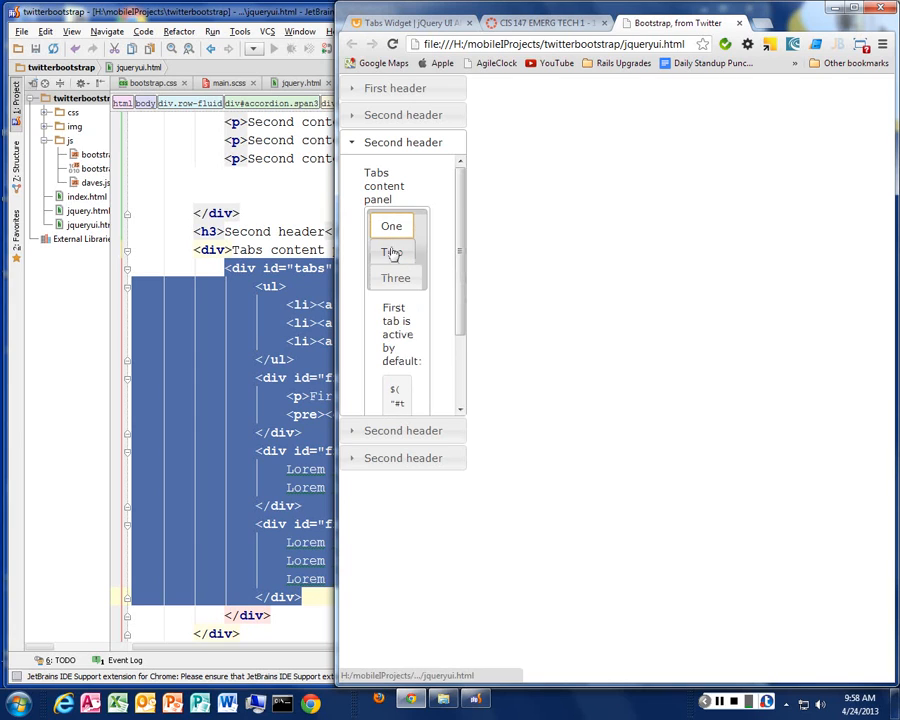
pyautogui.click(392, 252)
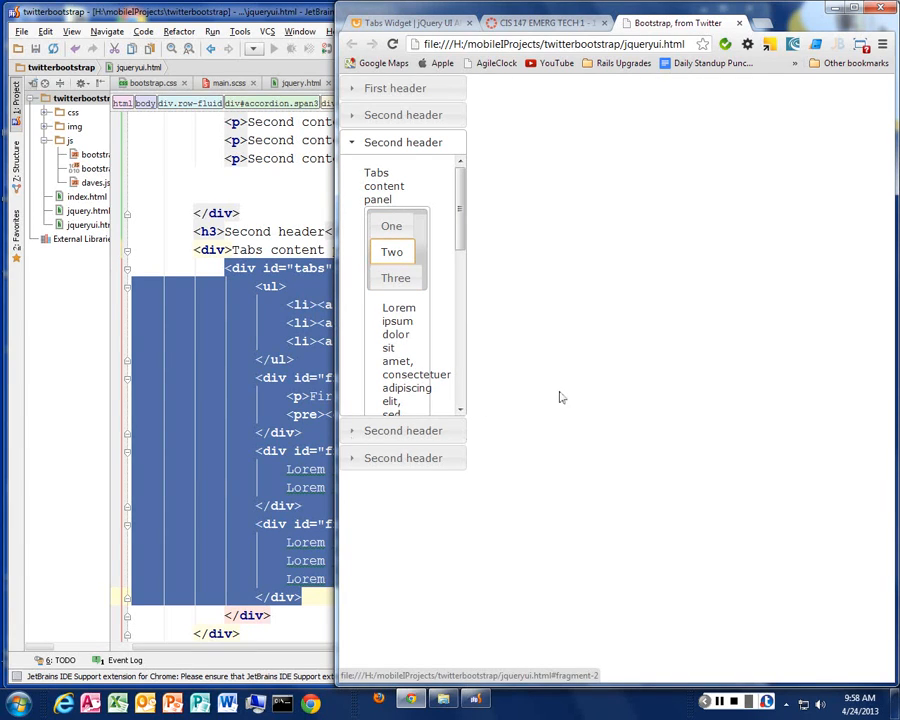
pyautogui.moveTo(670, 360)
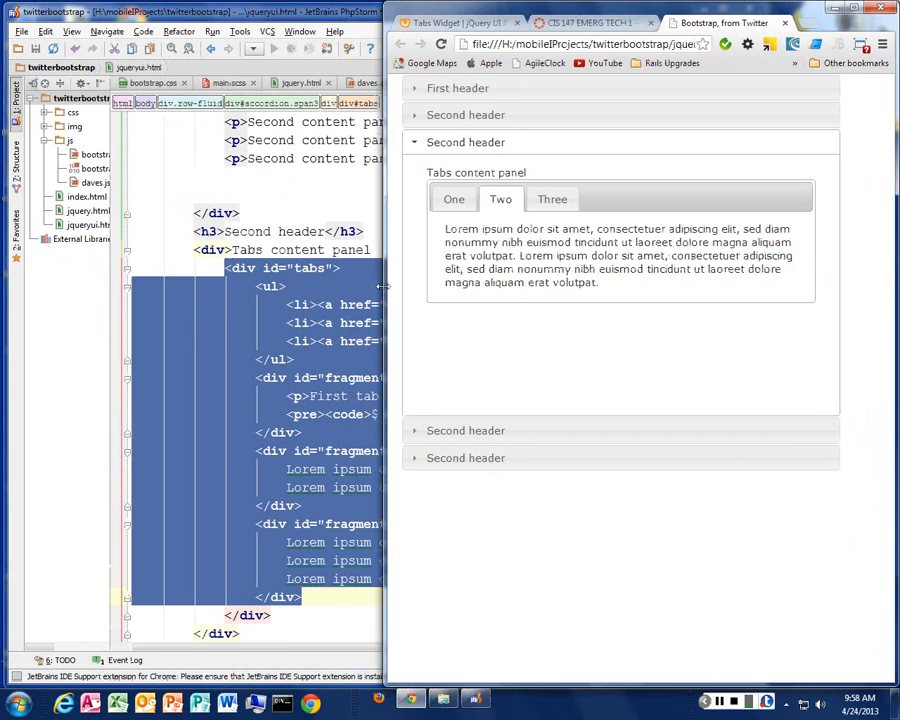
pyautogui.click(452, 200)
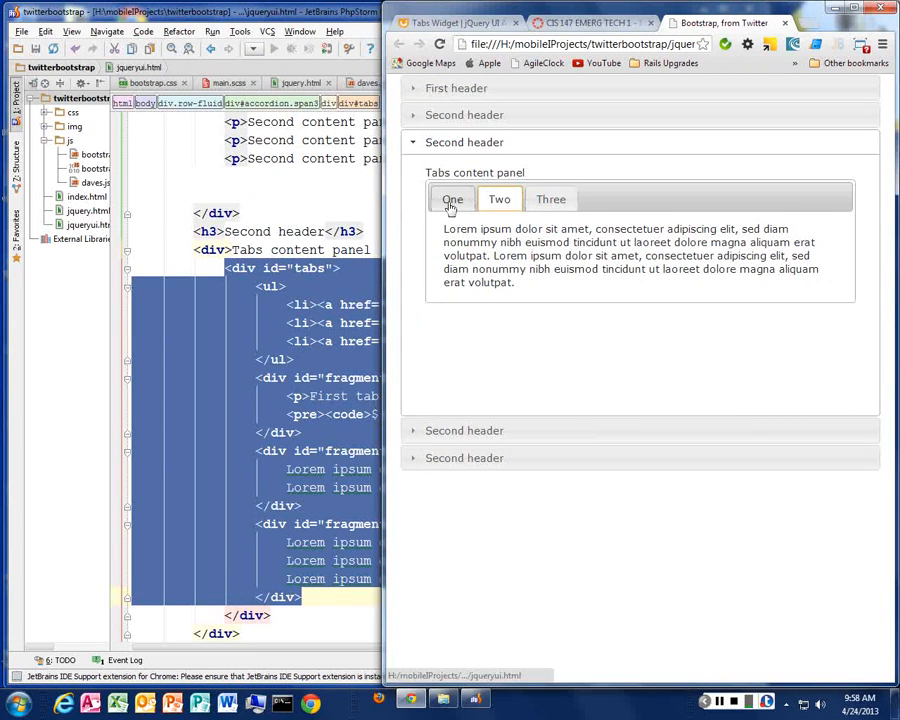
pyautogui.click(452, 200)
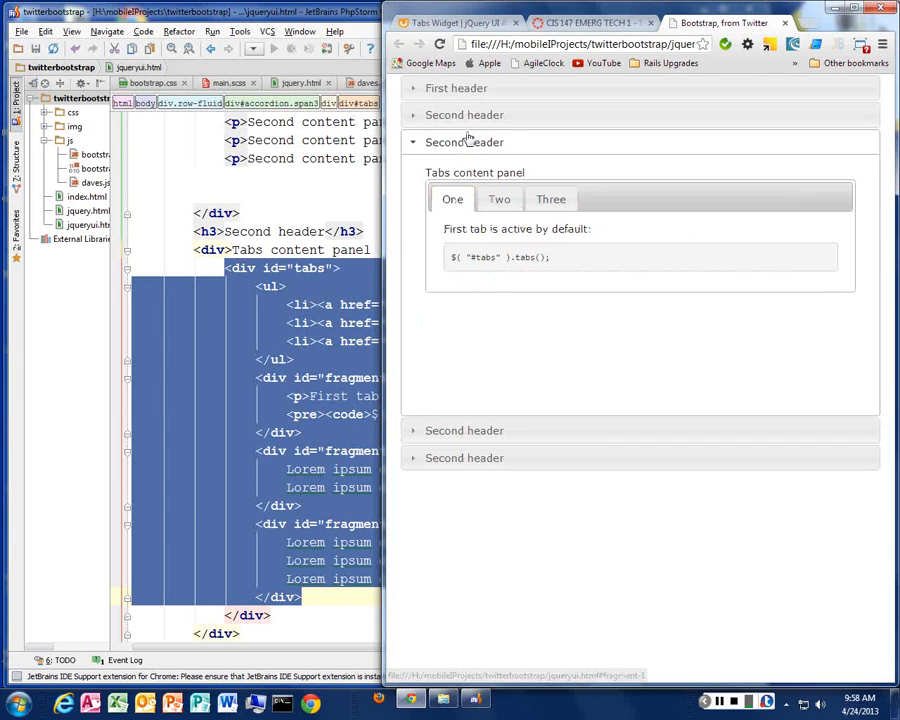
pyautogui.click(464, 114)
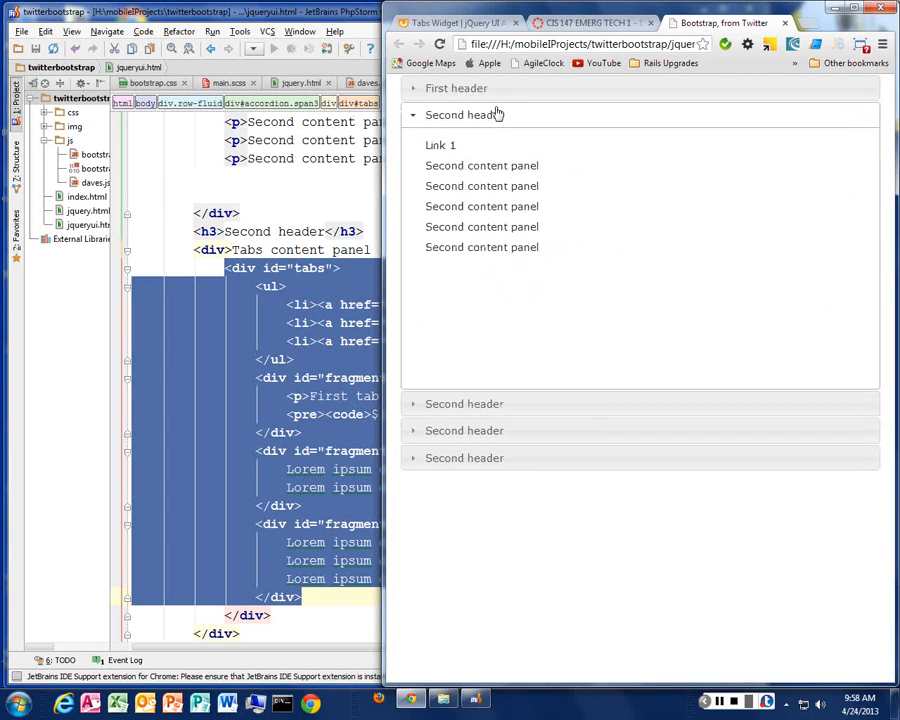
pyautogui.click(456, 88)
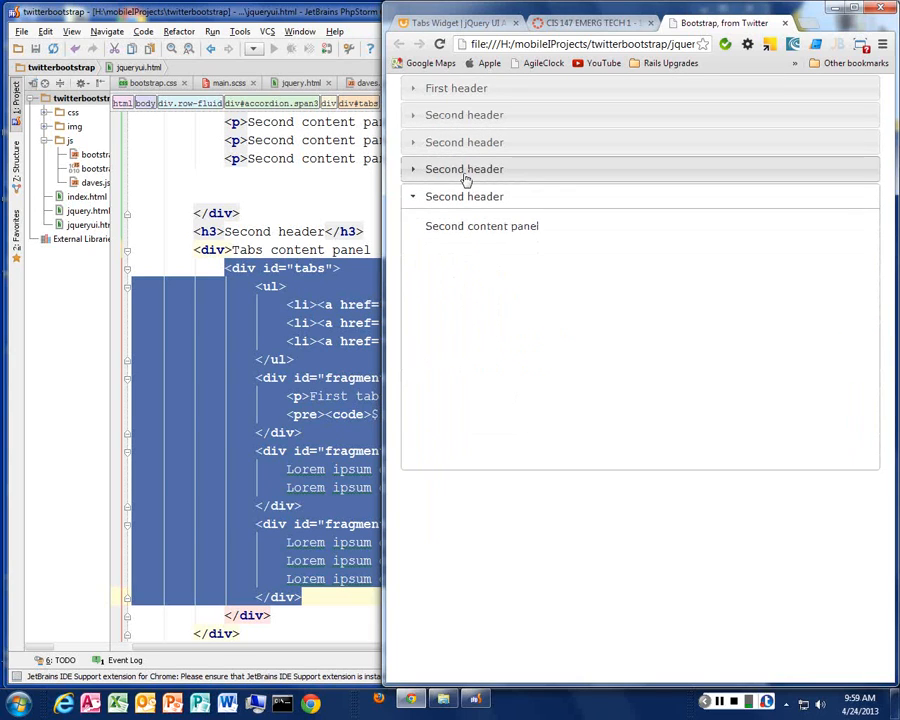
pyautogui.click(464, 114)
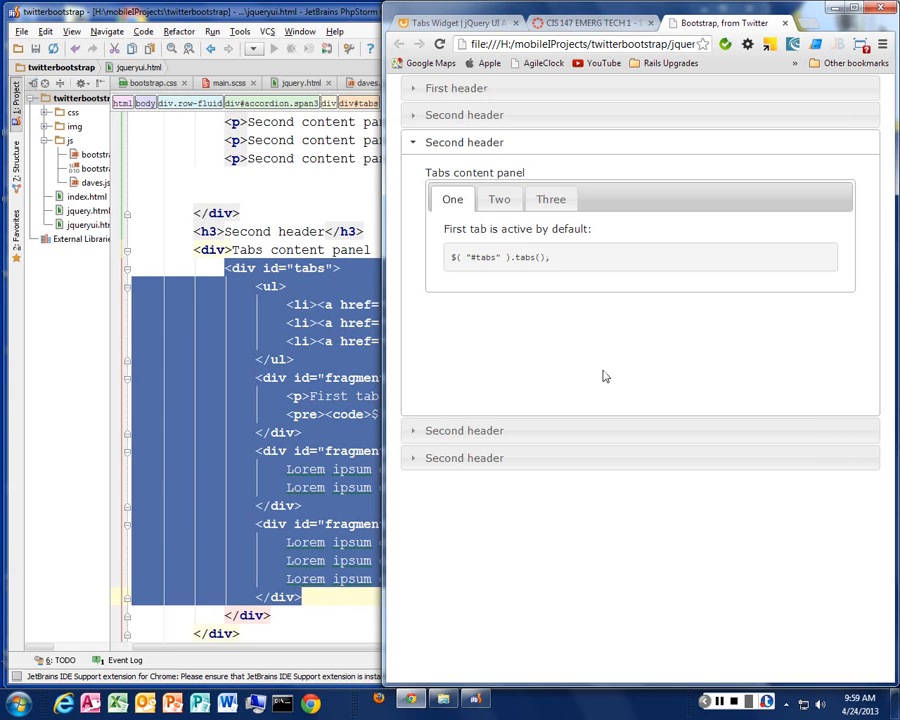
pyautogui.moveTo(520, 224)
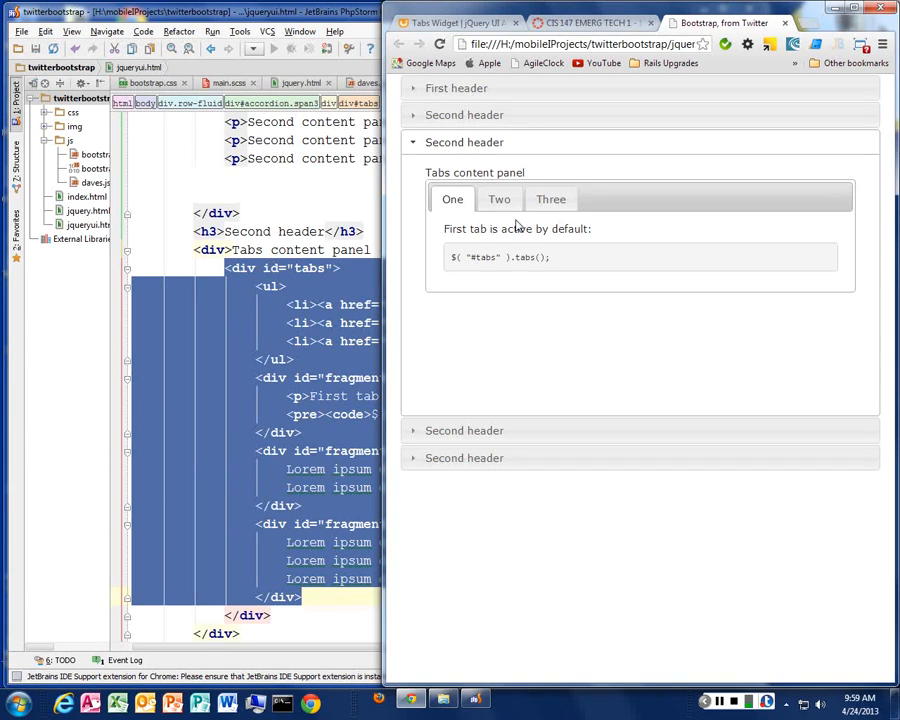
pyautogui.moveTo(536, 298)
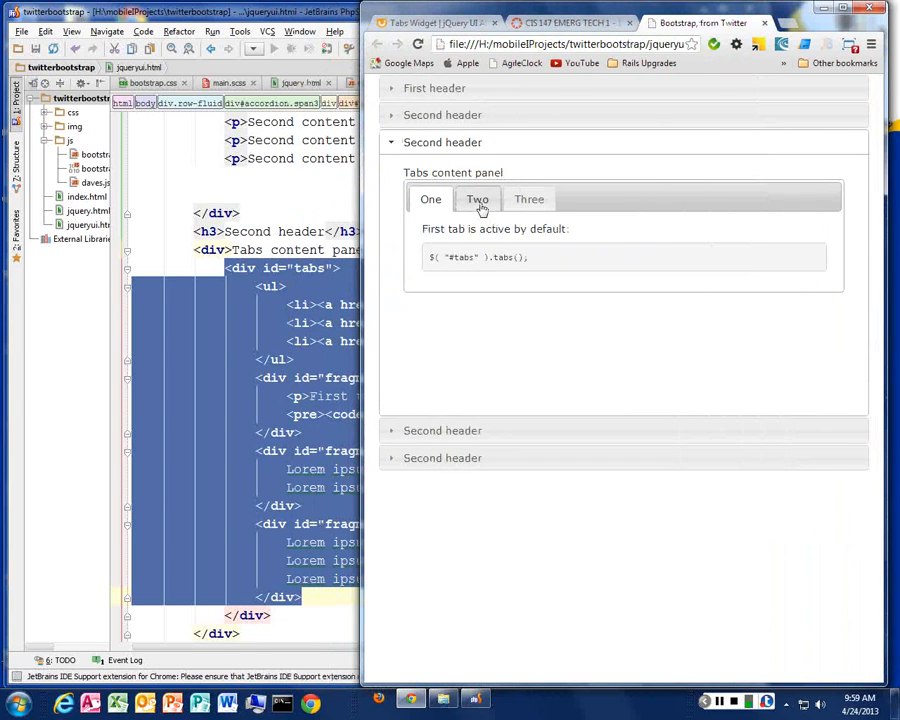
pyautogui.click(528, 198)
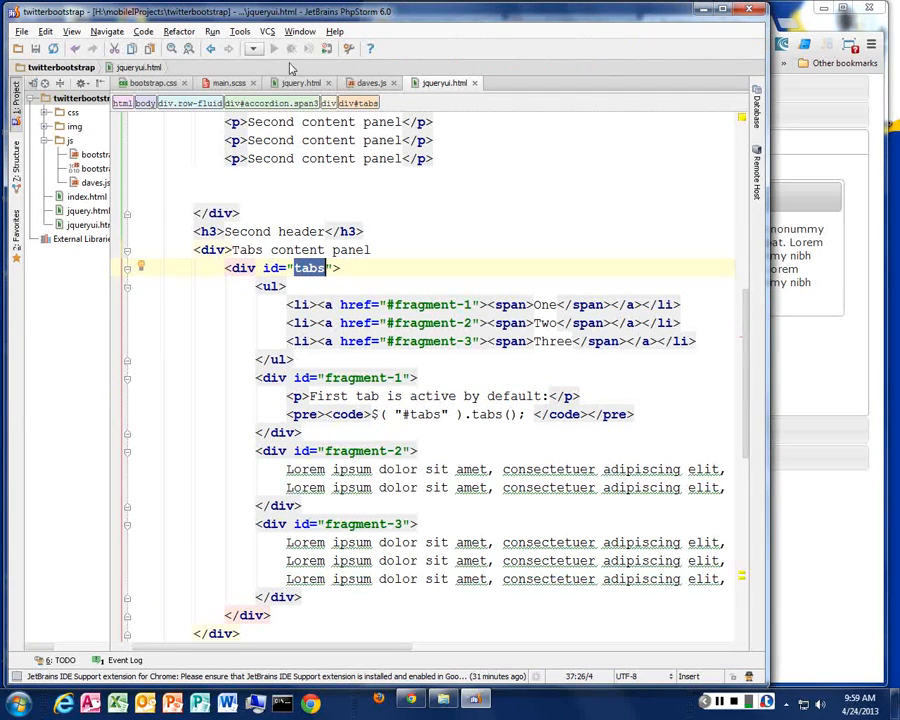
# Bring devs.js to the front to view the accordion and tabs initialisation with their active values.
pyautogui.click(364, 82)
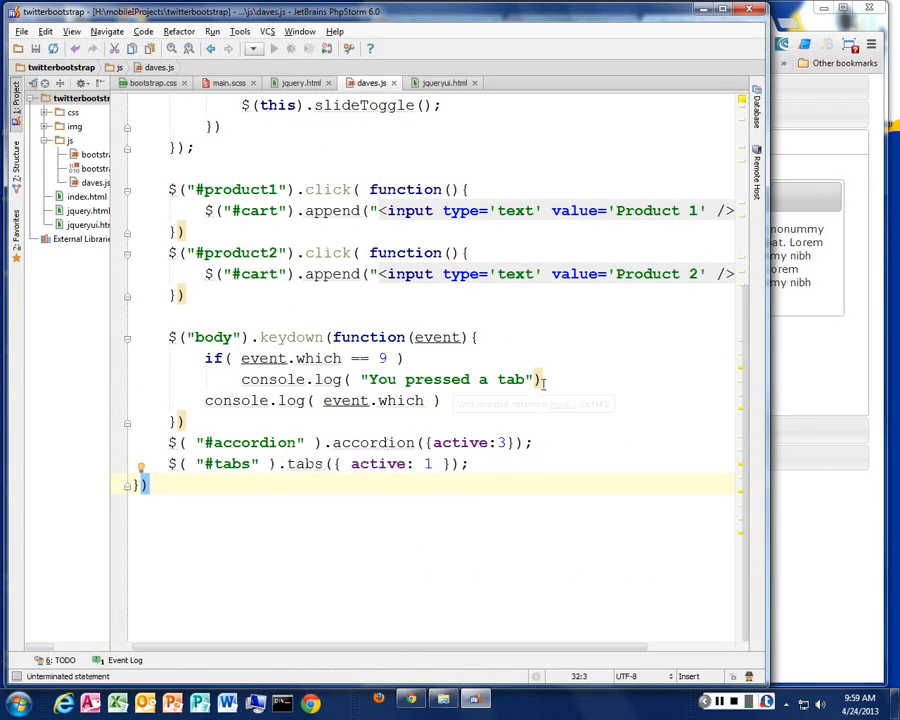
pyautogui.moveTo(800, 396)
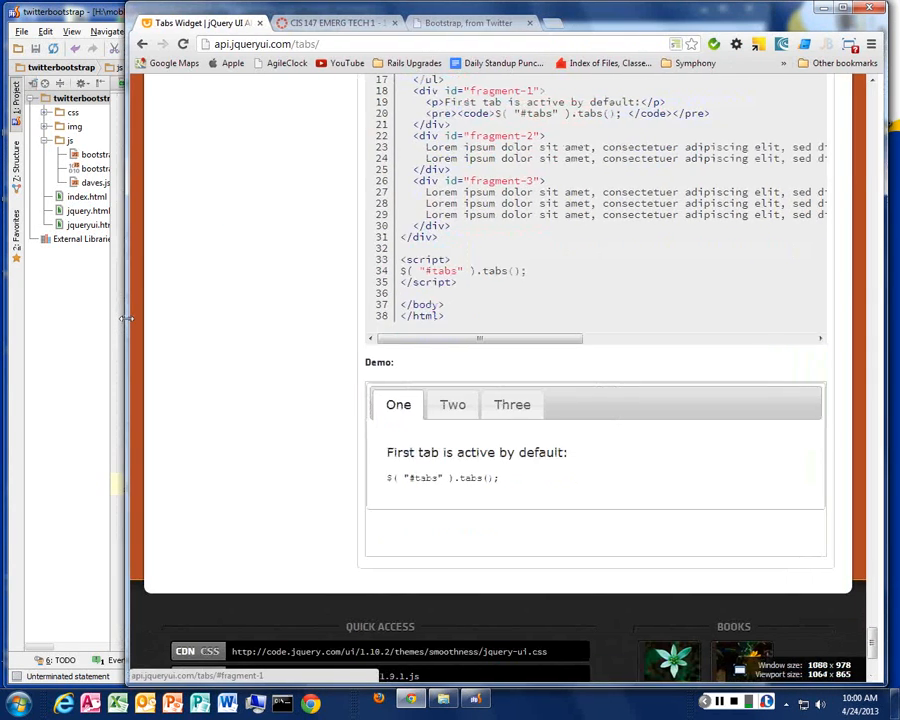
pyautogui.scroll(3)
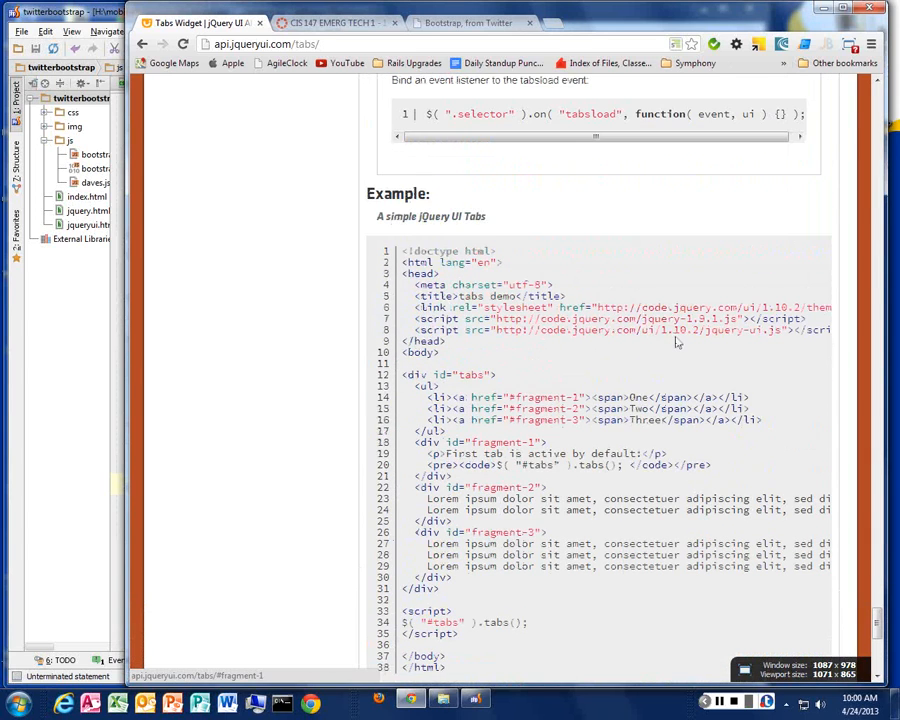
pyautogui.scroll(3)
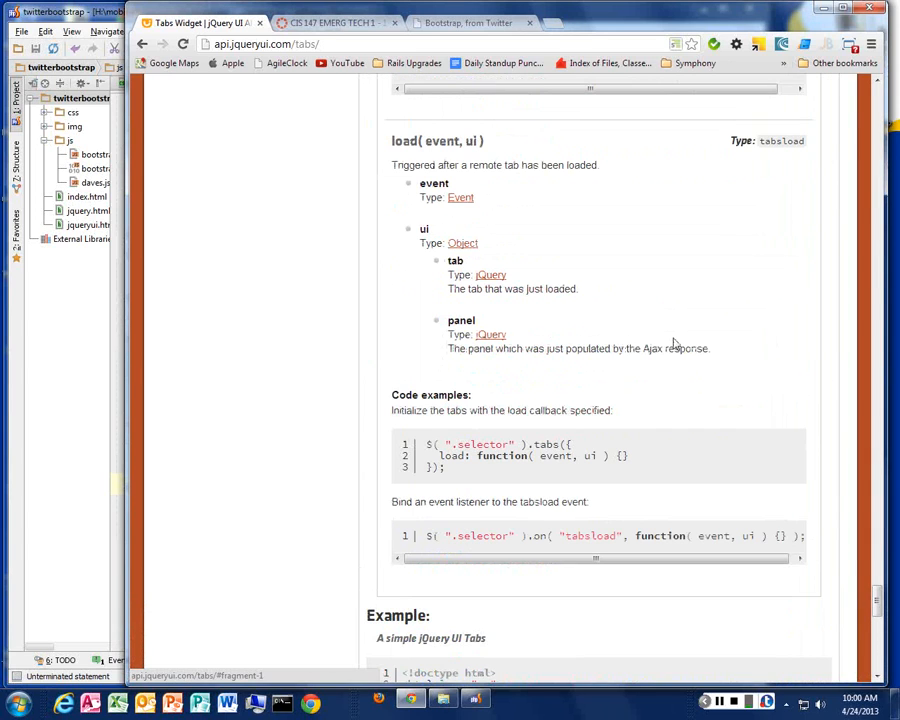
pyautogui.scroll(3)
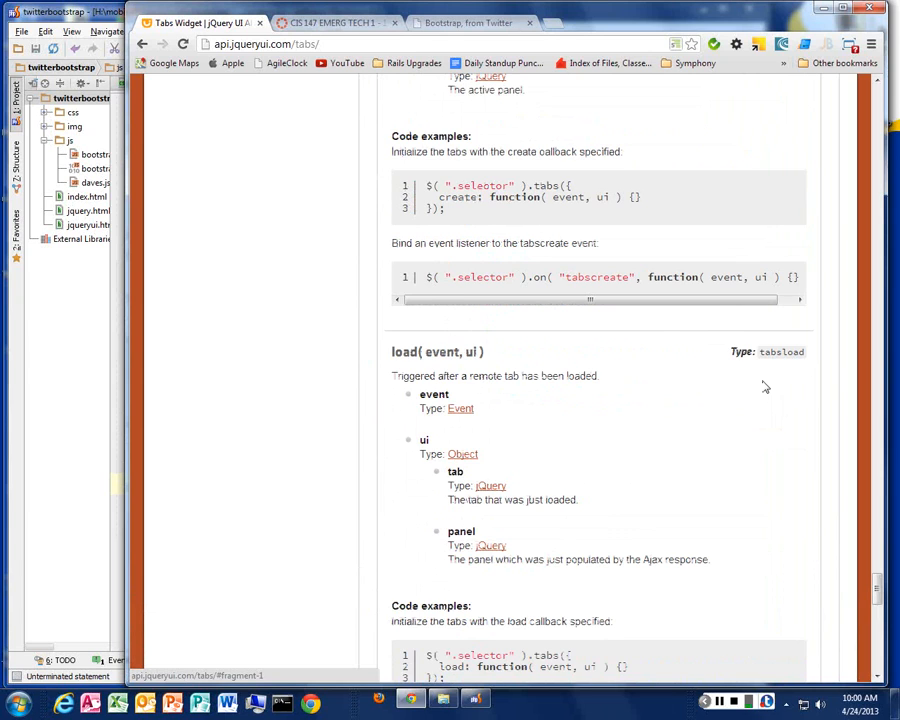
pyautogui.scroll(-3)
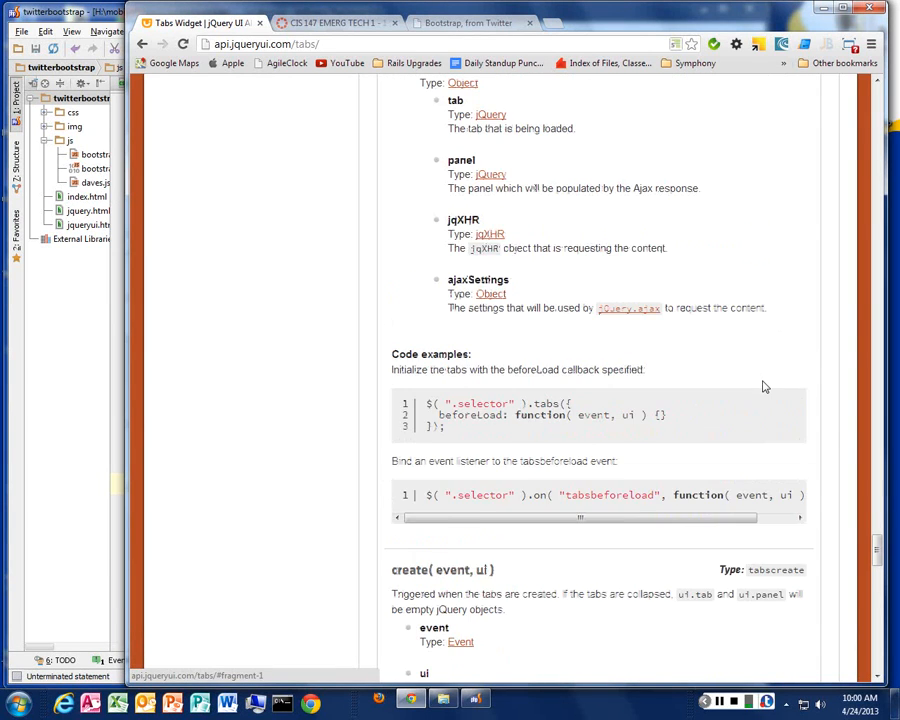
pyautogui.scroll(-3)
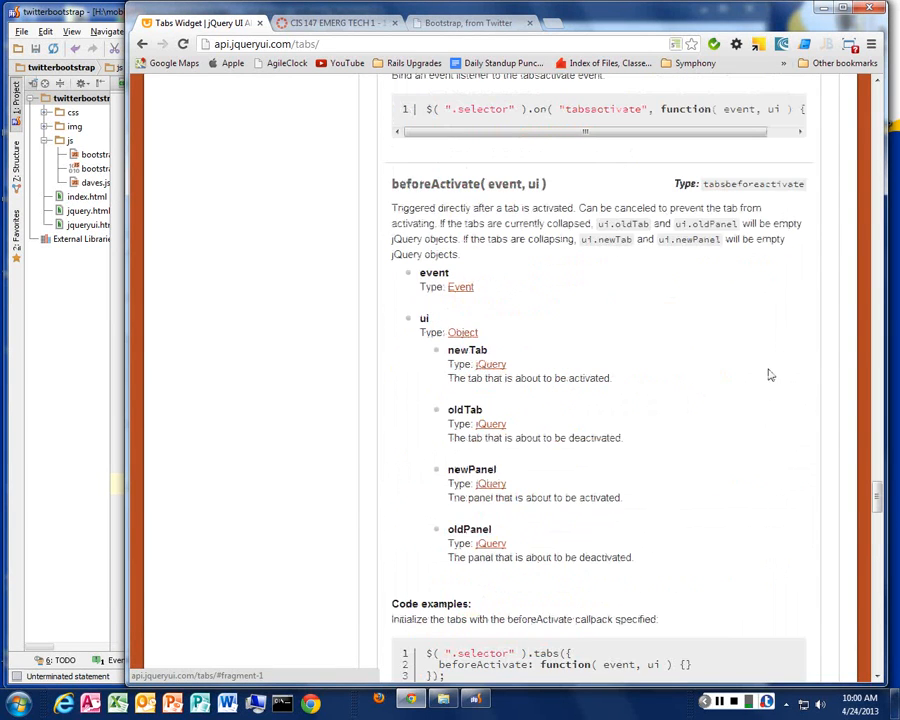
pyautogui.scroll(3)
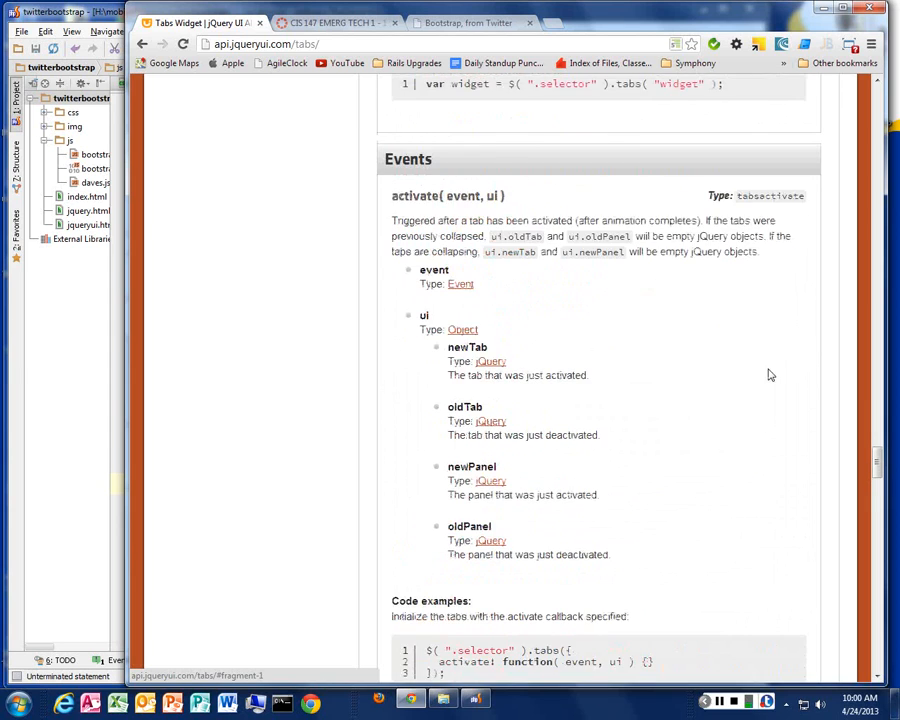
pyautogui.scroll(-3)
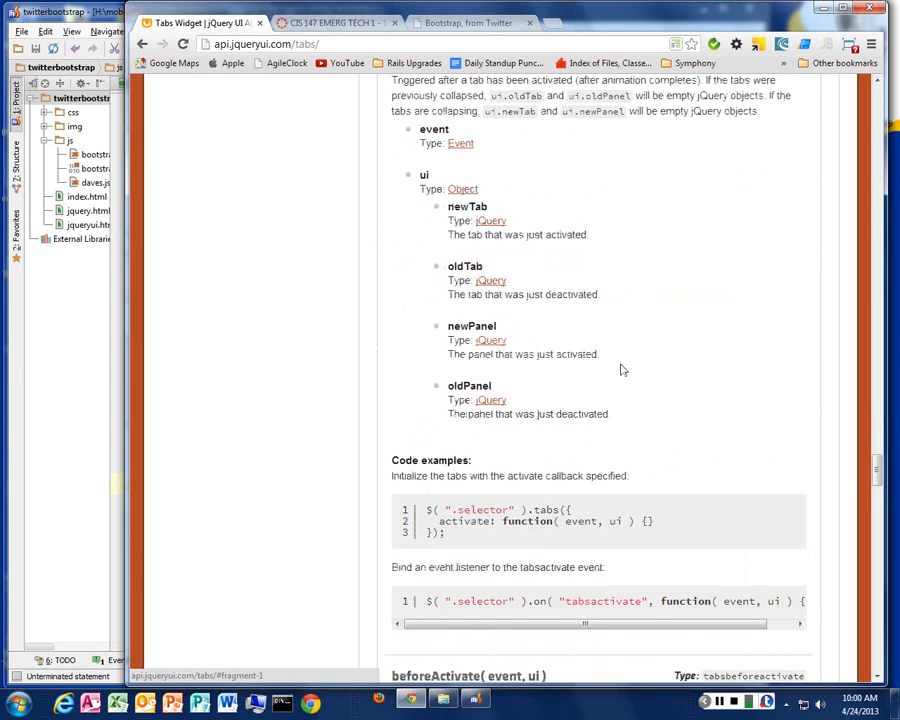
pyautogui.moveTo(684, 316)
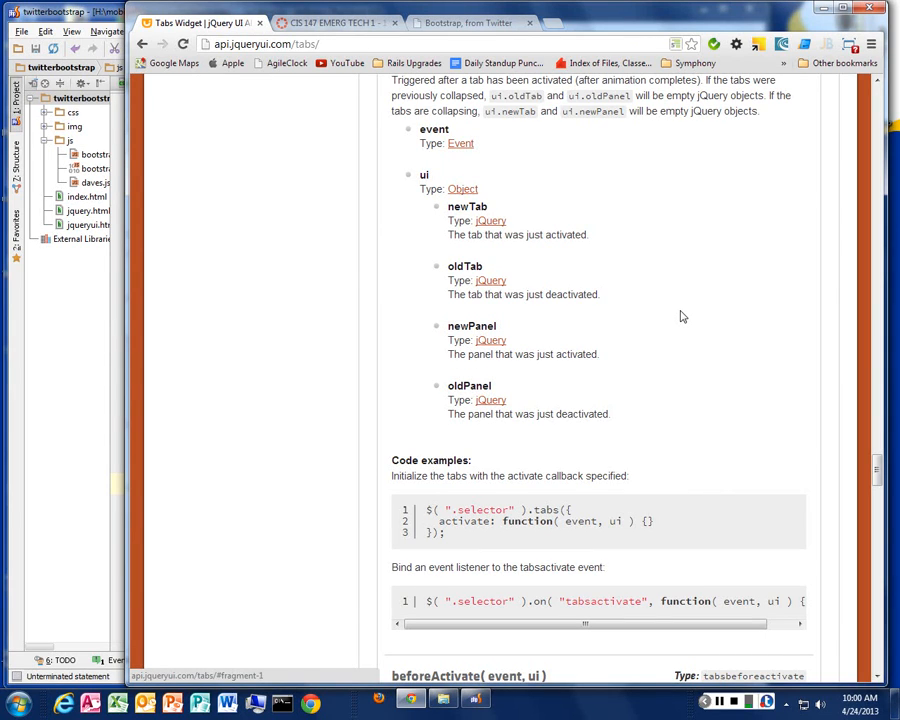
pyautogui.scroll(3)
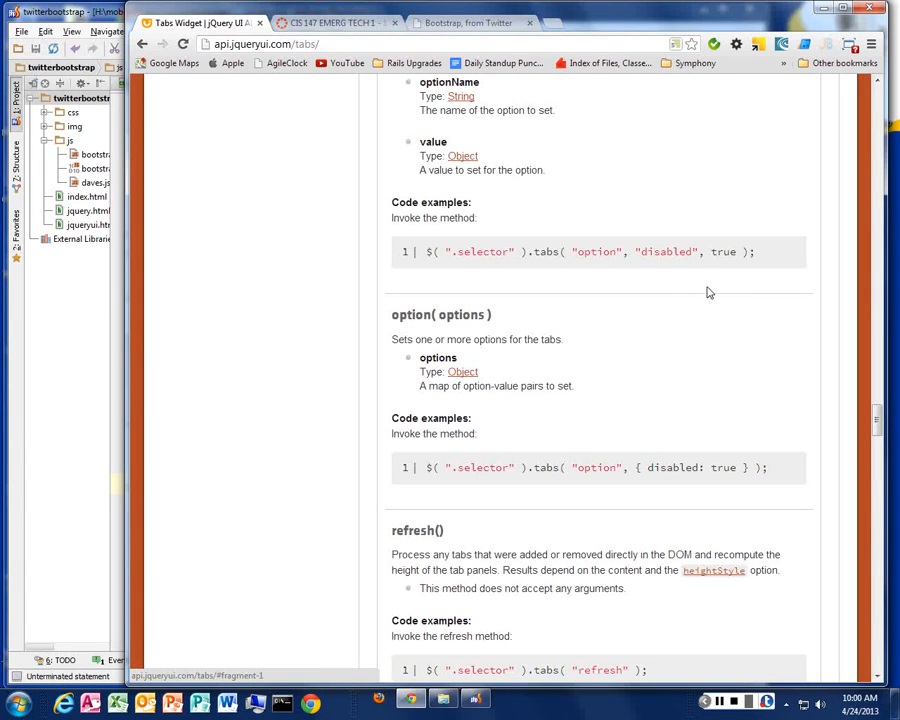
pyautogui.scroll(3)
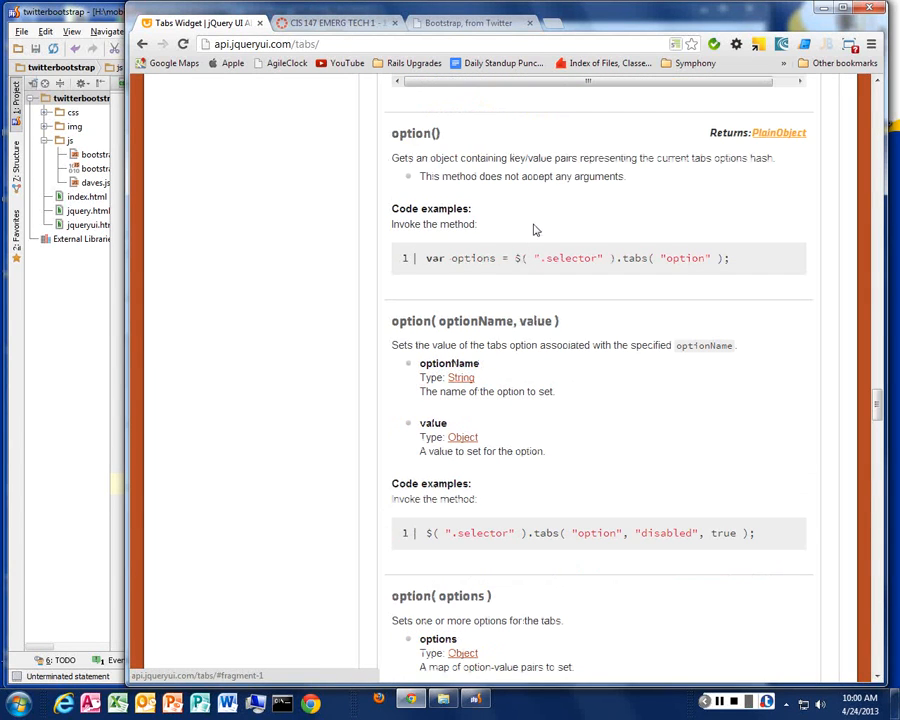
pyautogui.scroll(3)
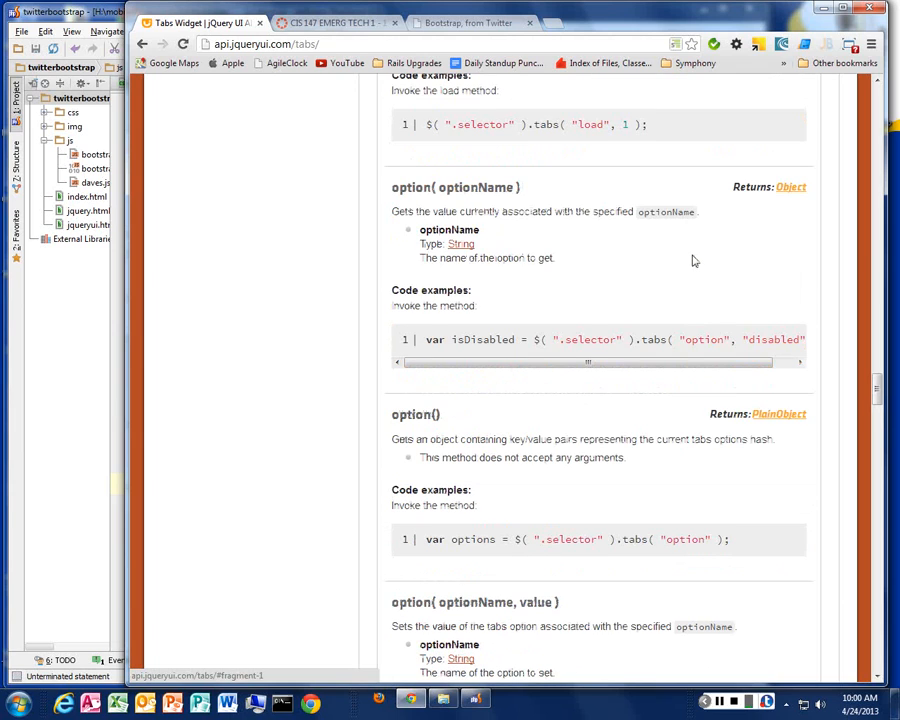
pyautogui.scroll(3)
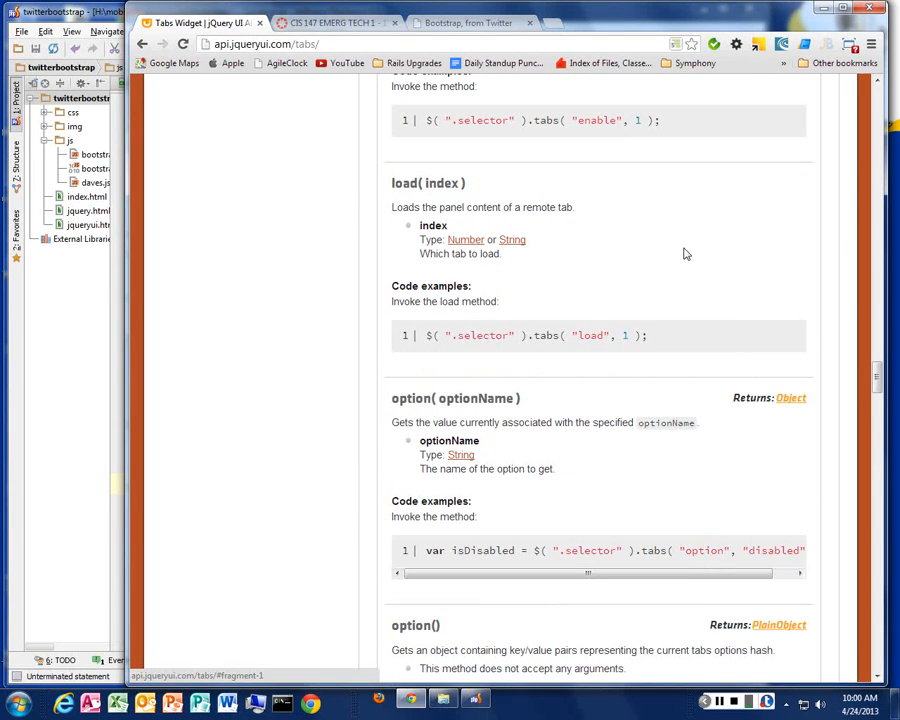
pyautogui.scroll(3)
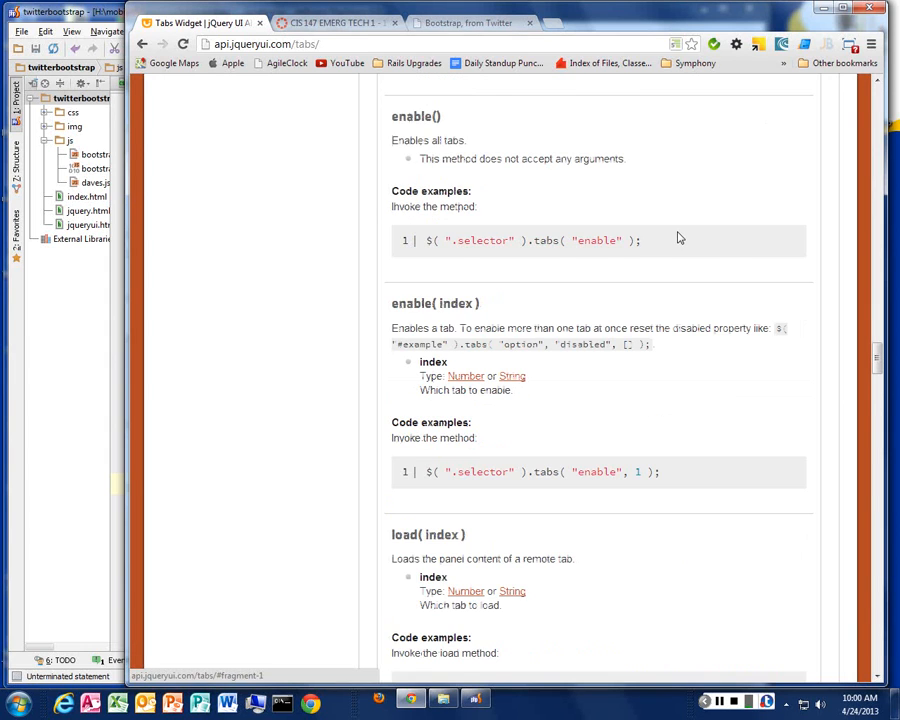
pyautogui.scroll(3)
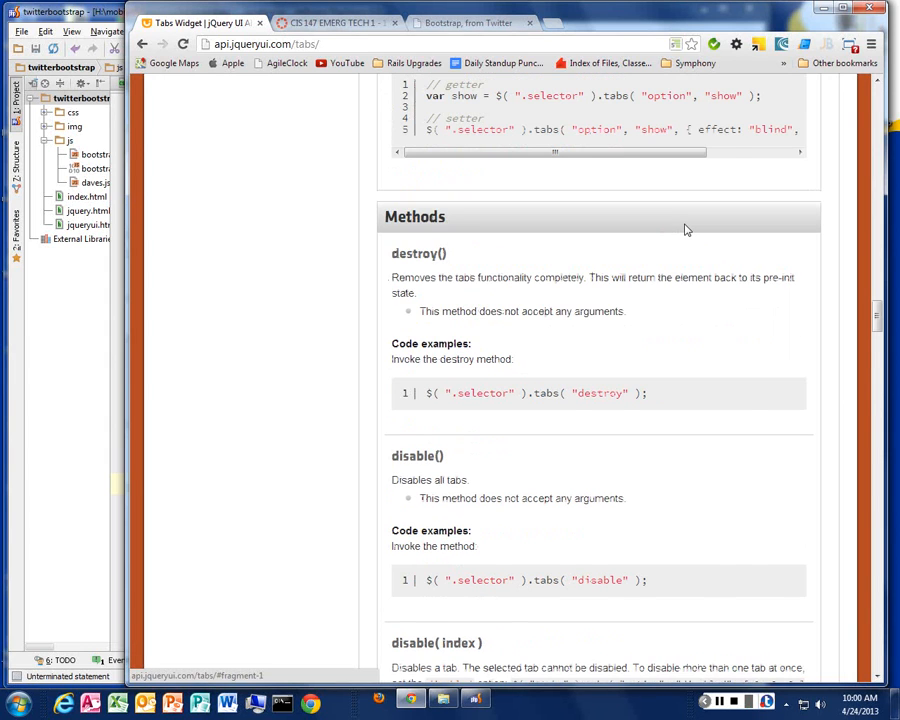
pyautogui.scroll(3)
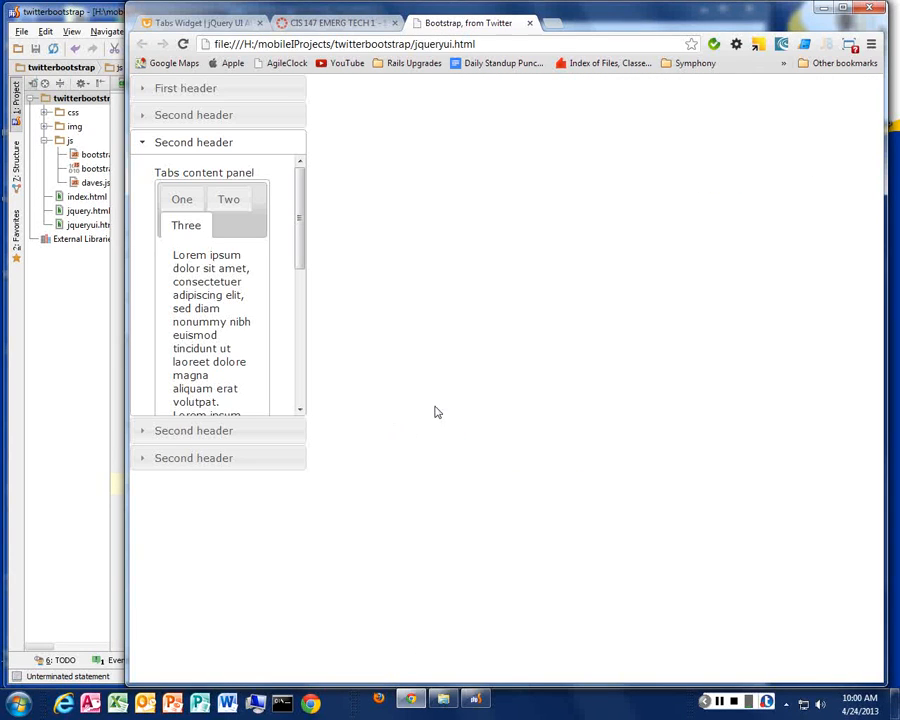
# Show the Two and Three panels of the nested test tabs on the local page.
pyautogui.click(180, 200)
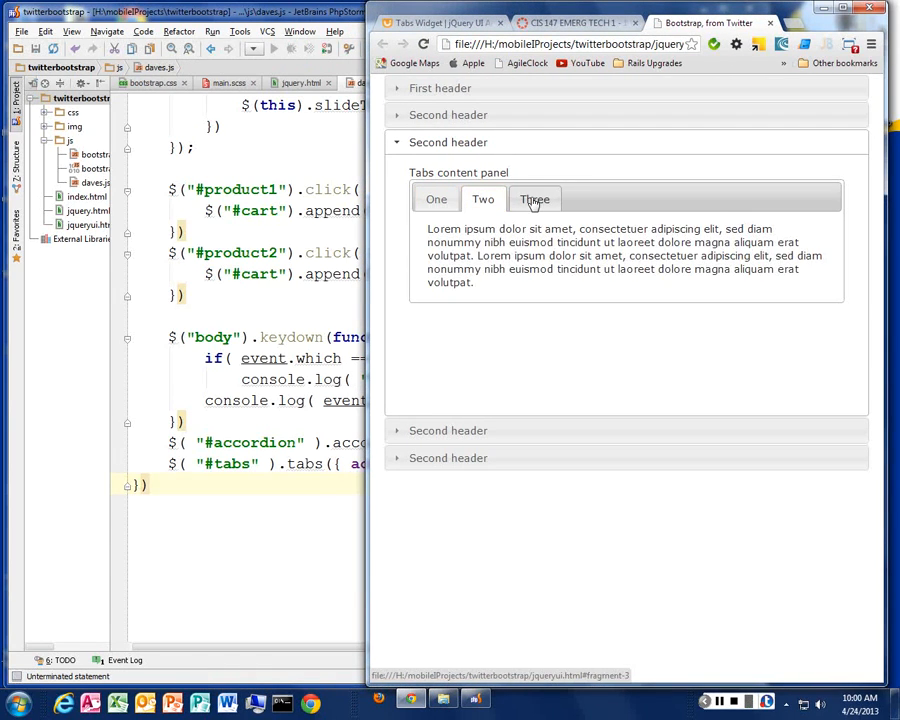
pyautogui.click(534, 200)
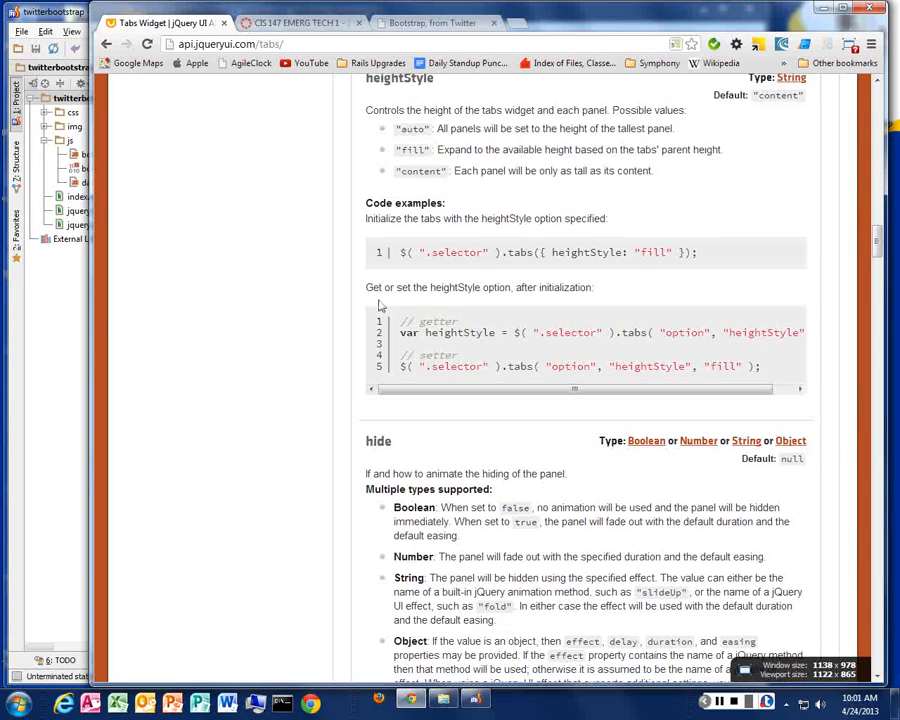
# Scroll the Widgets category listing and open the Button Widget documentation.
pyautogui.scroll(3)
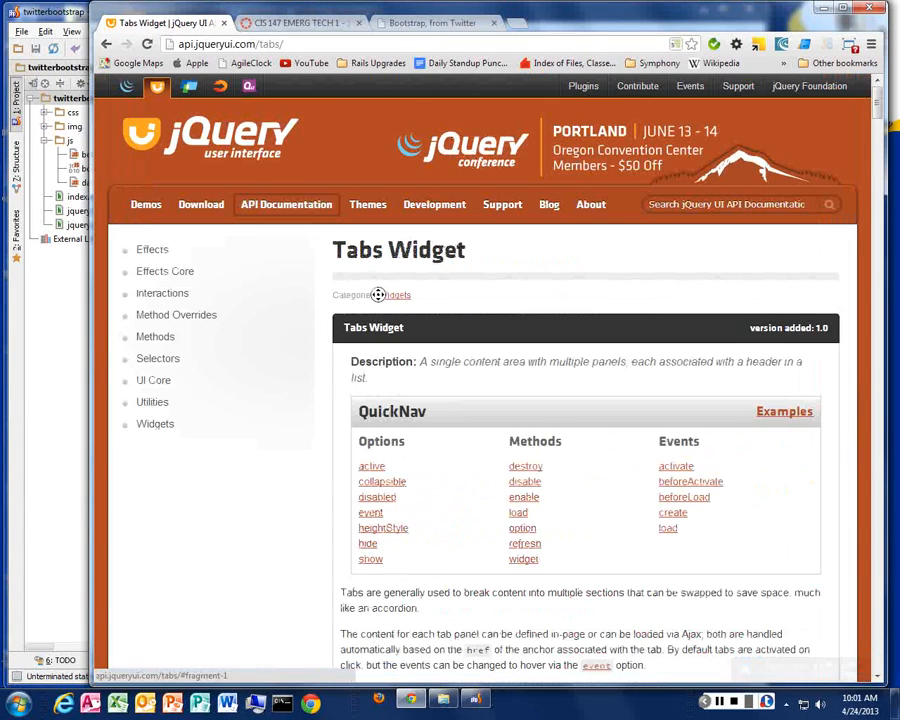
pyautogui.scroll(-3)
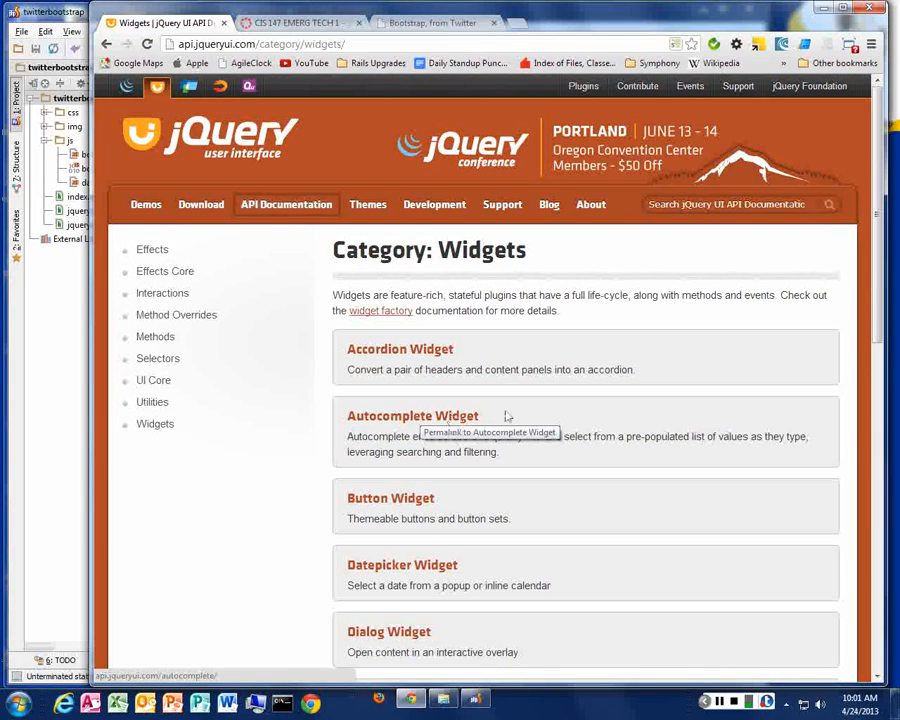
pyautogui.scroll(-3)
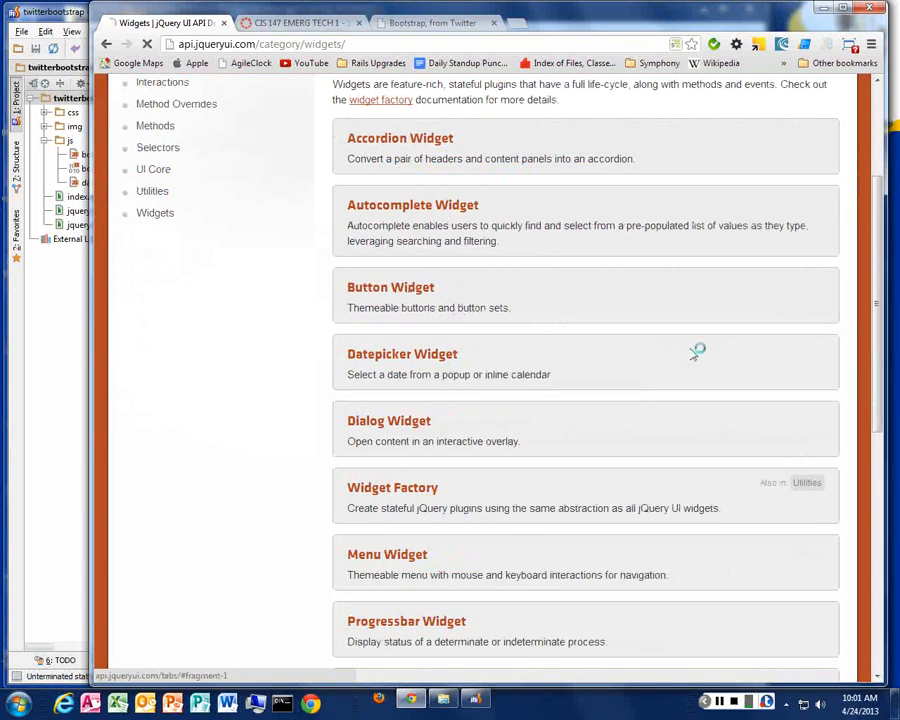
pyautogui.click(390, 288)
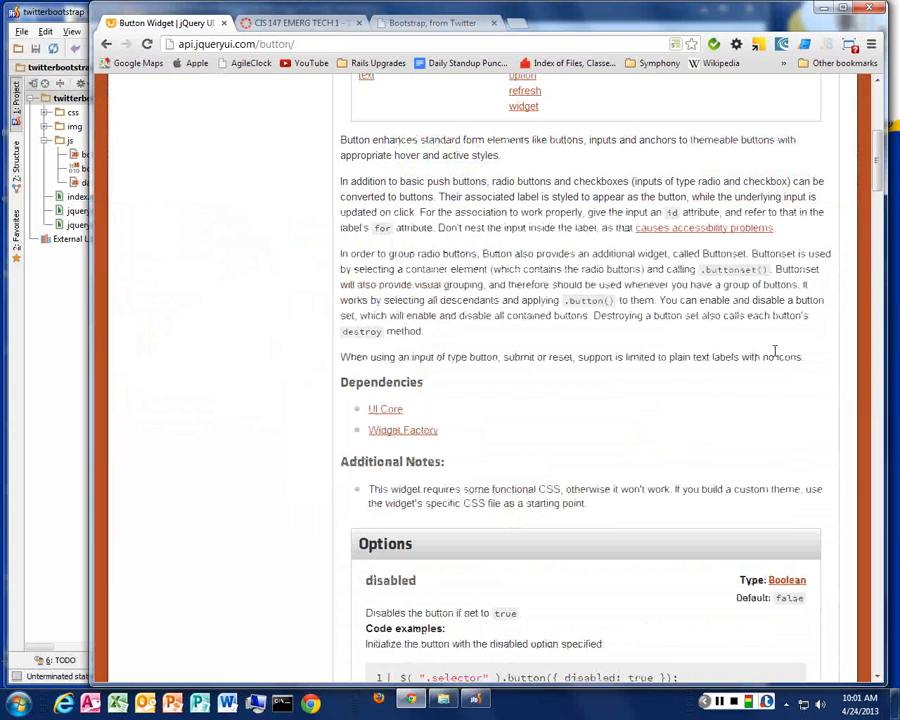
# Read through the Button Widget options and return to the Widgets list.
pyautogui.scroll(-3)
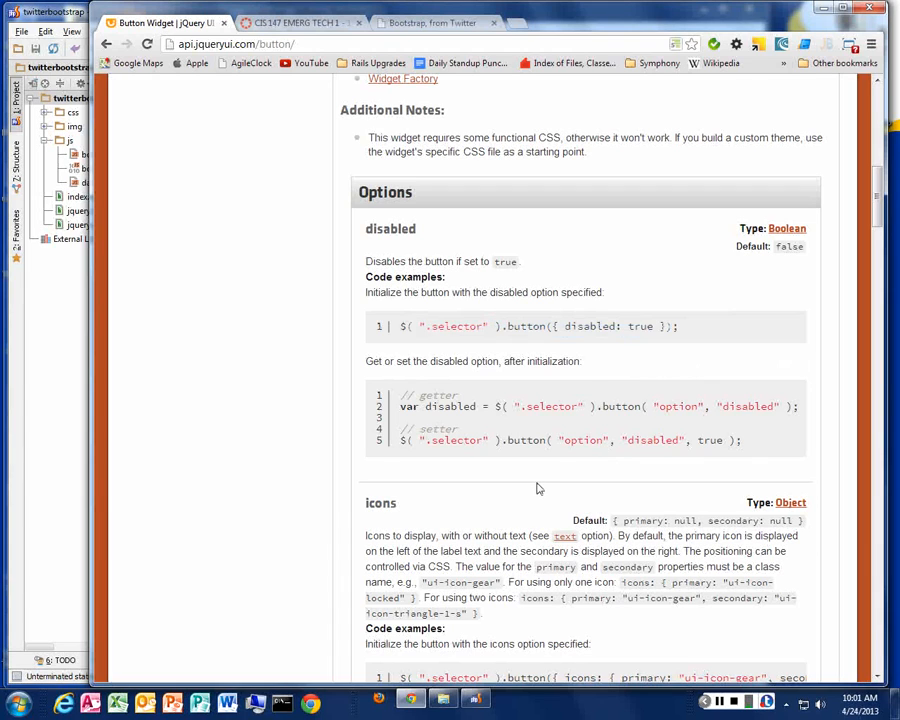
pyautogui.moveTo(540, 468)
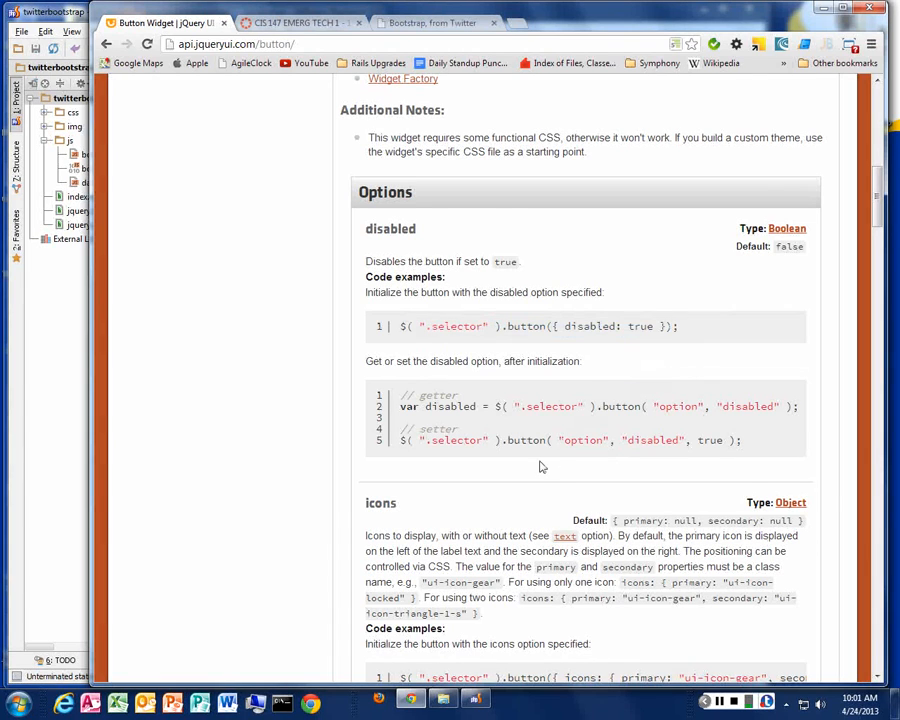
pyautogui.scroll(-3)
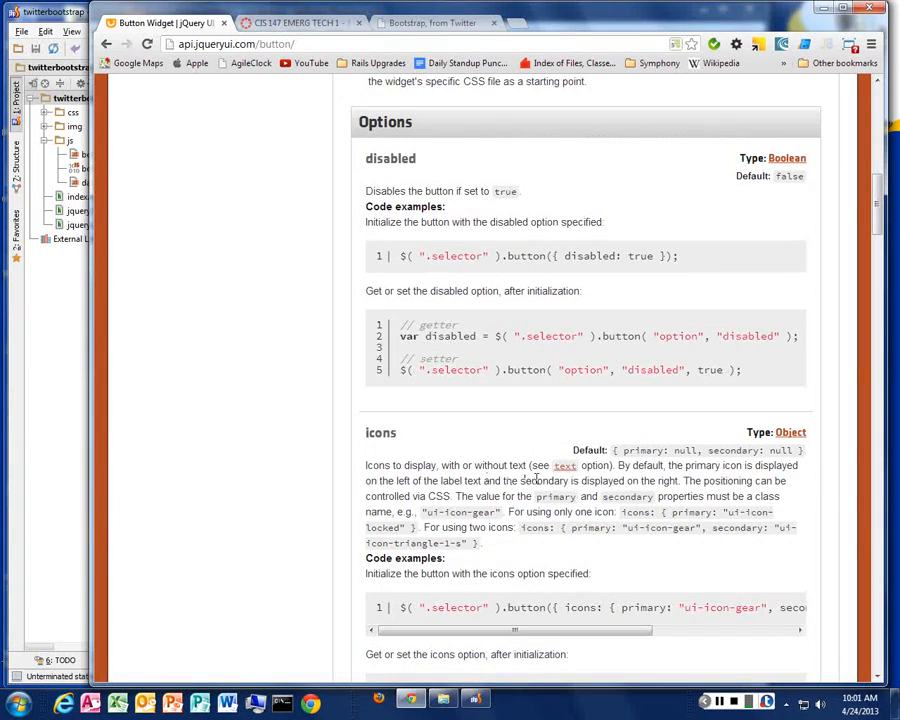
pyautogui.scroll(-3)
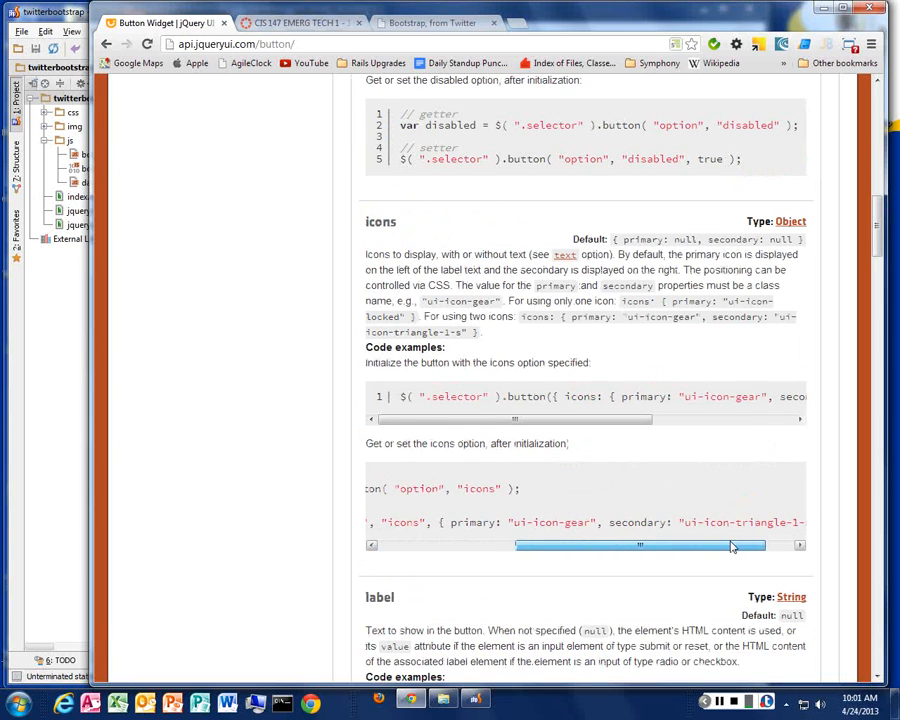
pyautogui.scroll(-3)
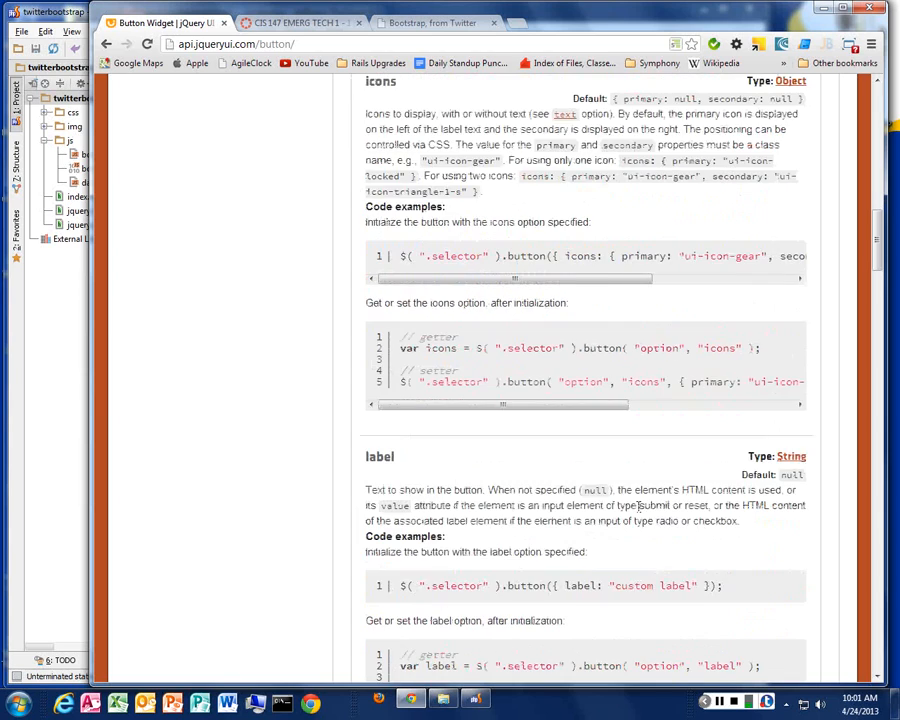
pyautogui.scroll(-3)
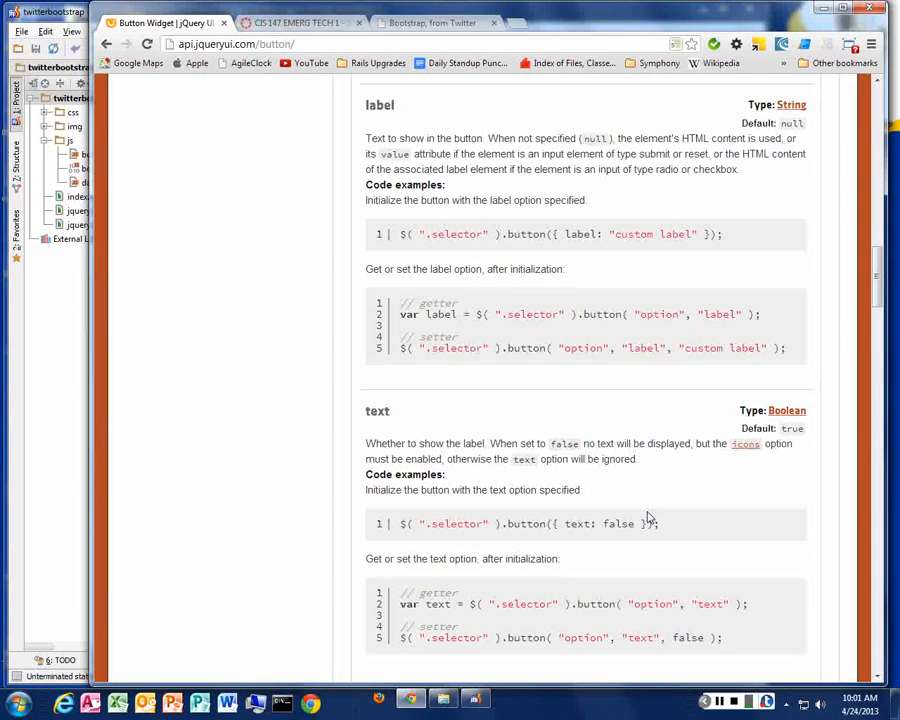
pyautogui.scroll(3)
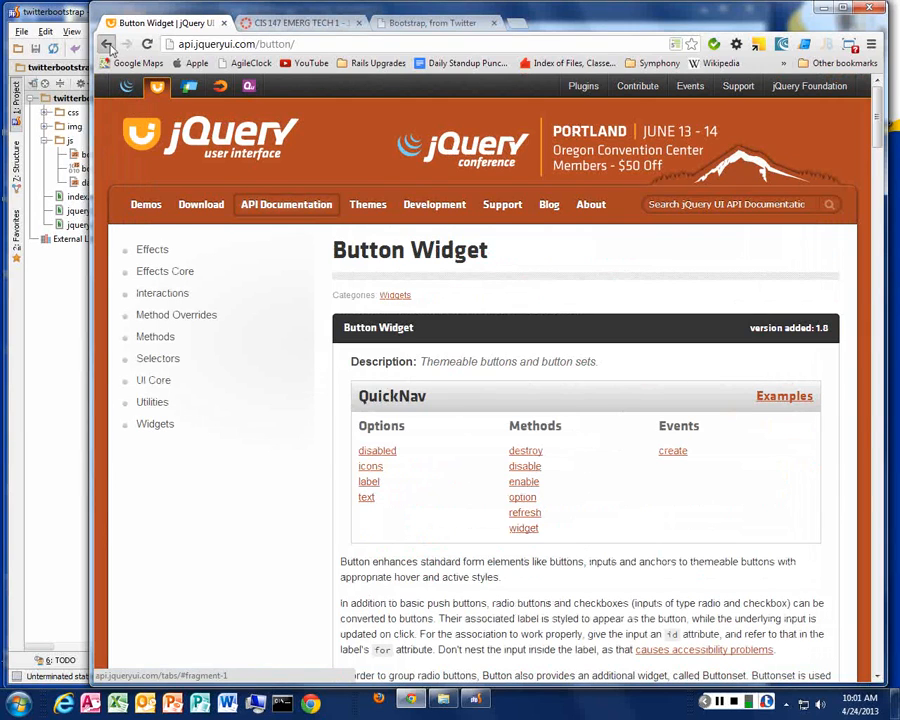
pyautogui.click(108, 44)
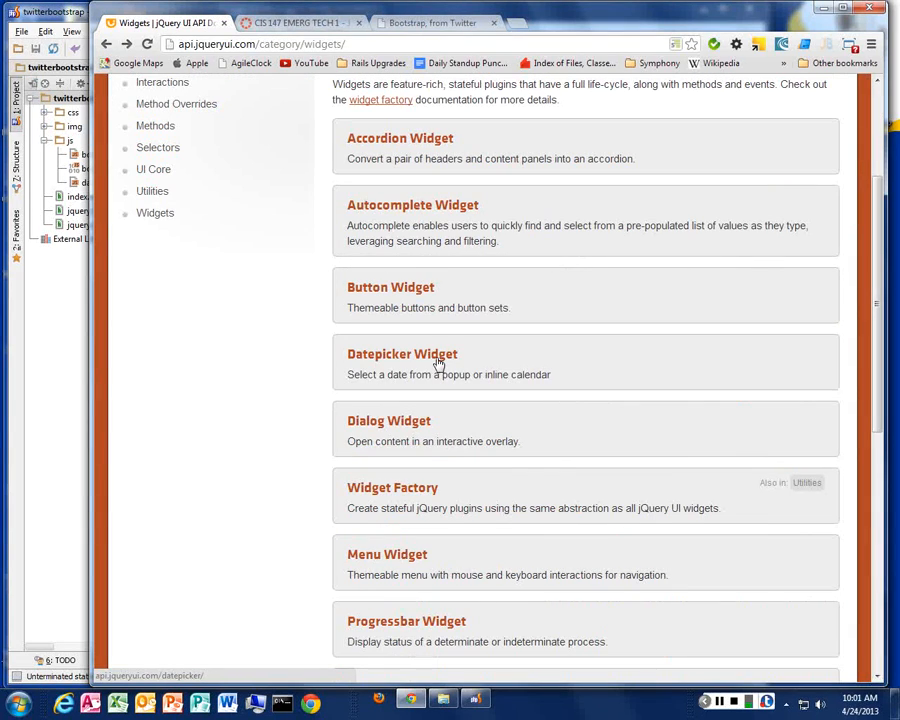
# Open the Datepicker Widget documentation and scroll to its utility functions and localization notes.
pyautogui.click(402, 354)
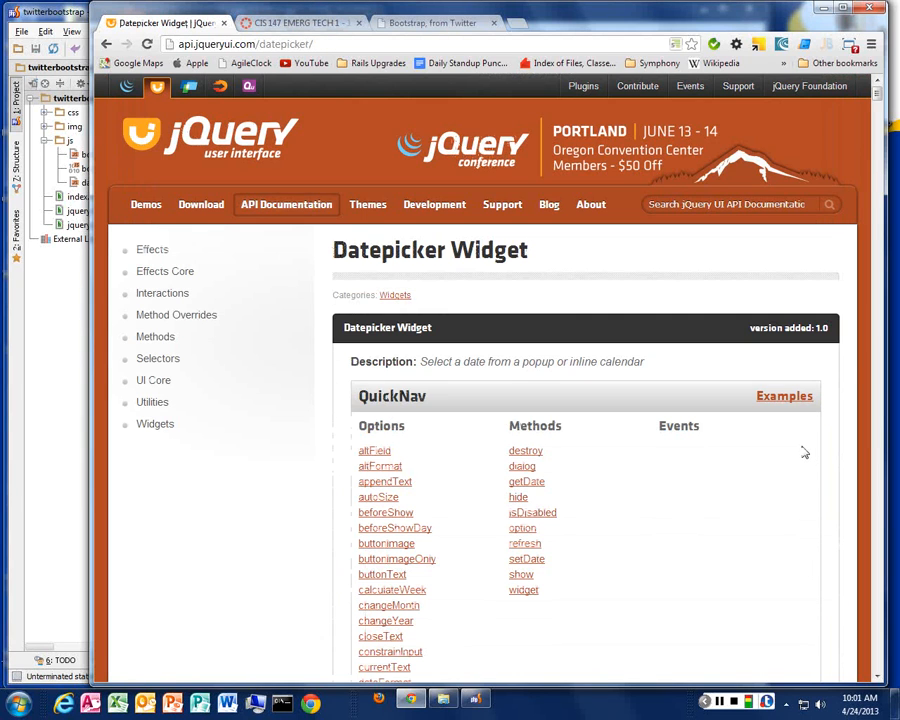
pyautogui.scroll(-3)
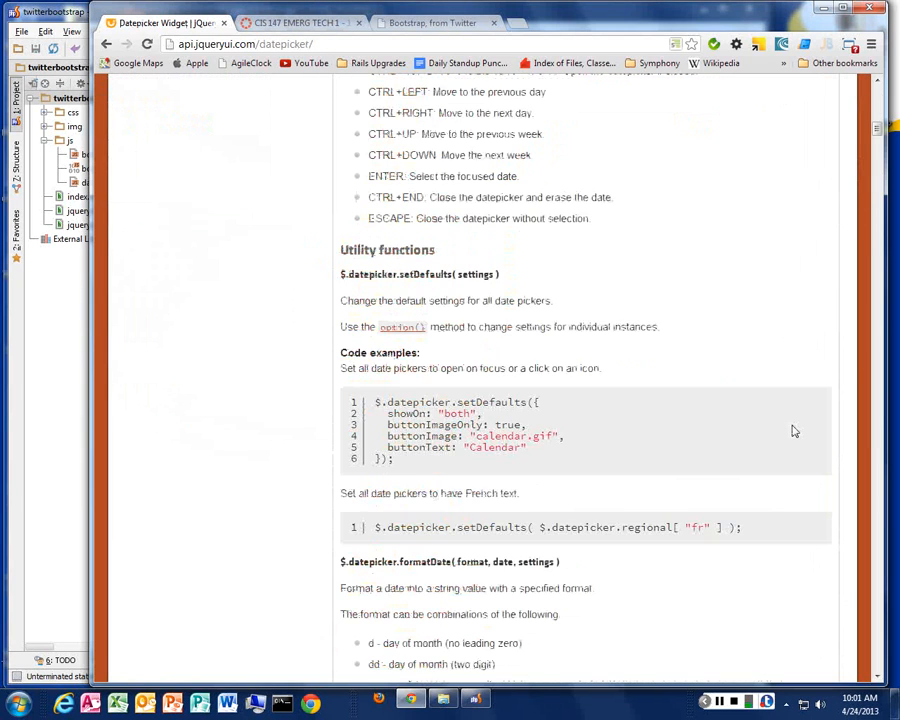
pyautogui.scroll(-3)
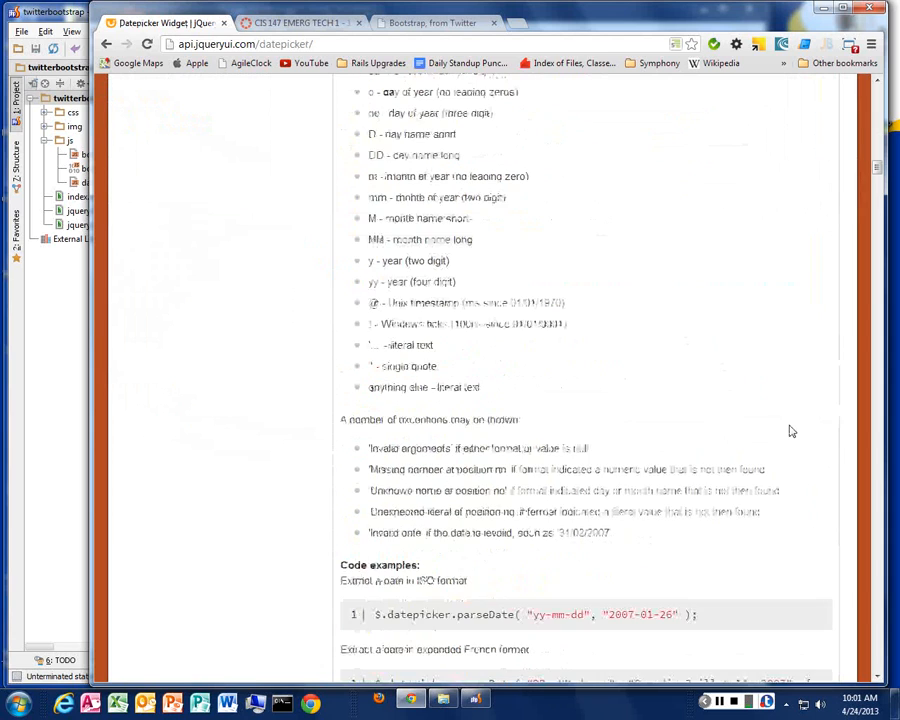
pyautogui.scroll(-3)
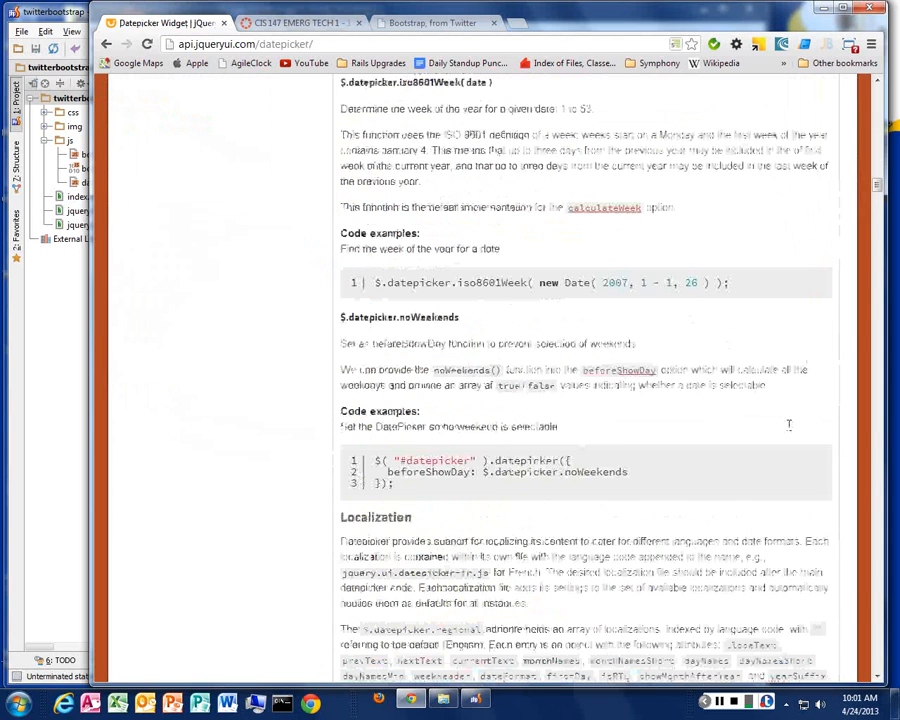
# Reach the Datepicker demo, step back a month and pick the 20th in the calendar.
pyautogui.scroll(3)
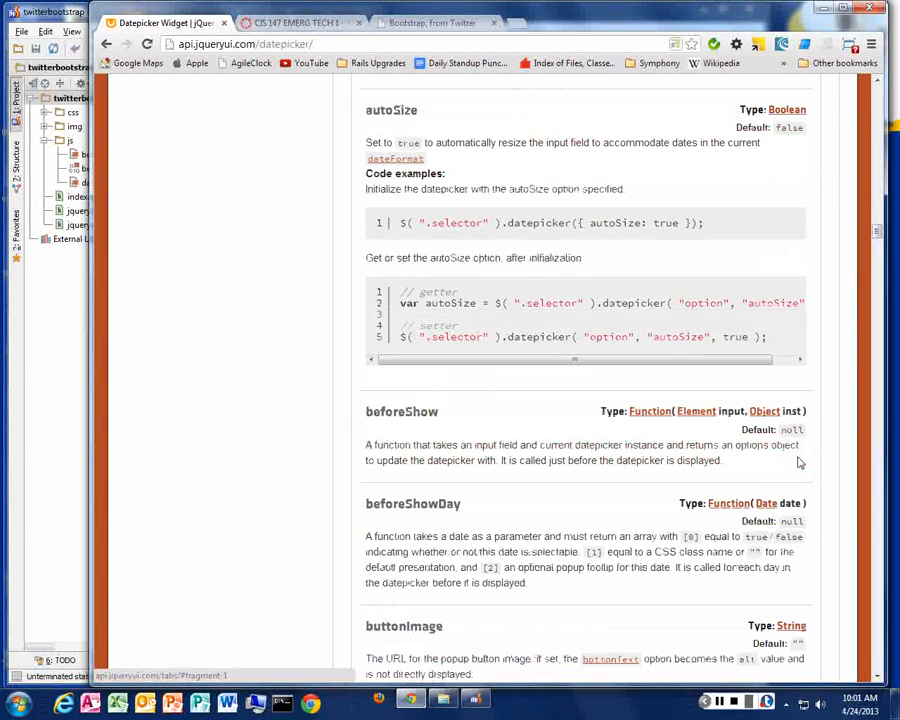
pyautogui.scroll(-3)
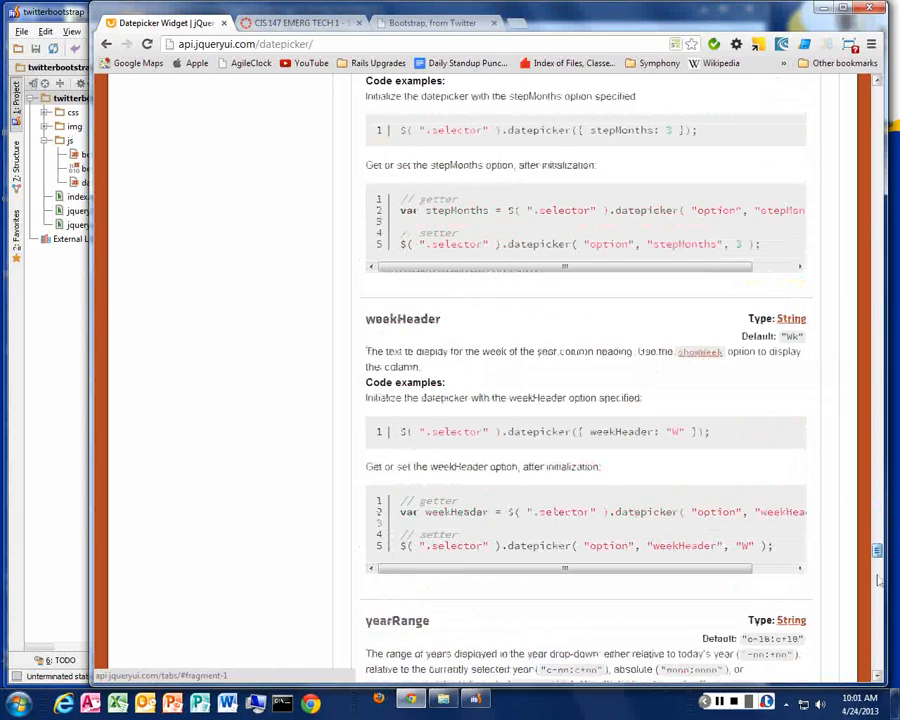
pyautogui.scroll(-3)
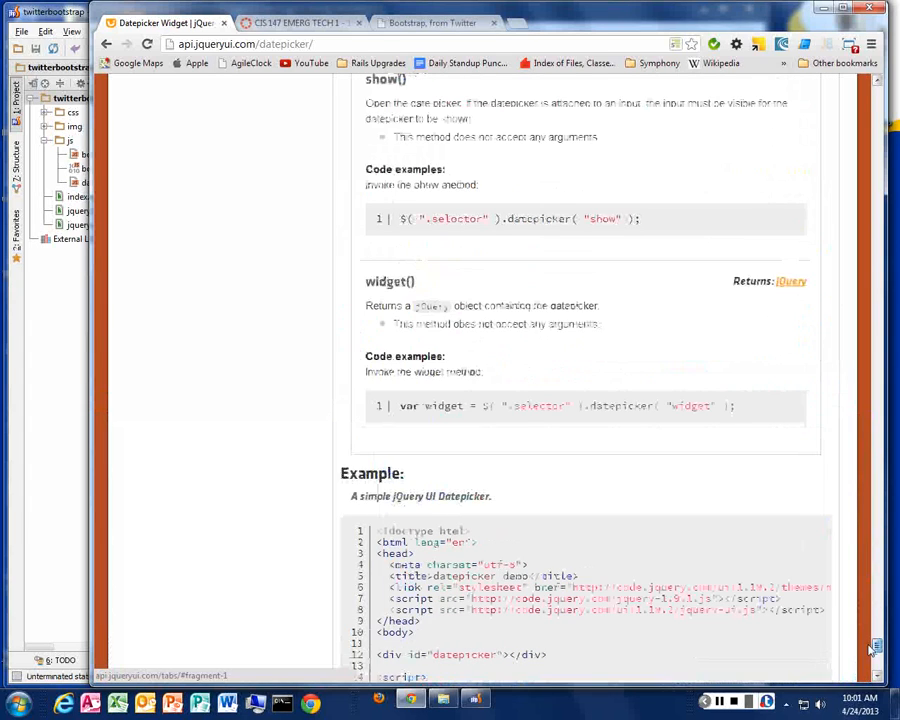
pyautogui.scroll(-3)
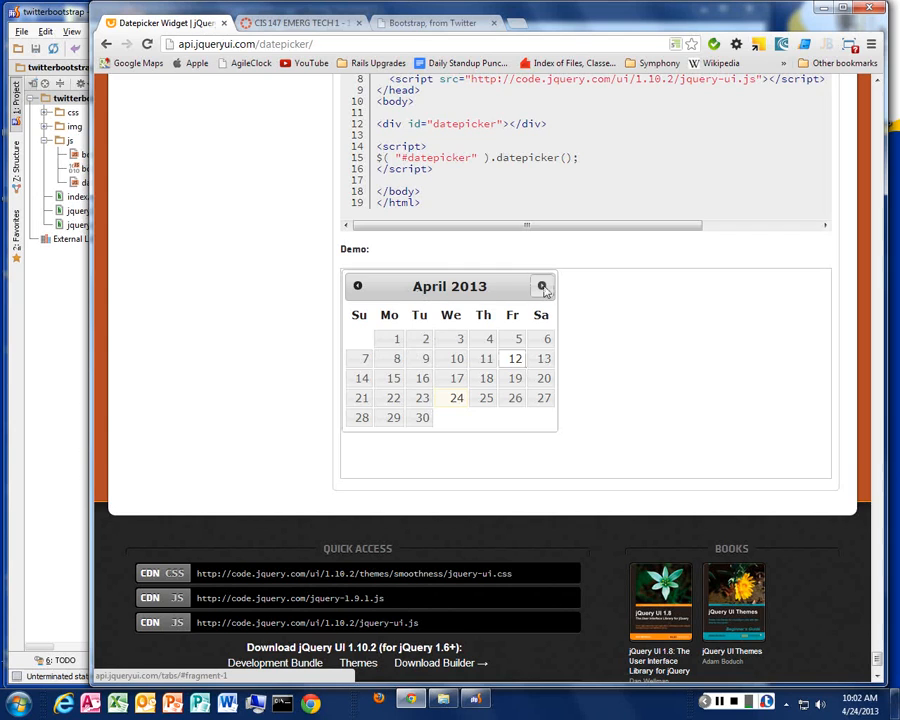
pyautogui.click(356, 286)
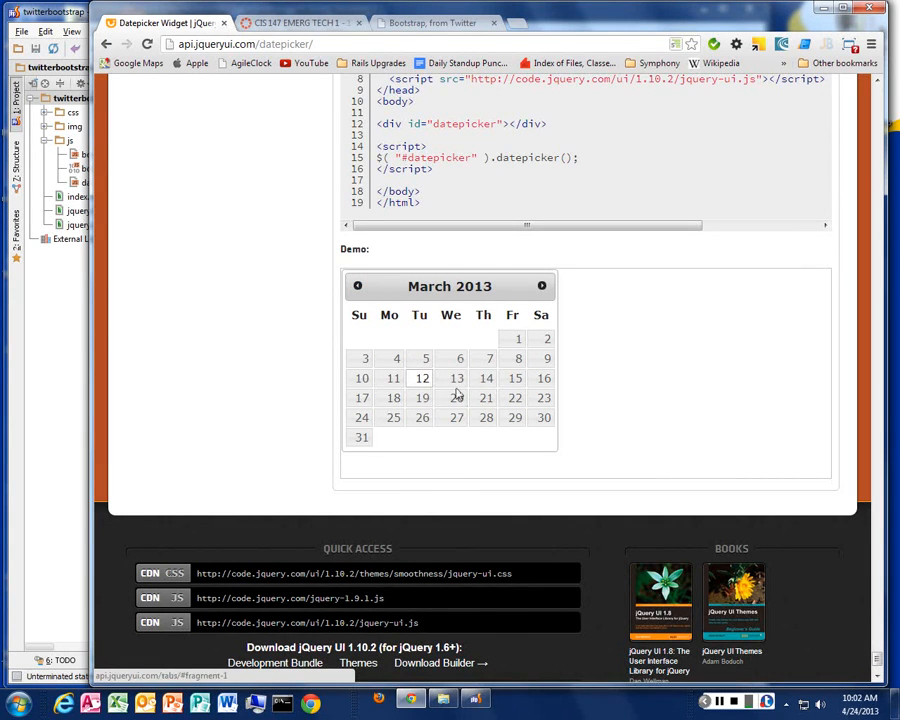
pyautogui.click(456, 396)
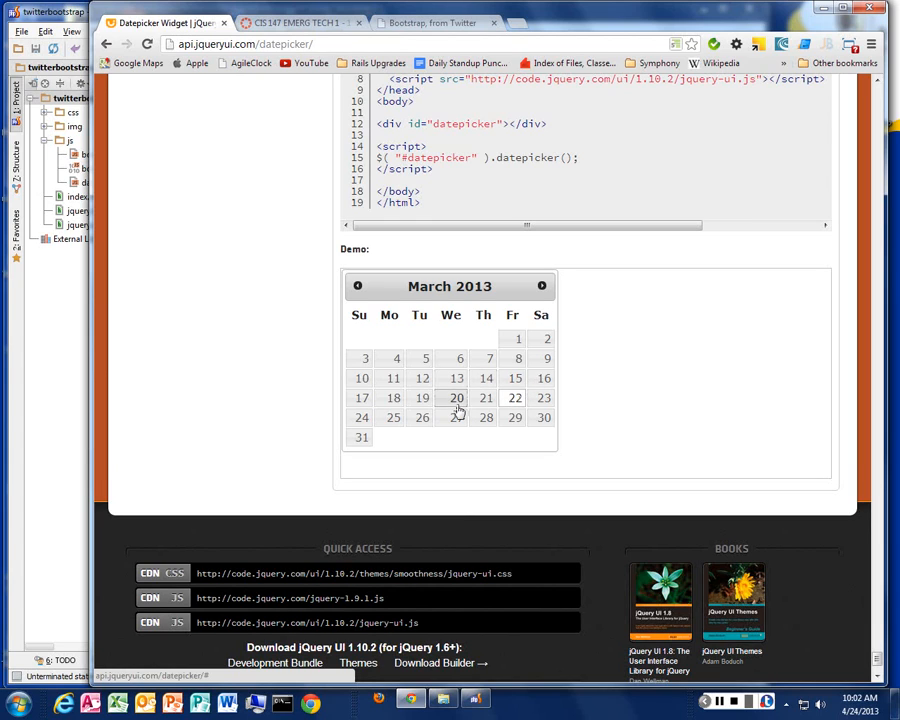
# Page the demo calendar through the months from July 2012 forward to February 2013.
pyautogui.click(356, 286)
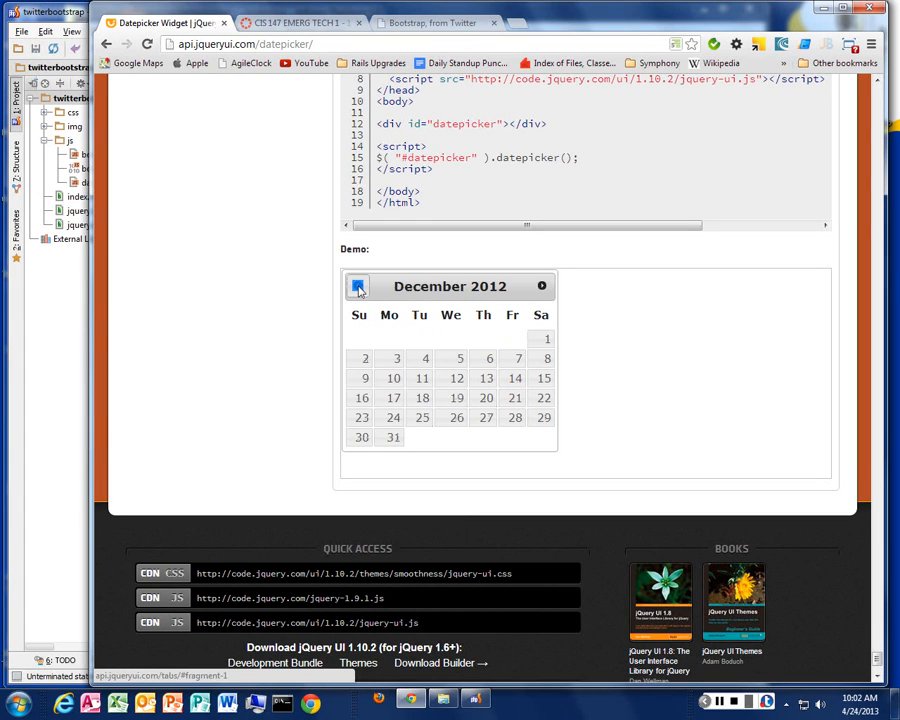
pyautogui.click(358, 286)
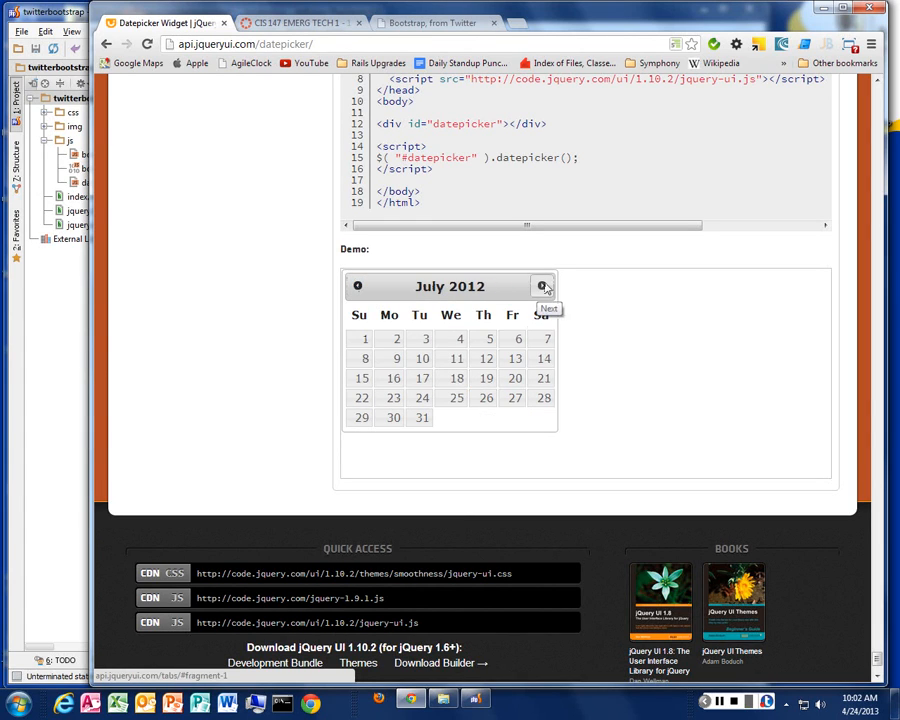
pyautogui.click(544, 286)
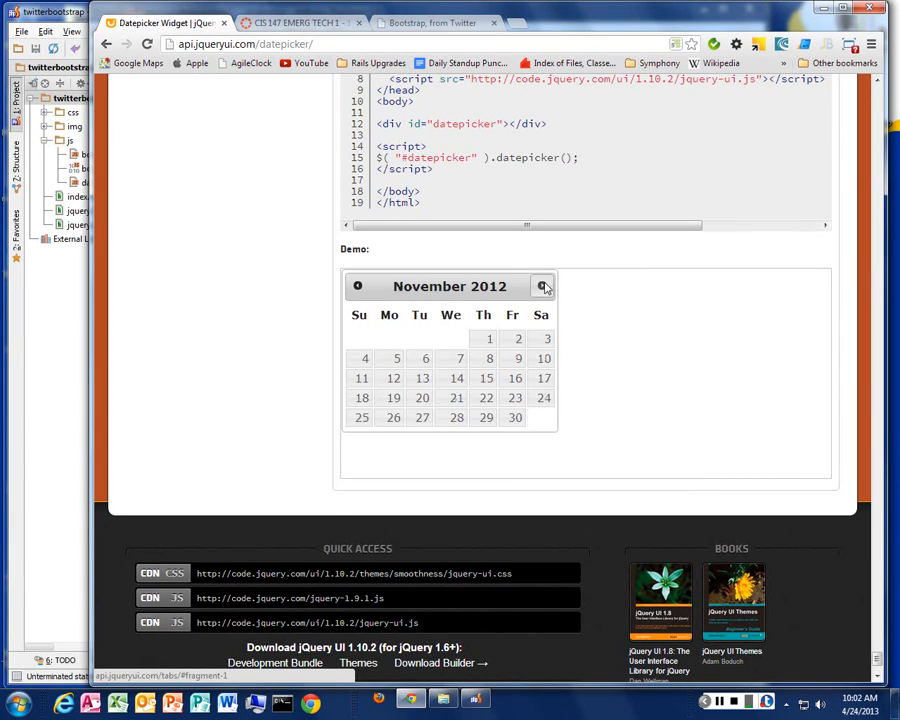
pyautogui.click(544, 286)
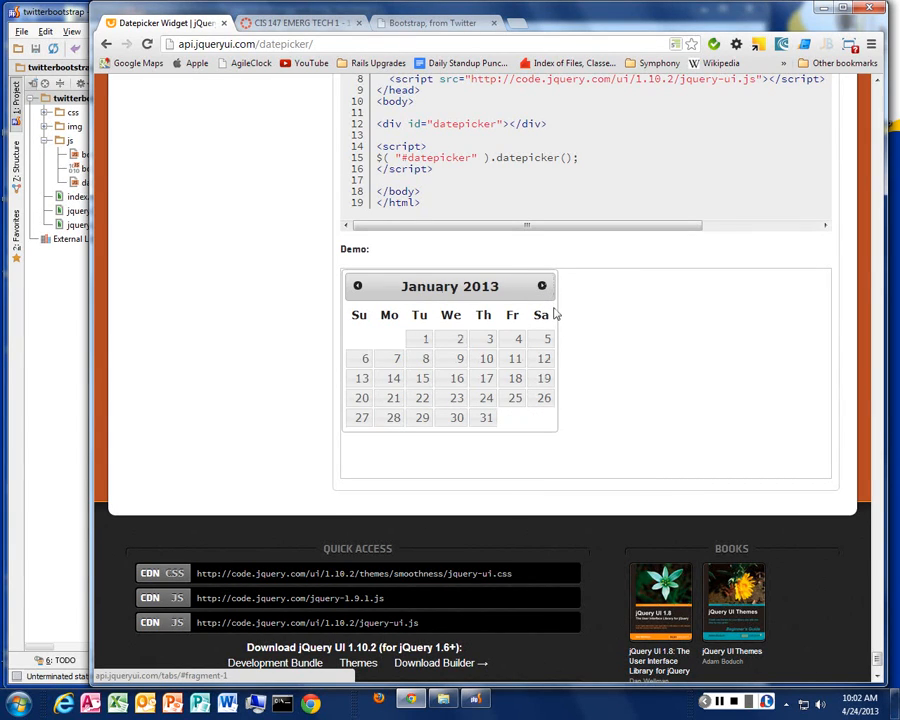
pyautogui.click(544, 286)
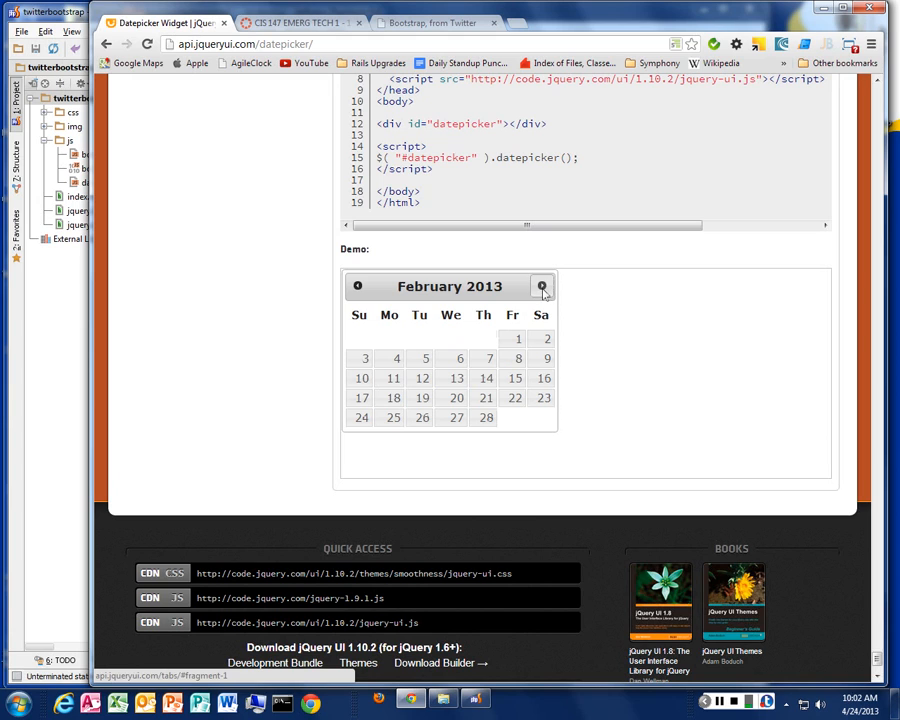
pyautogui.scroll(3)
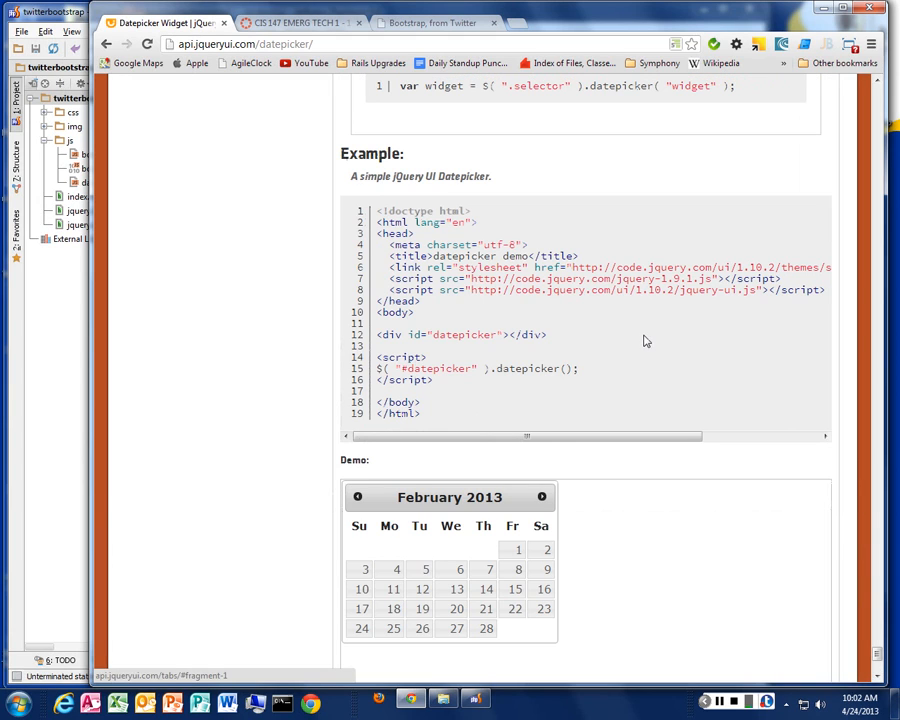
pyautogui.moveTo(650, 364)
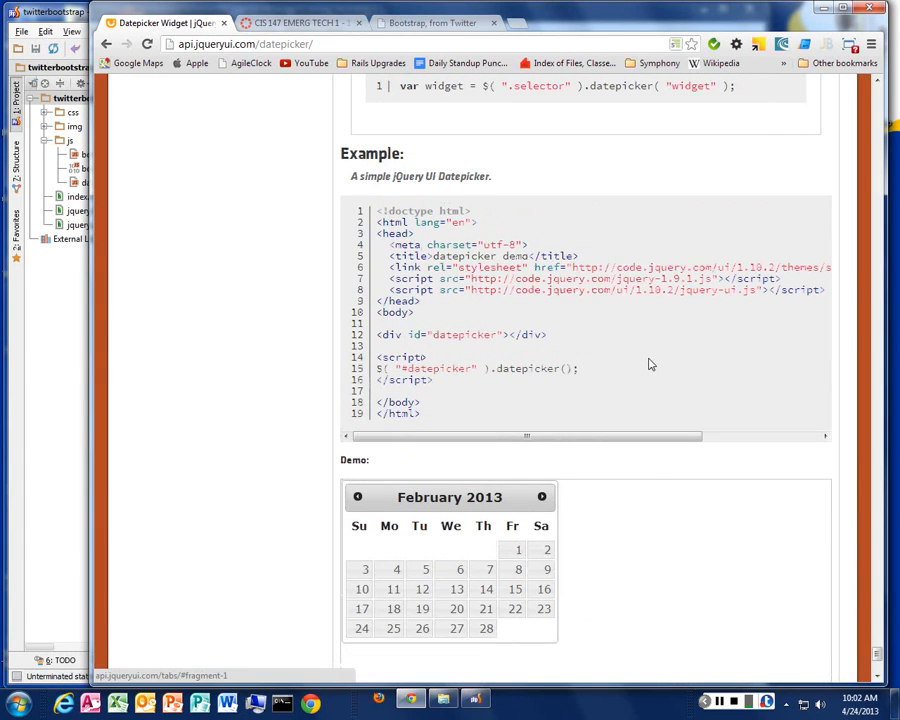
pyautogui.moveTo(664, 474)
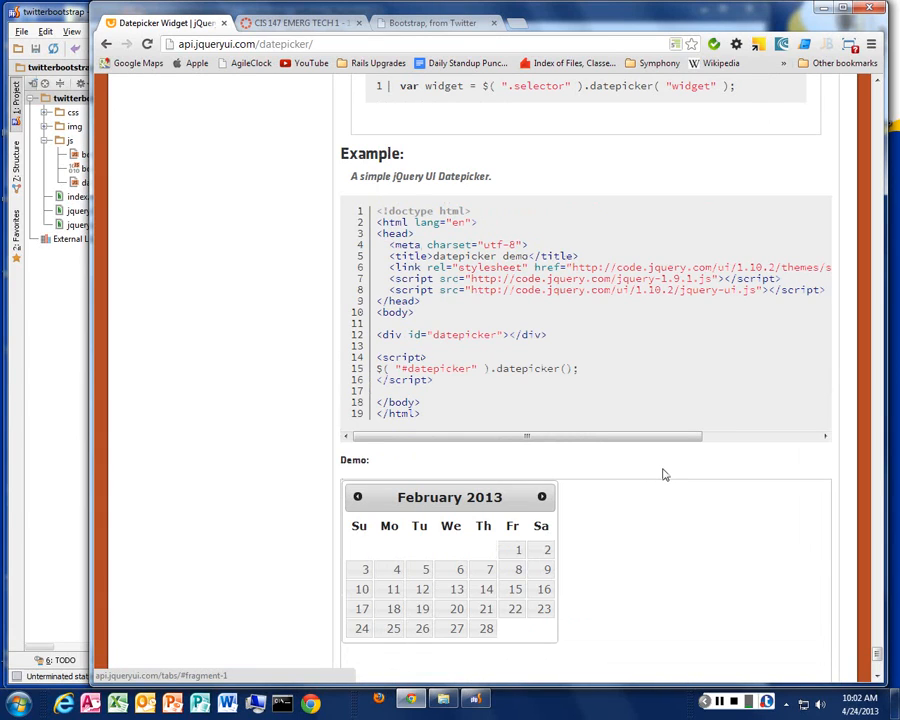
pyautogui.moveTo(648, 422)
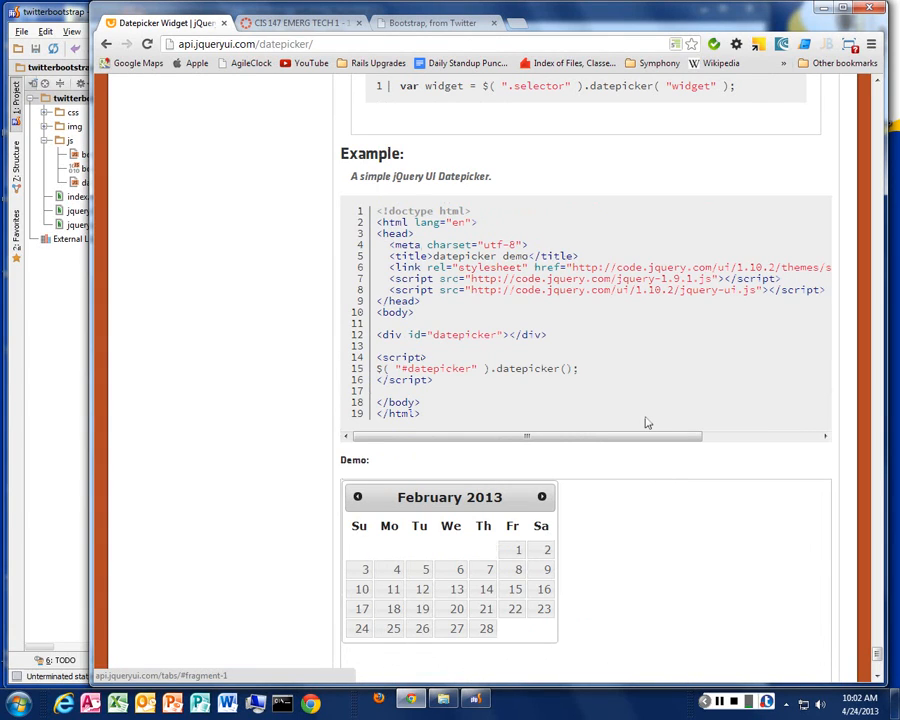
# Select the simple datepicker example code in the documentation's Example block.
pyautogui.scroll(-3)
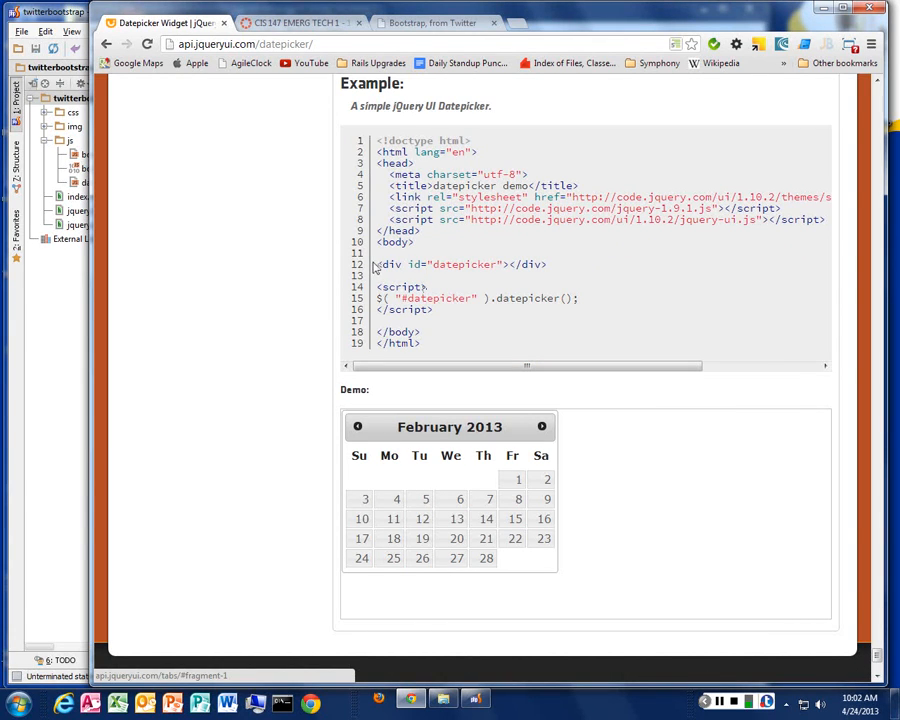
pyautogui.moveTo(378, 264); pyautogui.dragTo(616, 312)
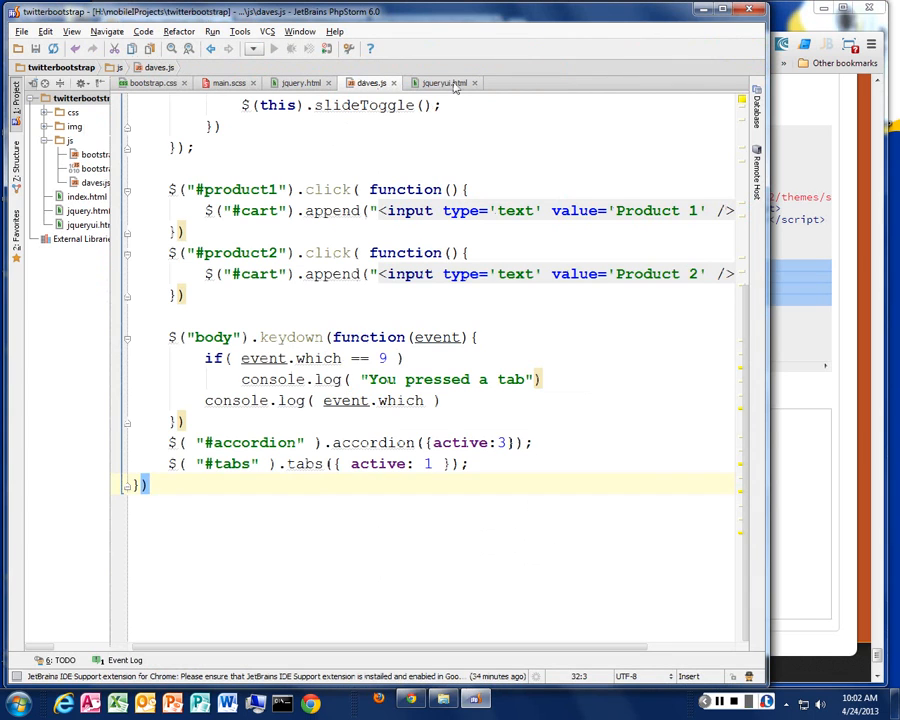
# Add a row-fluid div holding the datepicker div and its init script to jqueryui.html.
pyautogui.click(444, 82)
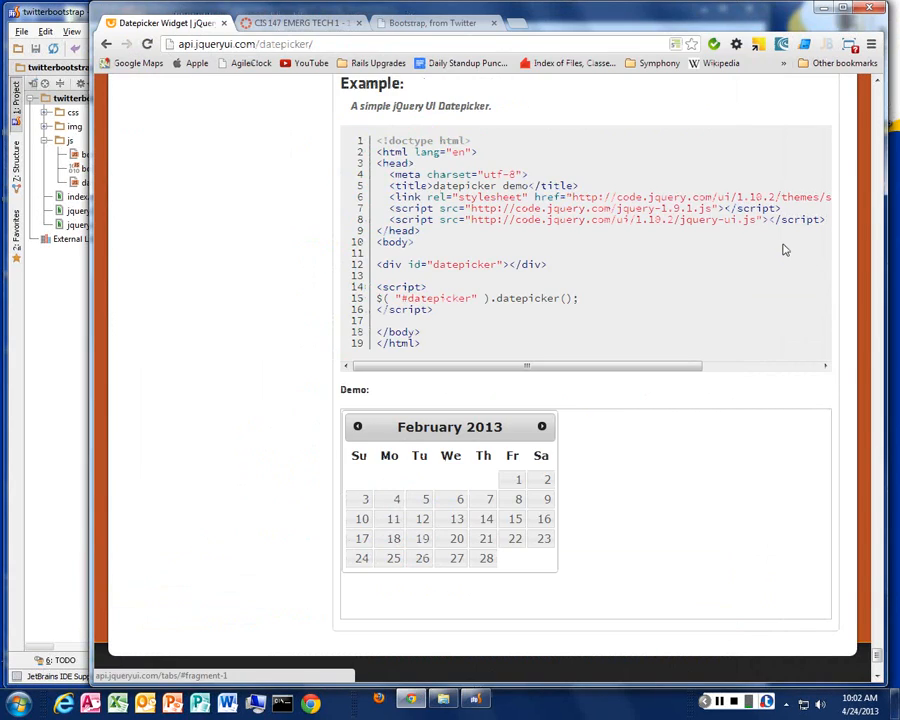
pyautogui.click(436, 22)
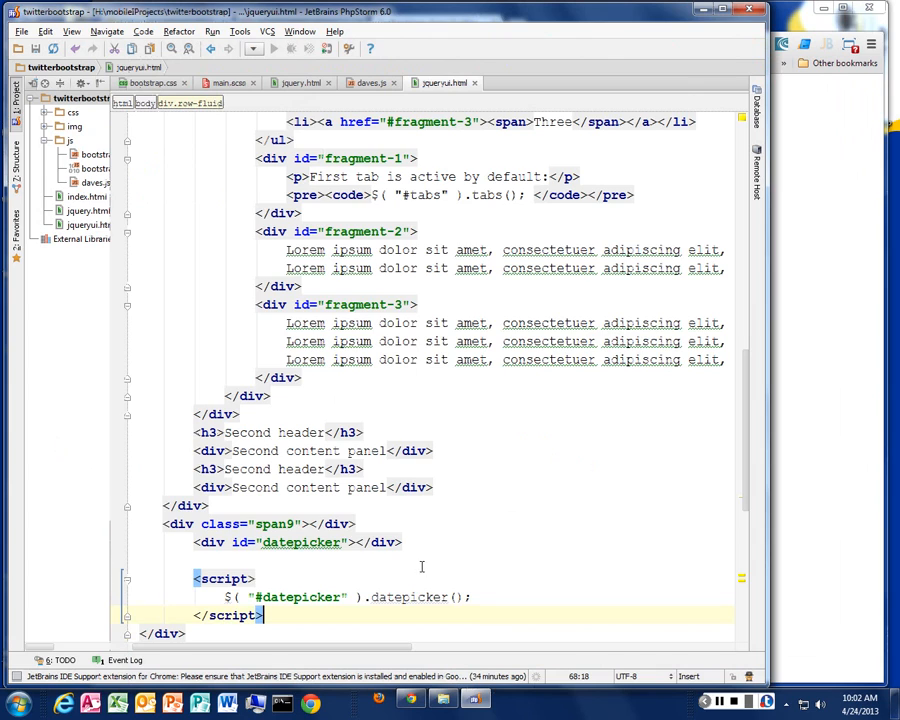
pyautogui.scroll(-3)
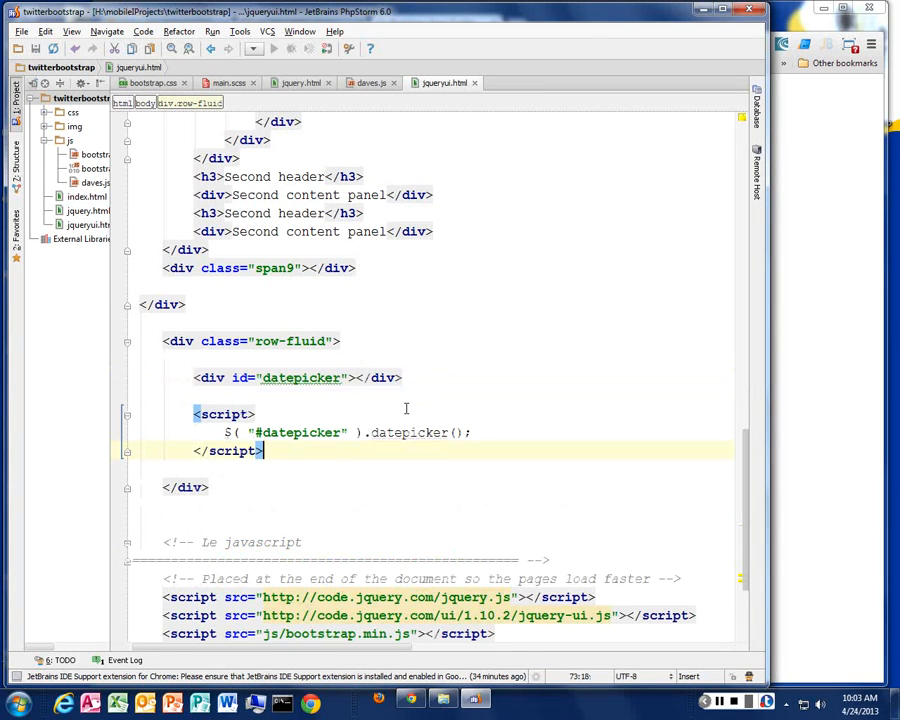
pyautogui.moveTo(750, 376)
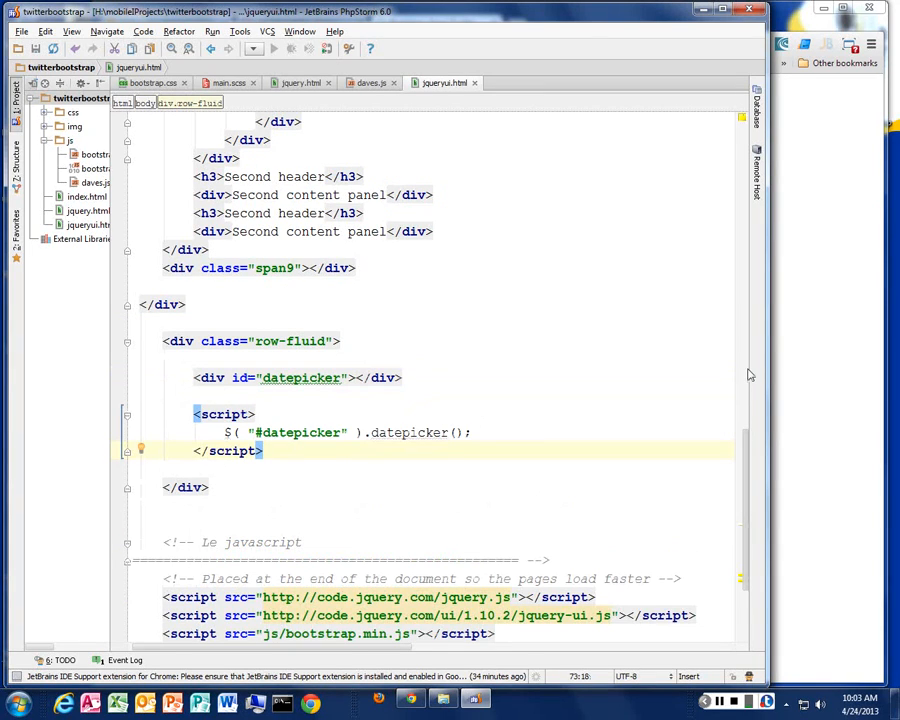
pyautogui.moveTo(810, 364)
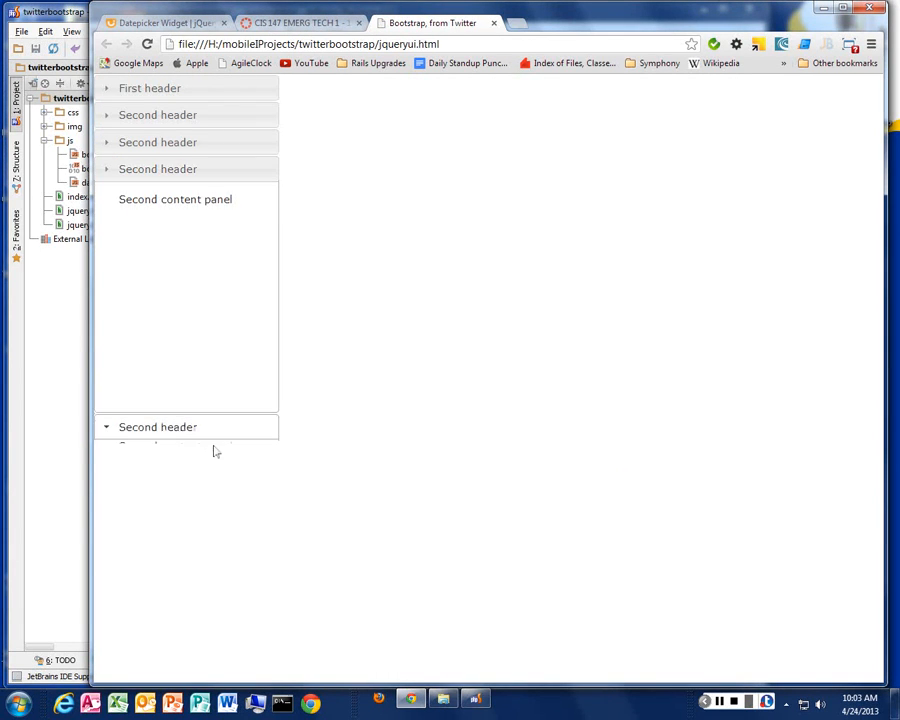
pyautogui.click(156, 428)
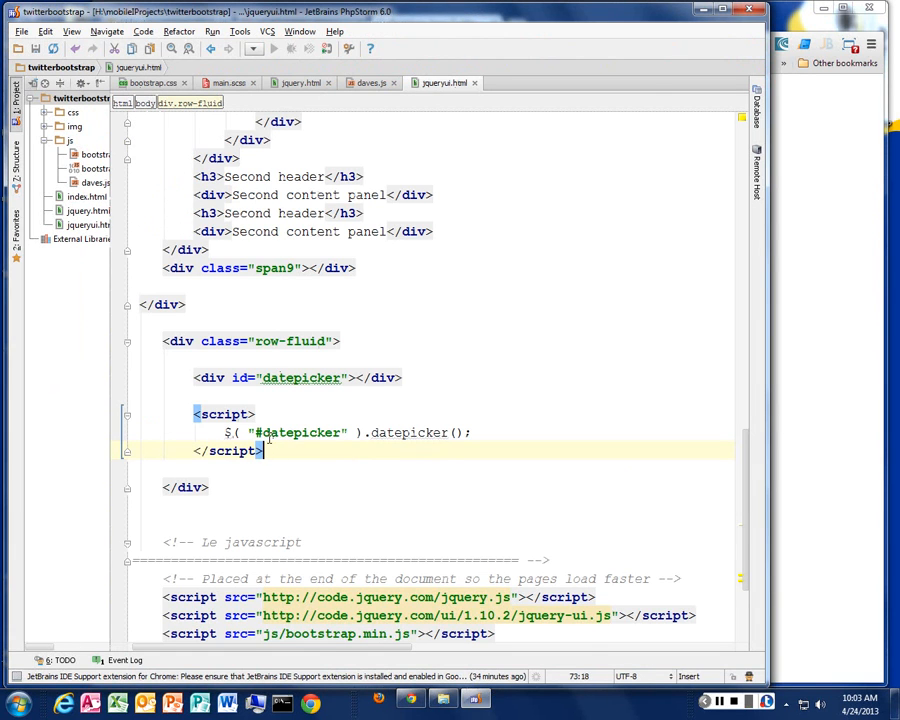
pyautogui.moveTo(324, 390)
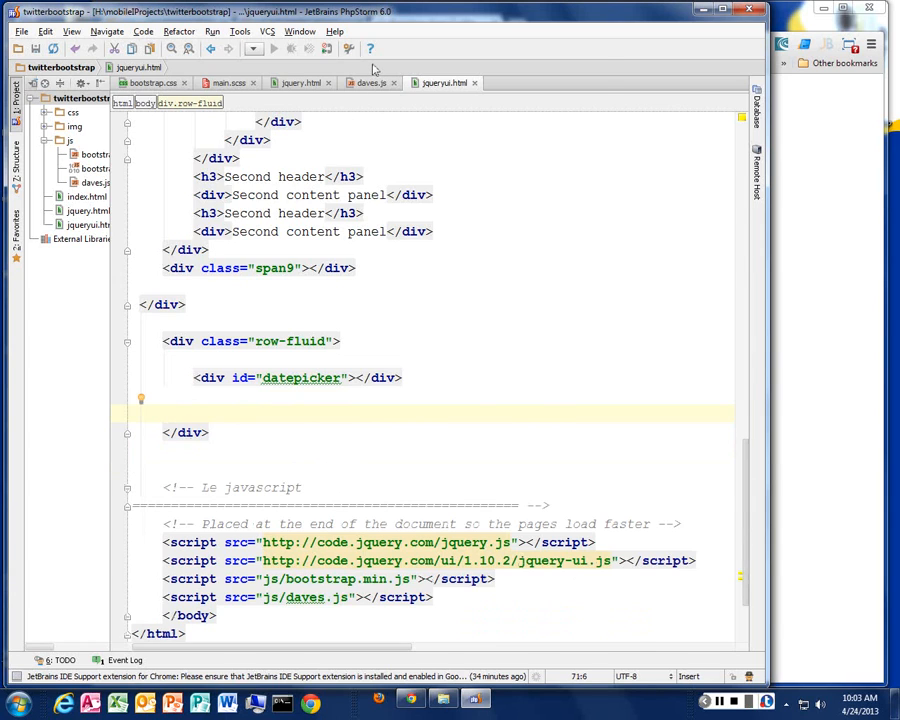
# View the reloaded page in Chrome showing the April 2013 datepicker under the accordion.
pyautogui.click(368, 82)
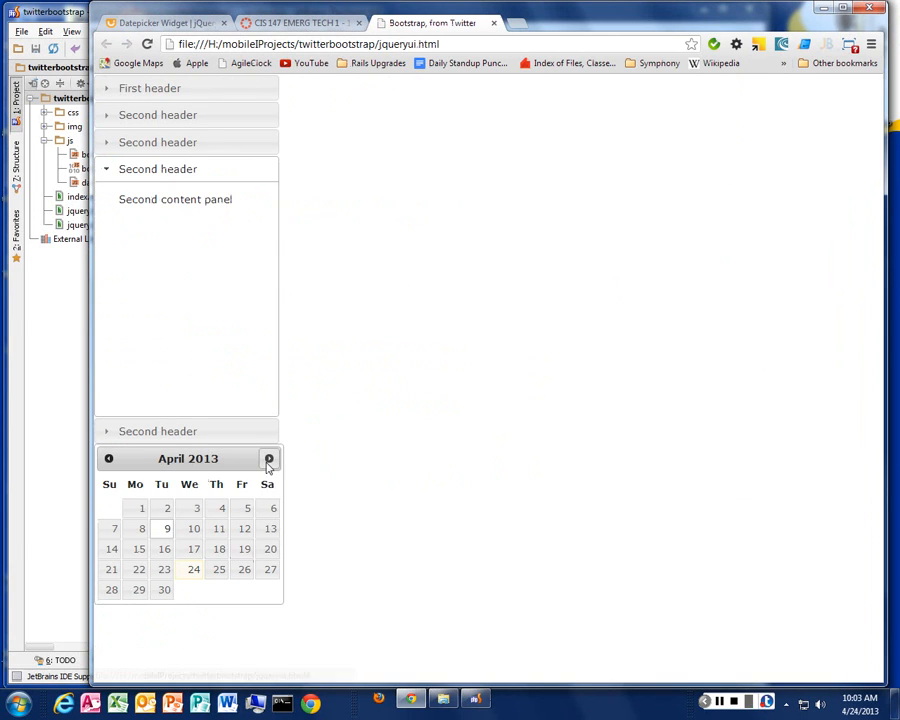
# Advance the page's datepicker to May 2013 using its Next arrow.
pyautogui.click(268, 458)
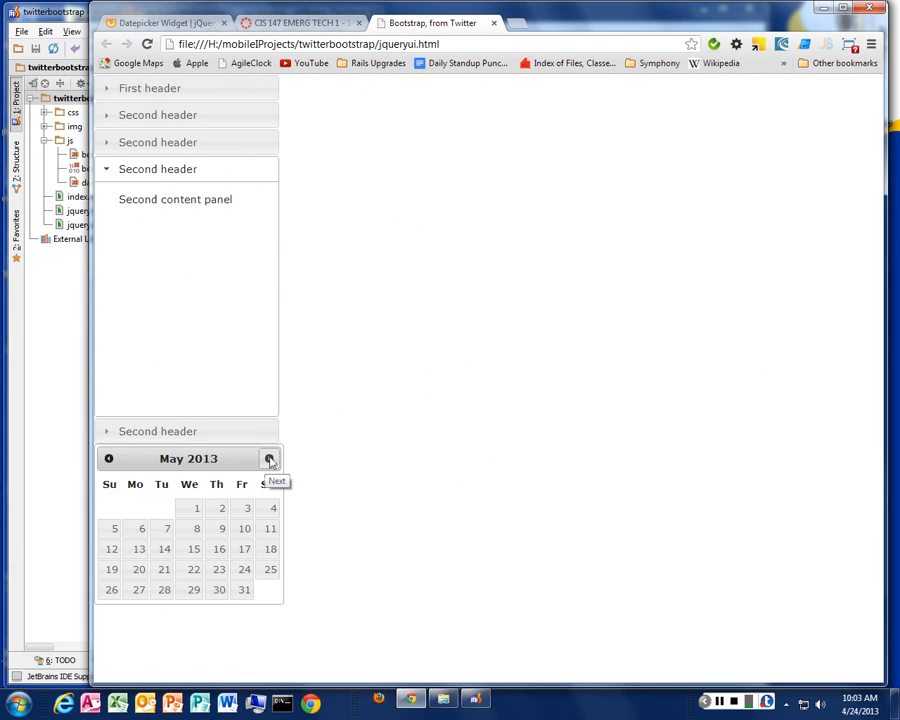
pyautogui.click(268, 458)
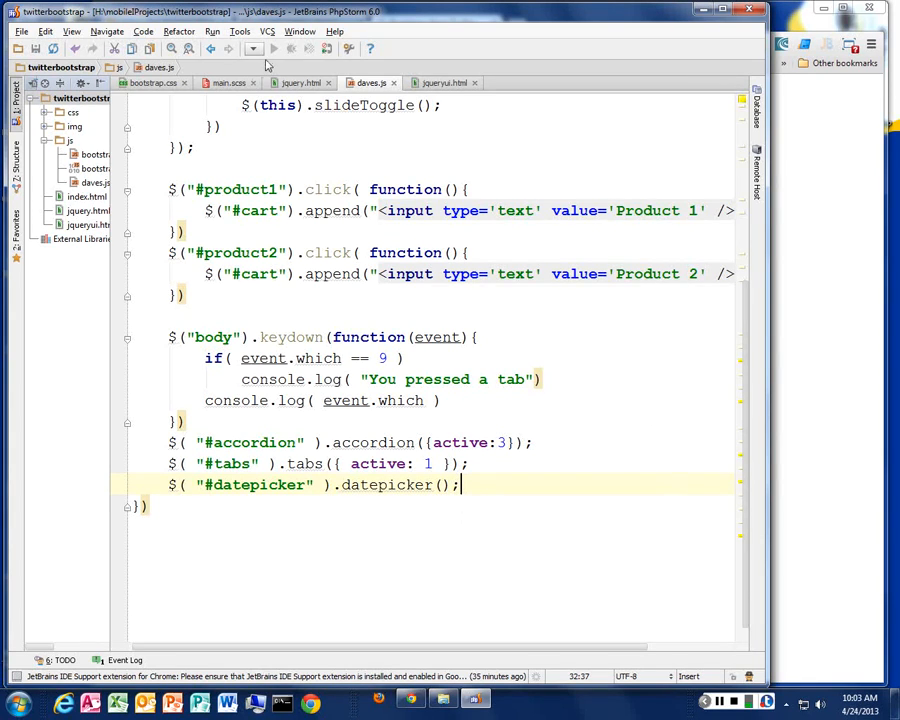
# Review the jquery.html and jqueryui.html files, then return to the datepicker API docs.
pyautogui.click(300, 82)
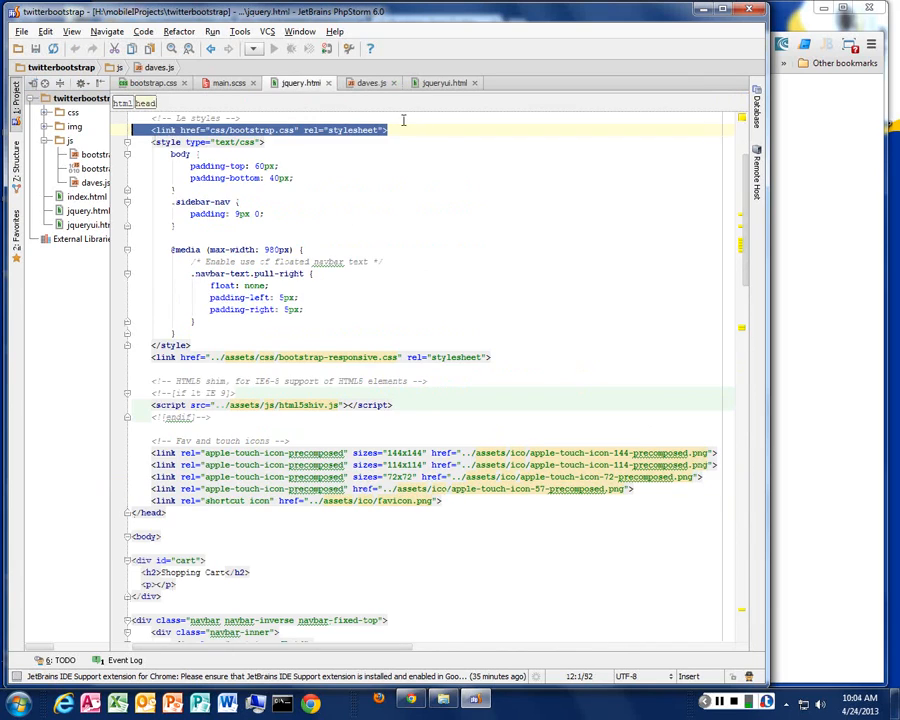
pyautogui.click(432, 82)
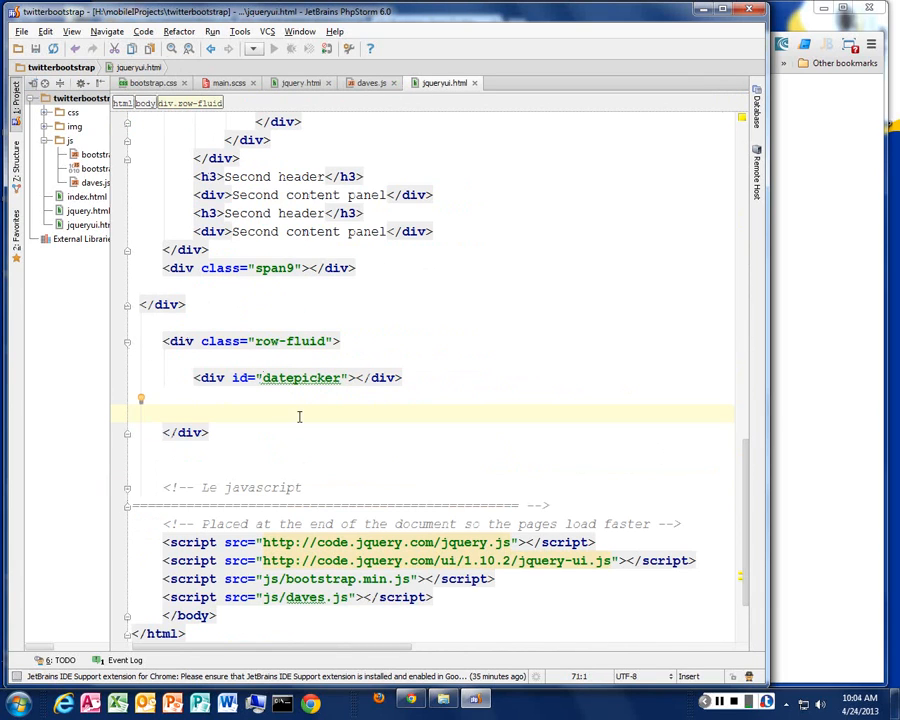
pyautogui.doubleClick(300, 376)
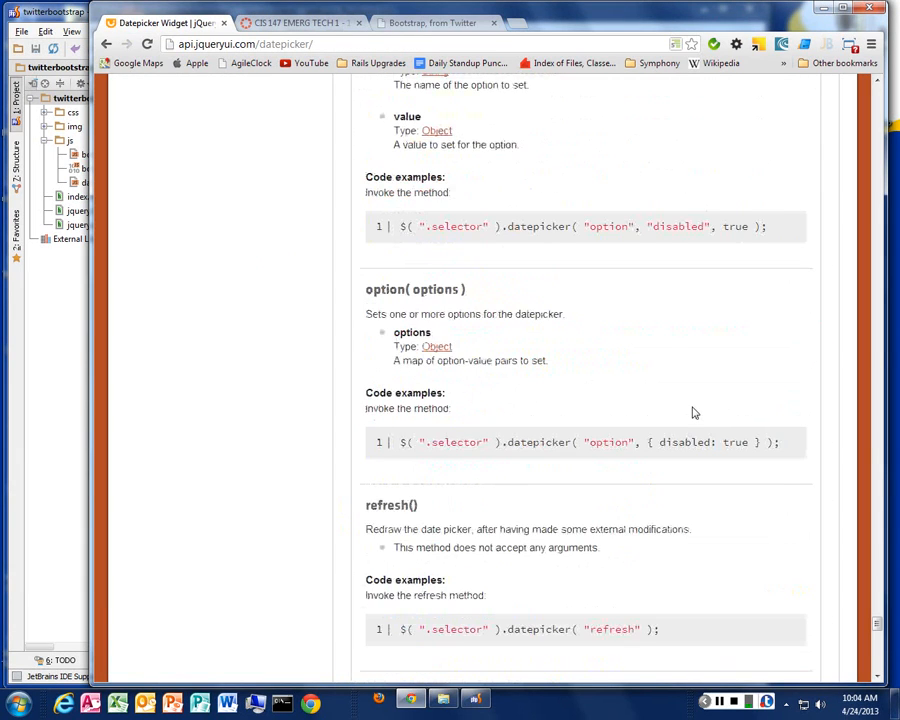
pyautogui.scroll(3)
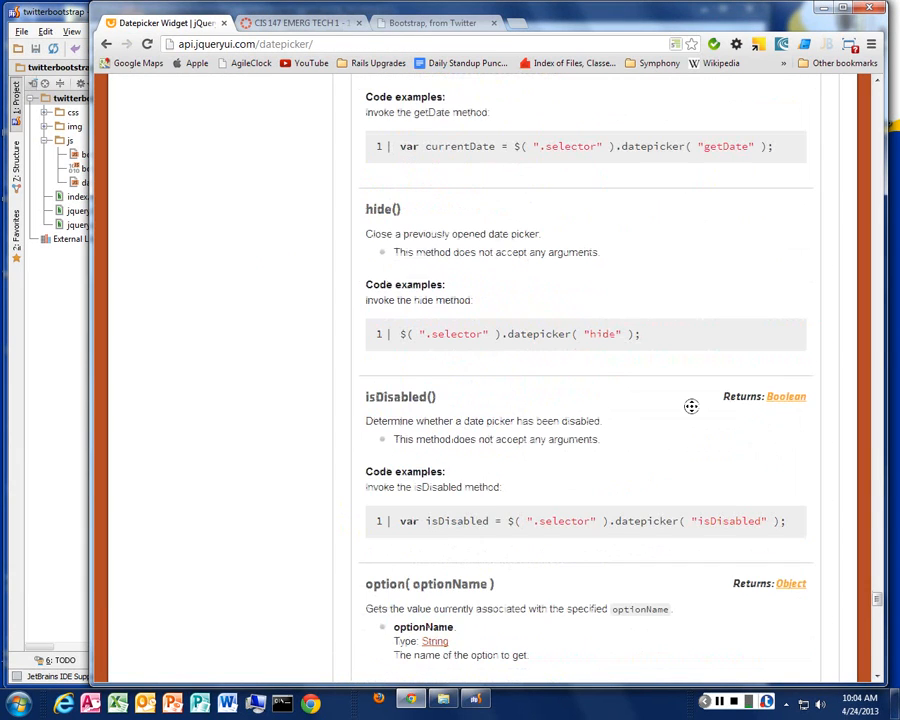
pyautogui.scroll(-3)
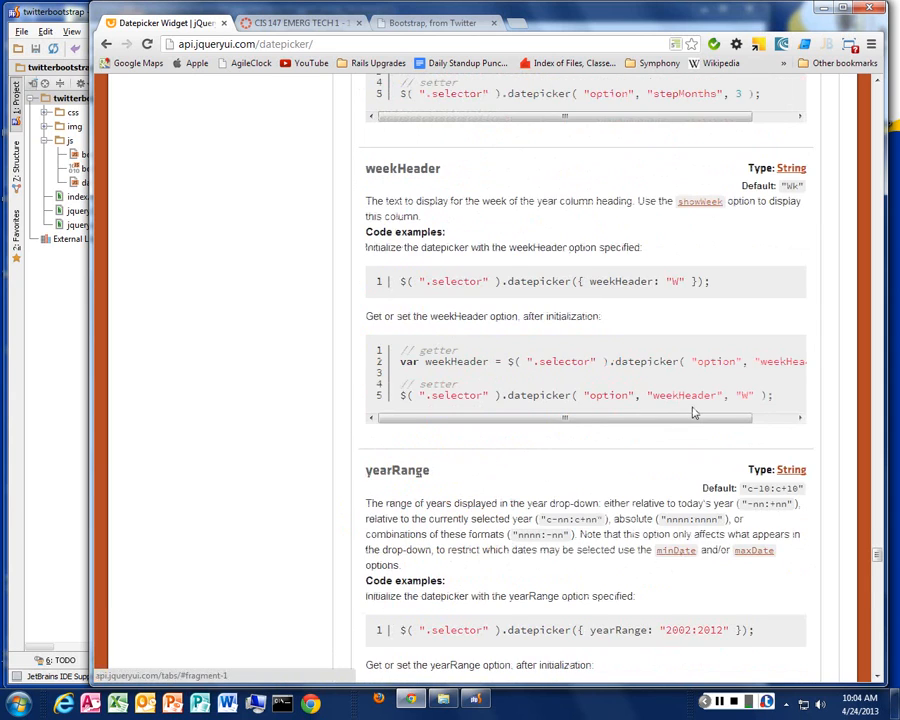
pyautogui.scroll(3)
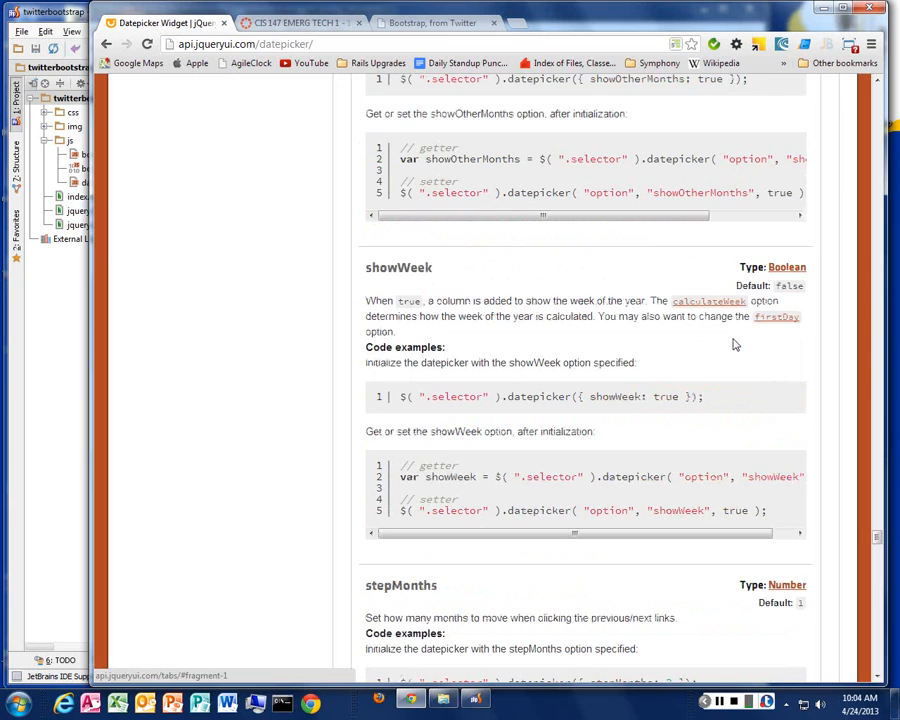
pyautogui.scroll(3)
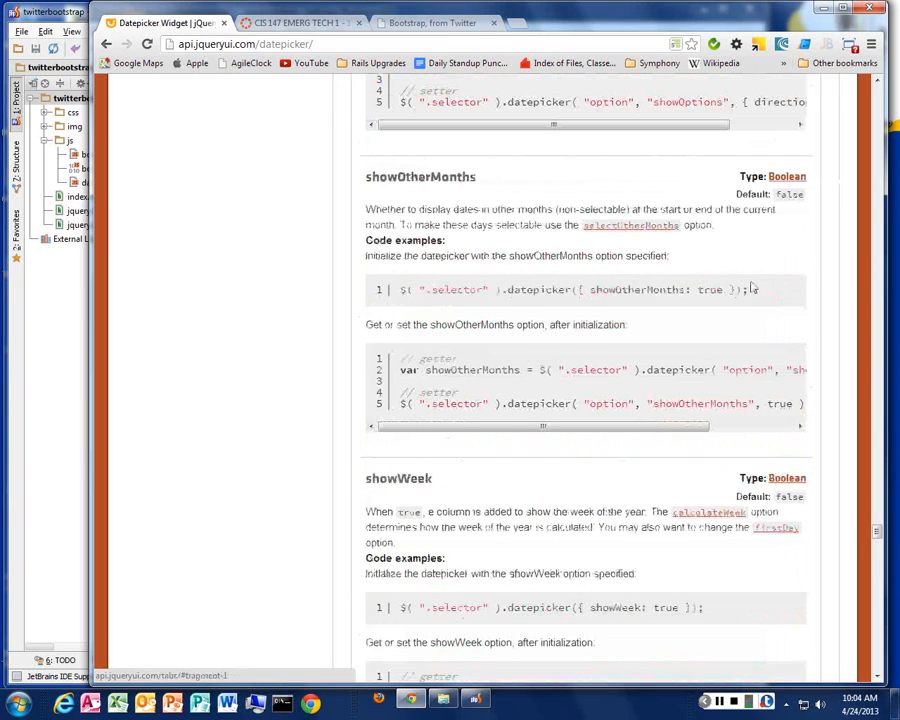
pyautogui.scroll(3)
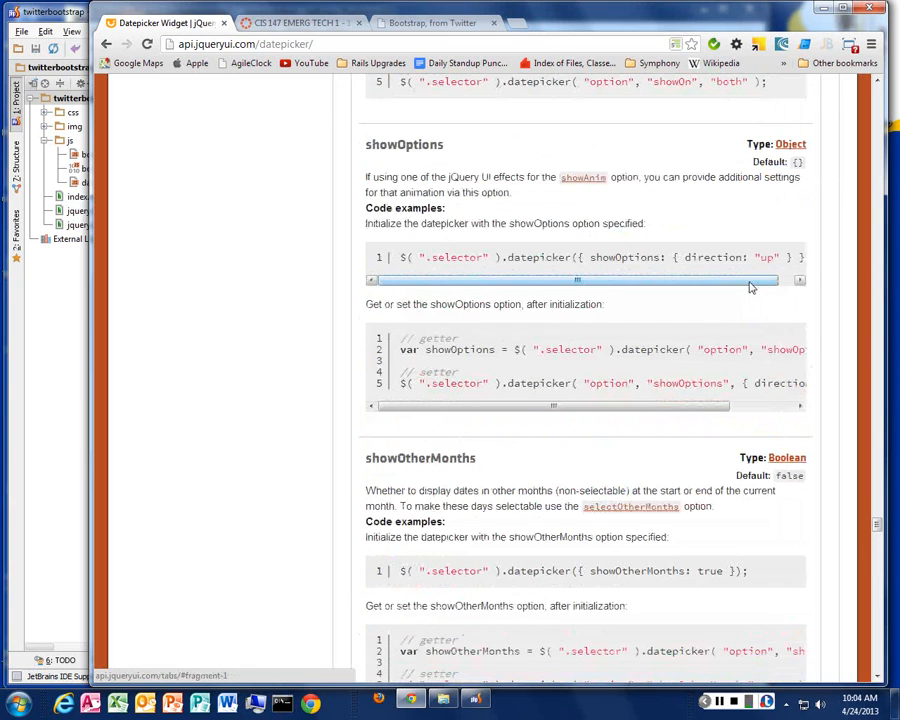
pyautogui.scroll(-3)
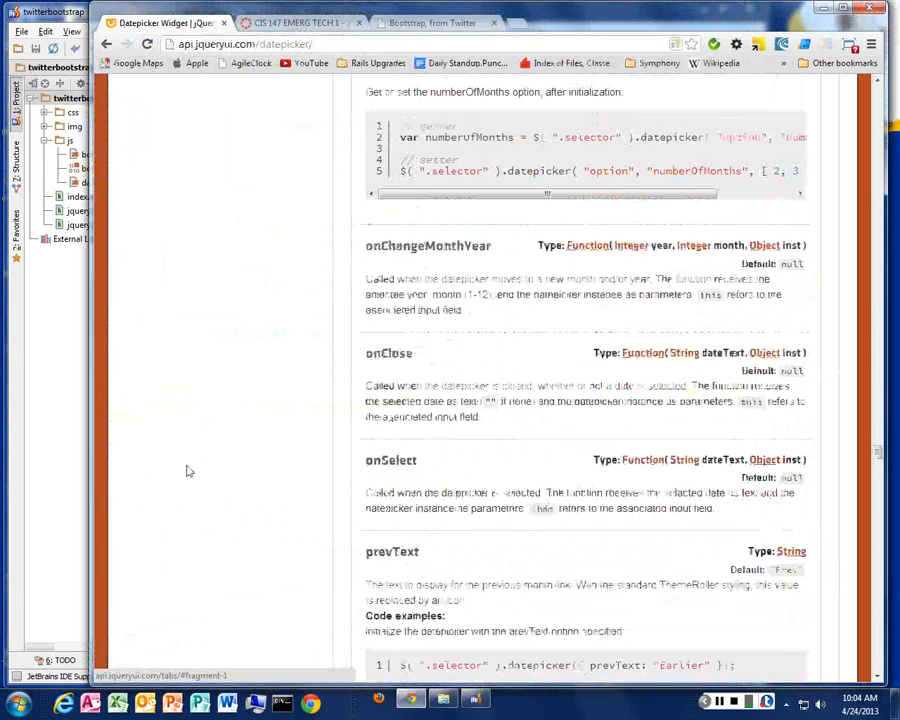
pyautogui.scroll(3)
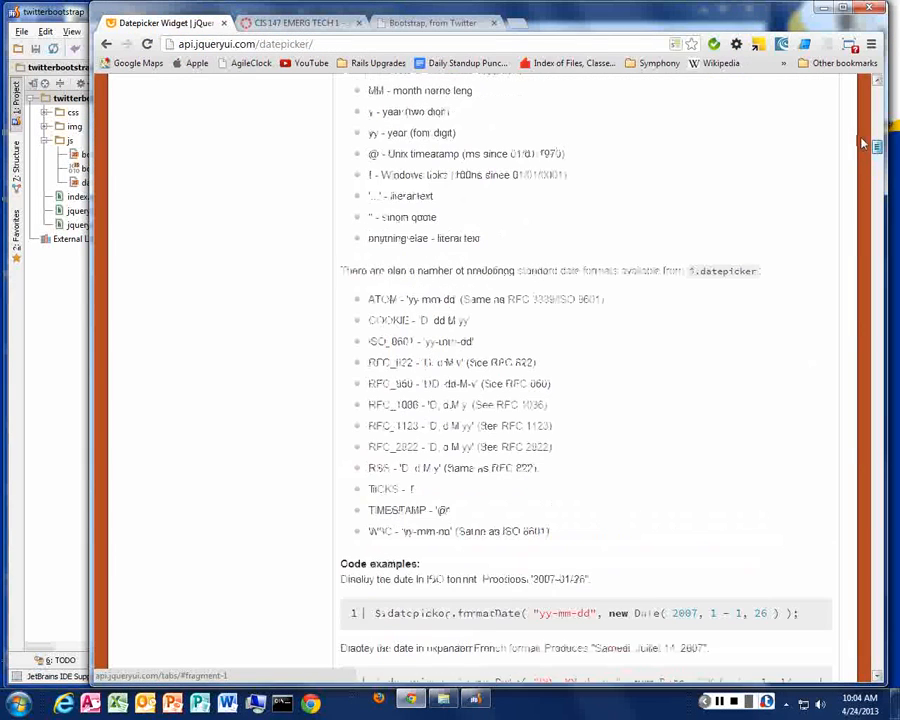
pyautogui.scroll(3)
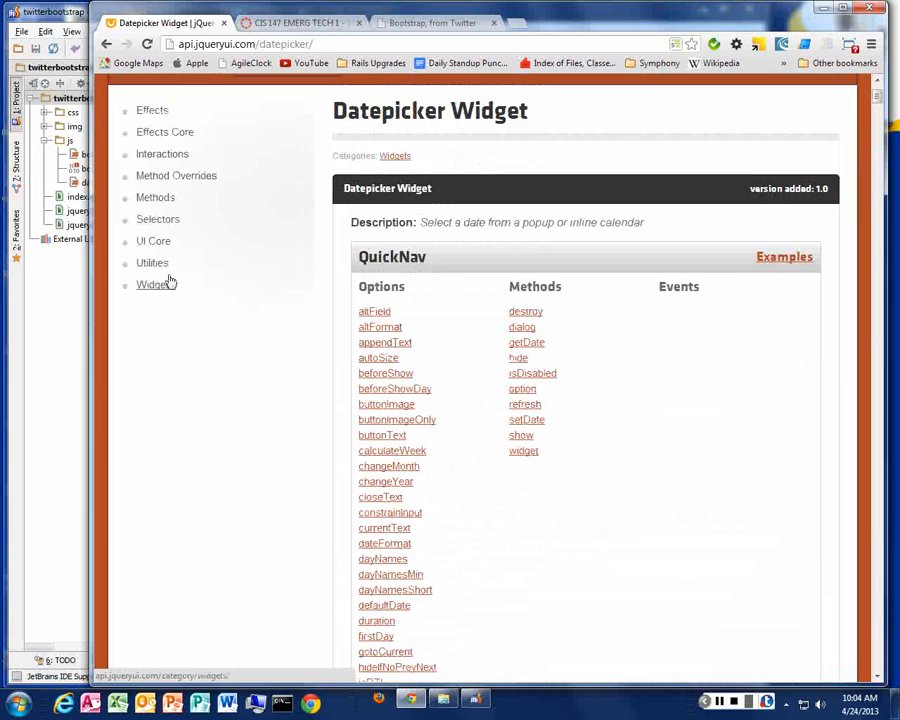
# Browse up and down the Widgets category list of the jQuery UI documentation.
pyautogui.click(152, 284)
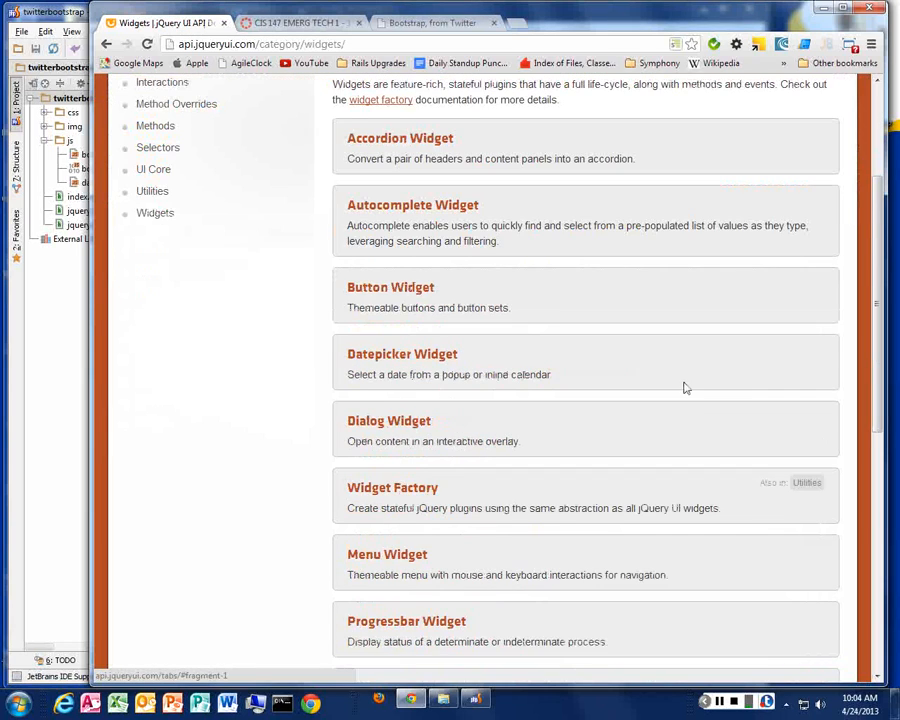
pyautogui.scroll(-3)
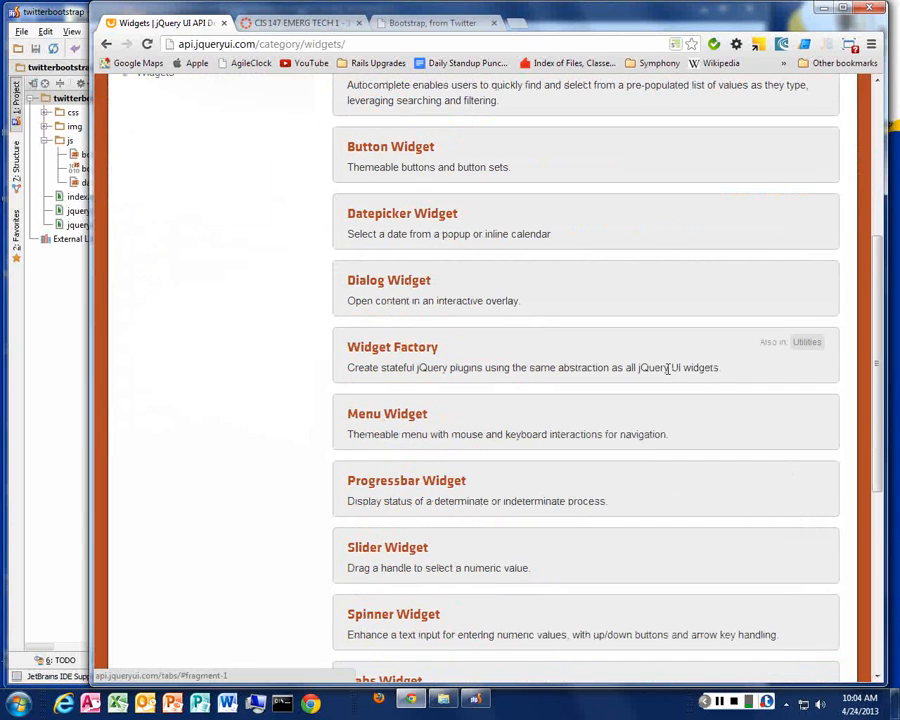
pyautogui.scroll(-3)
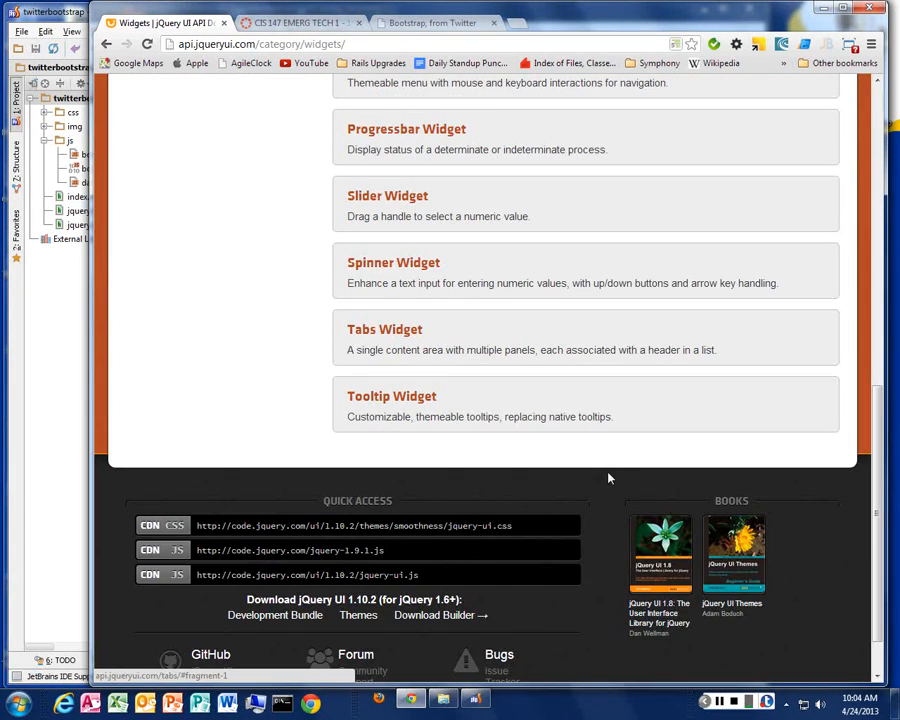
pyautogui.scroll(3)
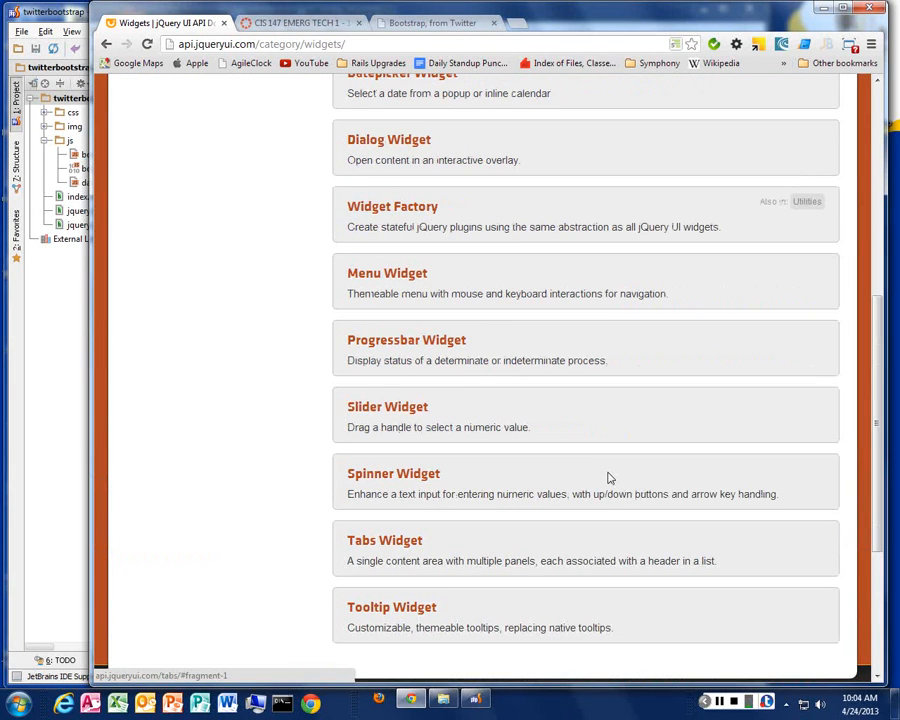
pyautogui.scroll(3)
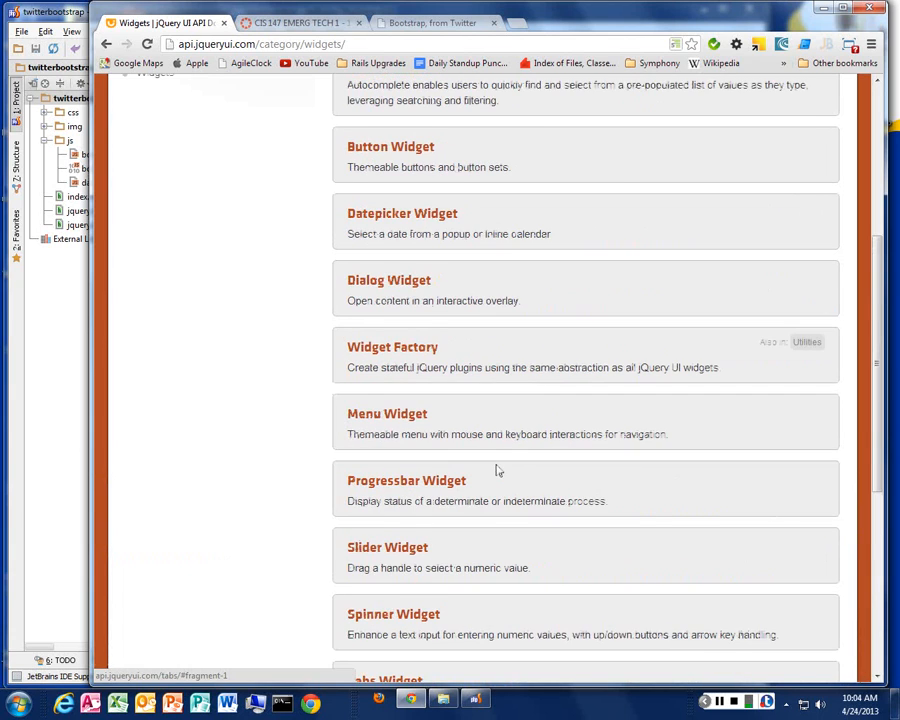
pyautogui.scroll(3)
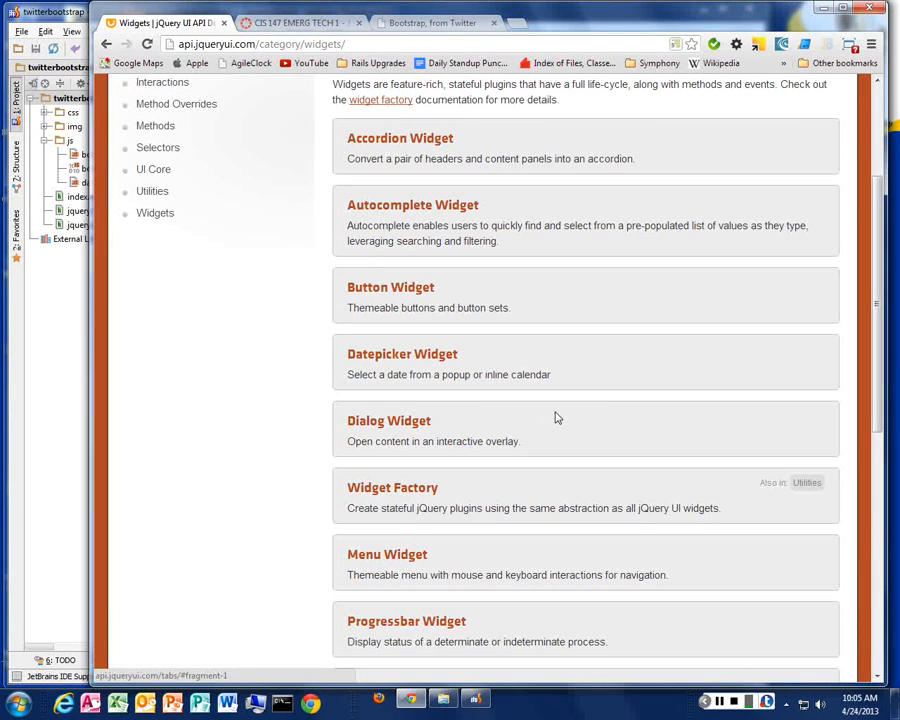
pyautogui.moveTo(616, 470)
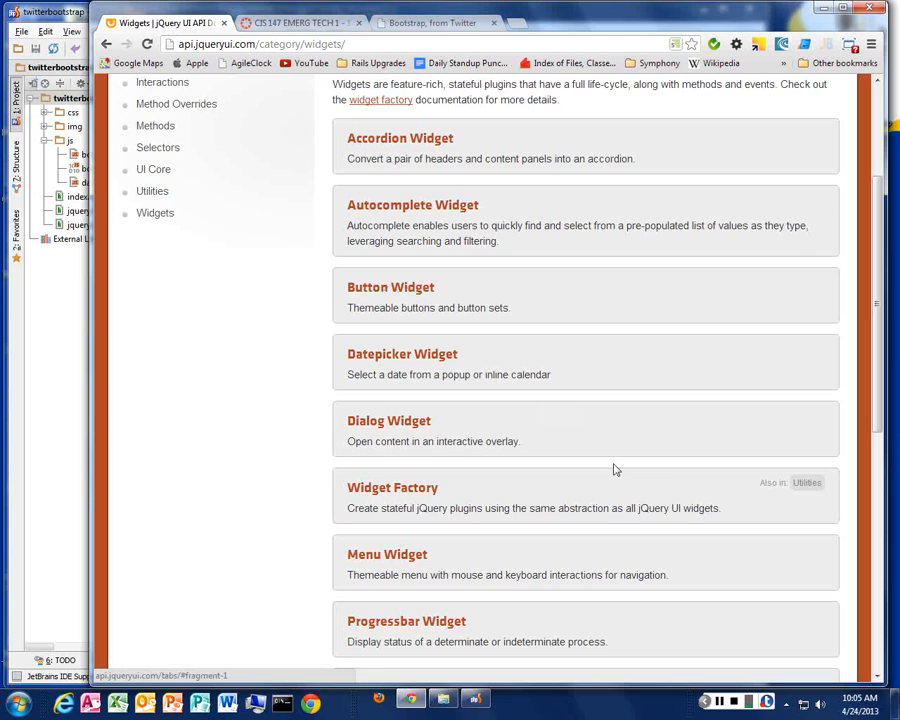
pyautogui.scroll(-3)
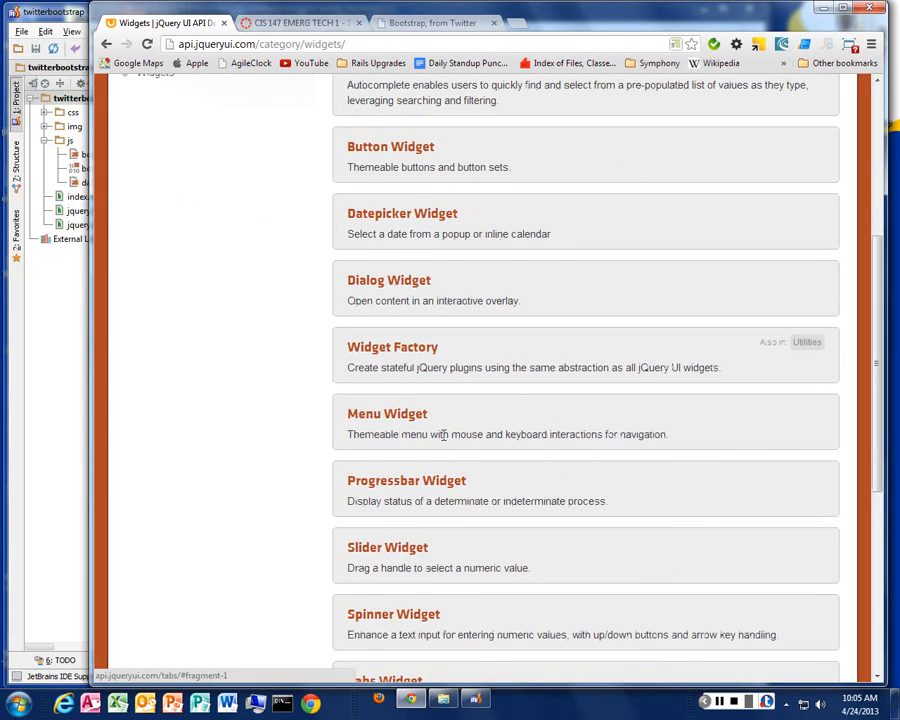
pyautogui.scroll(-3)
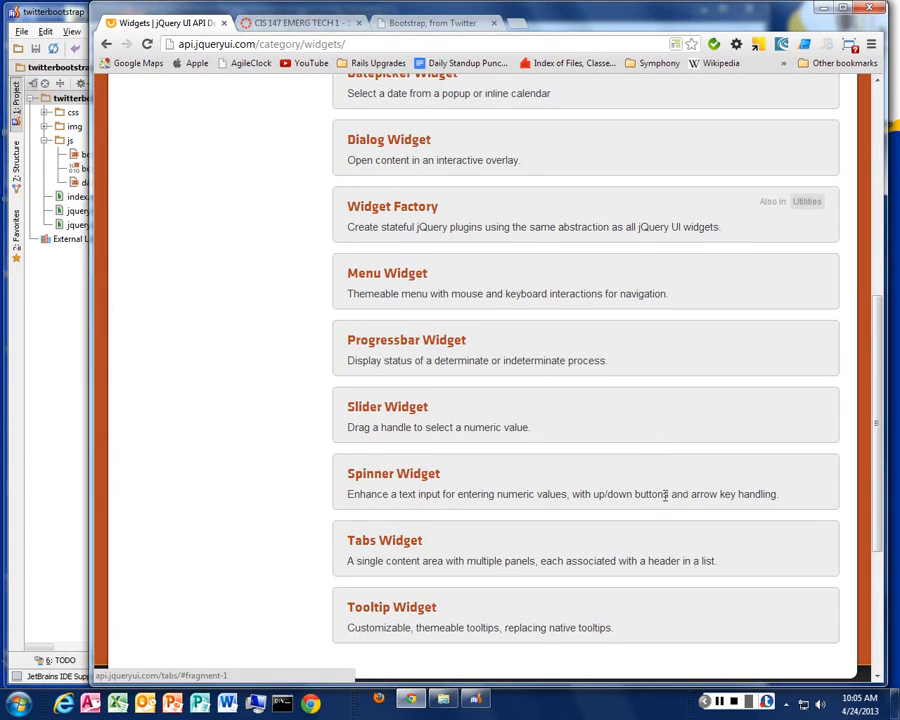
pyautogui.scroll(-3)
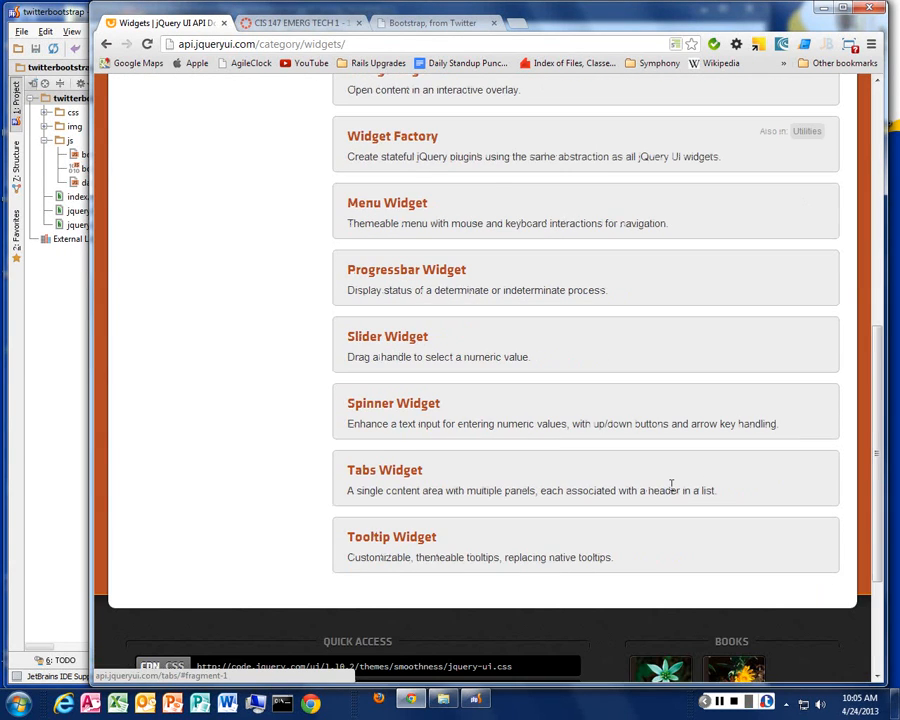
pyautogui.scroll(3)
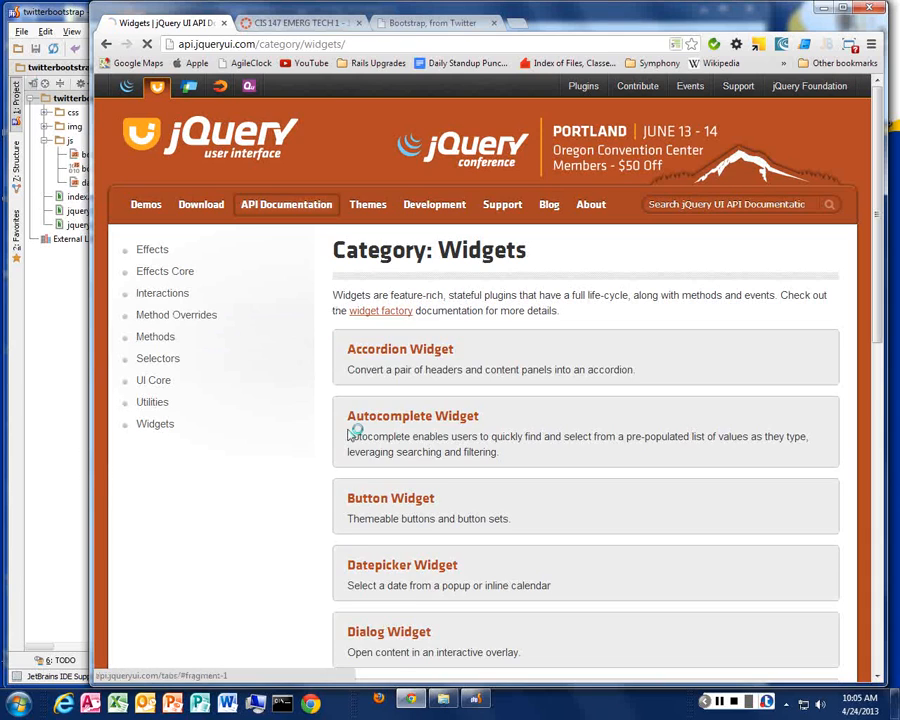
# Visit the Effects and Effects Core categories, ending on the Interactions category page.
pyautogui.click(152, 248)
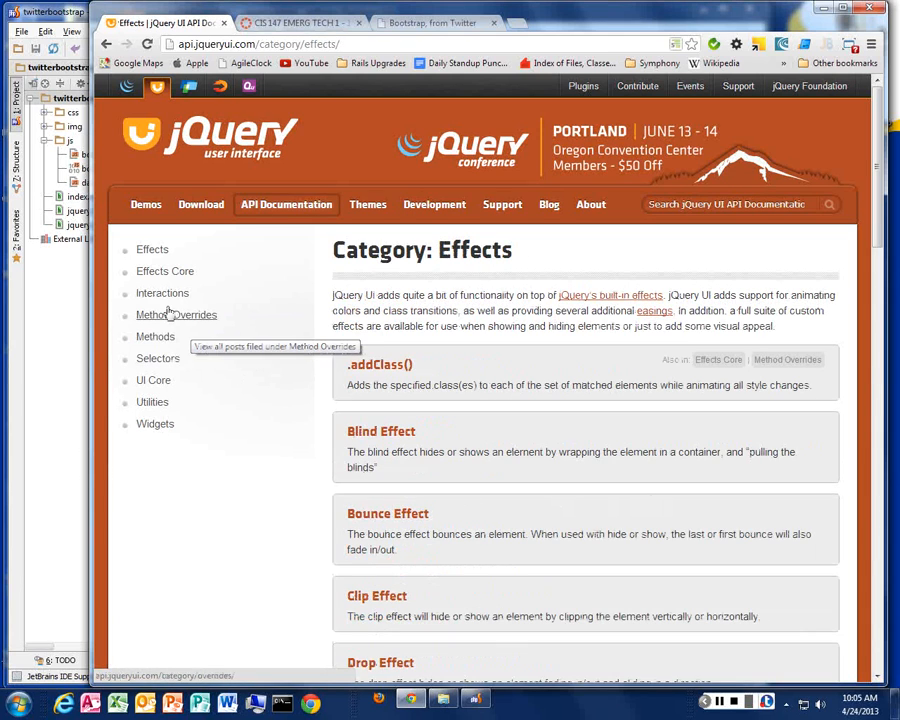
pyautogui.click(164, 272)
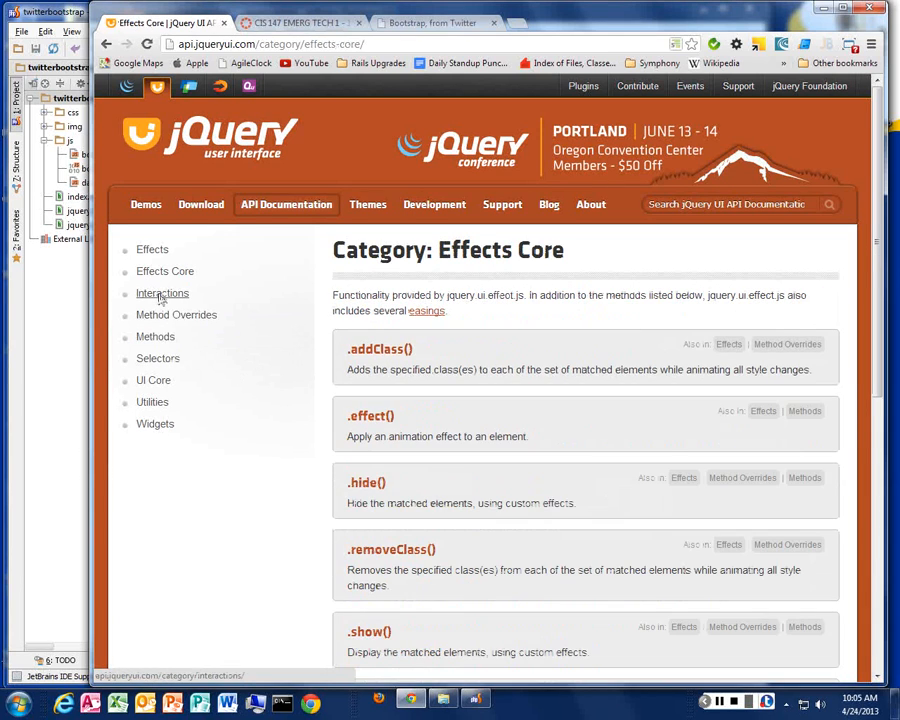
pyautogui.click(162, 292)
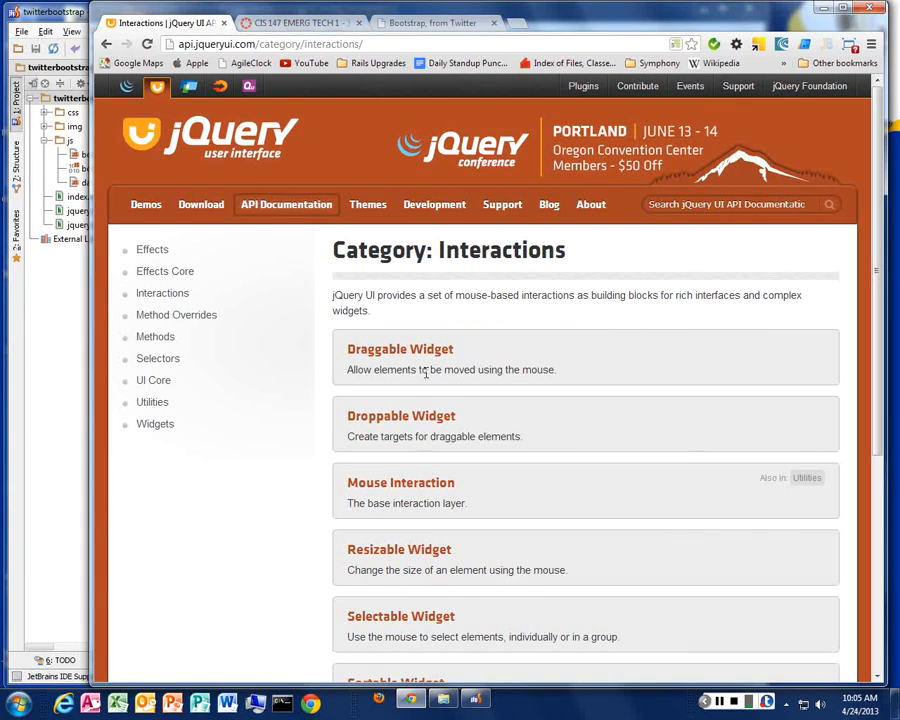
pyautogui.moveTo(400, 416)
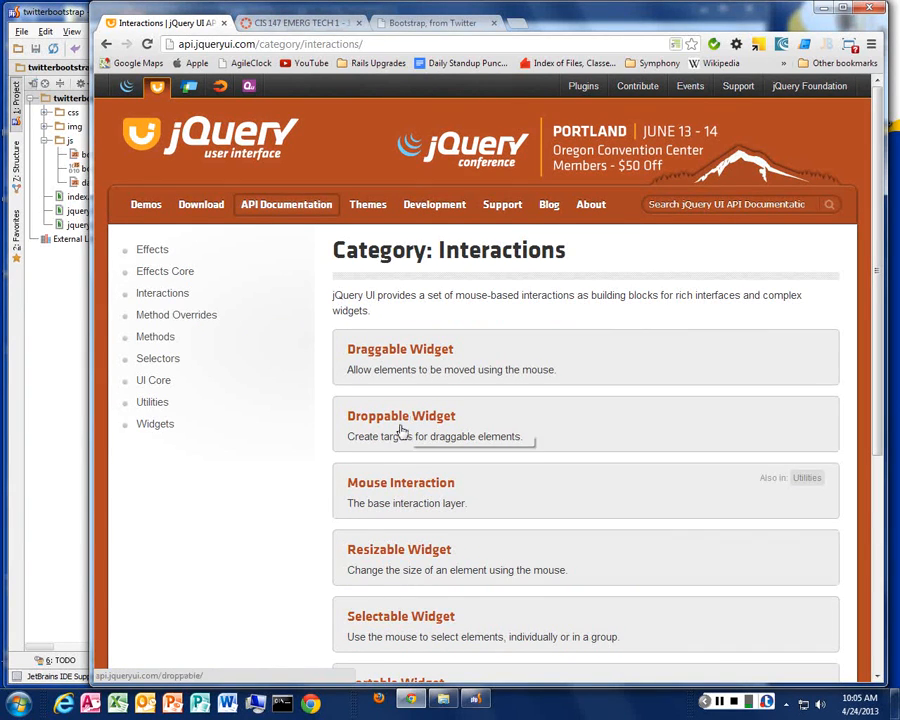
# On the Droppable Widget demo, drop the Drag me box onto Drop here and dismiss the alert.
pyautogui.click(400, 414)
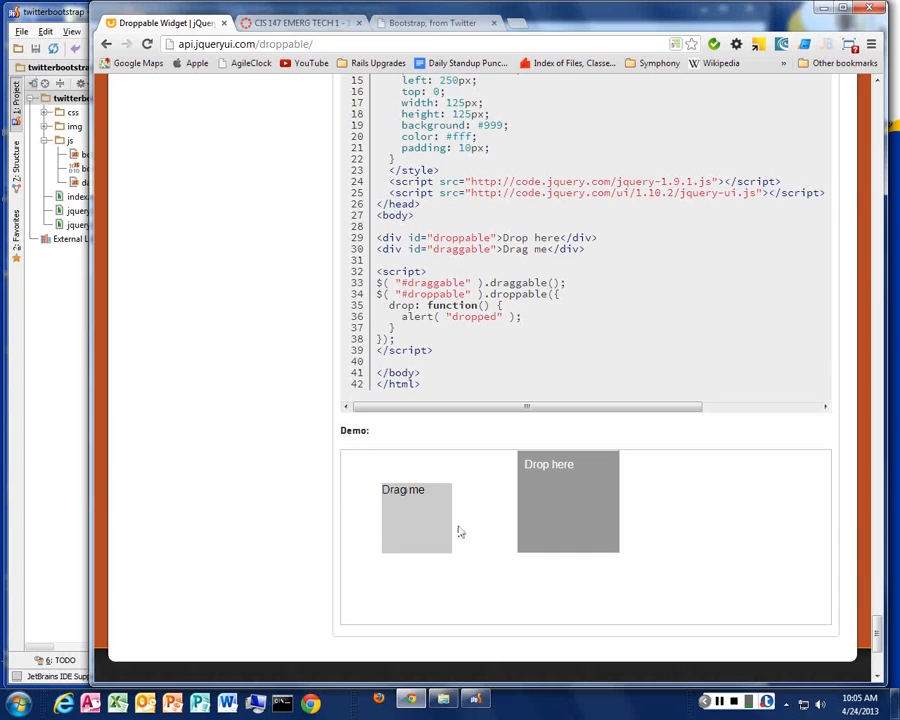
pyautogui.moveTo(416, 516); pyautogui.dragTo(556, 490)
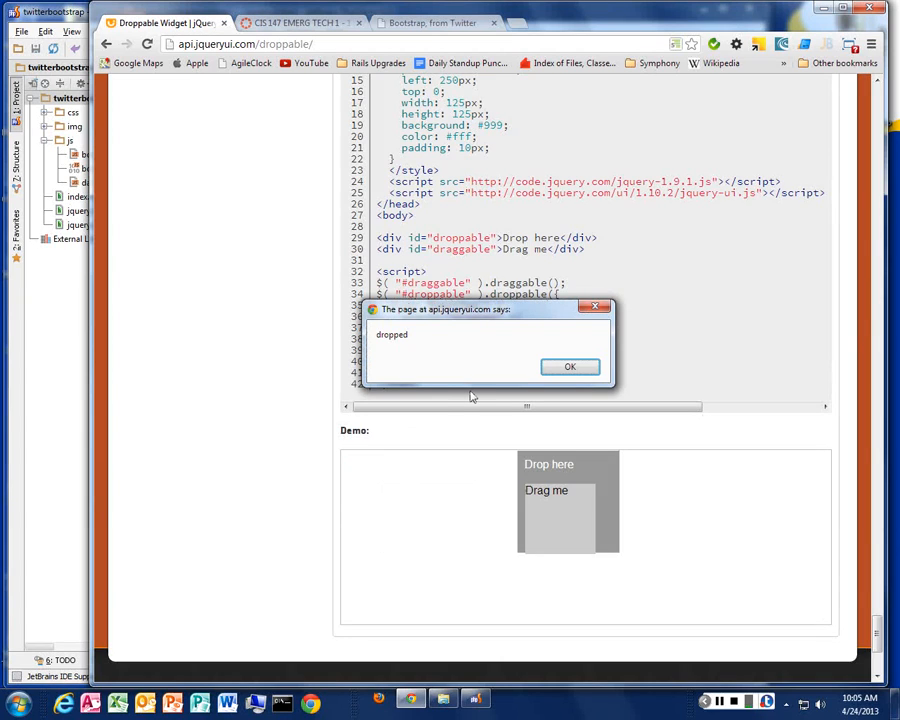
pyautogui.moveTo(512, 334)
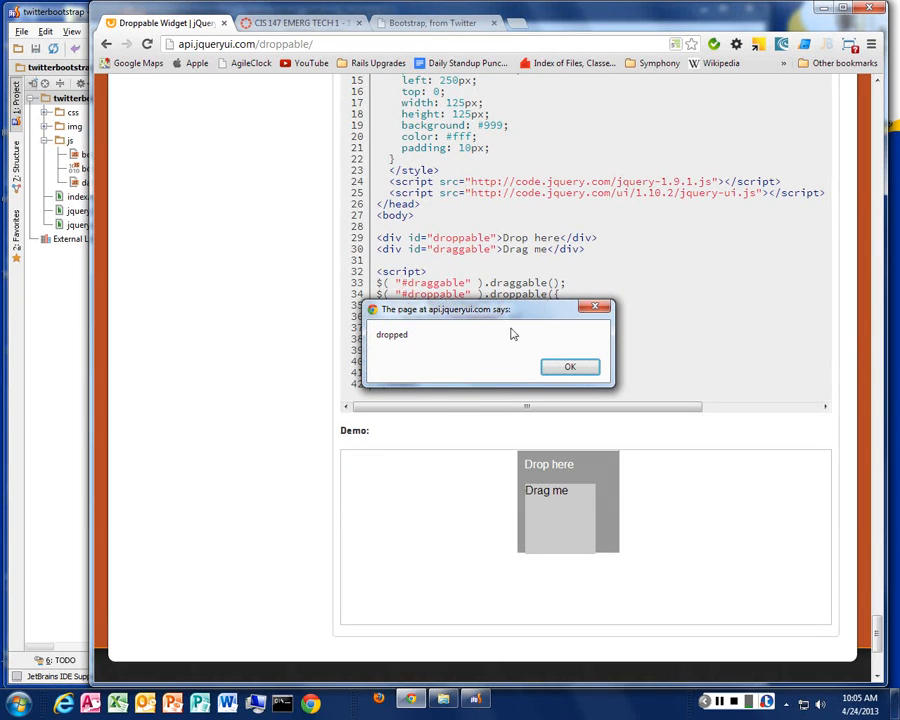
pyautogui.click(570, 366)
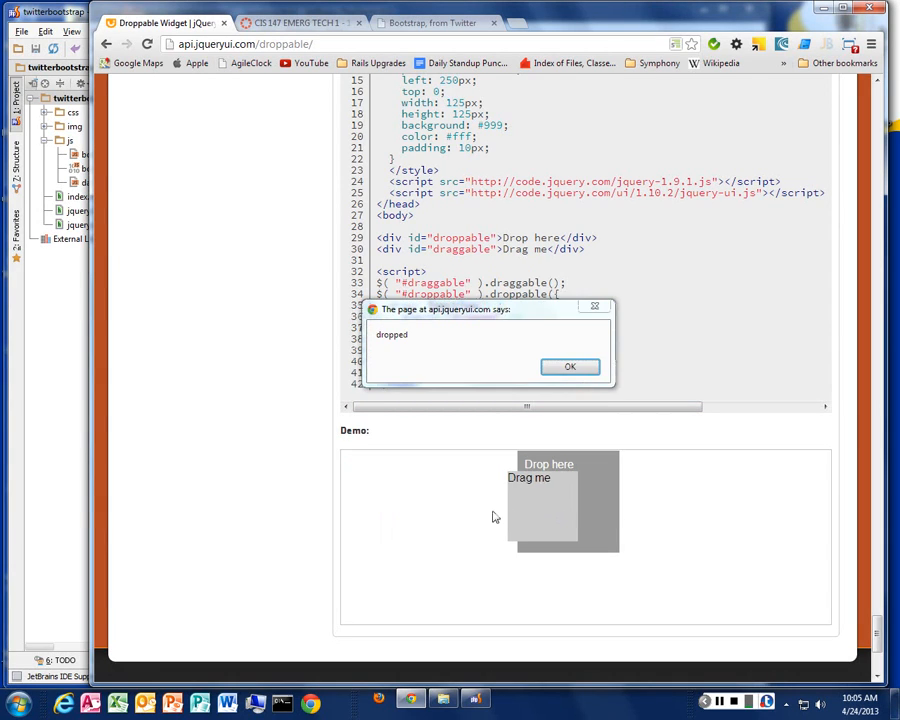
pyautogui.click(568, 366)
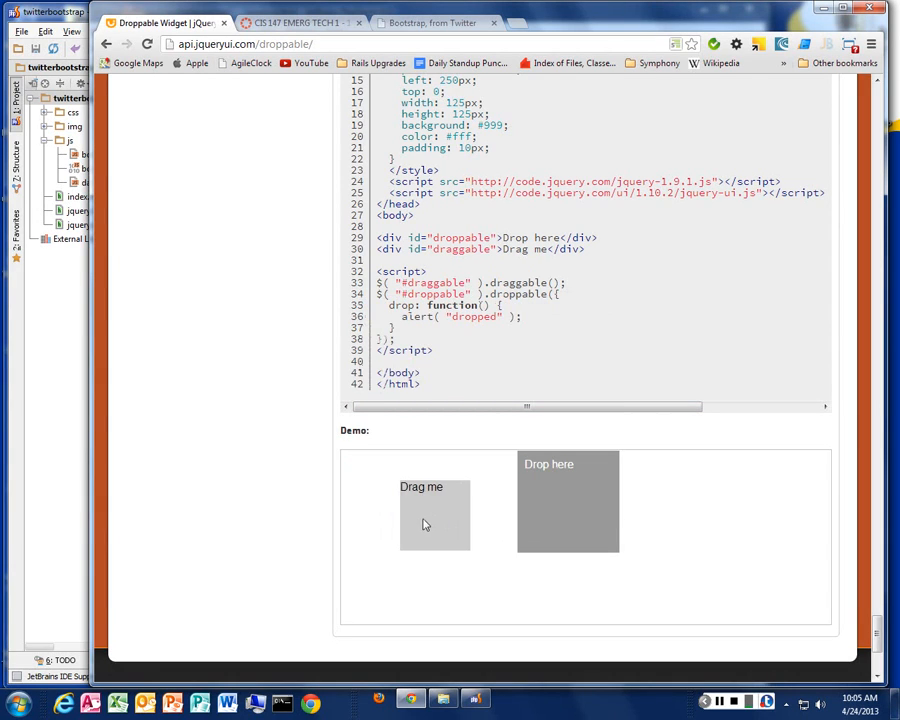
# Repeat the drop onto Drop here twice more, dismissing the dropped alert each time.
pyautogui.moveTo(434, 514); pyautogui.dragTo(568, 500)
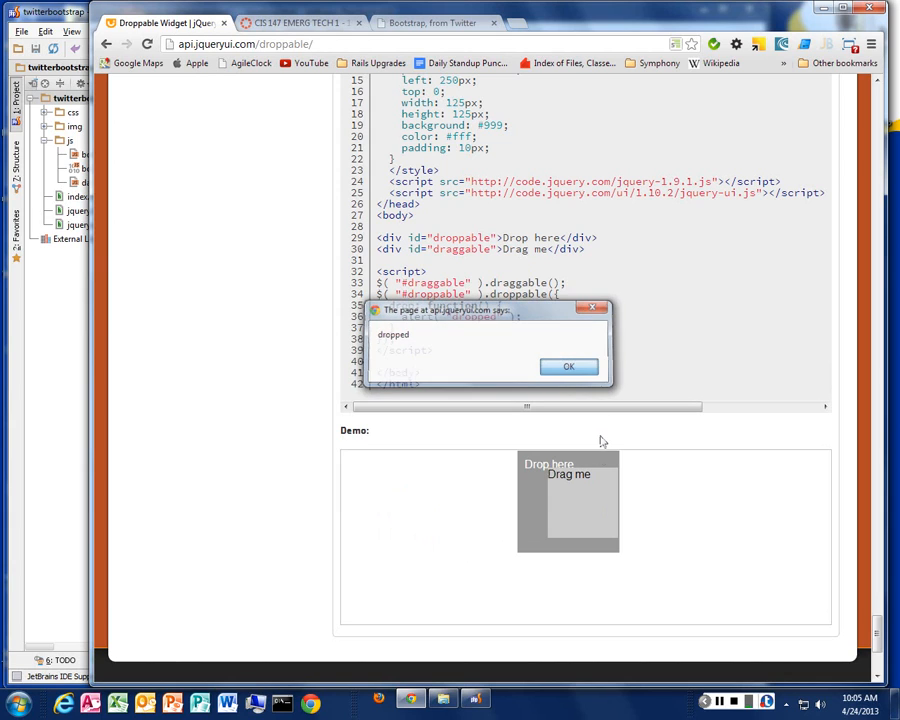
pyautogui.click(568, 366)
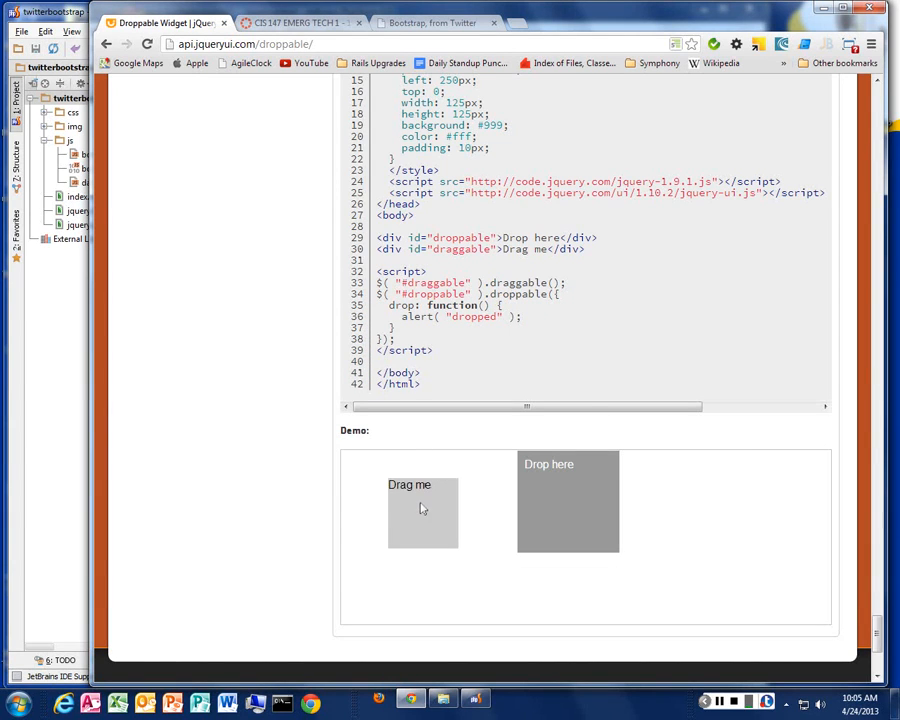
pyautogui.moveTo(422, 512); pyautogui.dragTo(568, 500)
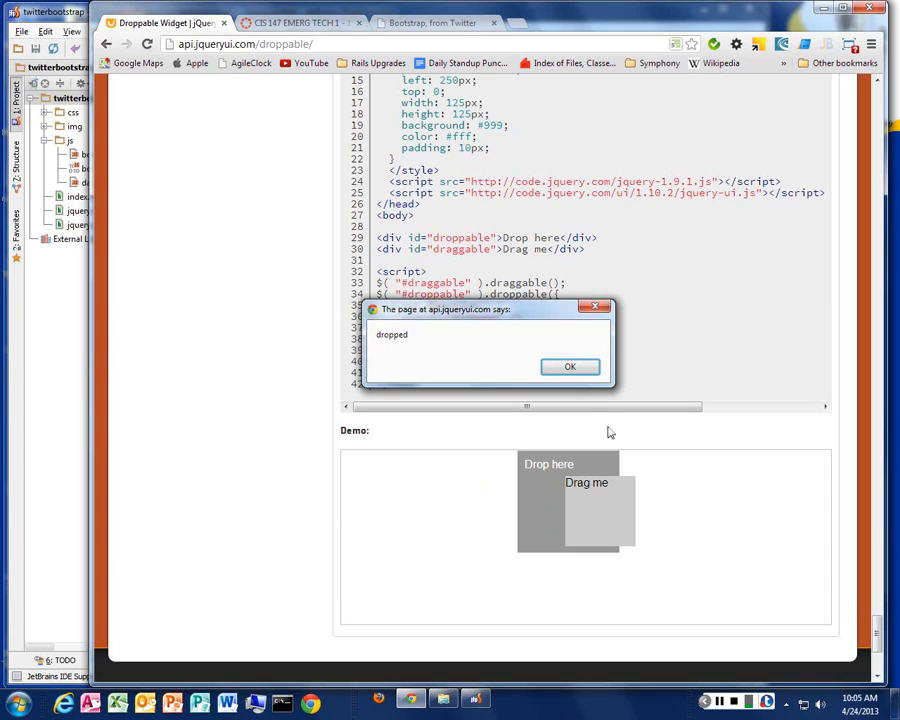
pyautogui.click(568, 366)
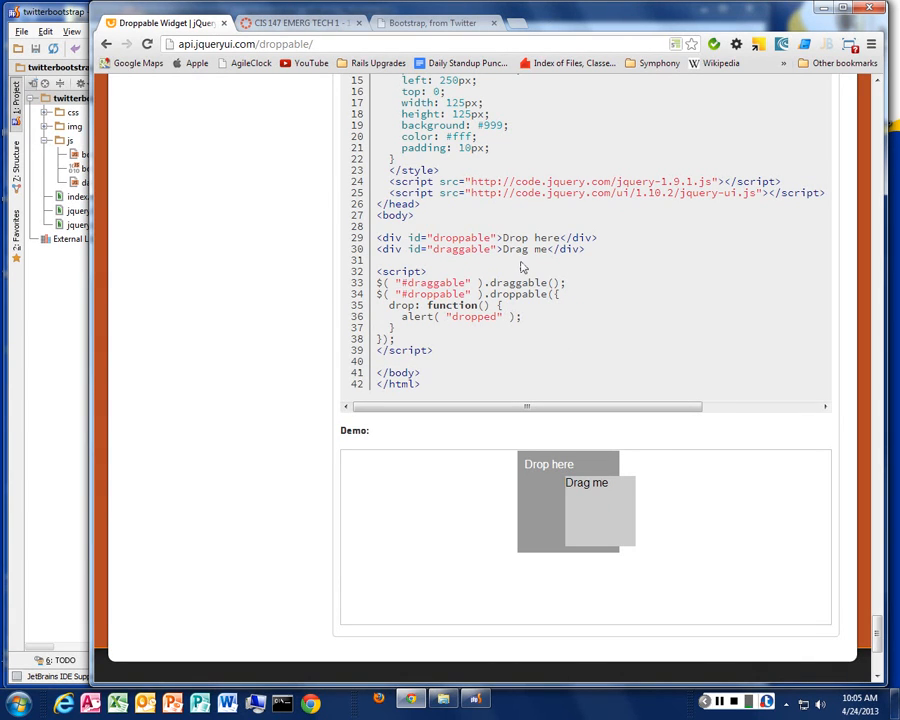
# Return to the Interactions category list and scroll down to the Sortable Widget entry.
pyautogui.scroll(3)
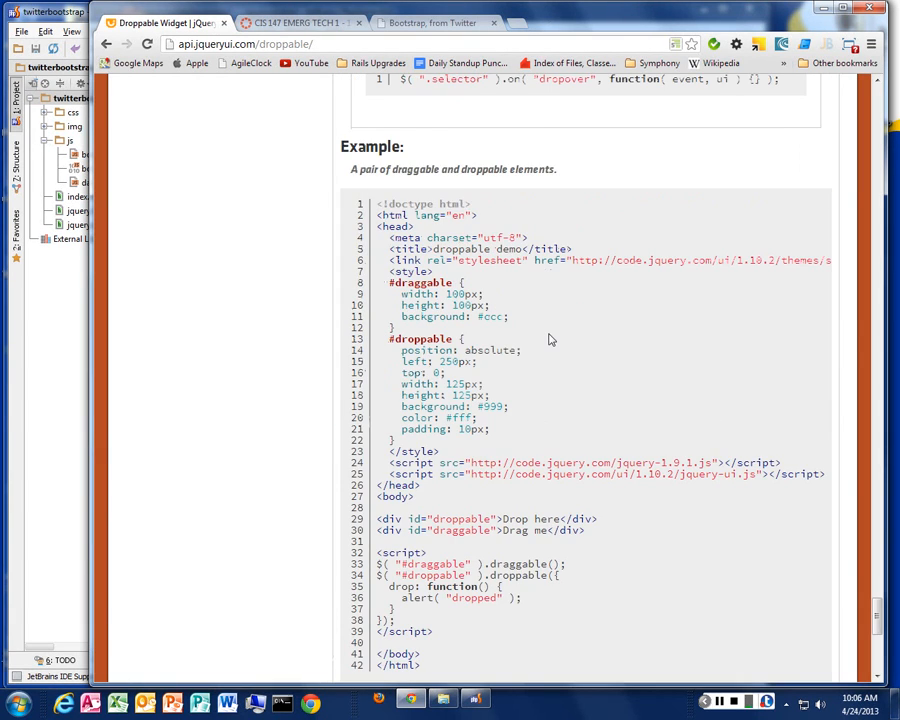
pyautogui.scroll(3)
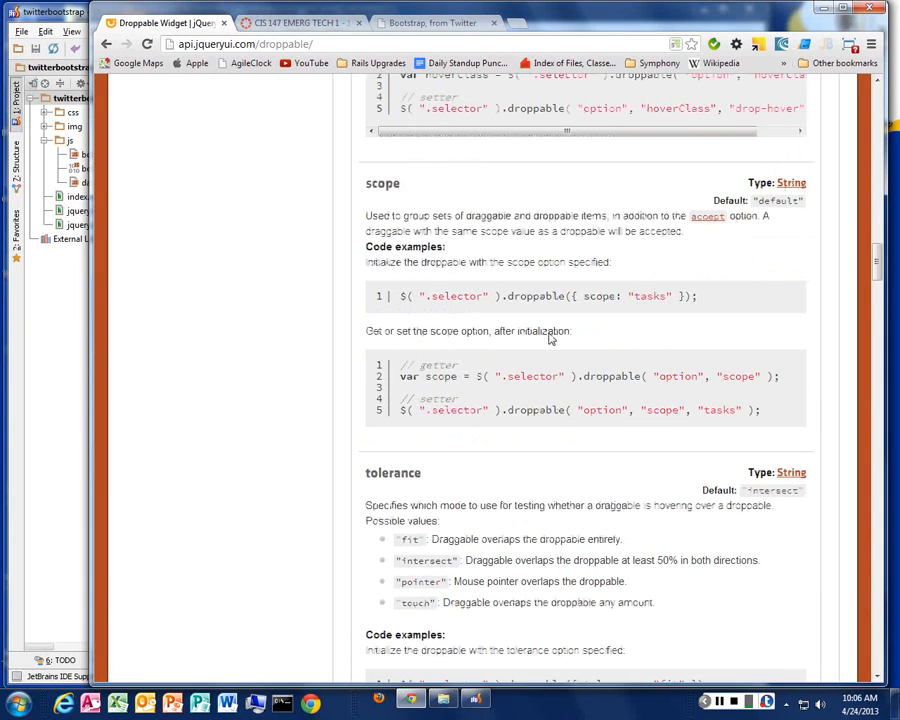
pyautogui.scroll(3)
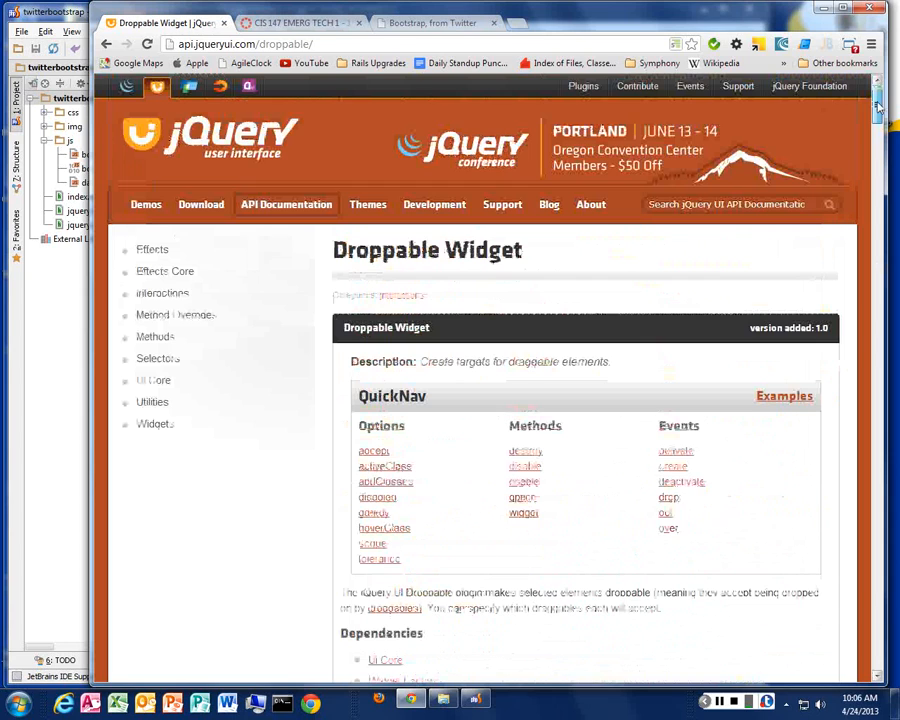
pyautogui.moveTo(152, 250)
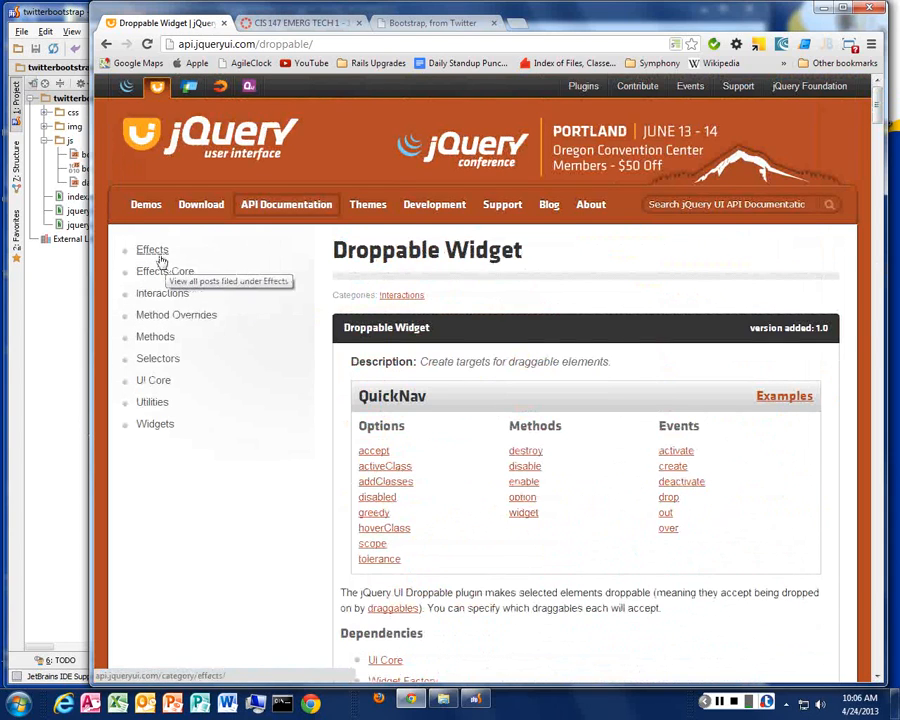
pyautogui.click(162, 292)
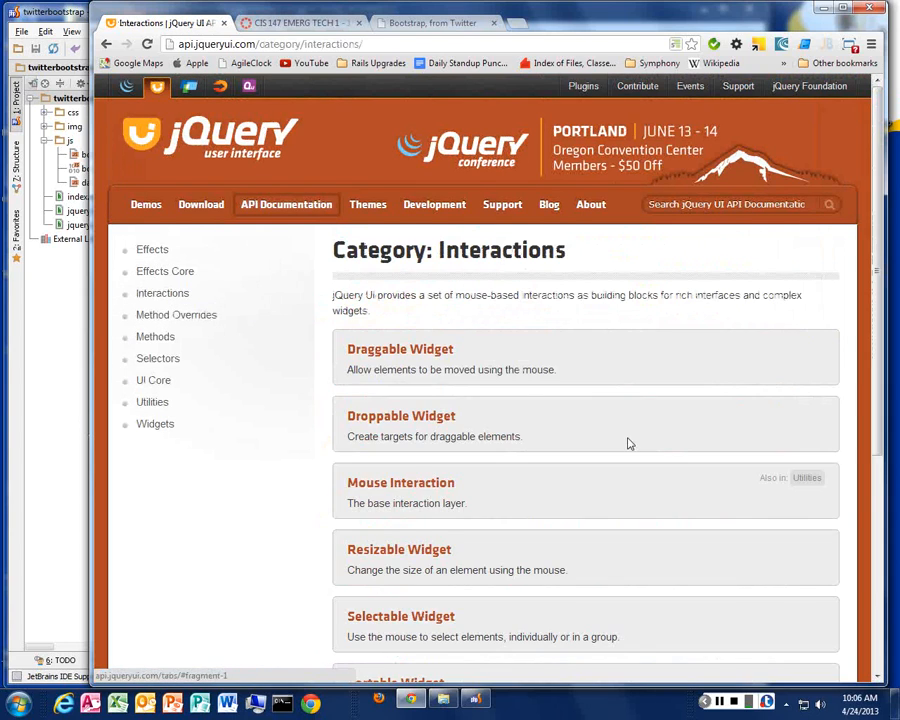
pyautogui.scroll(-3)
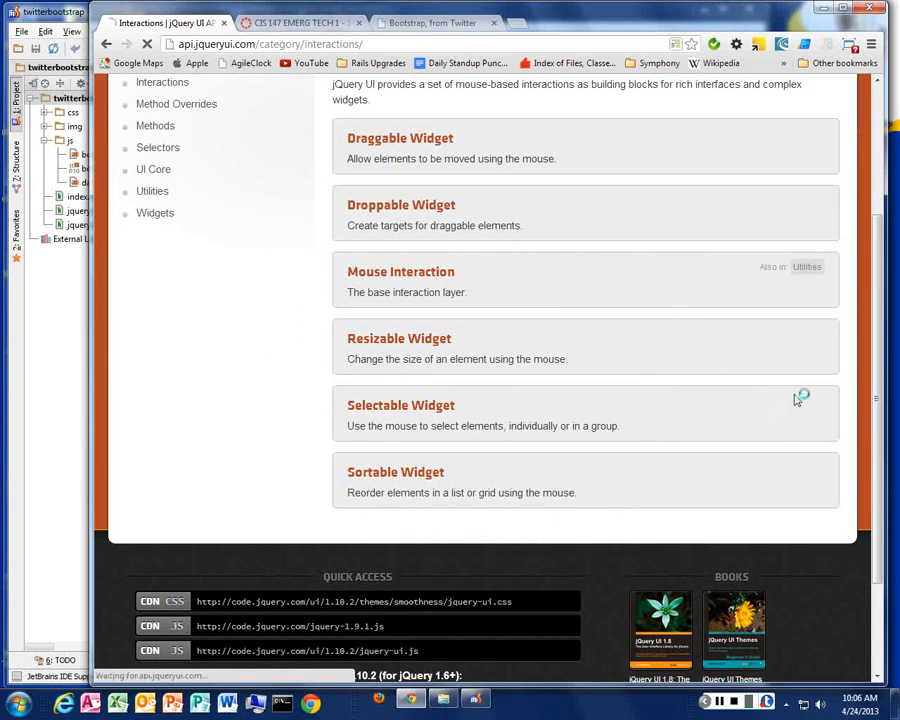
# Reach the Sortable Widget page's live demo list.
pyautogui.click(396, 472)
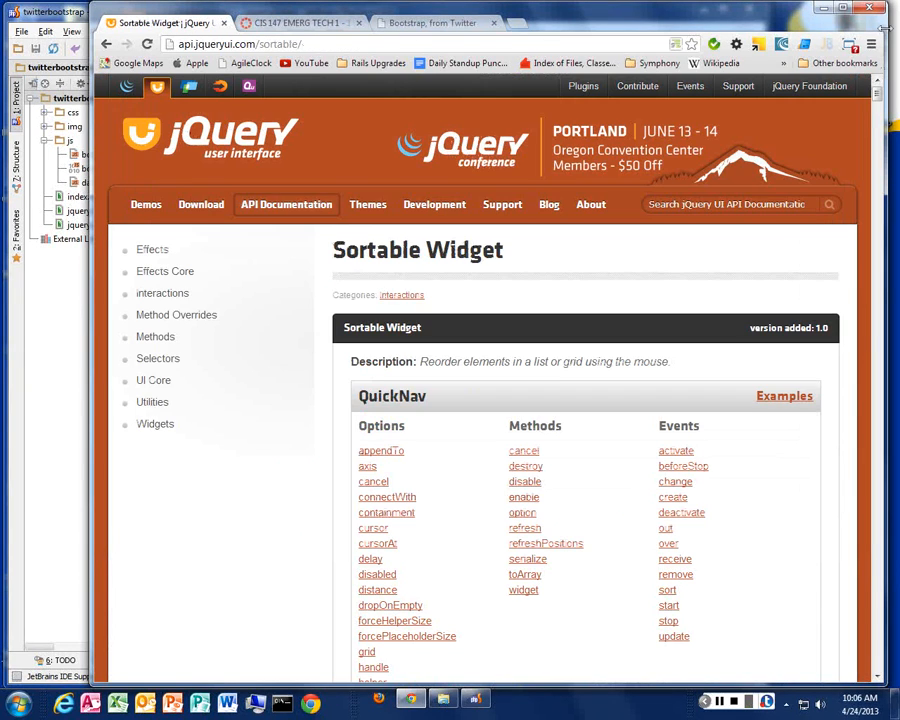
pyautogui.scroll(-3)
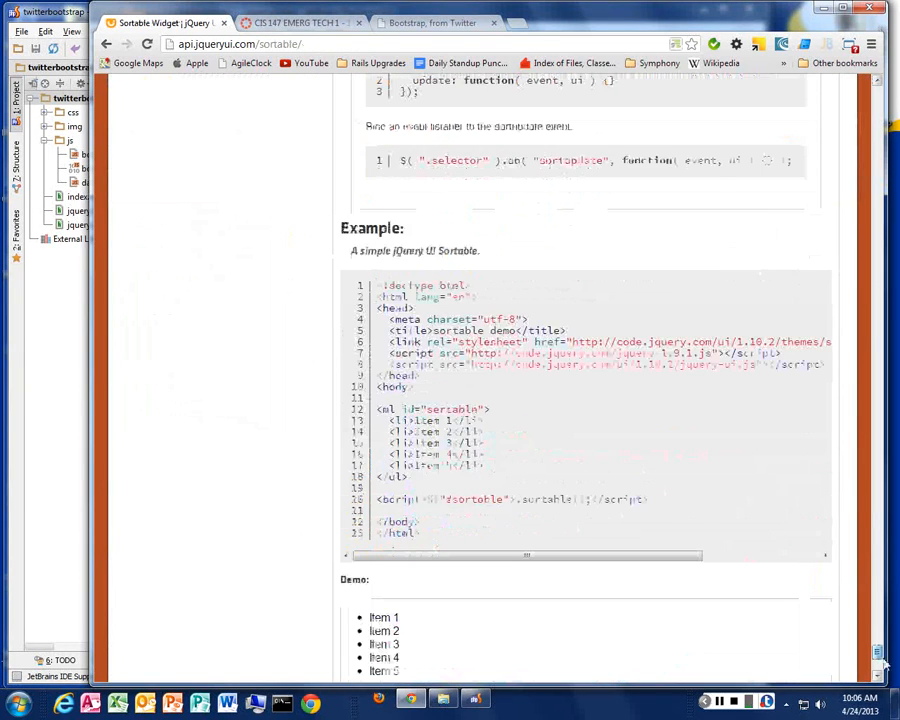
pyautogui.scroll(-3)
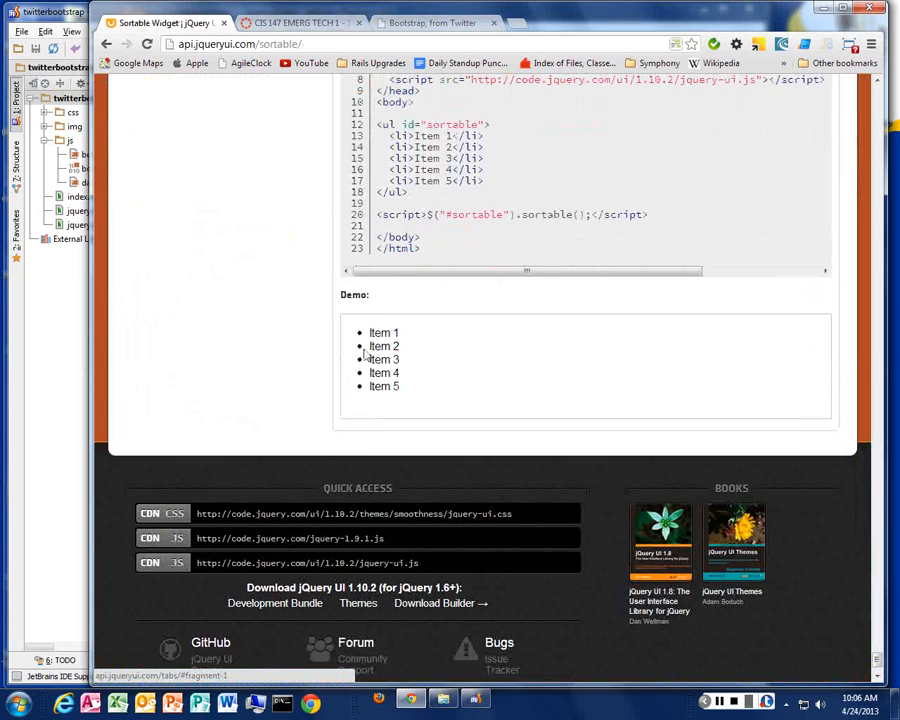
pyautogui.moveTo(360, 330)
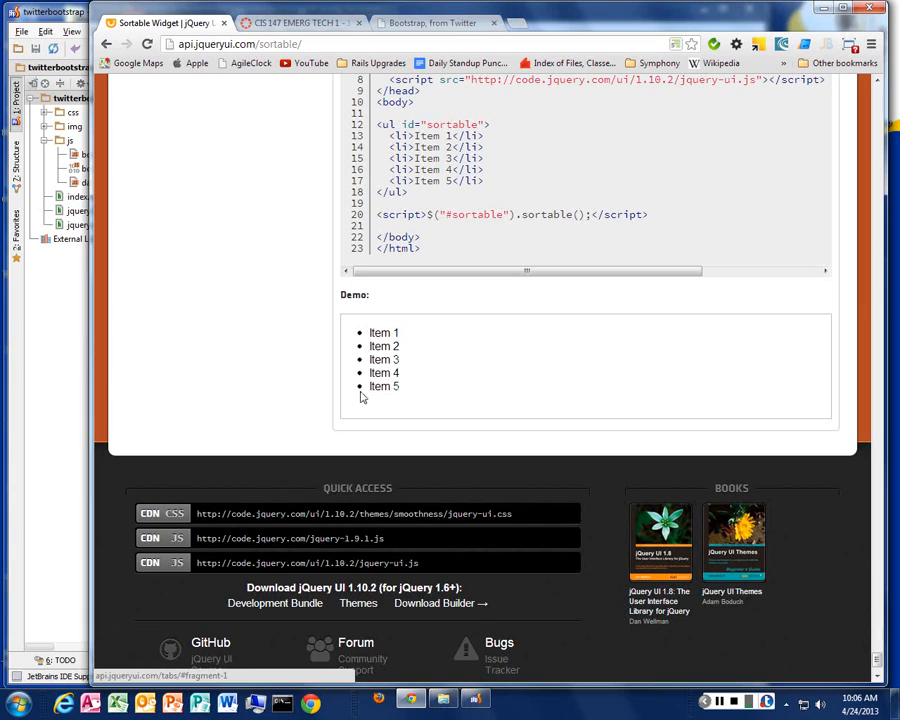
pyautogui.moveTo(362, 346)
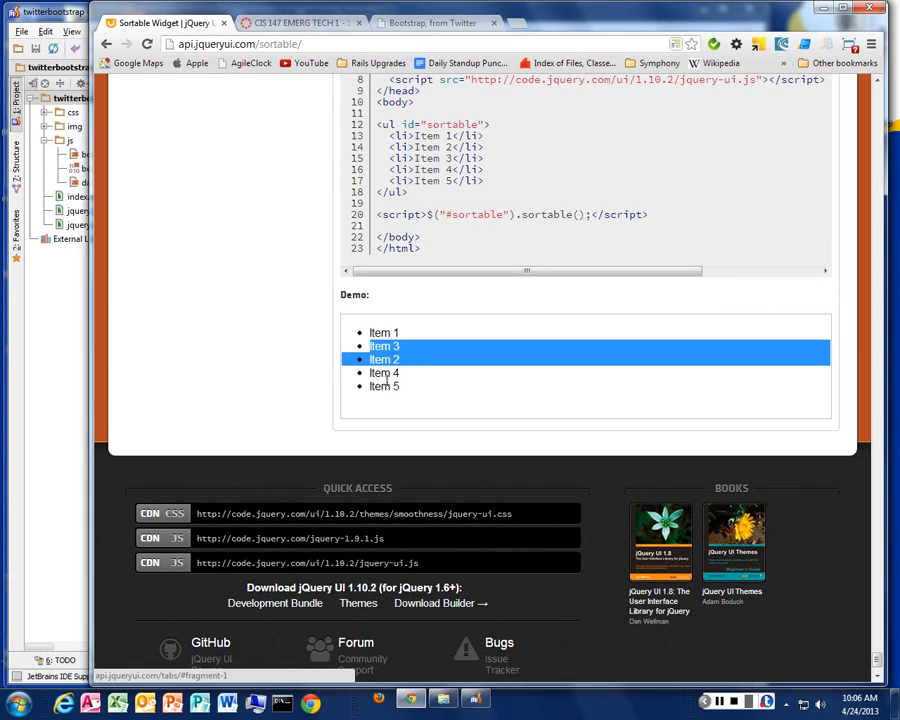
# Drag the demo items into the order Item 1, 5, 4, 3, 2.
pyautogui.moveTo(384, 346); pyautogui.dragTo(384, 362)
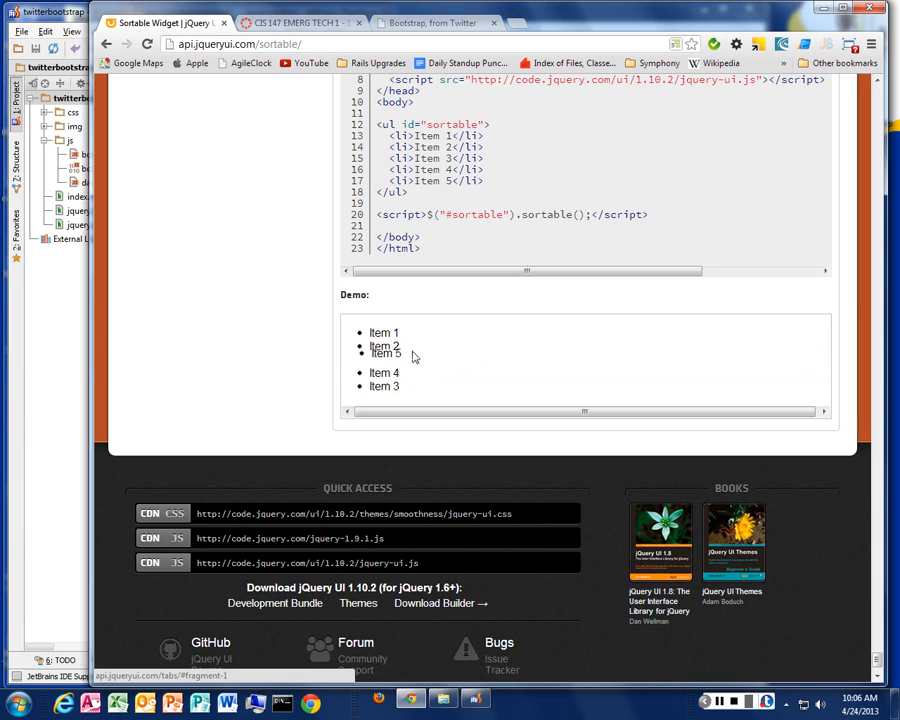
pyautogui.moveTo(386, 346); pyautogui.dragTo(386, 384)
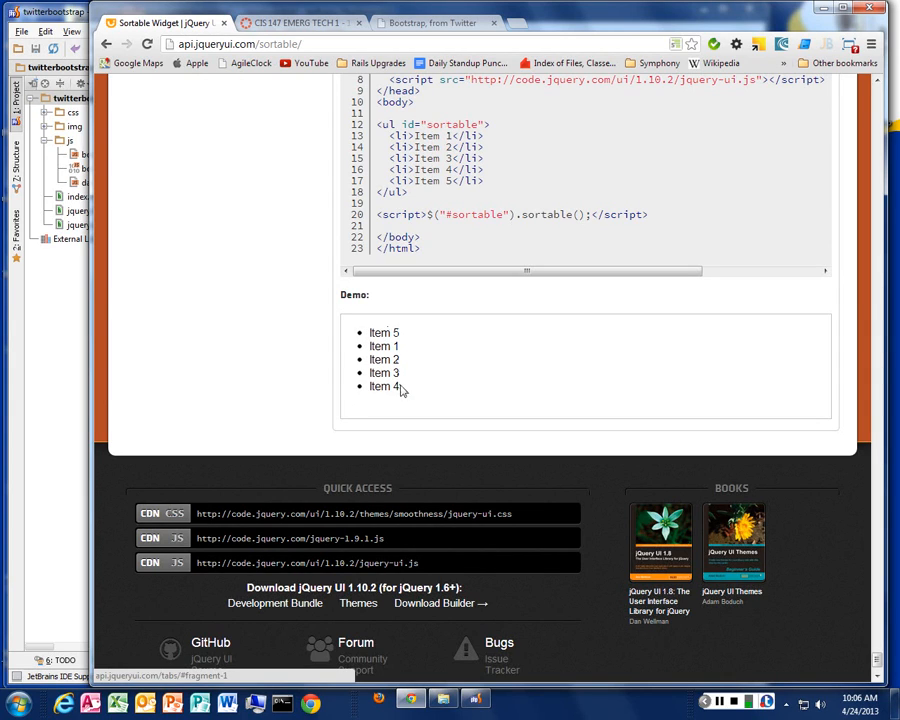
pyautogui.moveTo(482, 356)
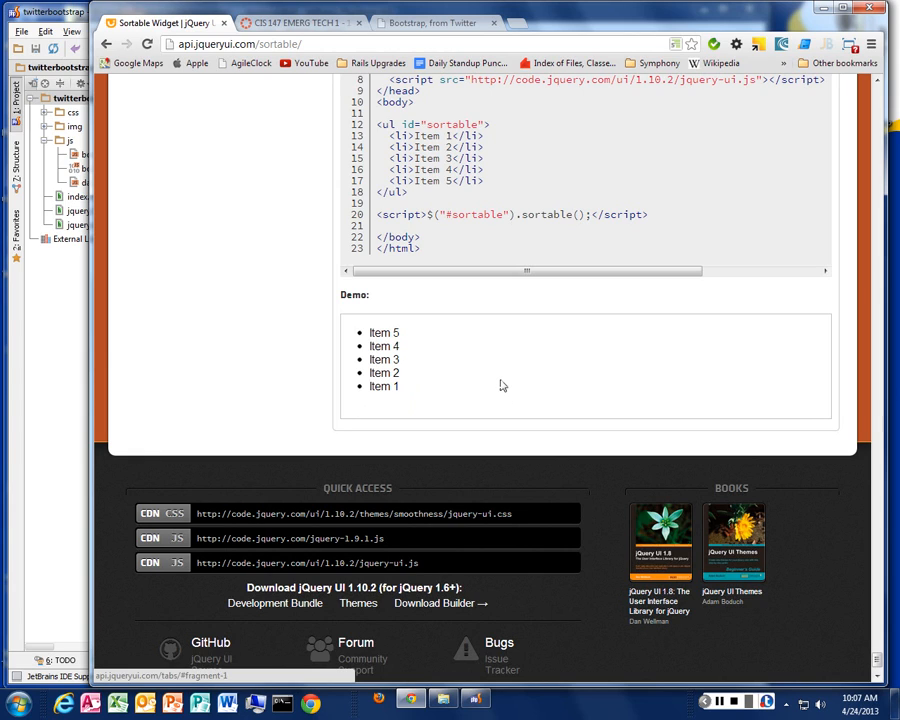
pyautogui.moveTo(450, 366)
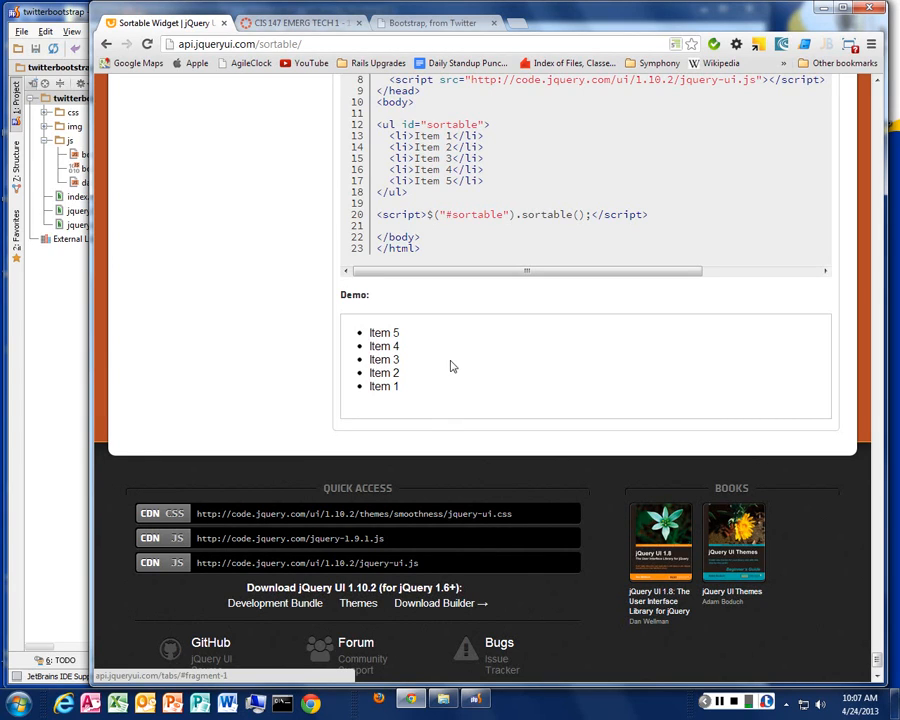
pyautogui.moveTo(384, 386); pyautogui.dragTo(390, 330)
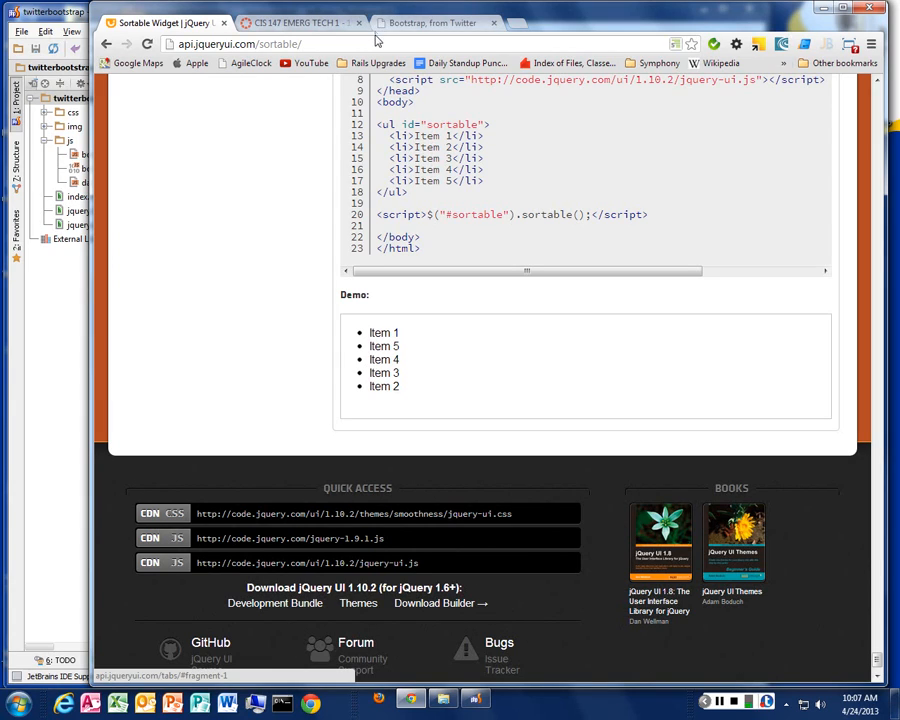
# View the Netflix free-month sign-up page in Chrome, then close its tab.
pyautogui.click(240, 44)
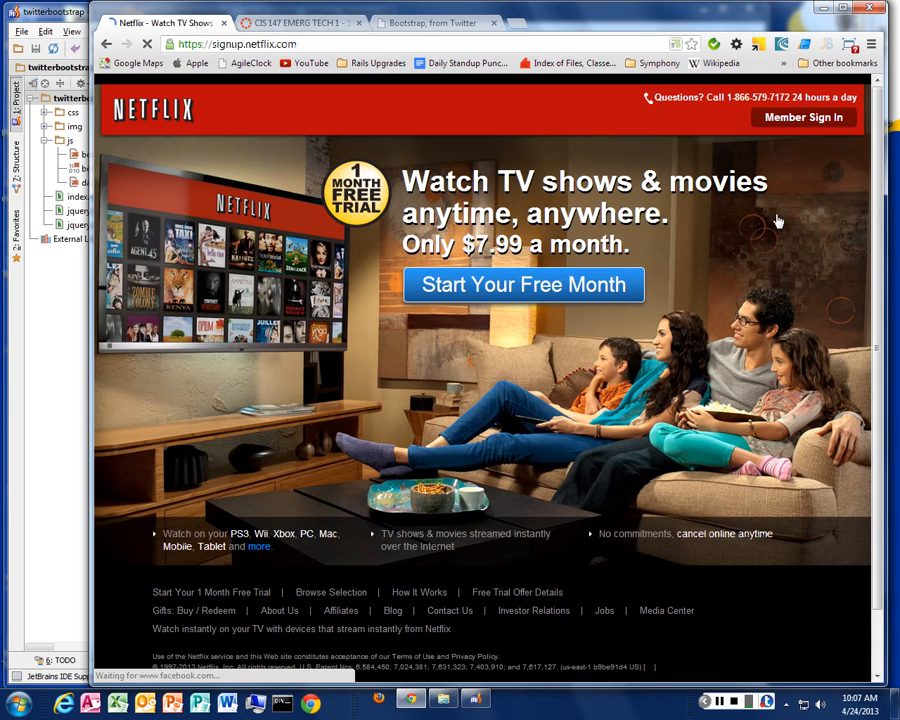
pyautogui.click(804, 116)
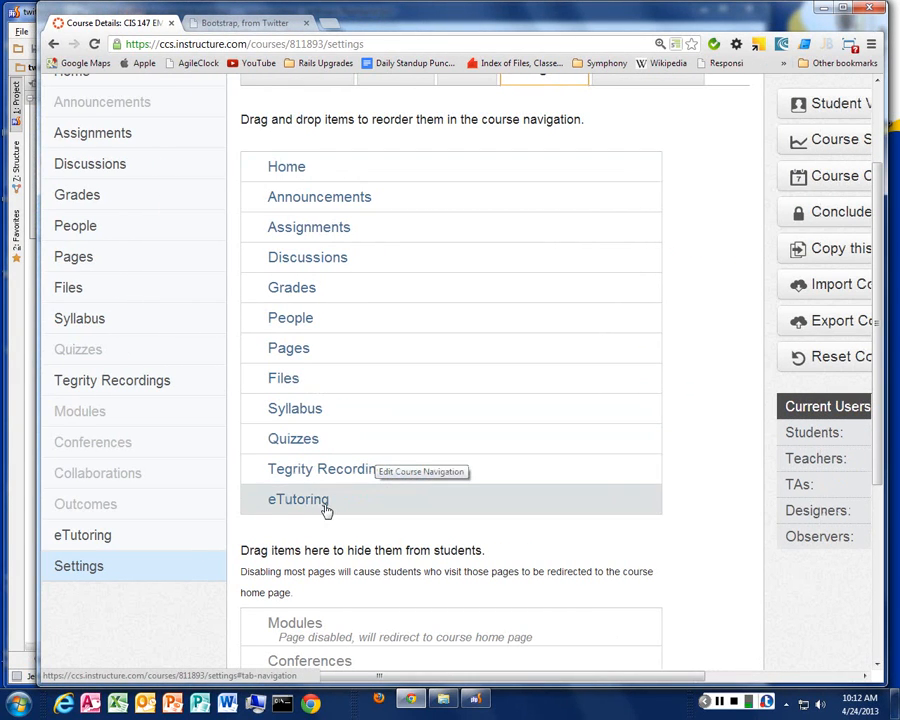
# Reorder Canvas course navigation with Assignments above Announcements and save it.
pyautogui.scroll(3)
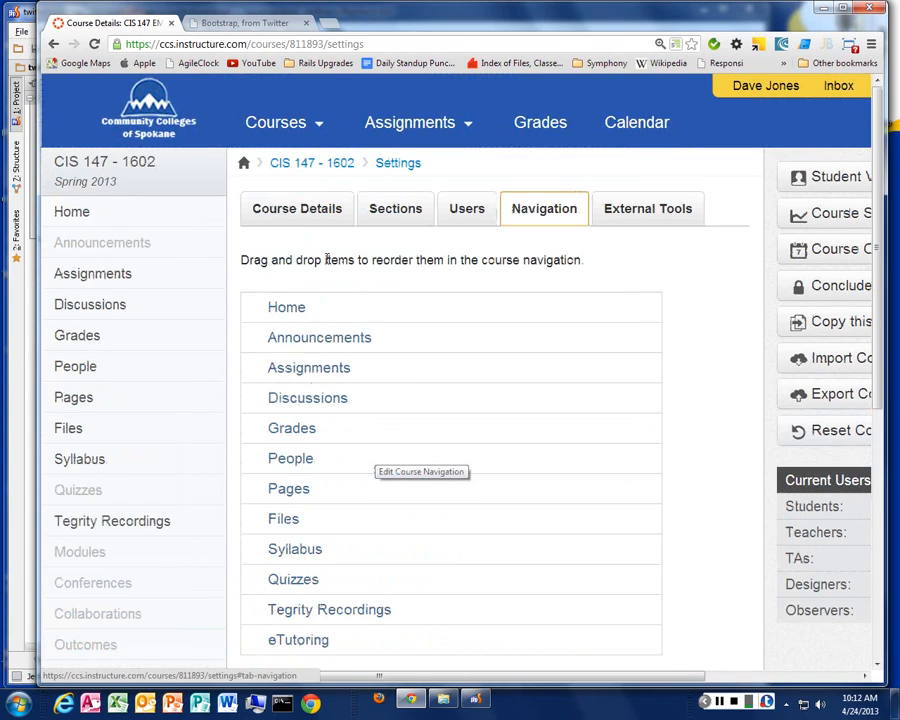
pyautogui.moveTo(68, 428)
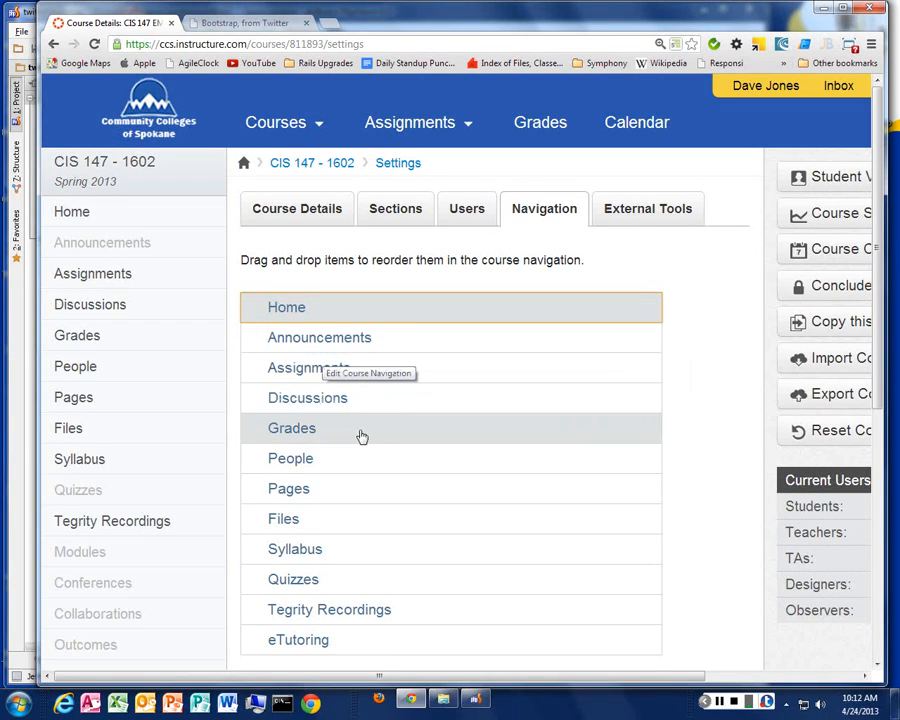
pyautogui.moveTo(308, 368); pyautogui.dragTo(288, 308)
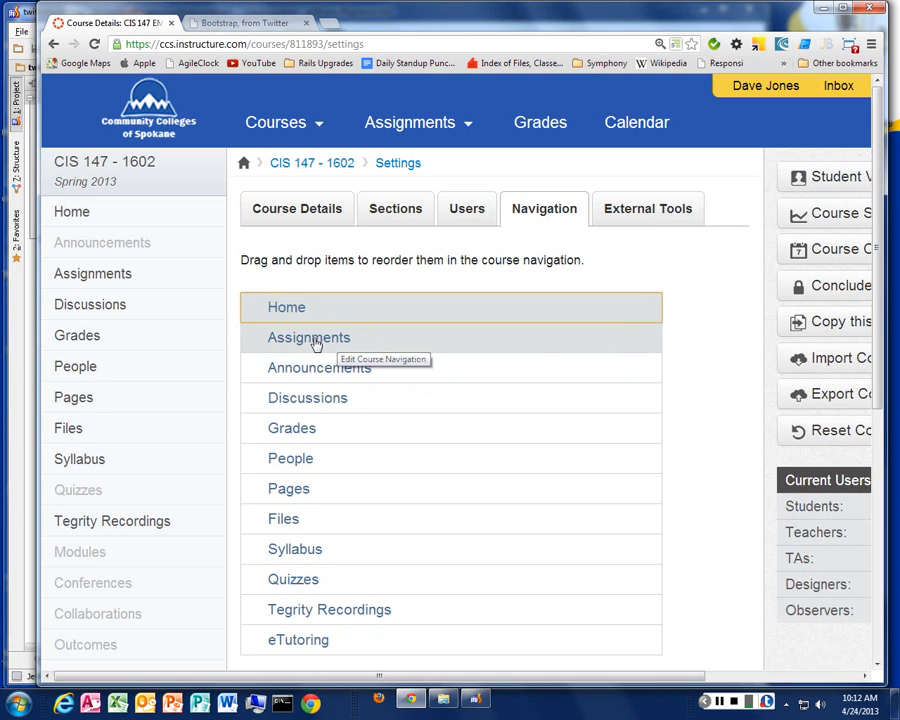
pyautogui.scroll(-3)
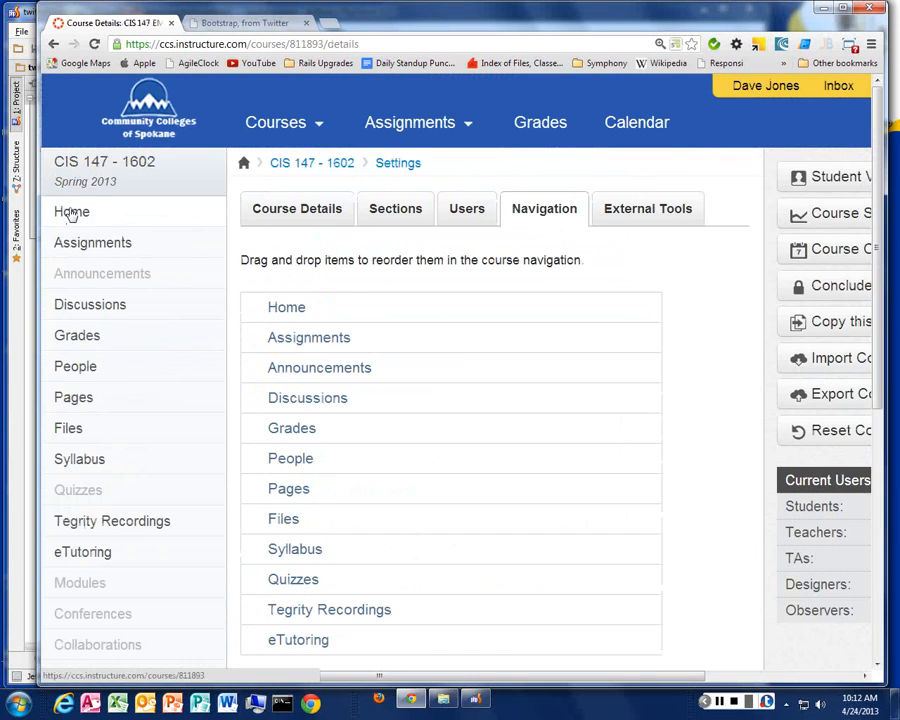
pyautogui.scroll(-3)
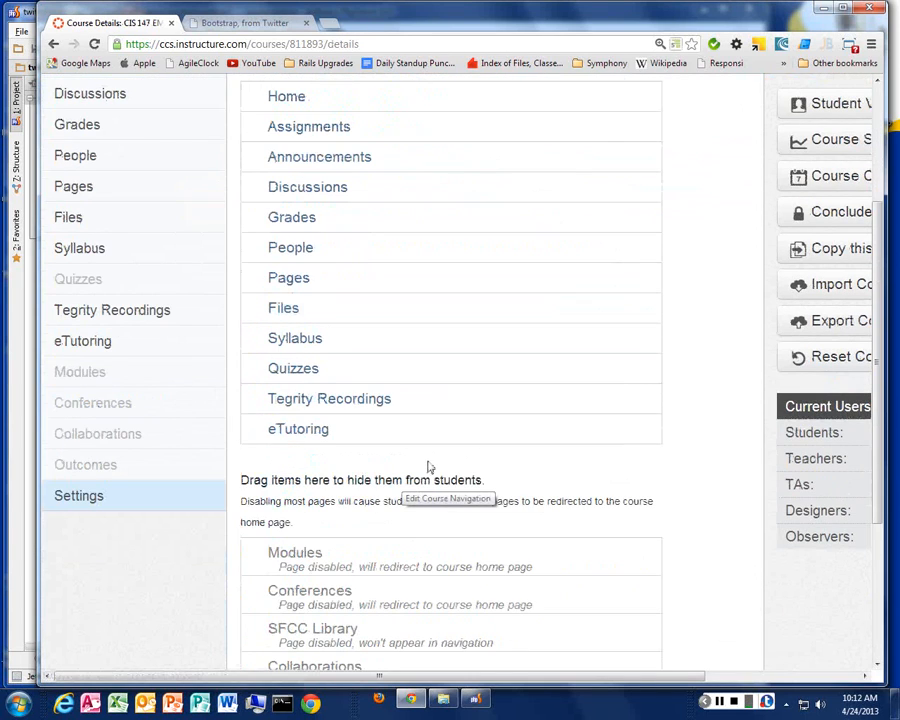
pyautogui.moveTo(550, 364)
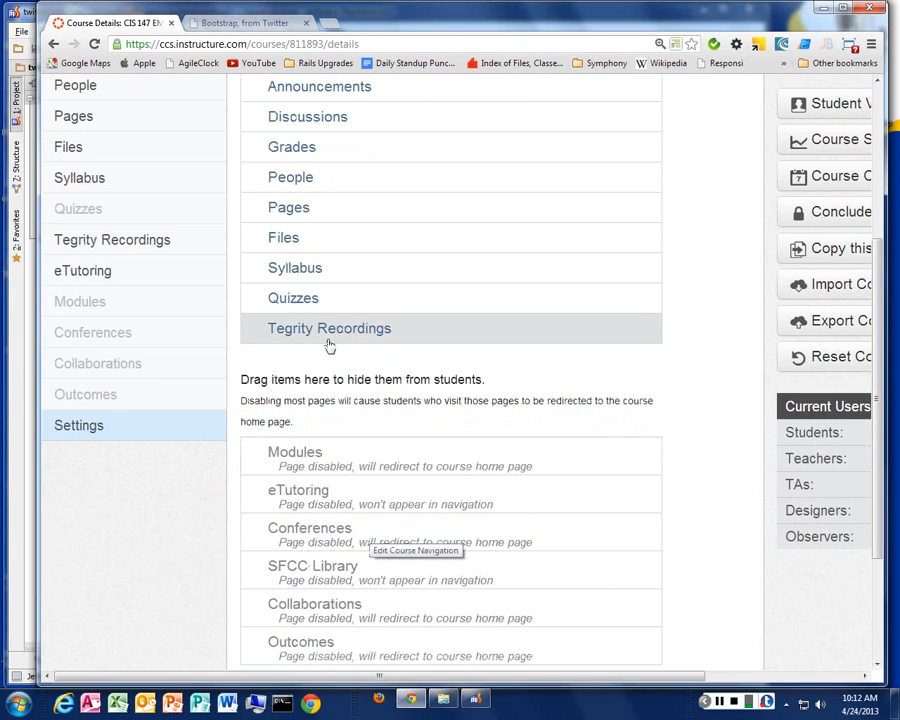
pyautogui.scroll(-3)
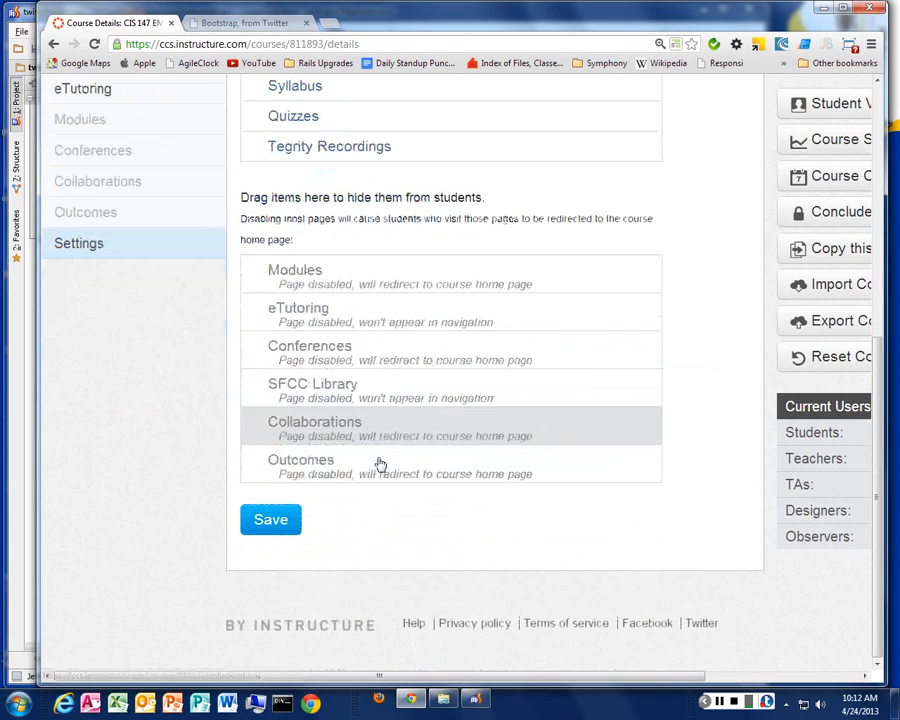
pyautogui.click(270, 520)
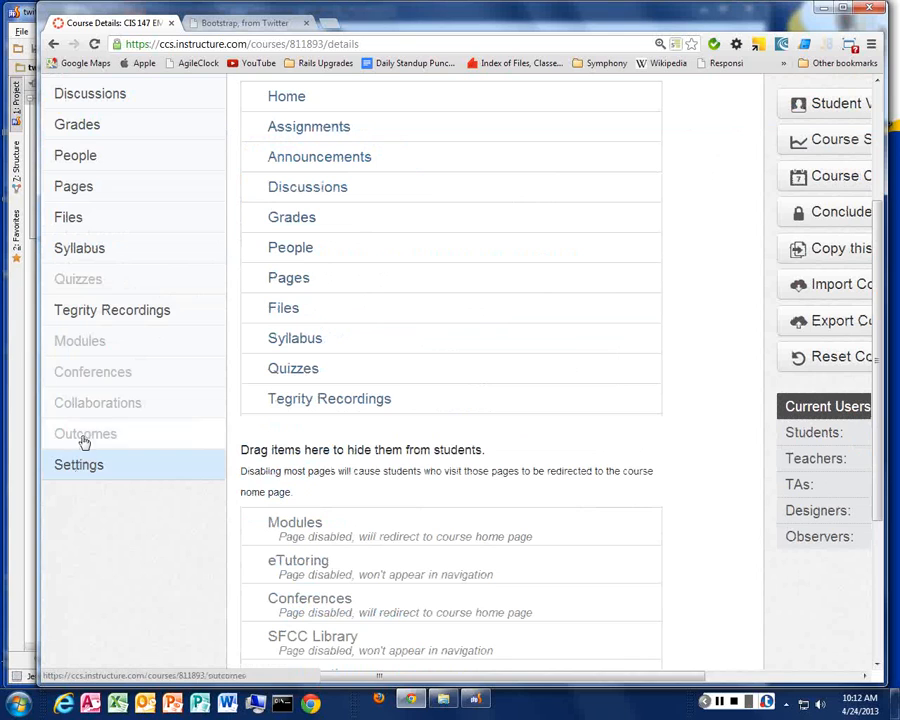
pyautogui.moveTo(96, 402)
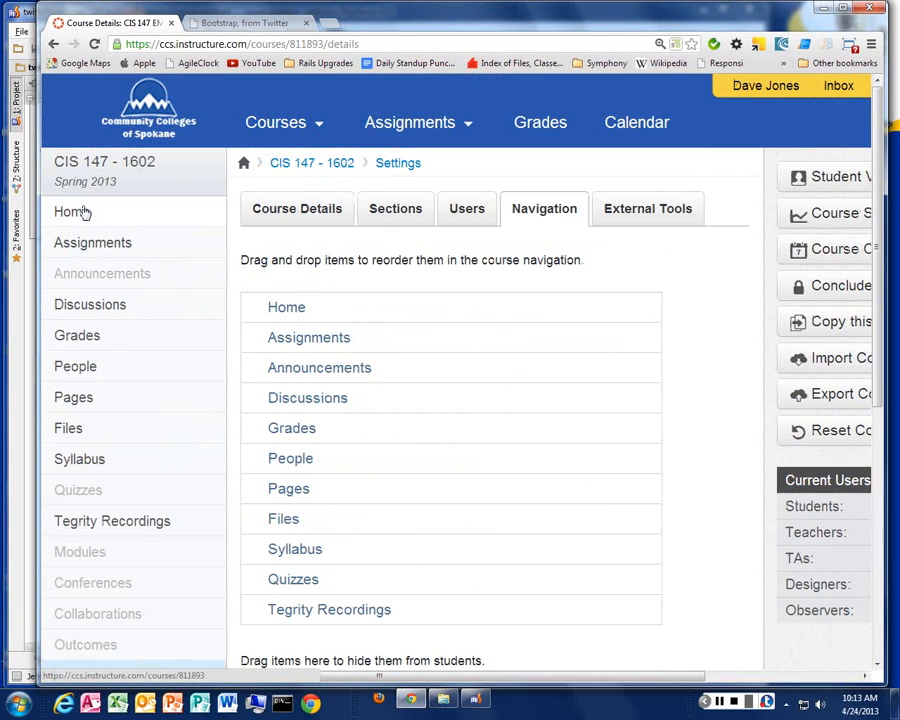
pyautogui.moveTo(320, 368)
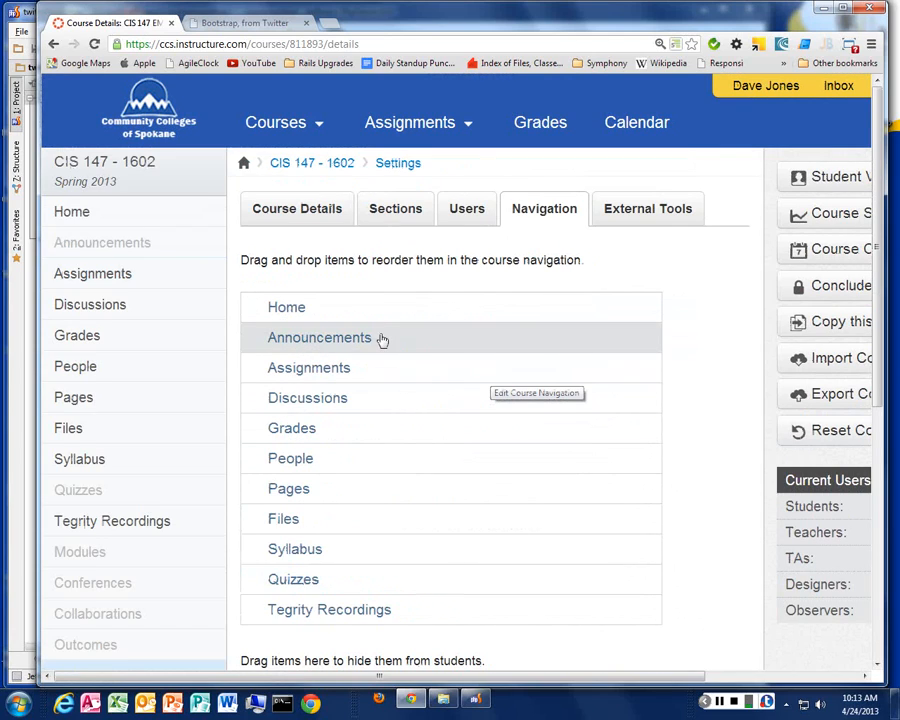
pyautogui.moveTo(390, 456)
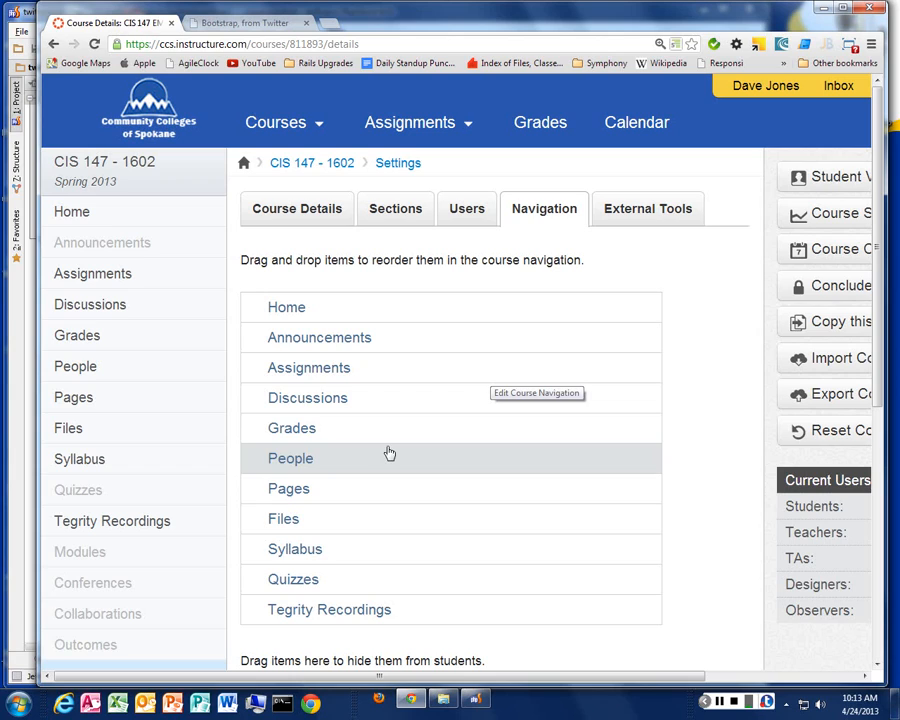
pyautogui.moveTo(436, 710)
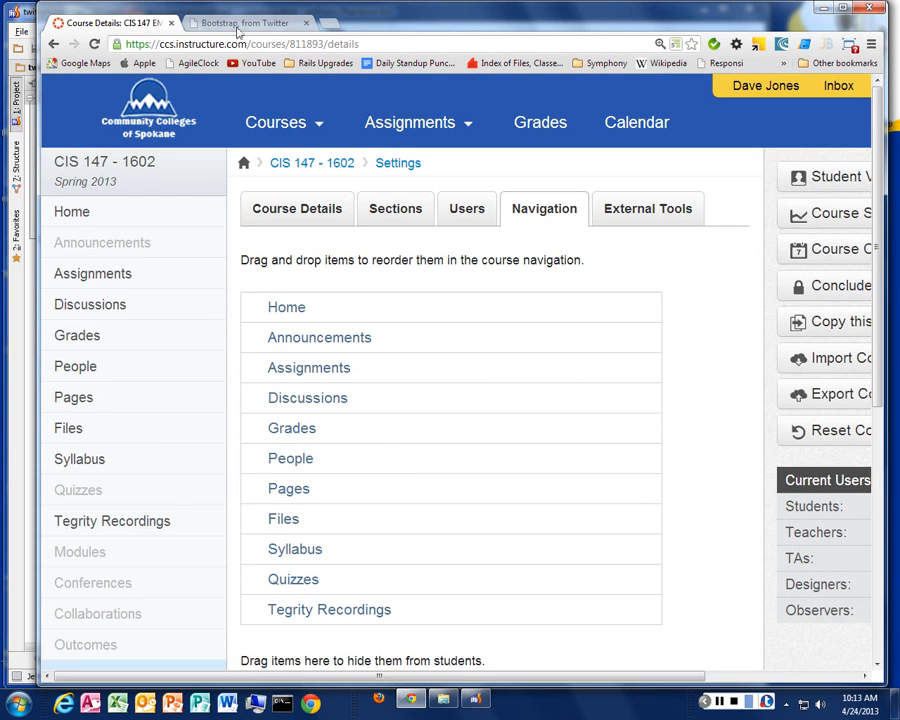
# Return to the local jqueryui.html page and expand the tabs then the links accordion sections.
pyautogui.click(244, 22)
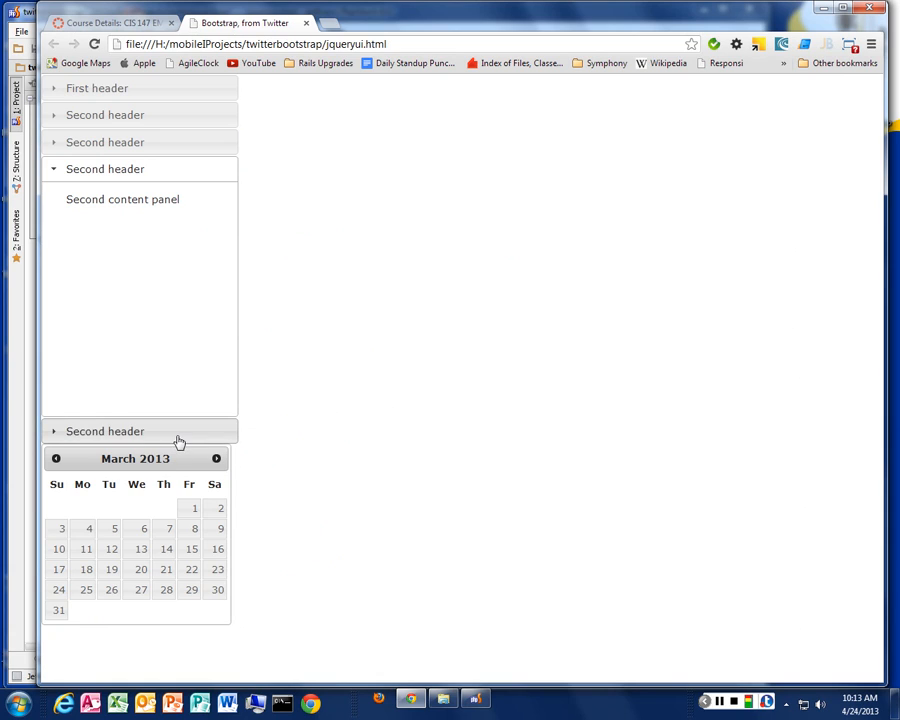
pyautogui.click(104, 142)
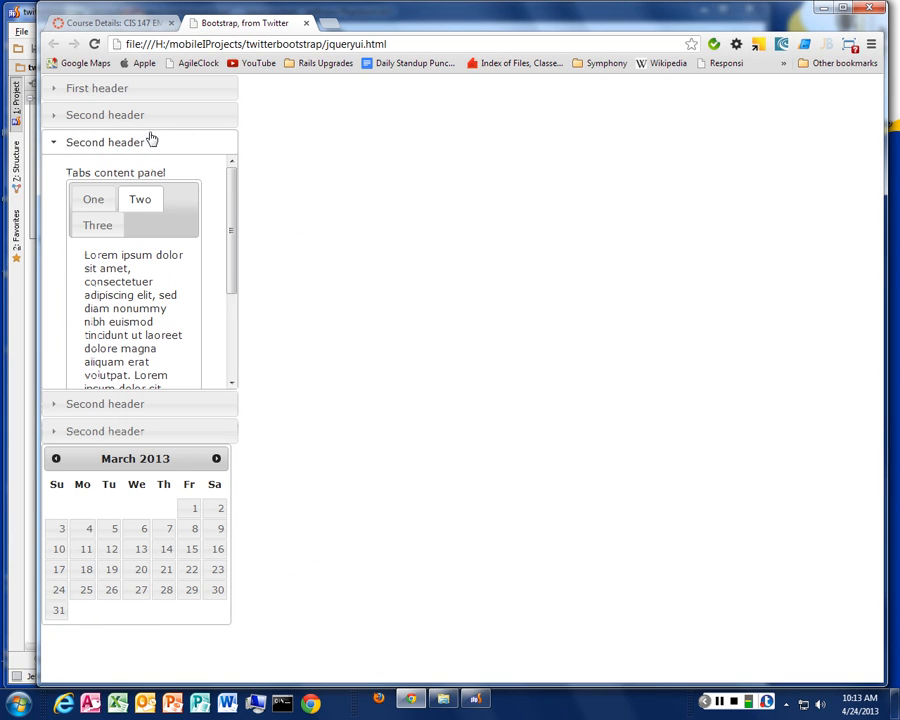
pyautogui.click(104, 114)
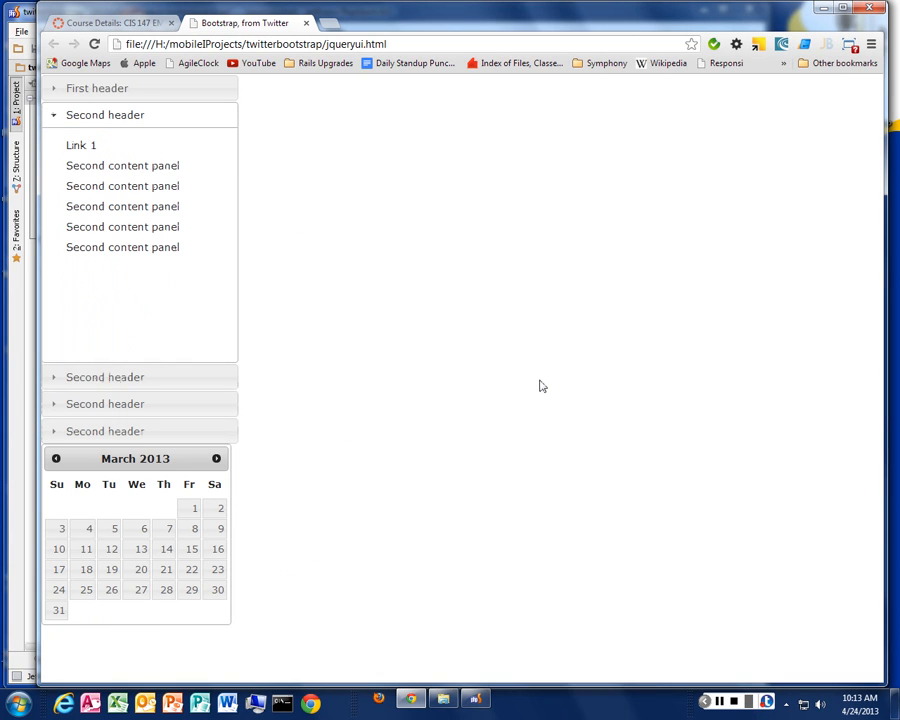